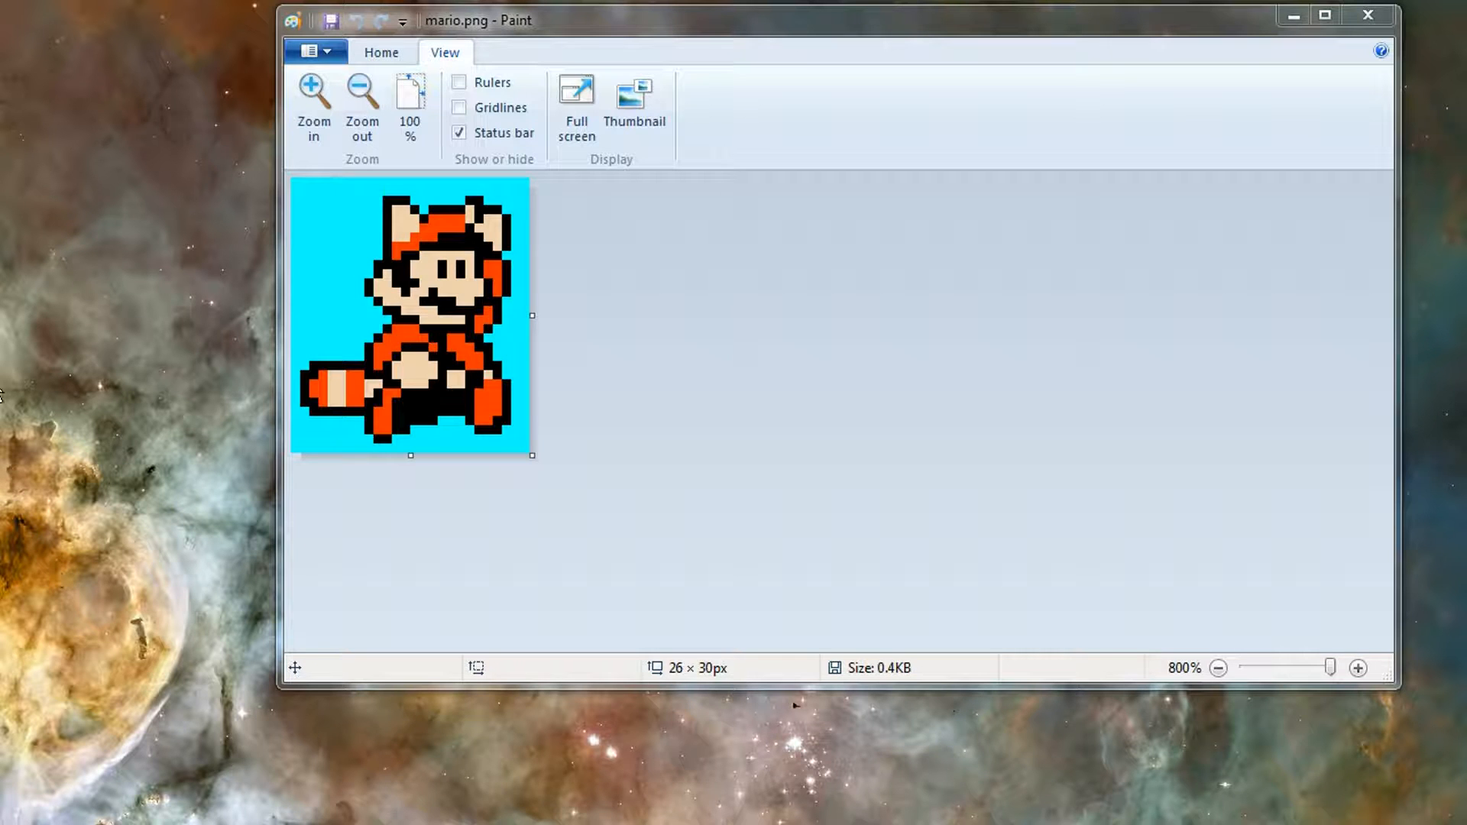
mouse_move(465, 576)
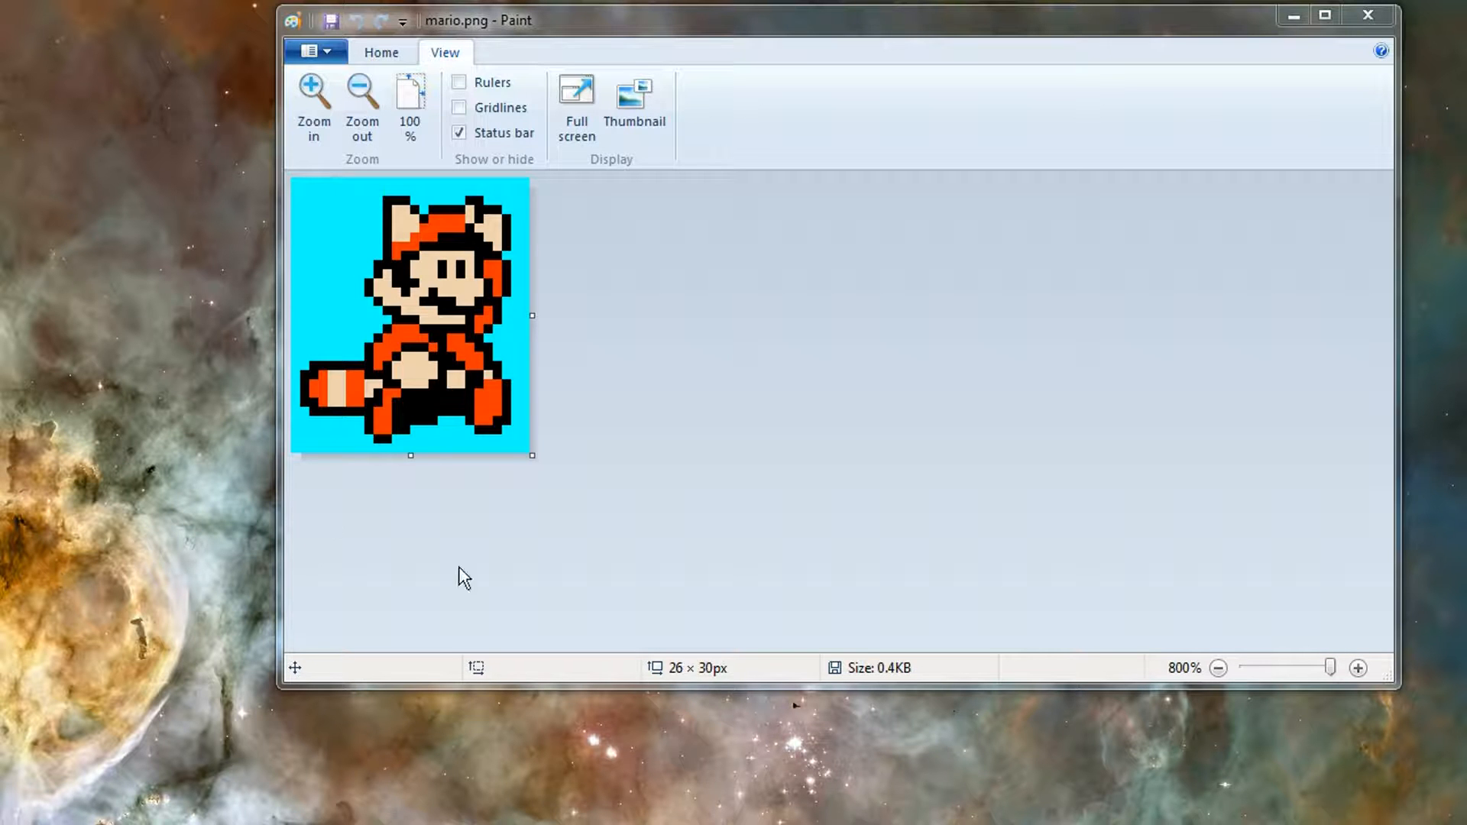
mouse_move(676, 662)
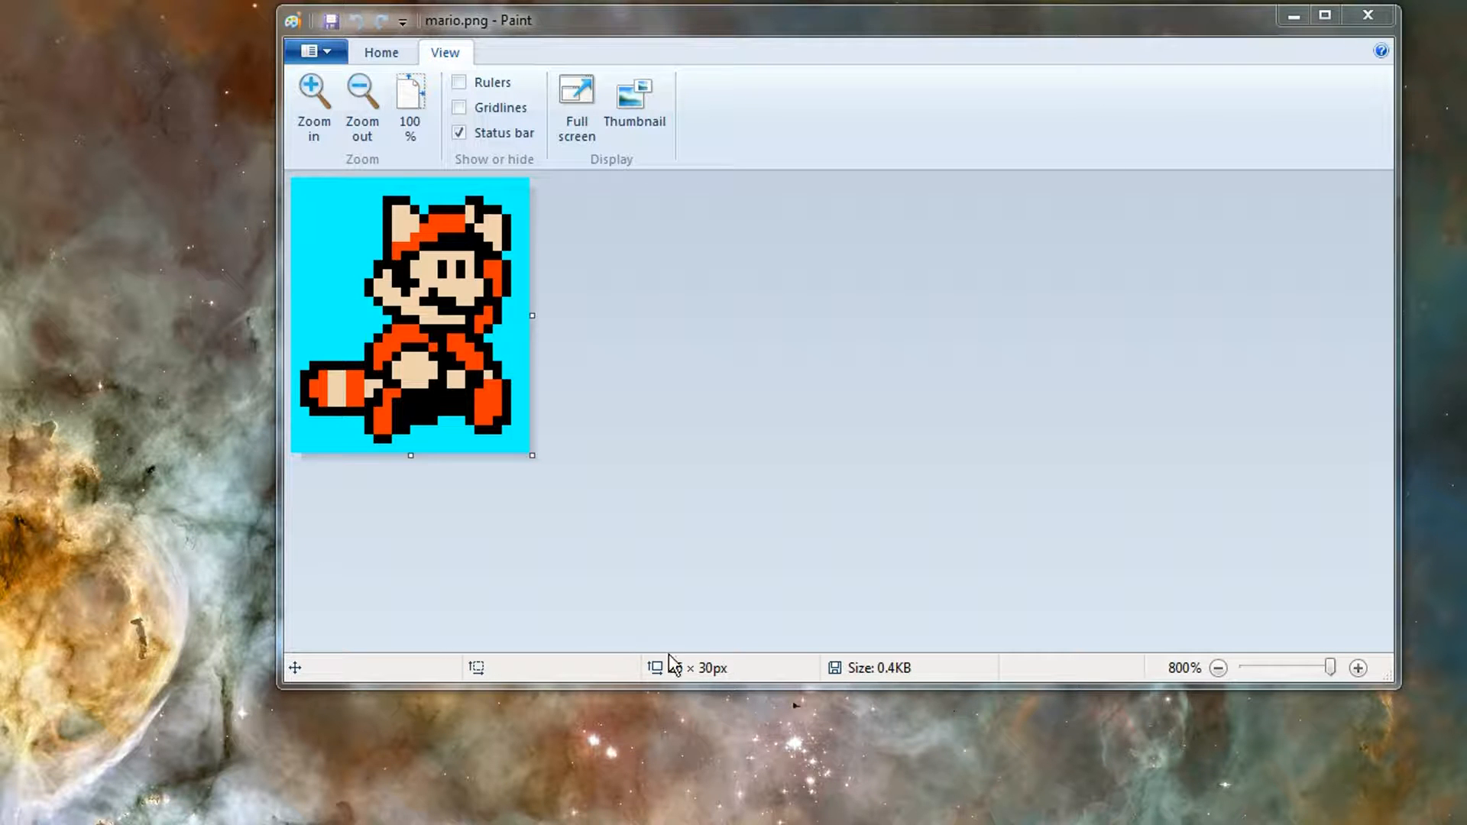
mouse_move(676, 683)
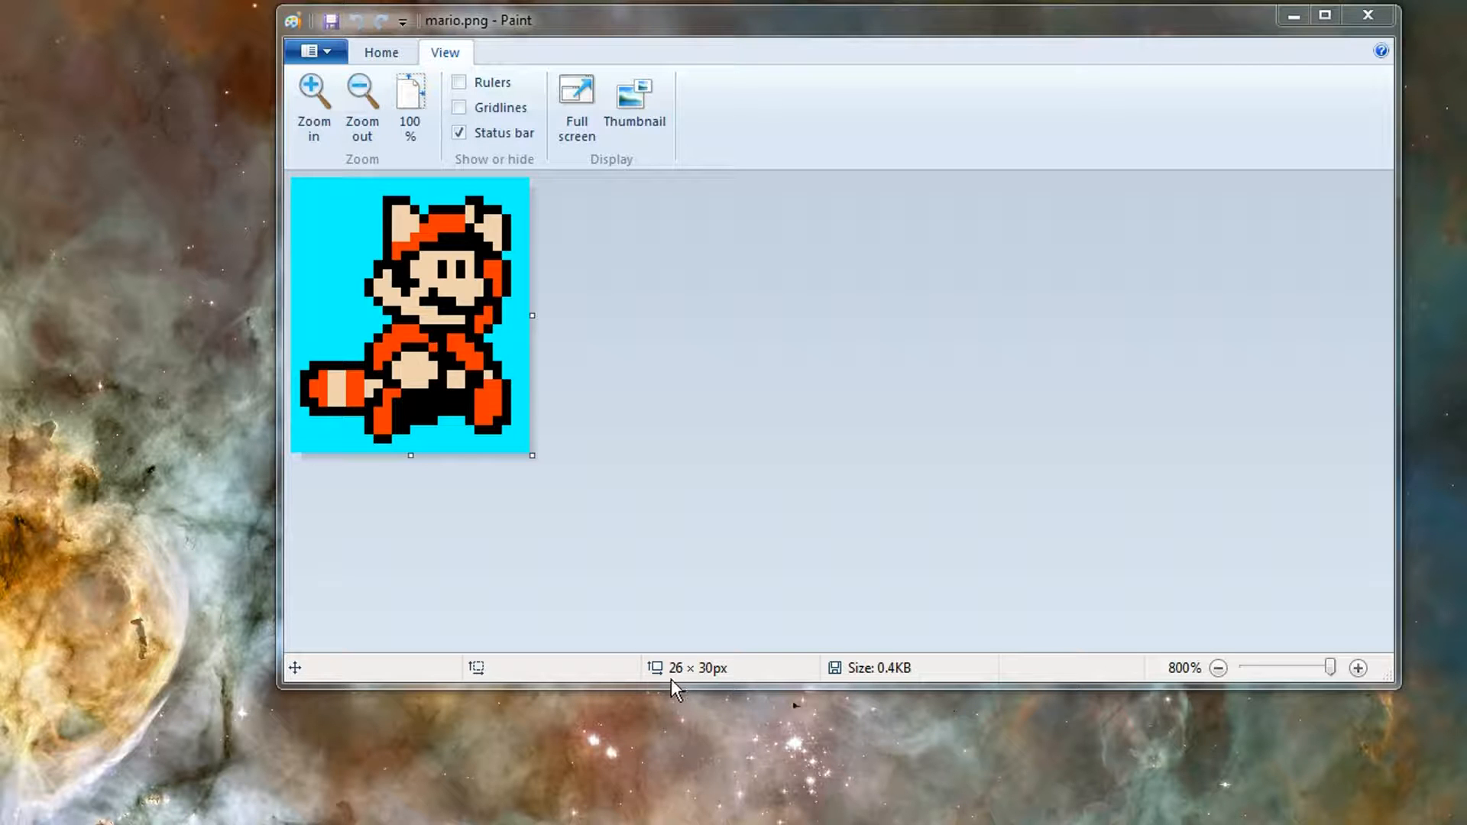
mouse_move(723, 686)
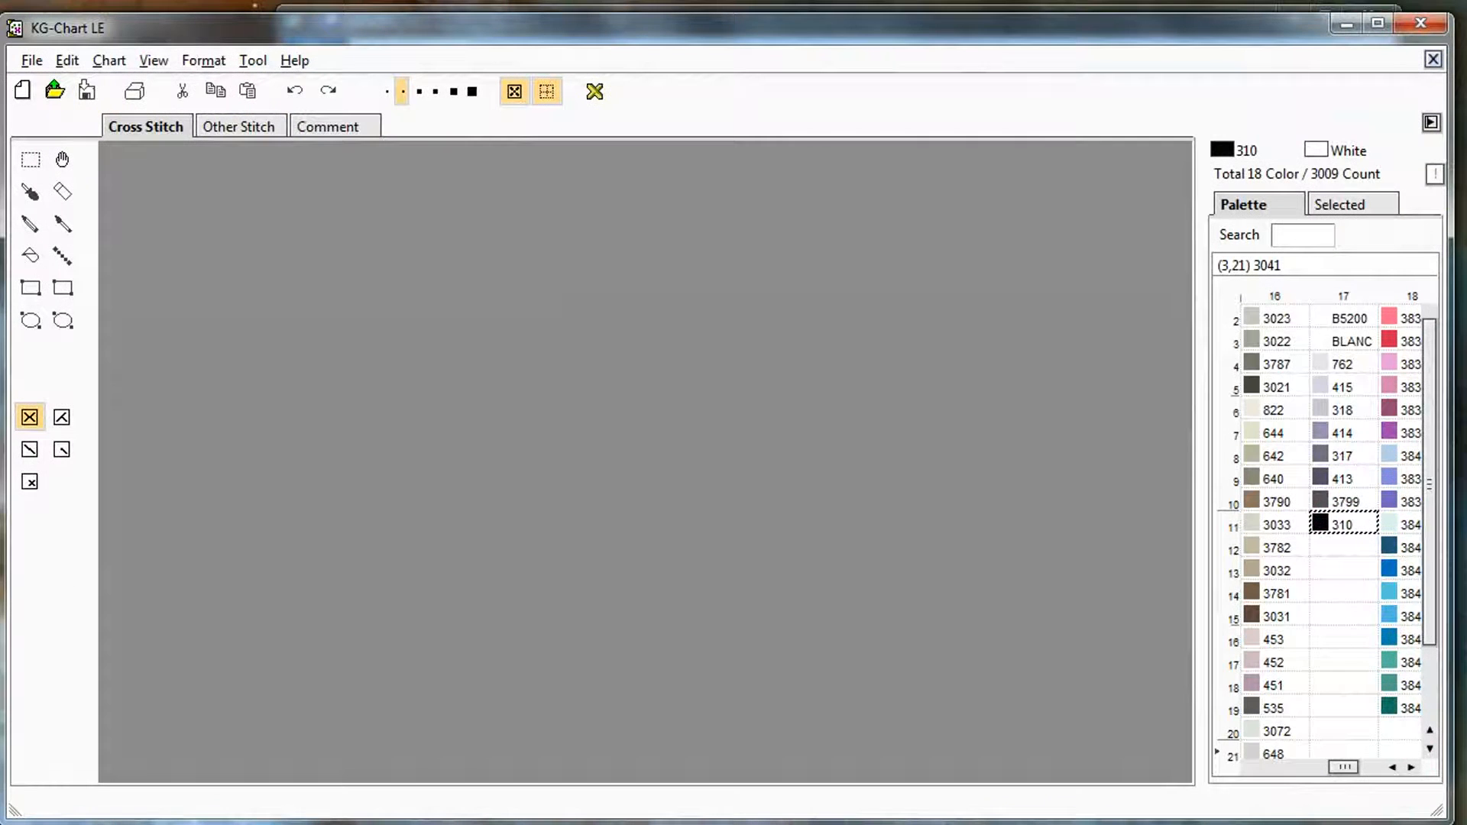
mouse_move(159, 30)
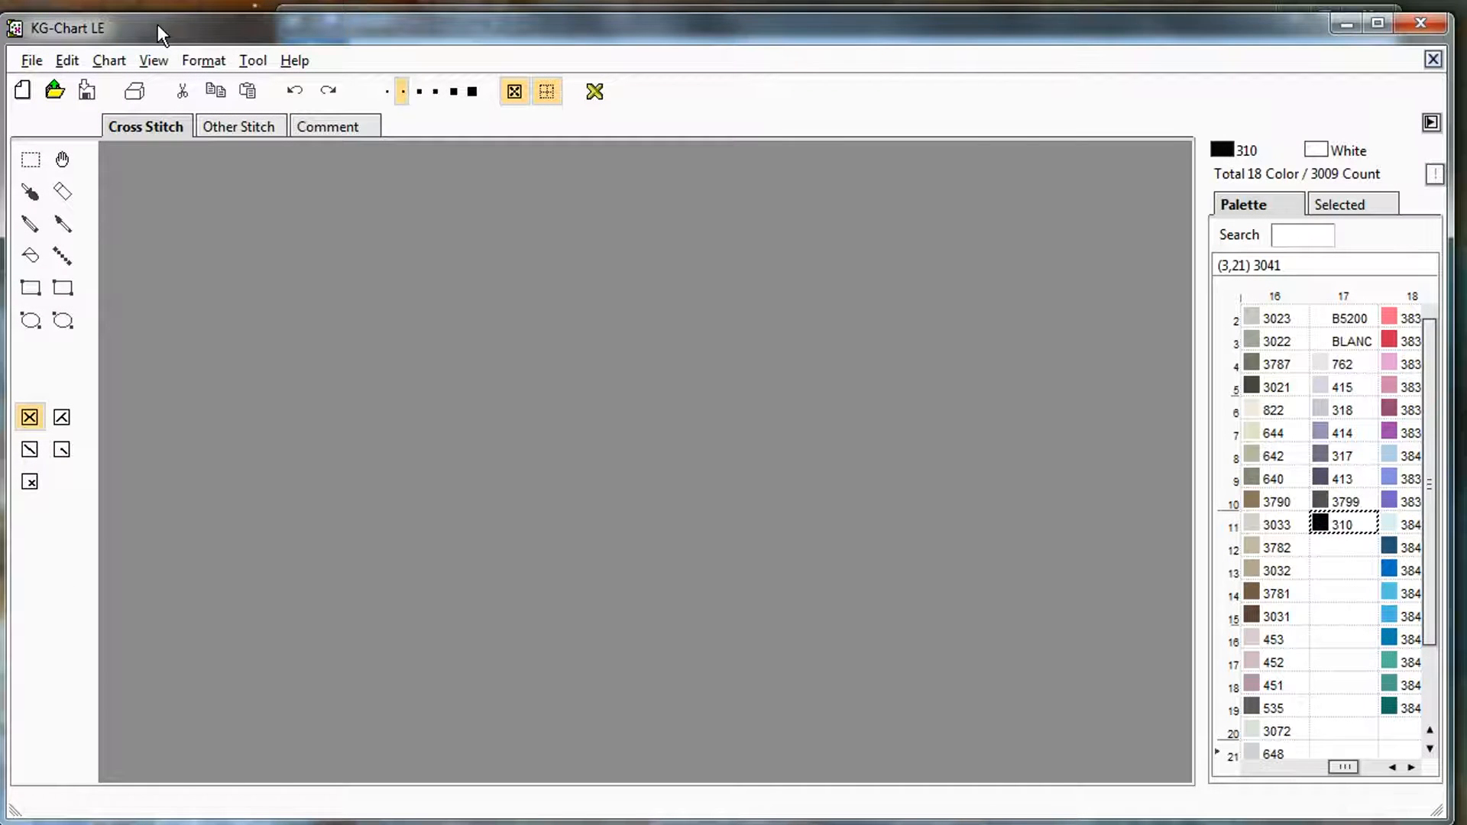
mouse_move(605, 216)
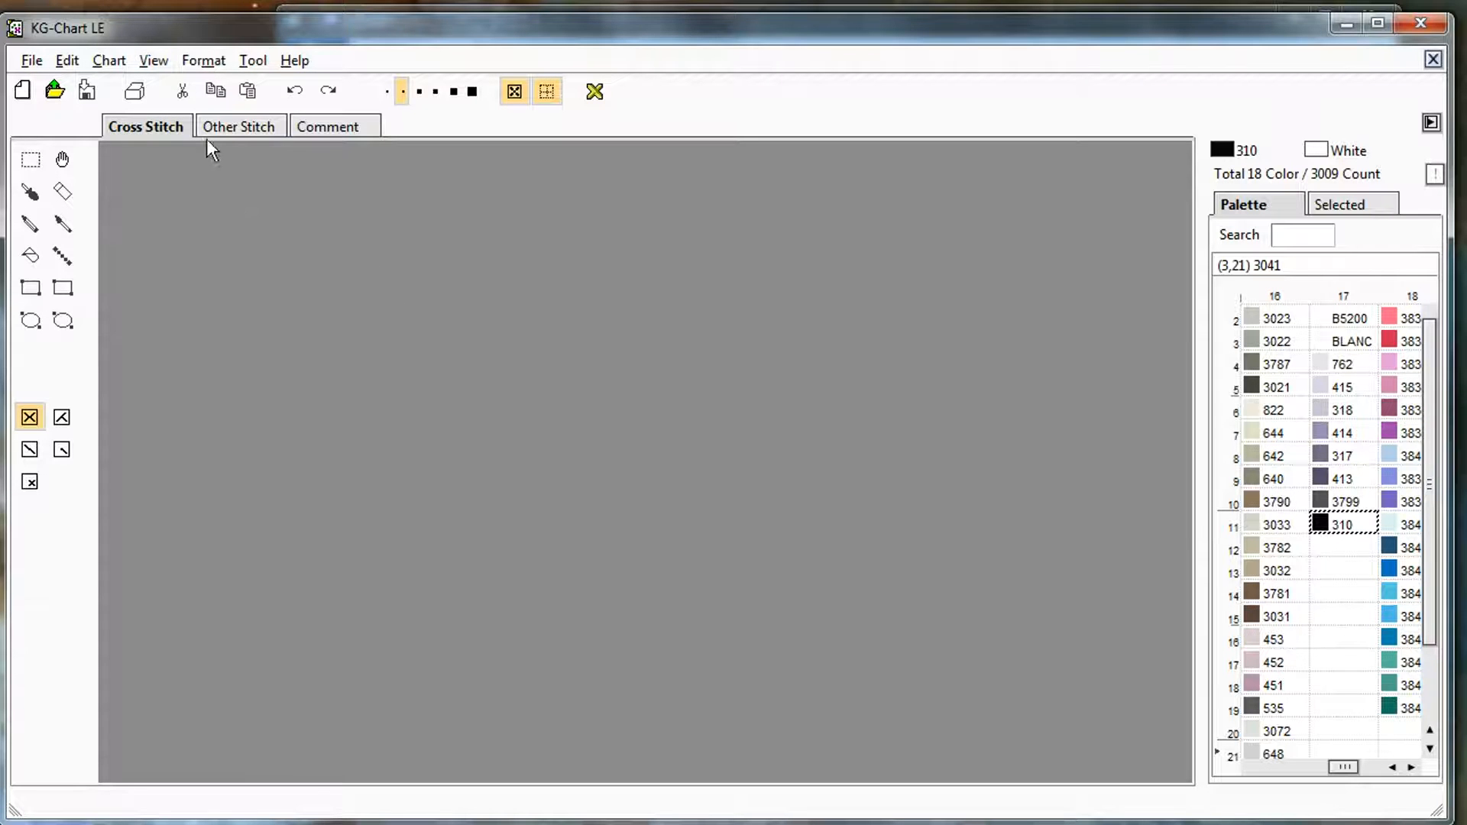
Import mario.png as a new chart via File > Import
left_click(30, 60)
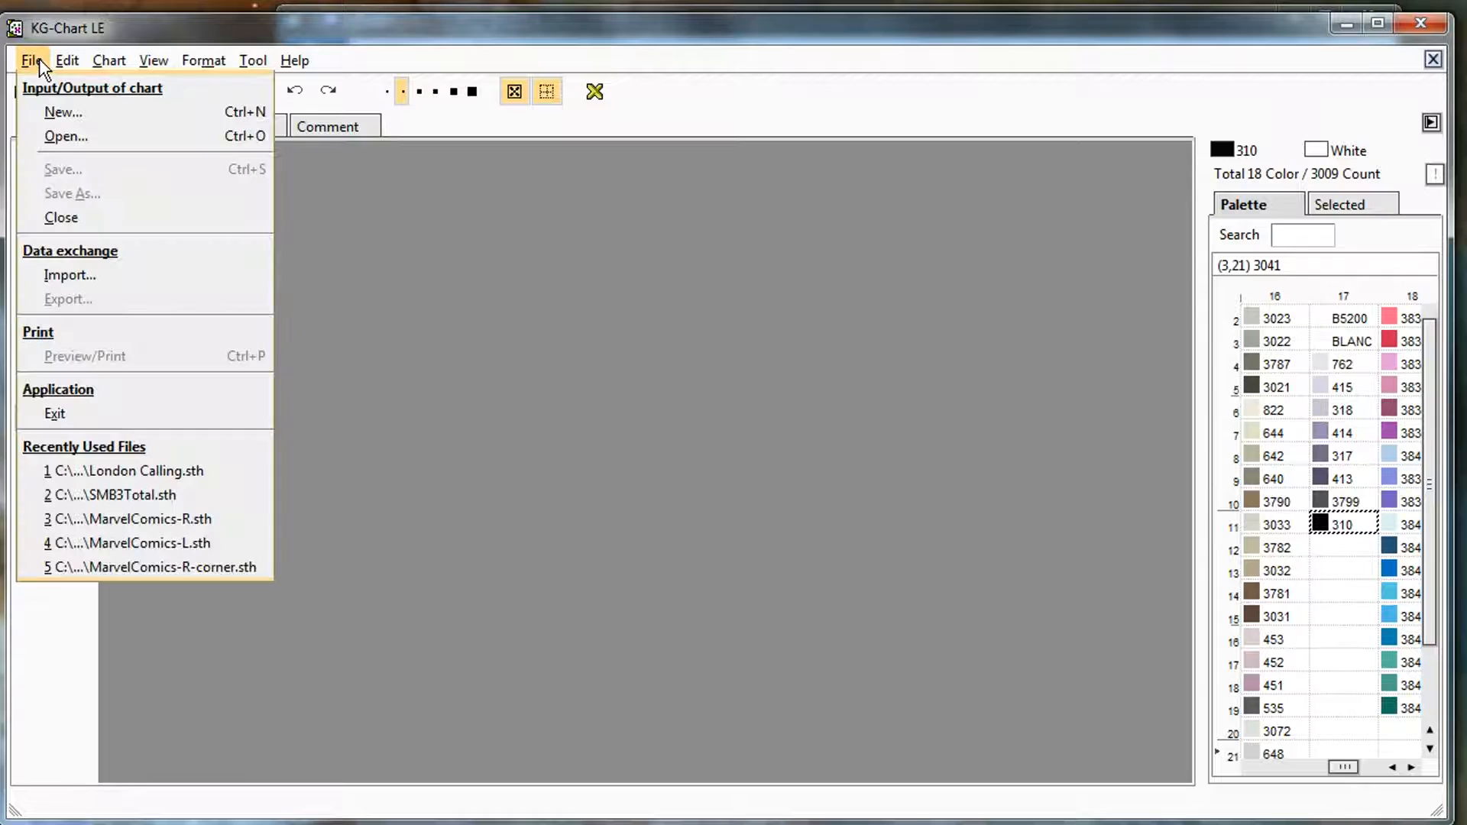
left_click(66, 136)
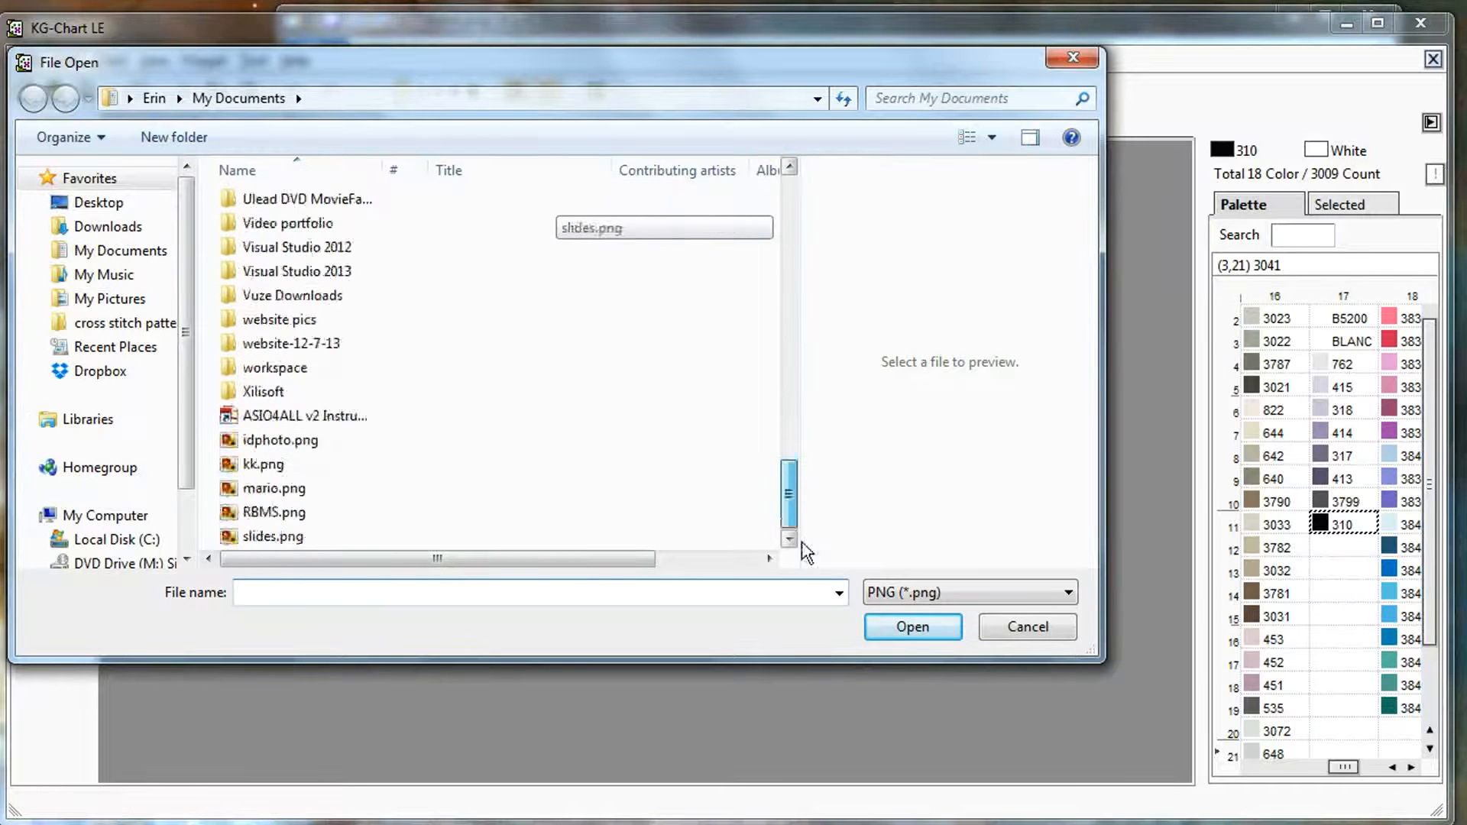
left_click(277, 487)
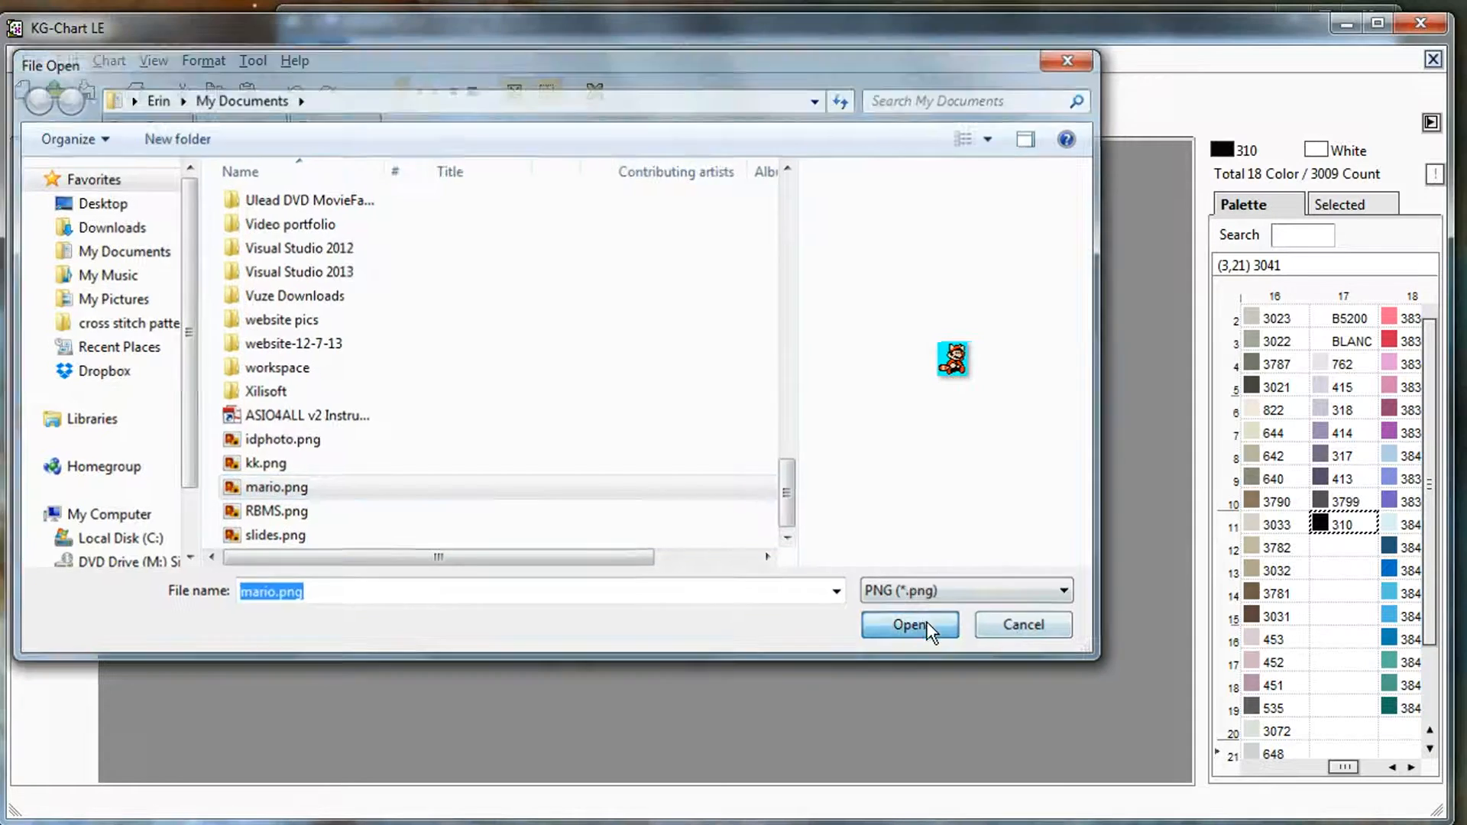
left_click(908, 625)
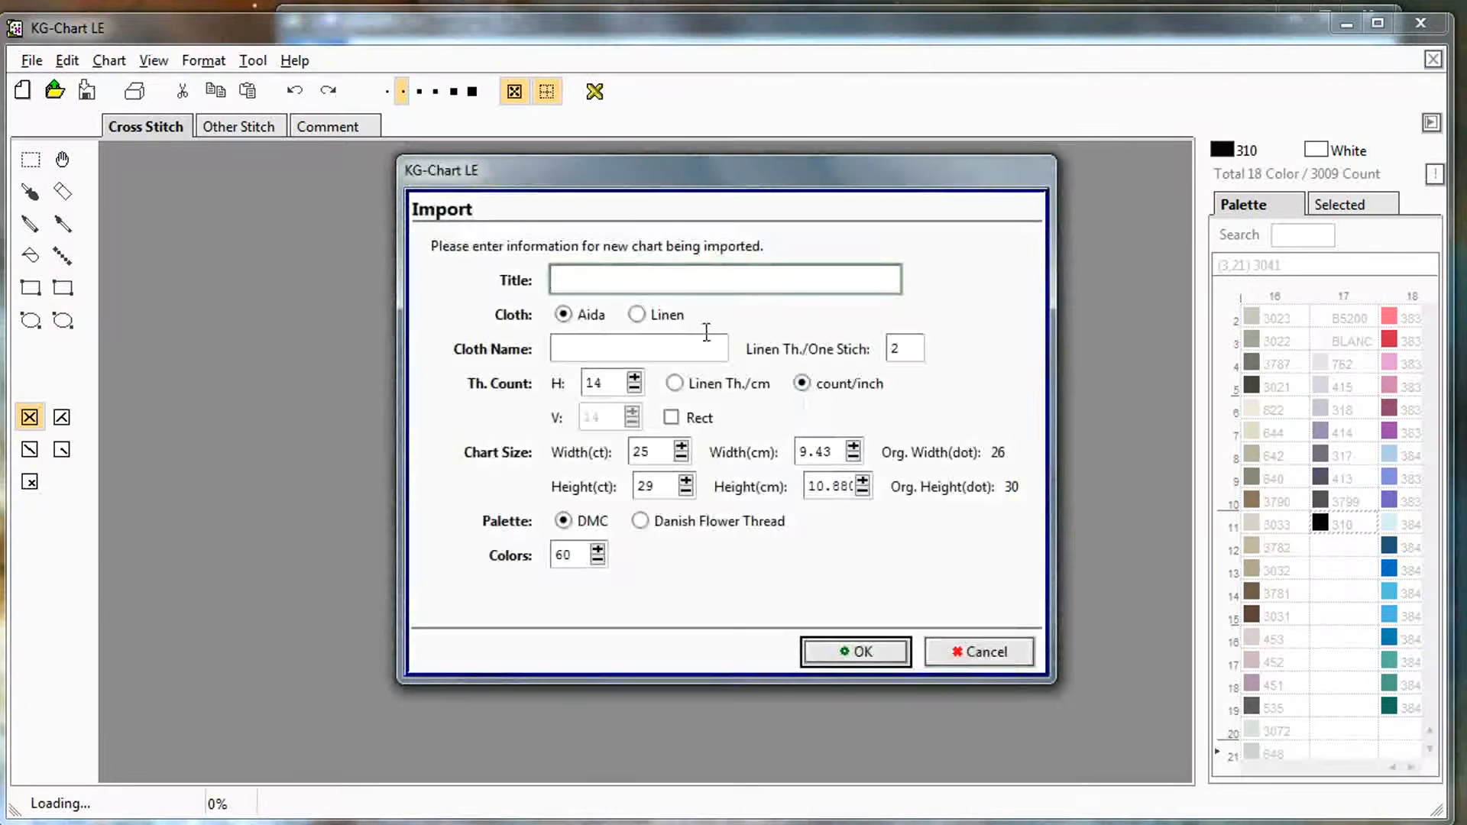
Title the imported chart 'Mario'
type("Mario")
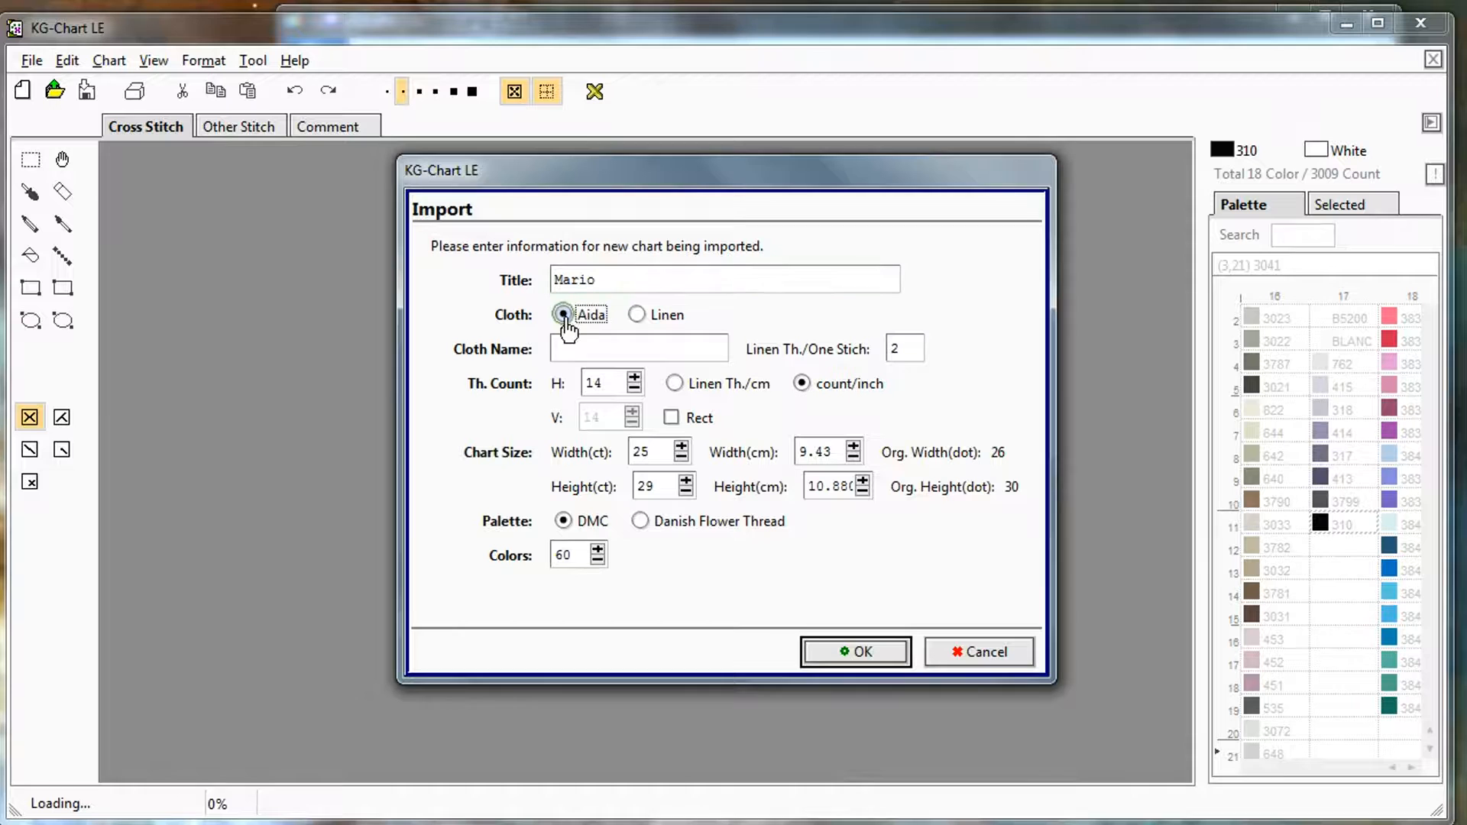
mouse_move(660, 322)
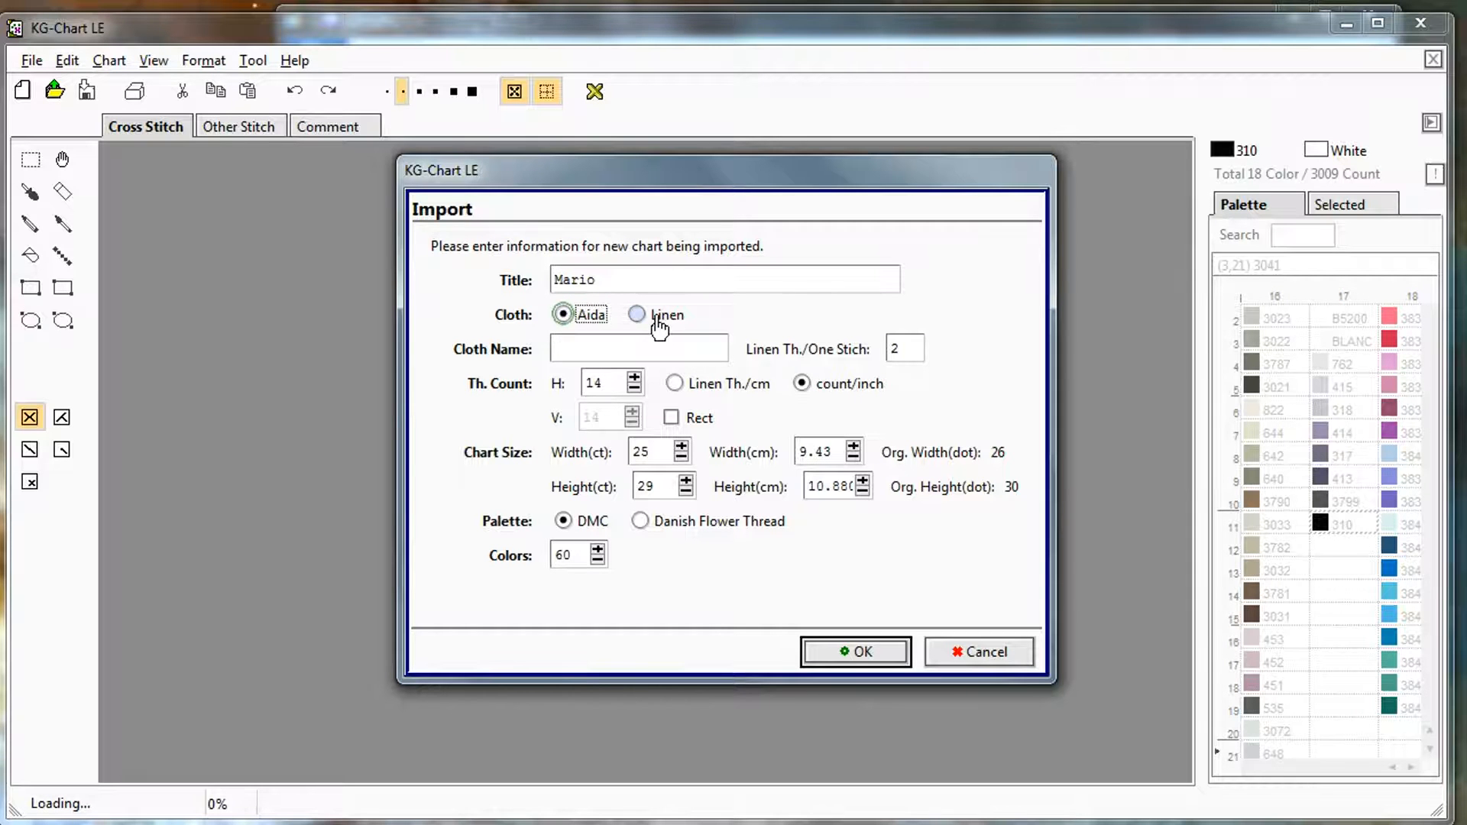
mouse_move(925, 353)
type("1")
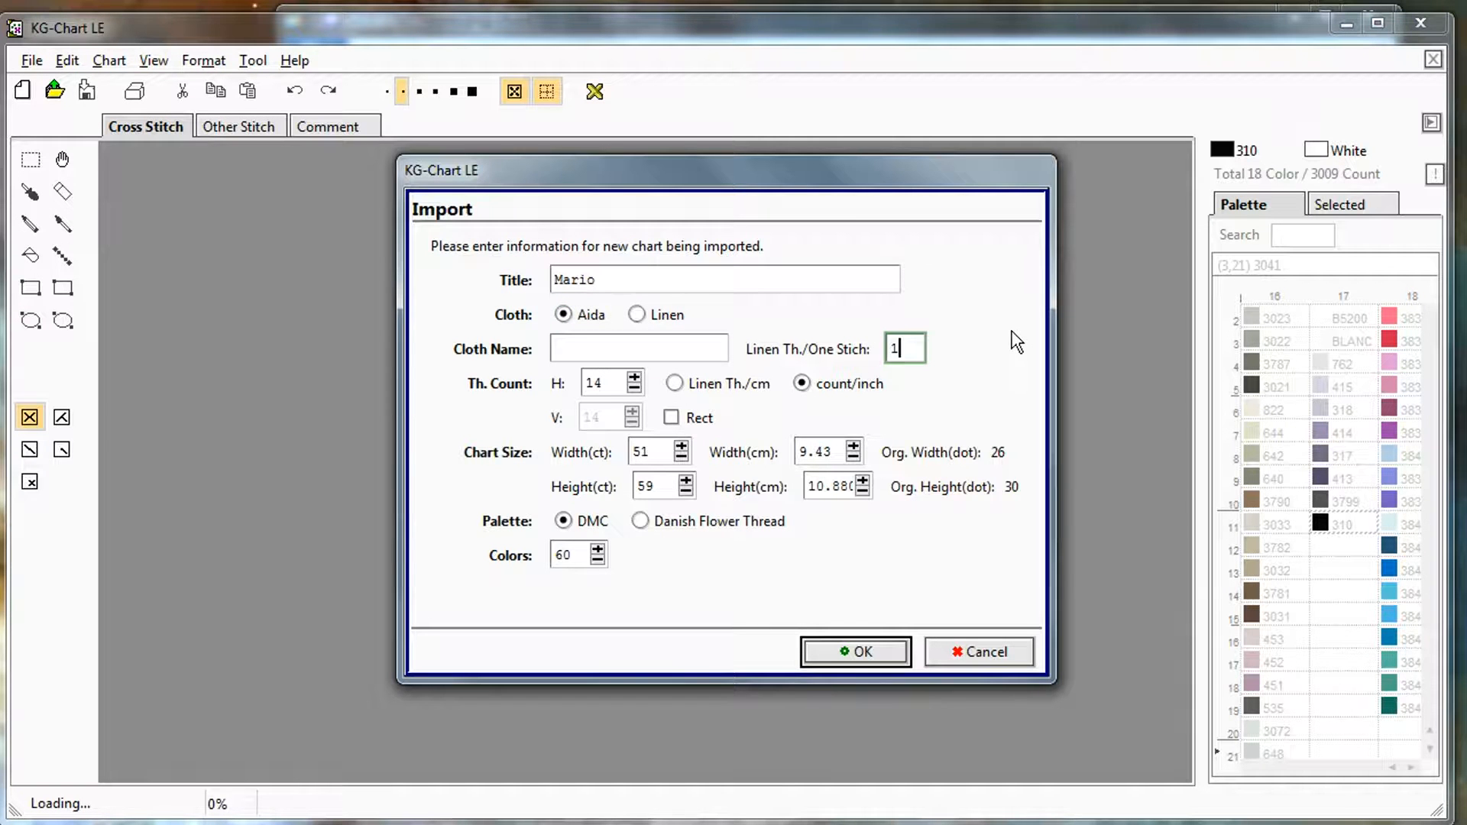
mouse_move(711, 321)
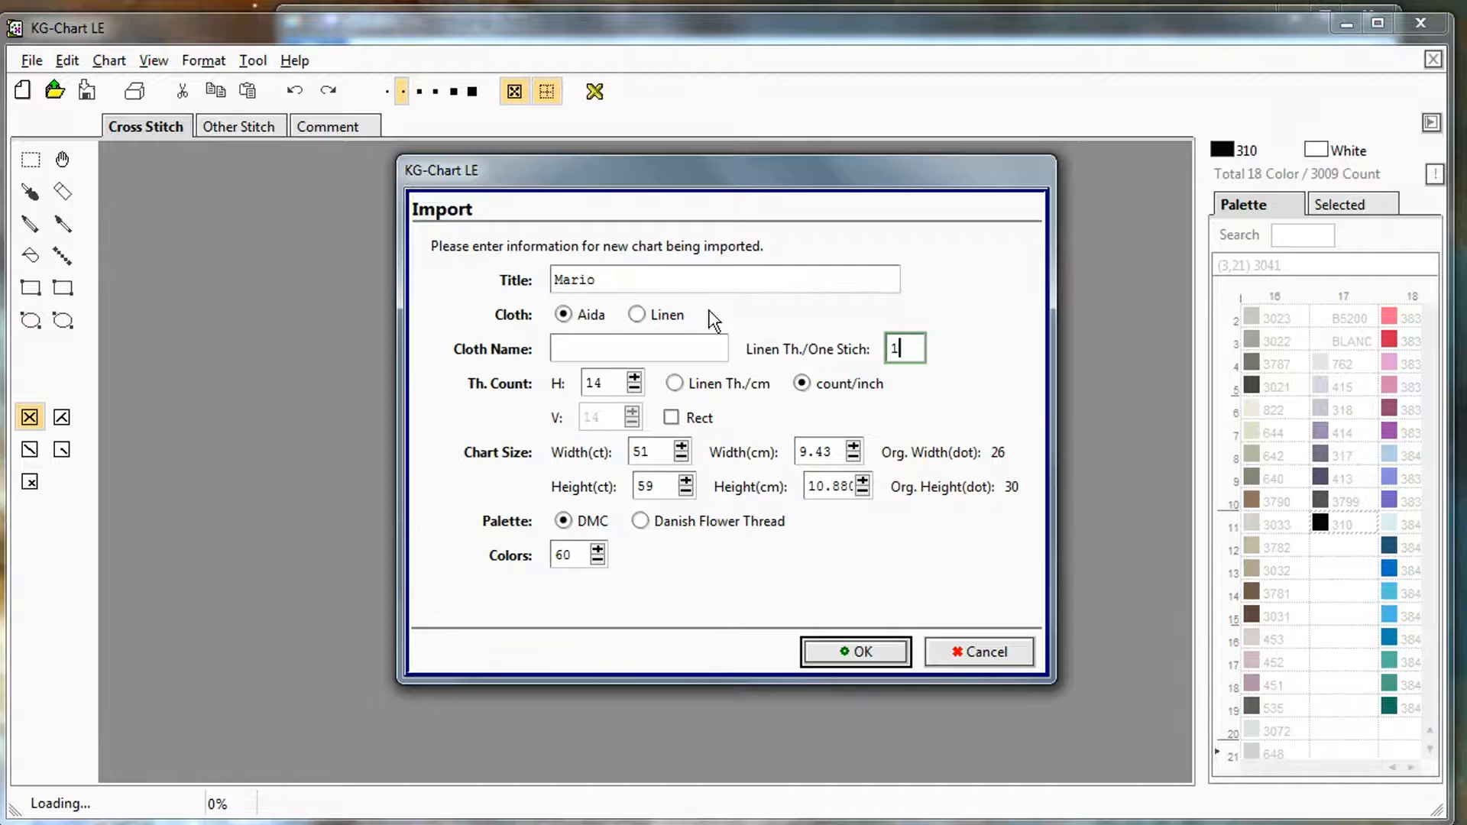
mouse_move(1003, 324)
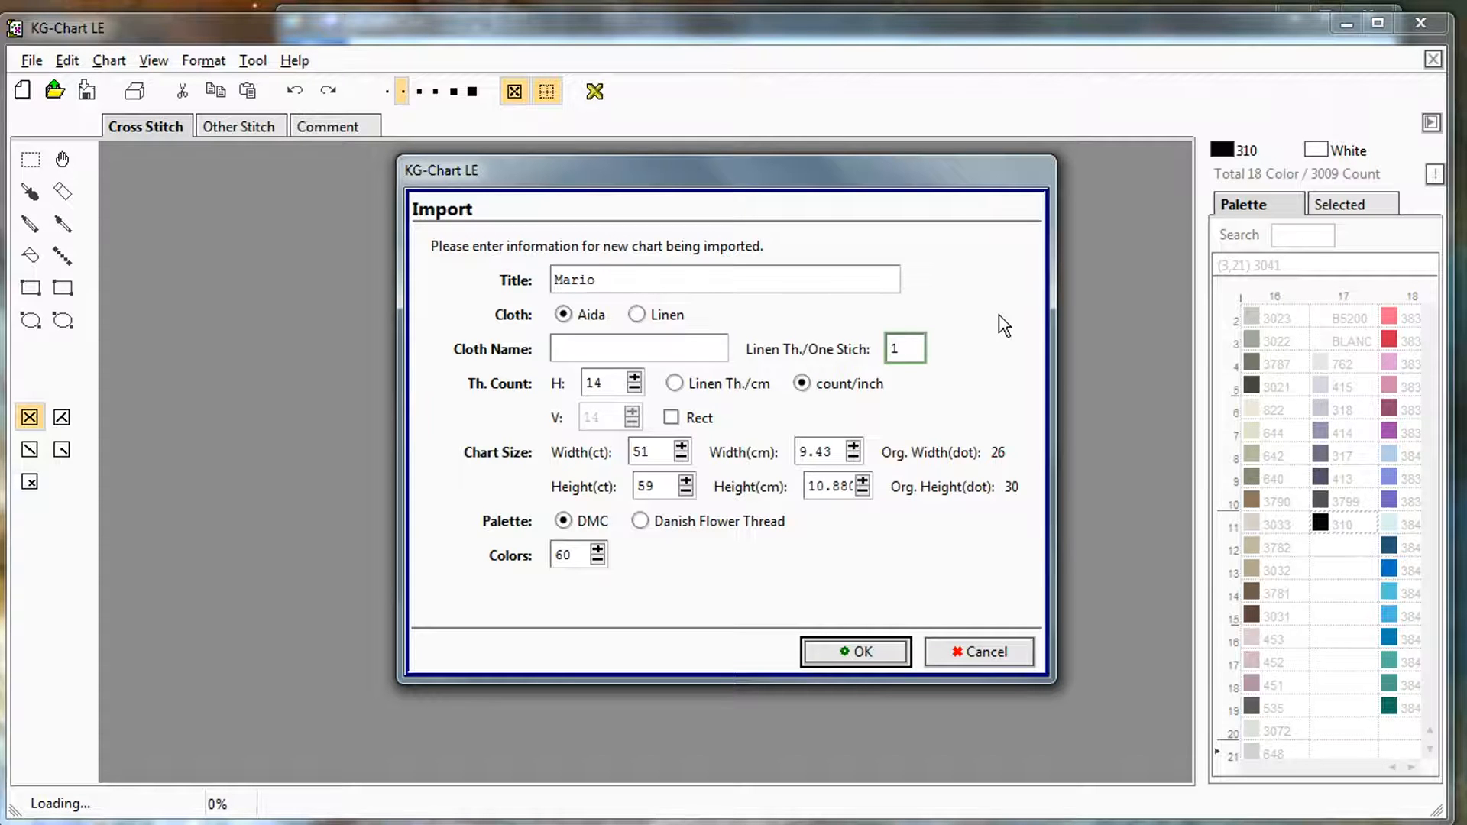
mouse_move(1019, 324)
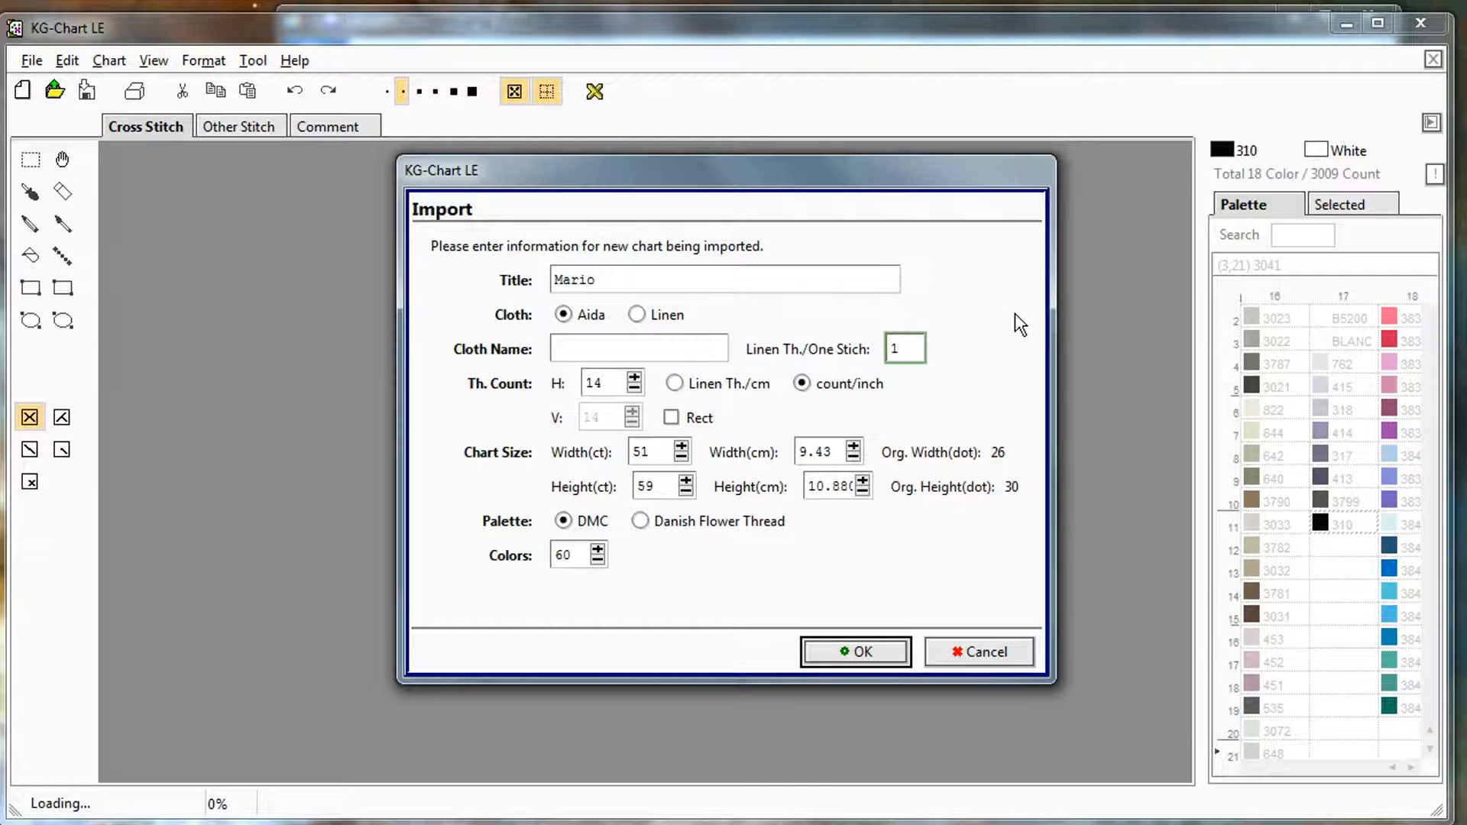
mouse_move(940, 341)
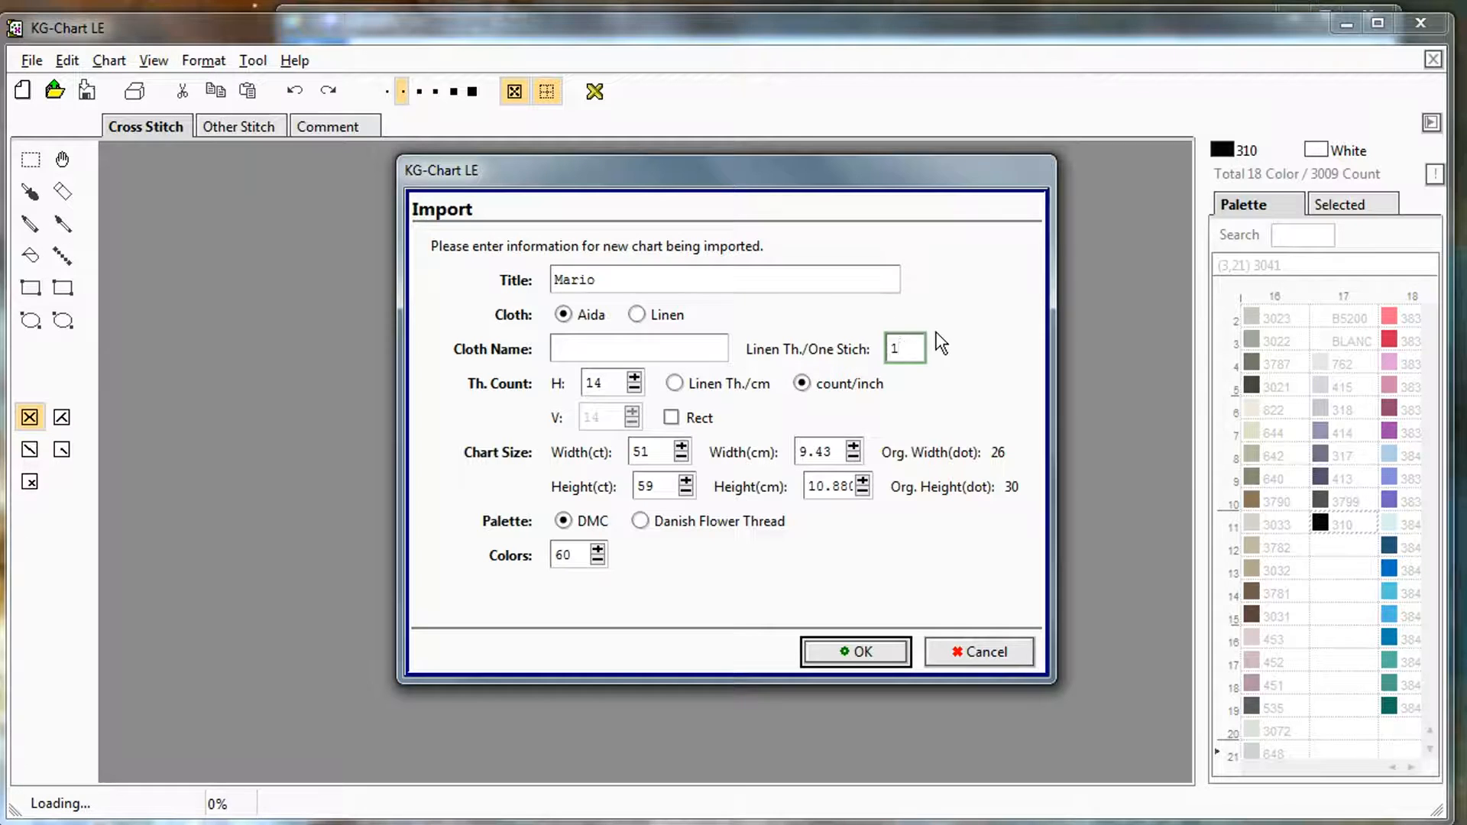
mouse_move(905, 349)
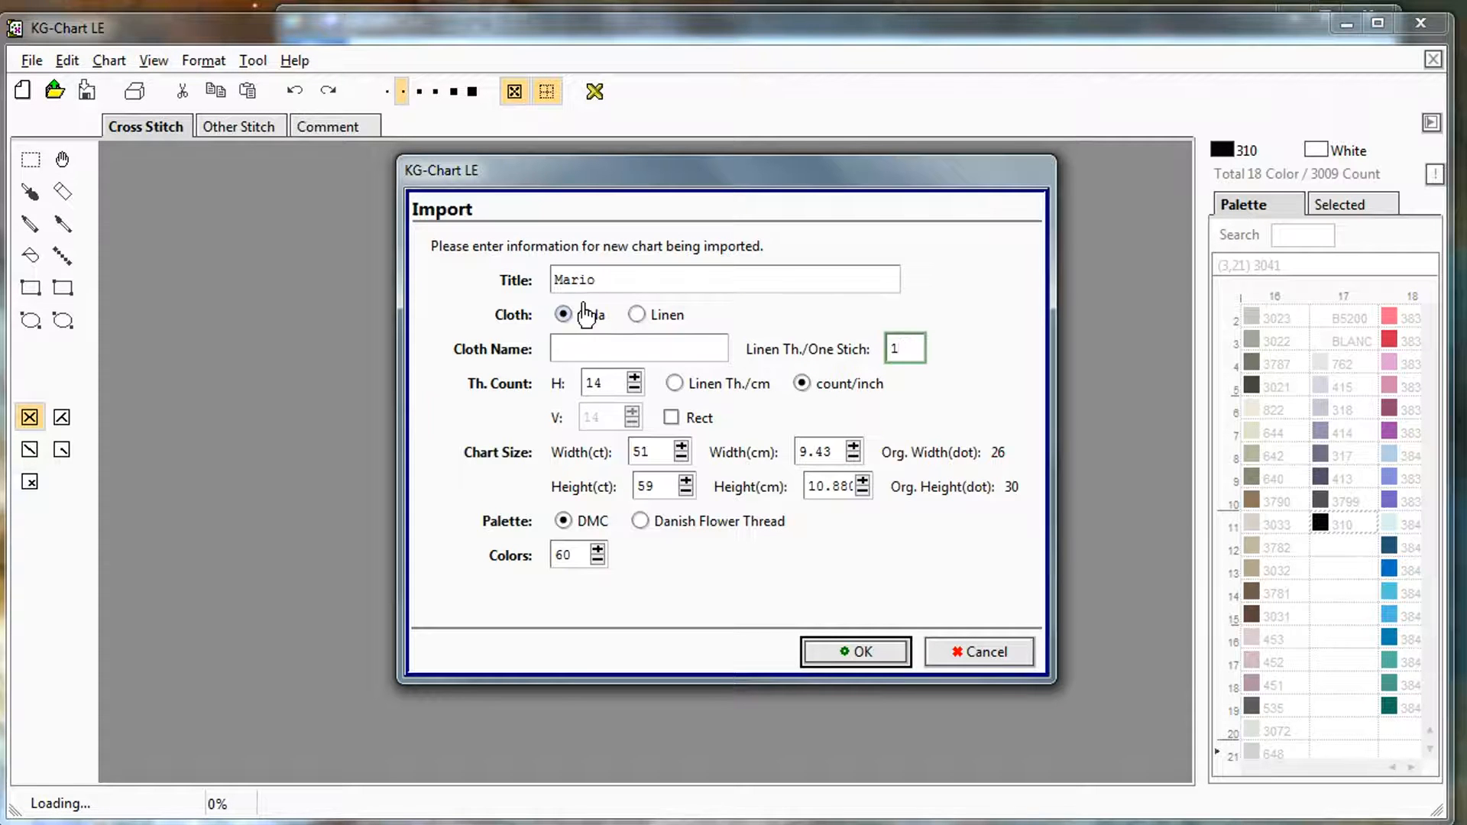
mouse_move(1075, 453)
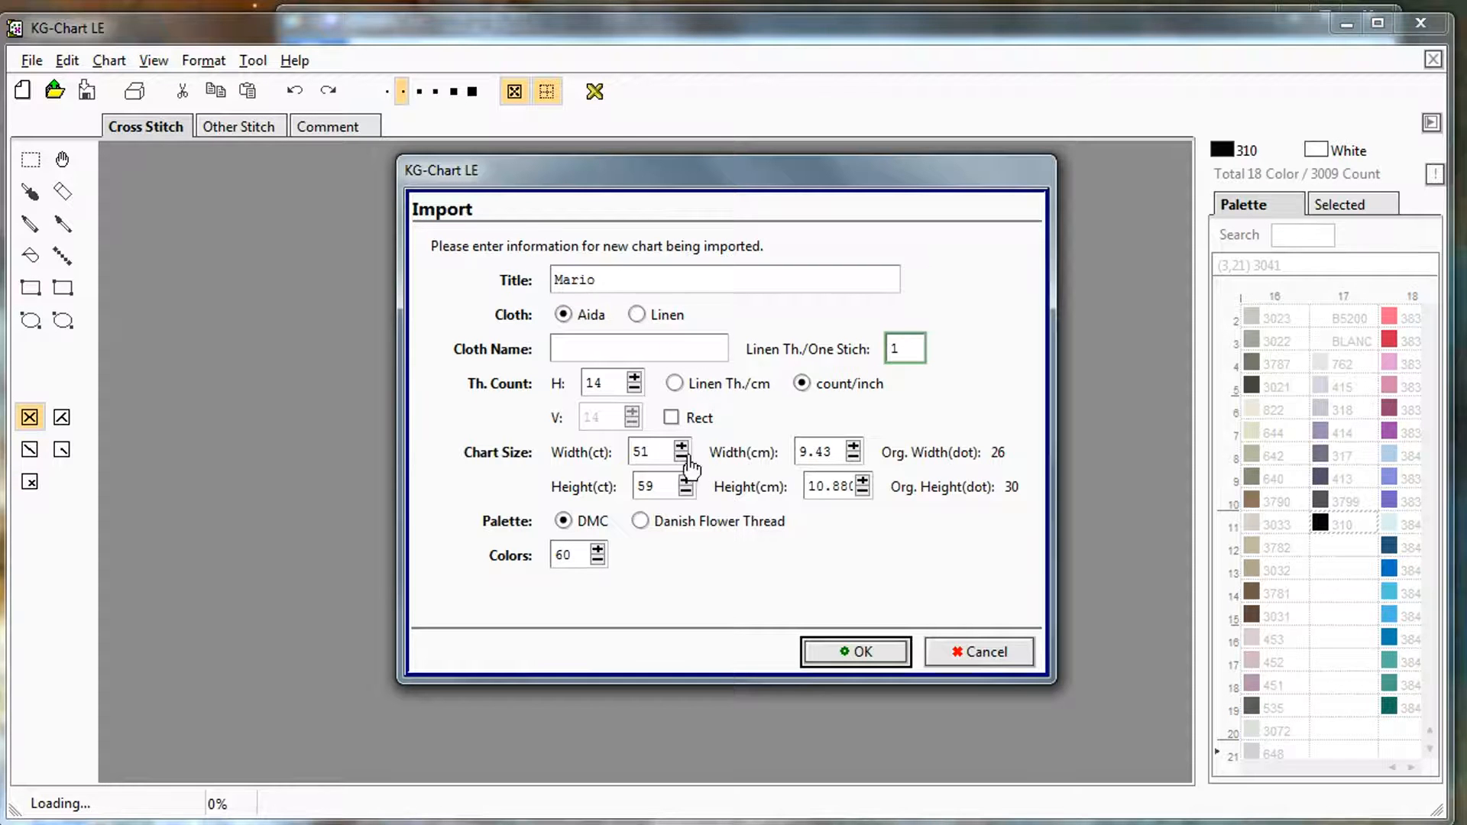
mouse_move(662, 11)
type("26")
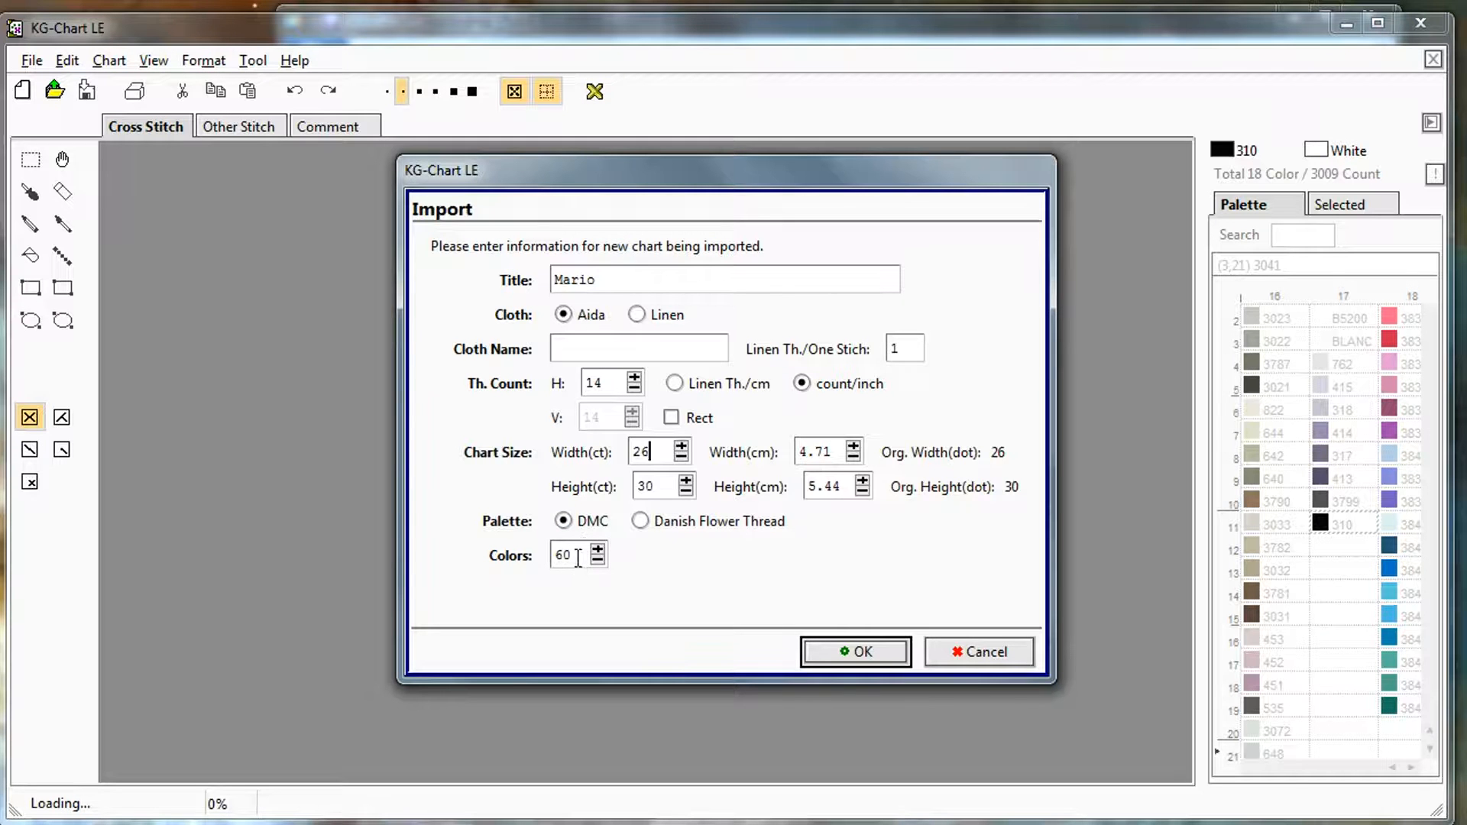
mouse_move(556, 595)
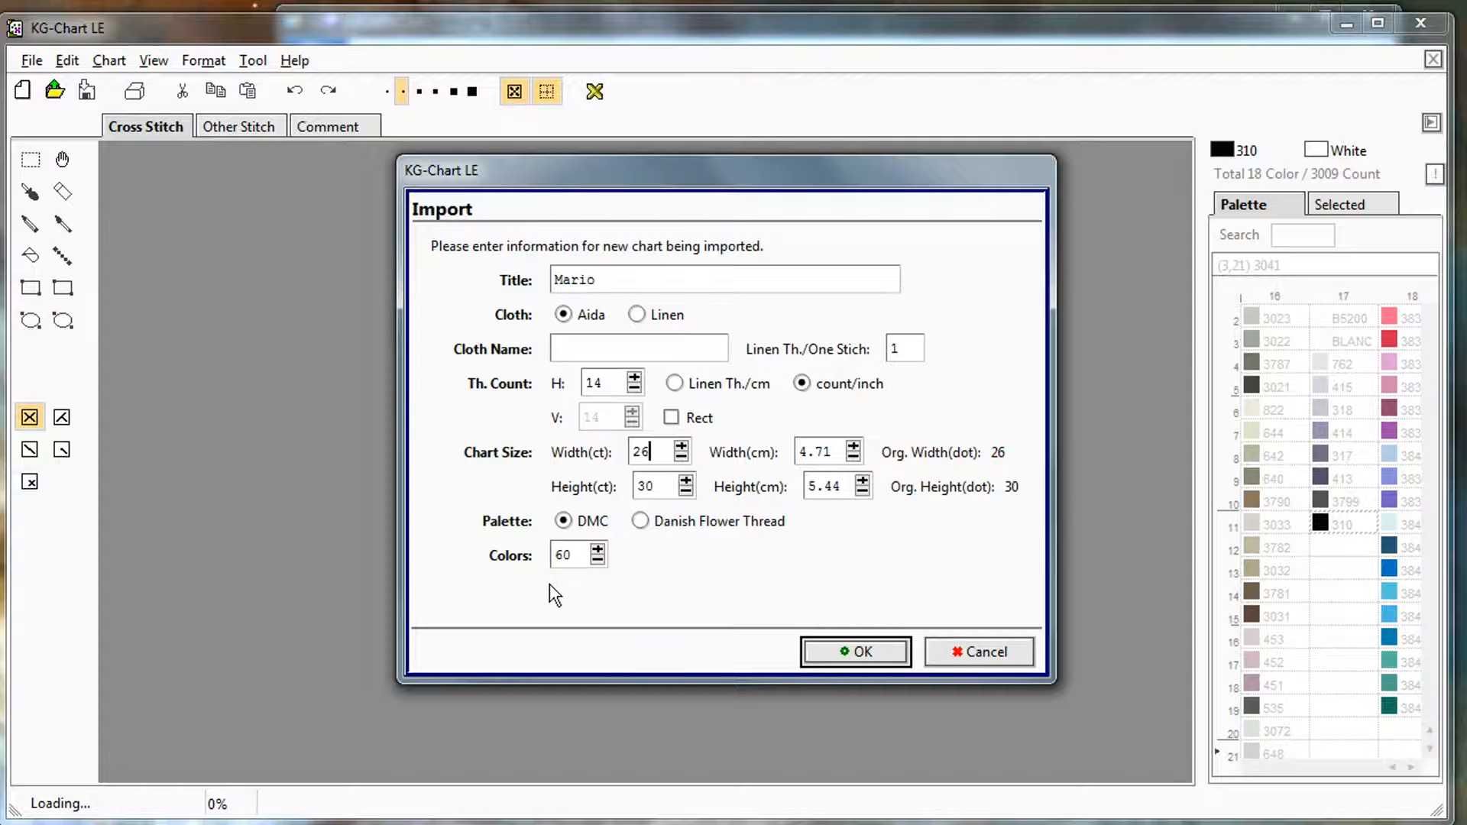
mouse_move(578, 580)
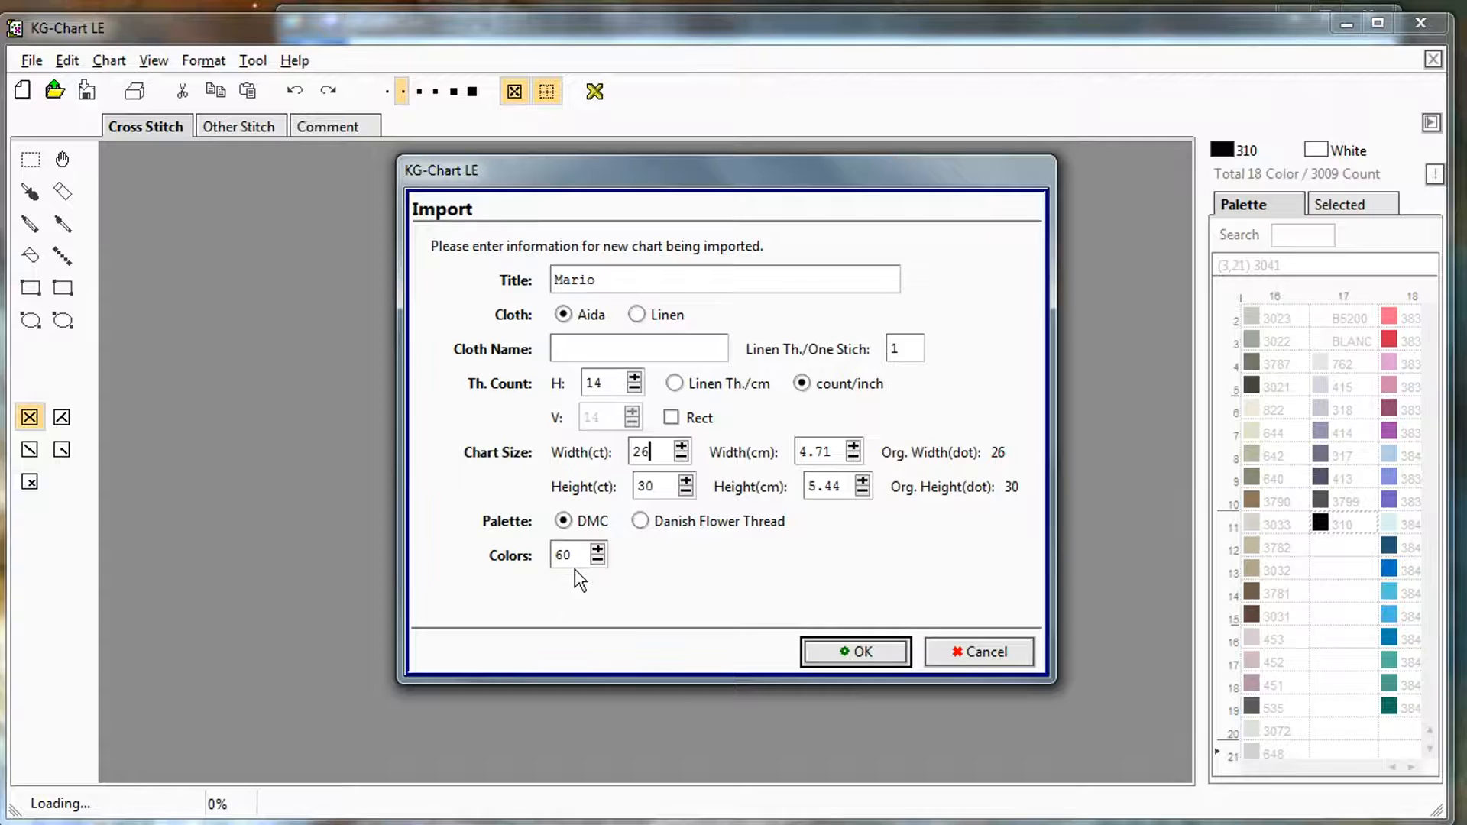
mouse_move(590, 587)
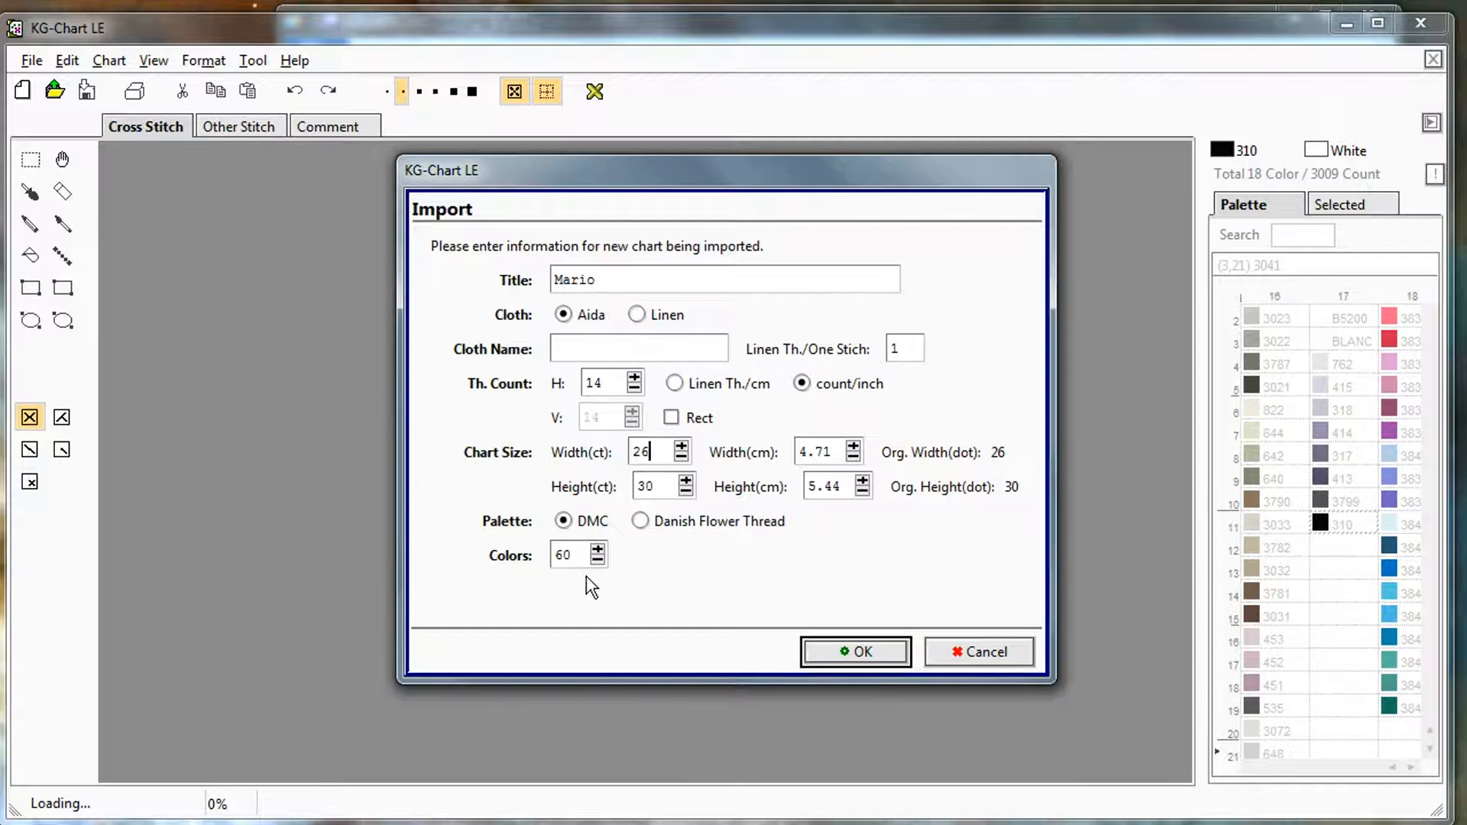
mouse_move(651, 576)
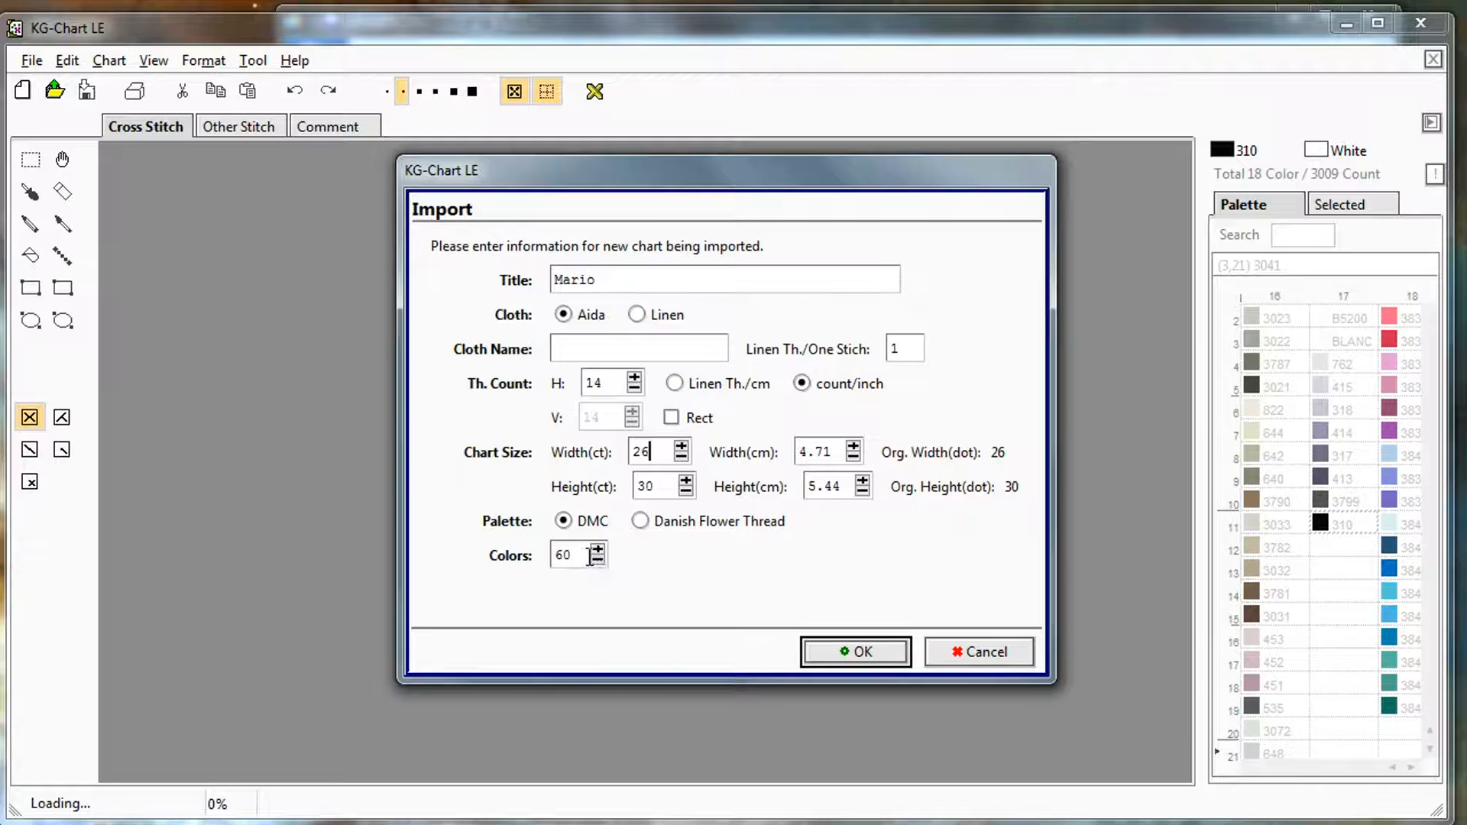
mouse_move(598, 566)
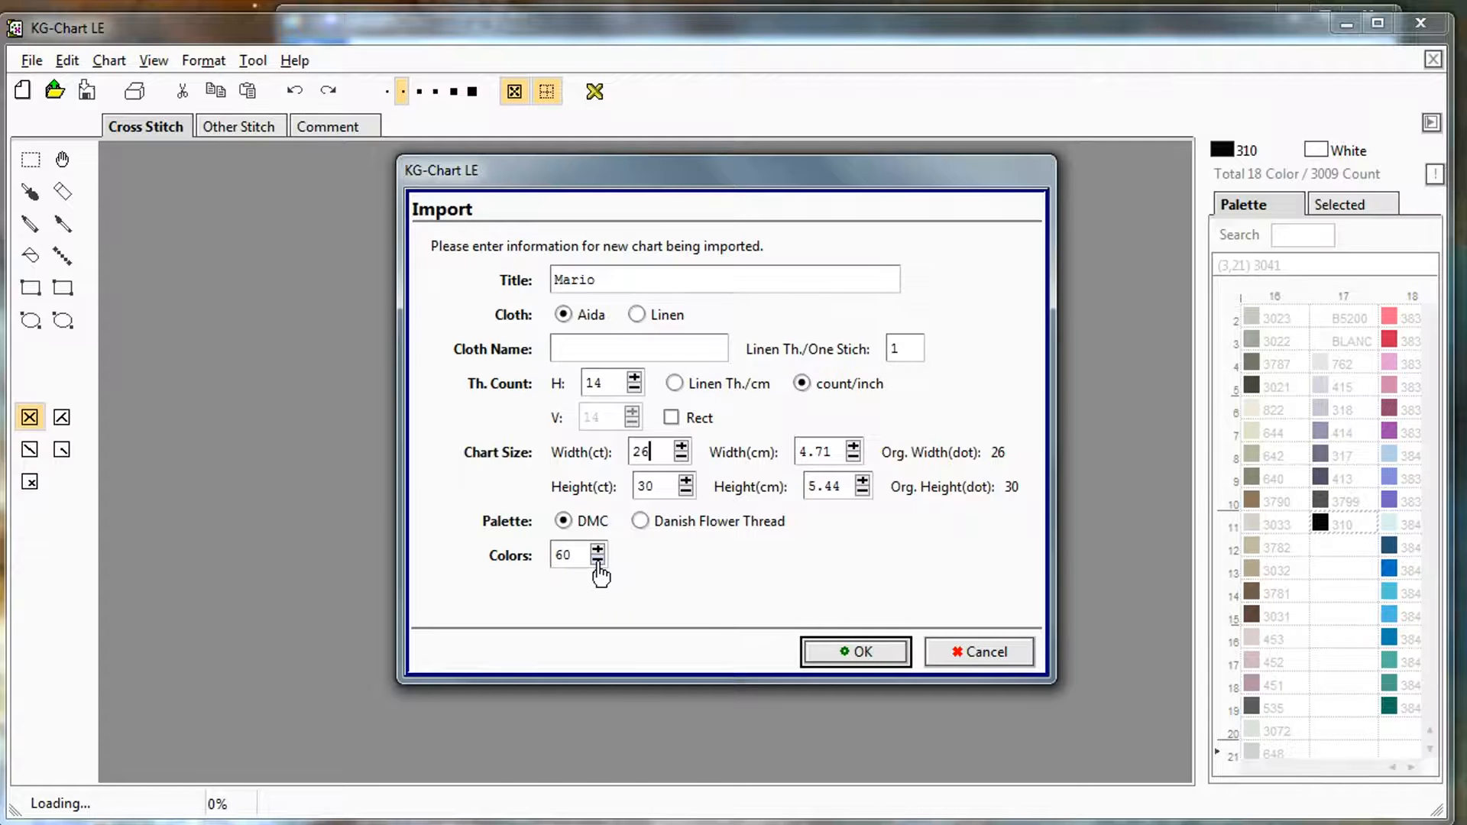
mouse_move(795, 578)
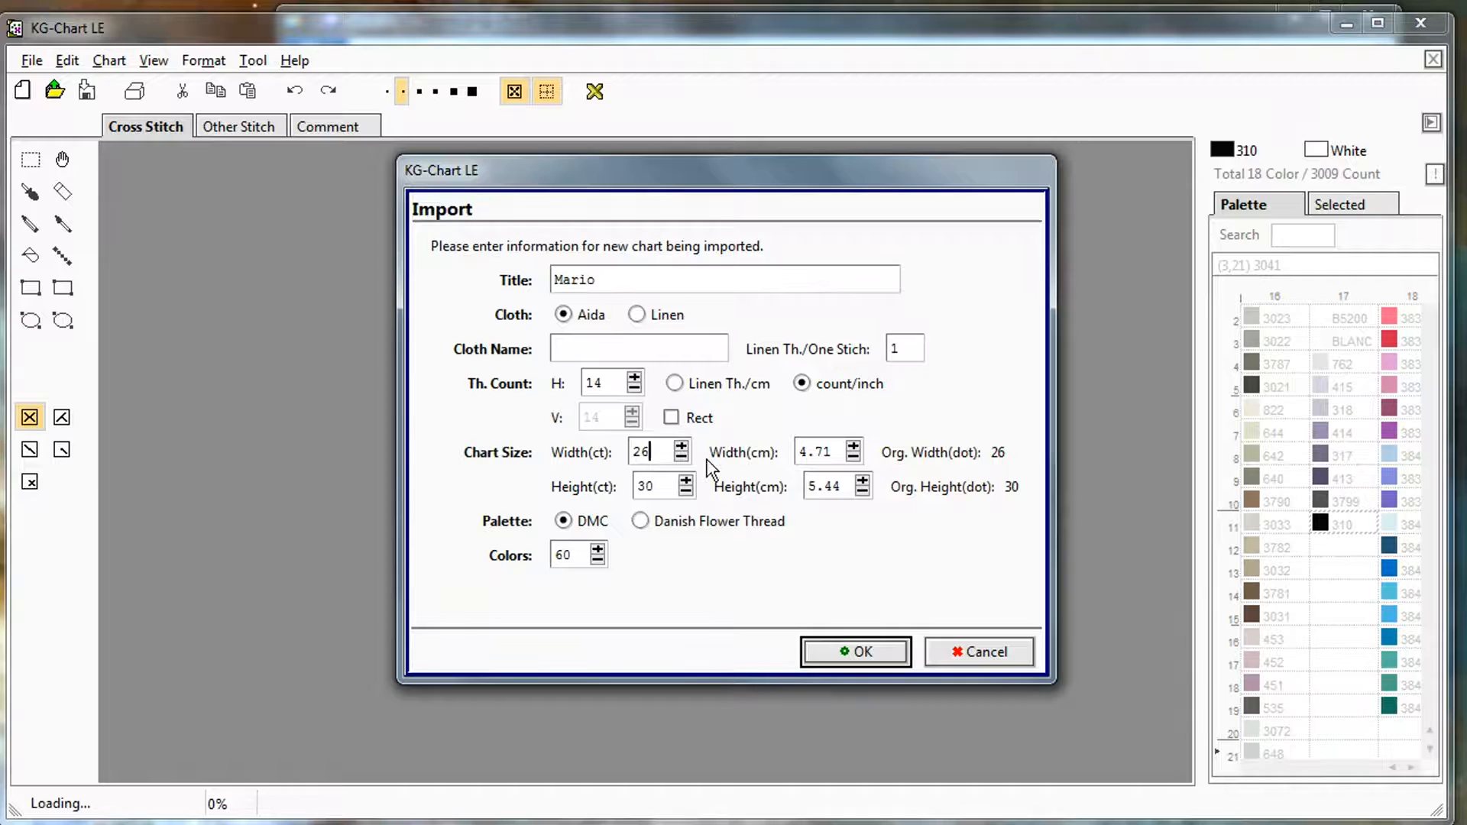
mouse_move(771, 491)
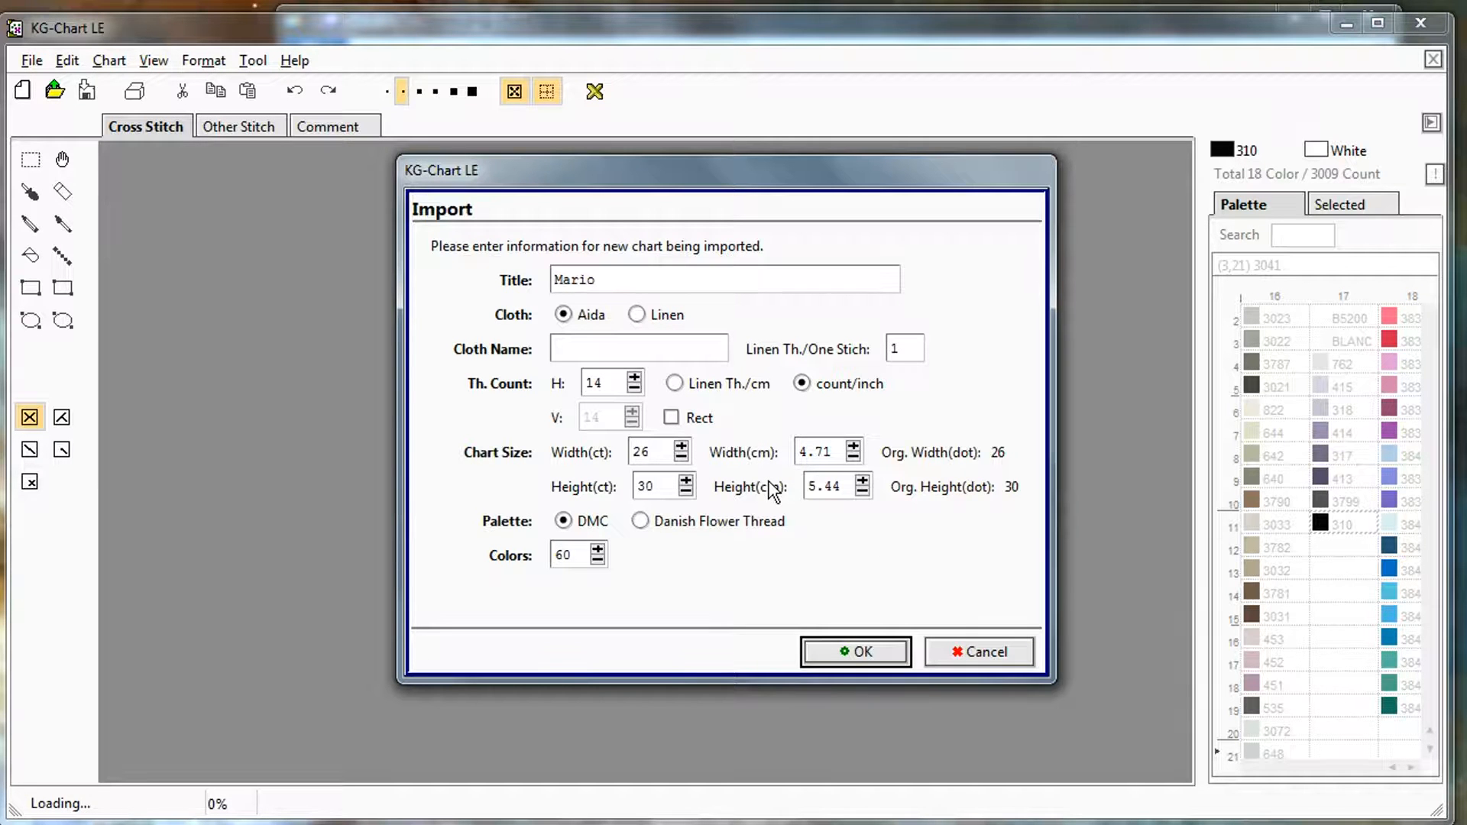
Confirm the 26 × 30 stitch, 14-count DMC import settings to create the chart
left_click(853, 651)
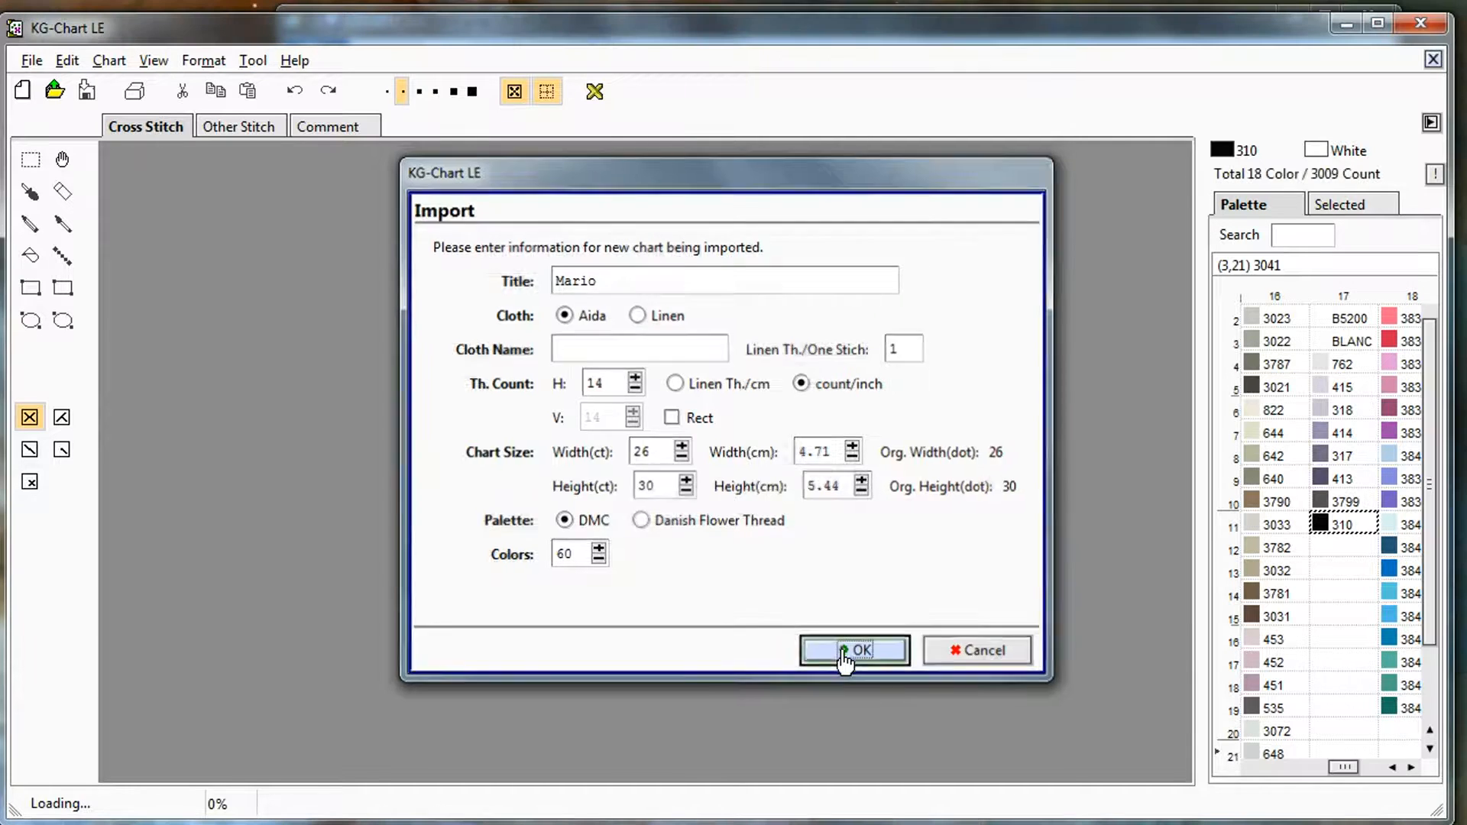
left_click(853, 651)
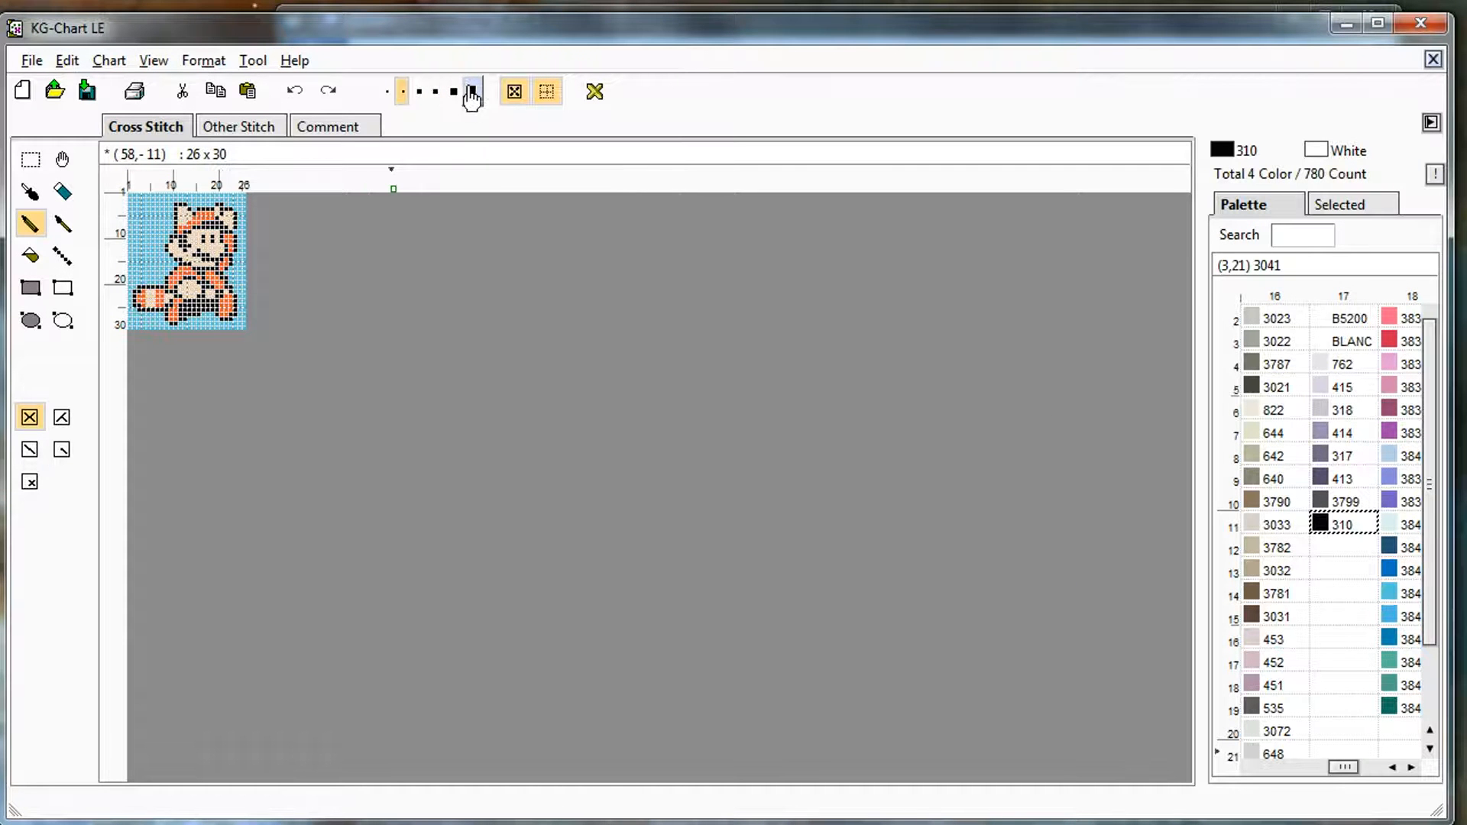
left_click(452, 90)
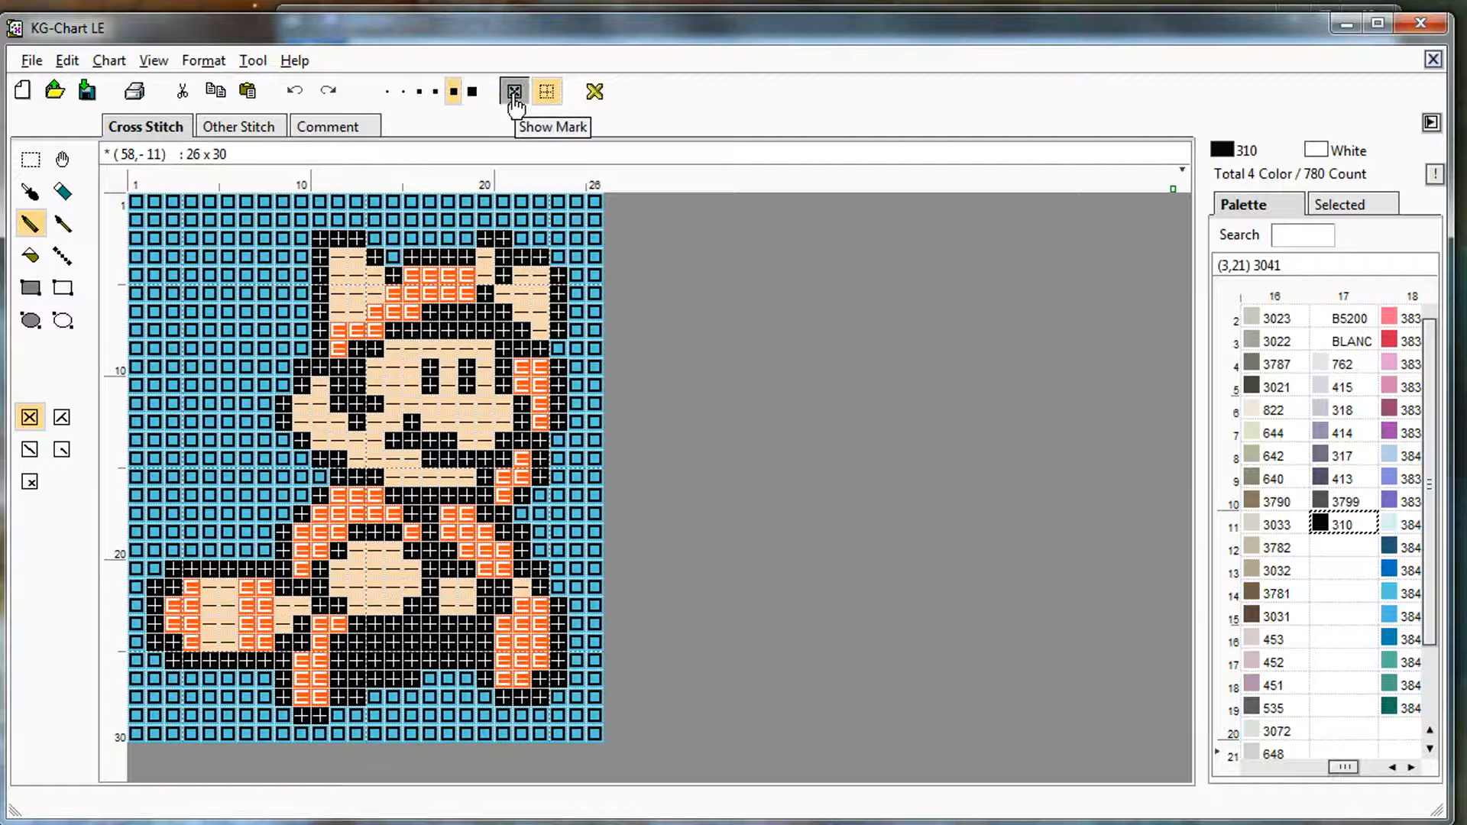
left_click(513, 90)
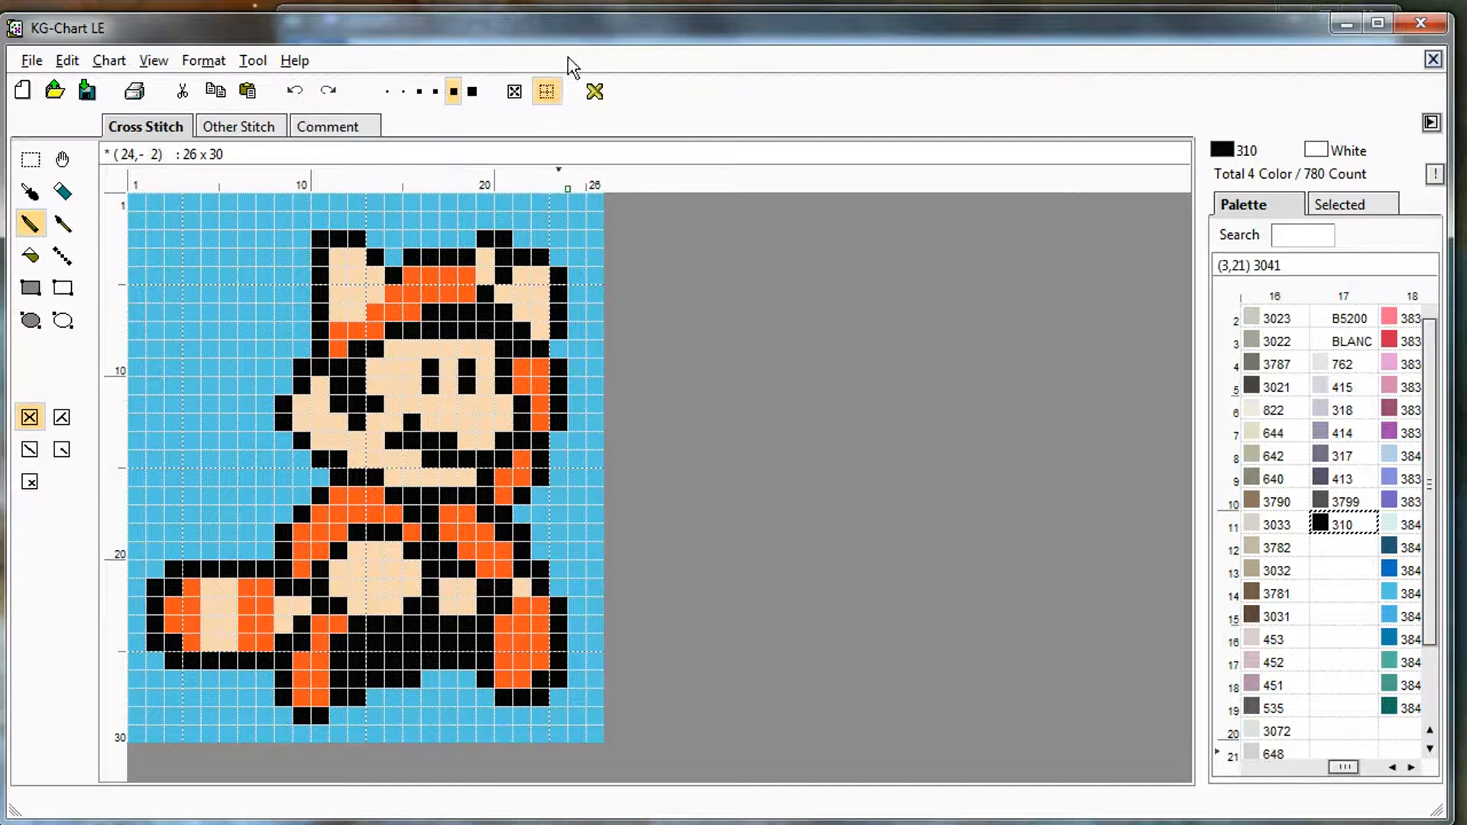
left_click(547, 90)
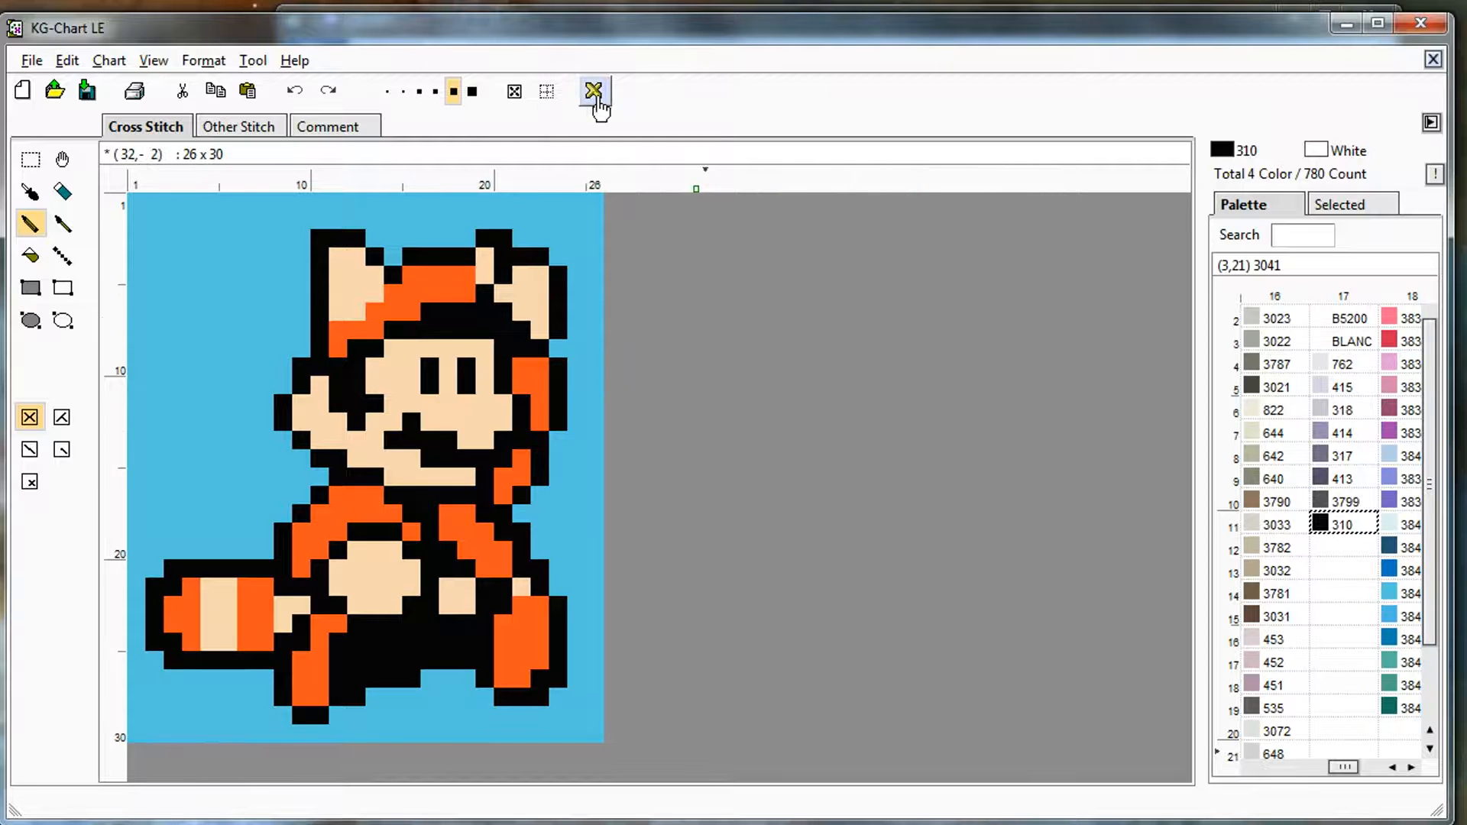
mouse_move(595, 90)
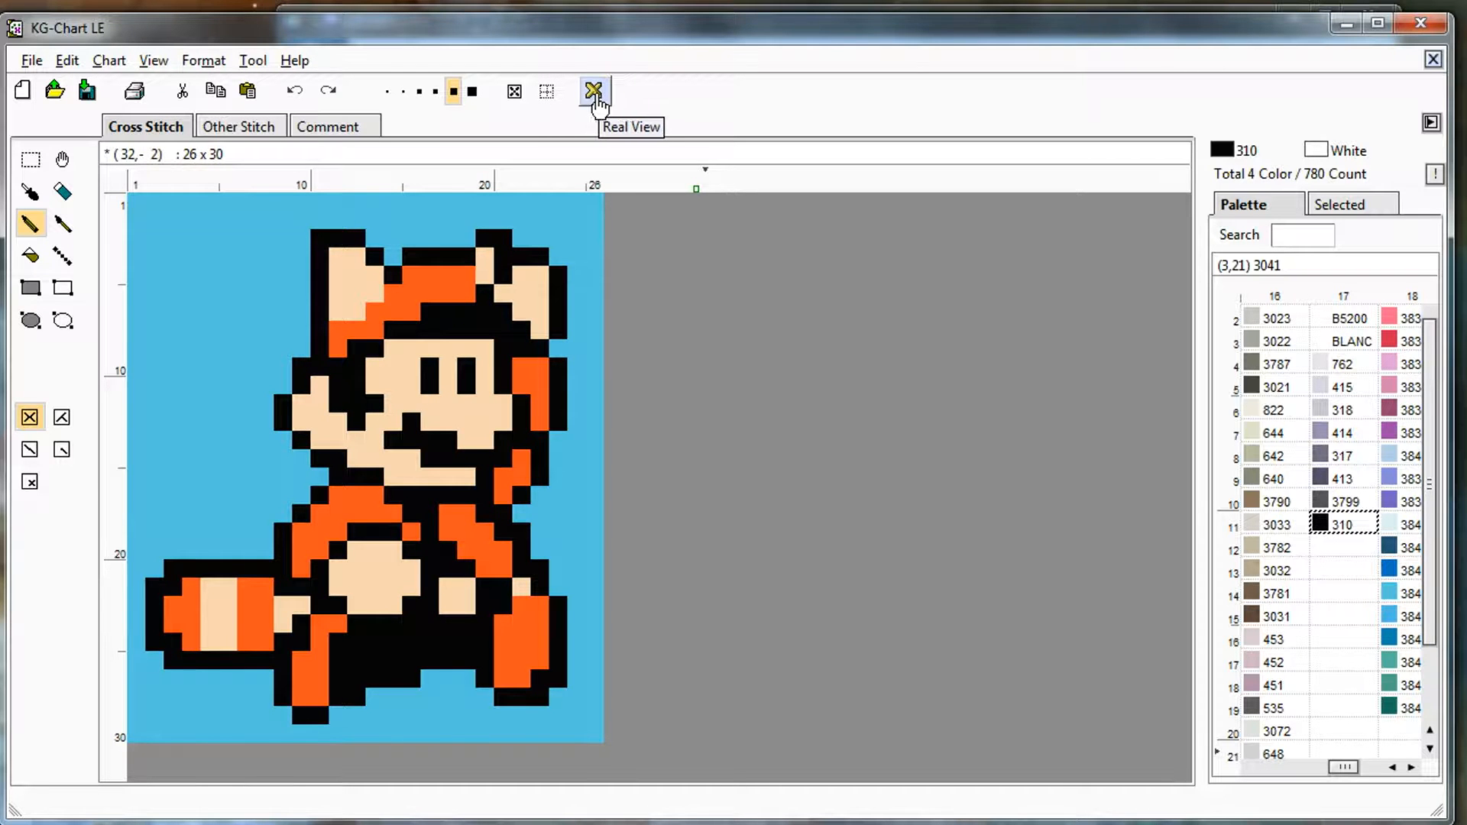
left_click(593, 90)
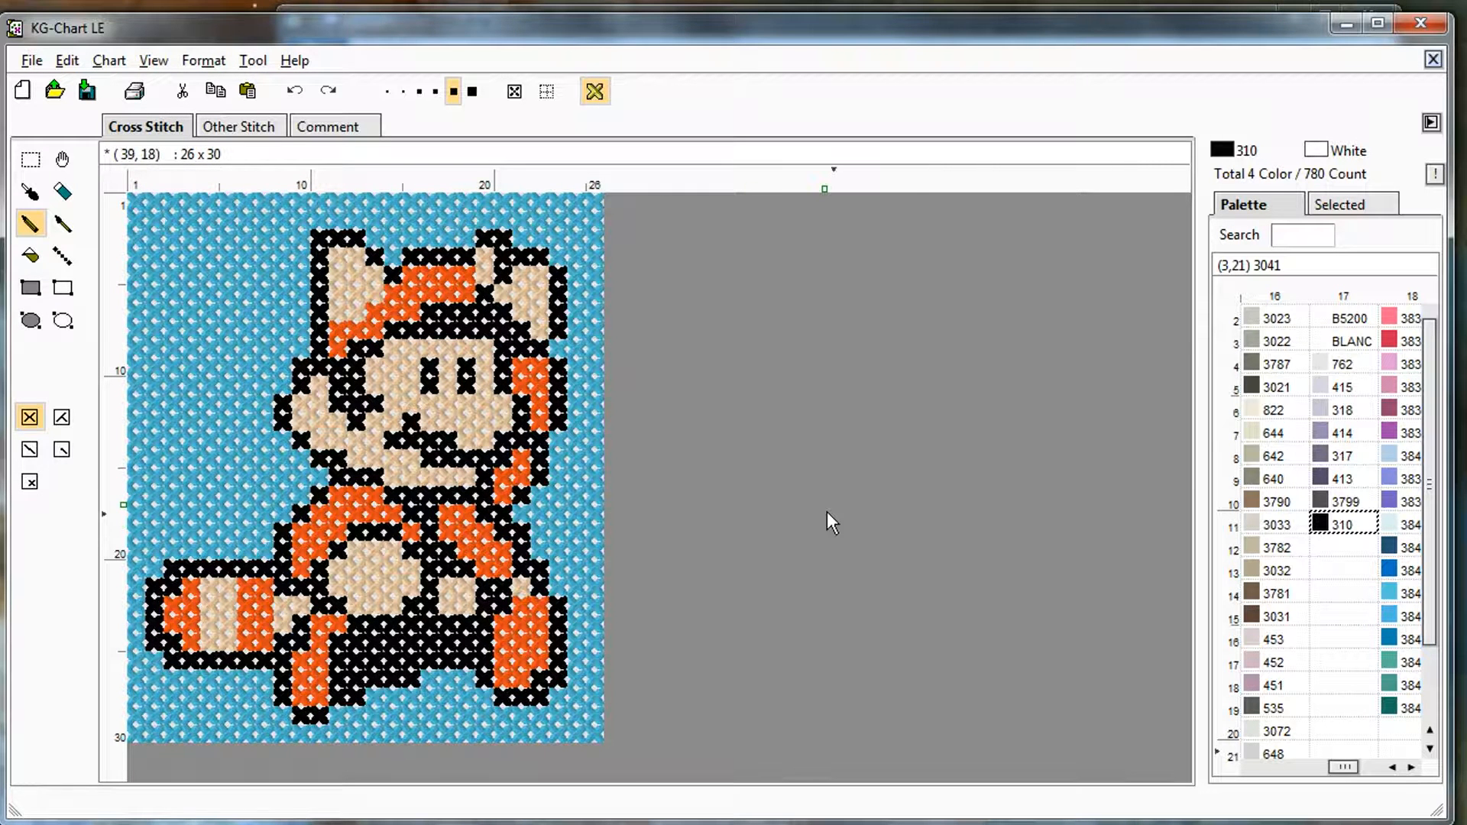
mouse_move(926, 339)
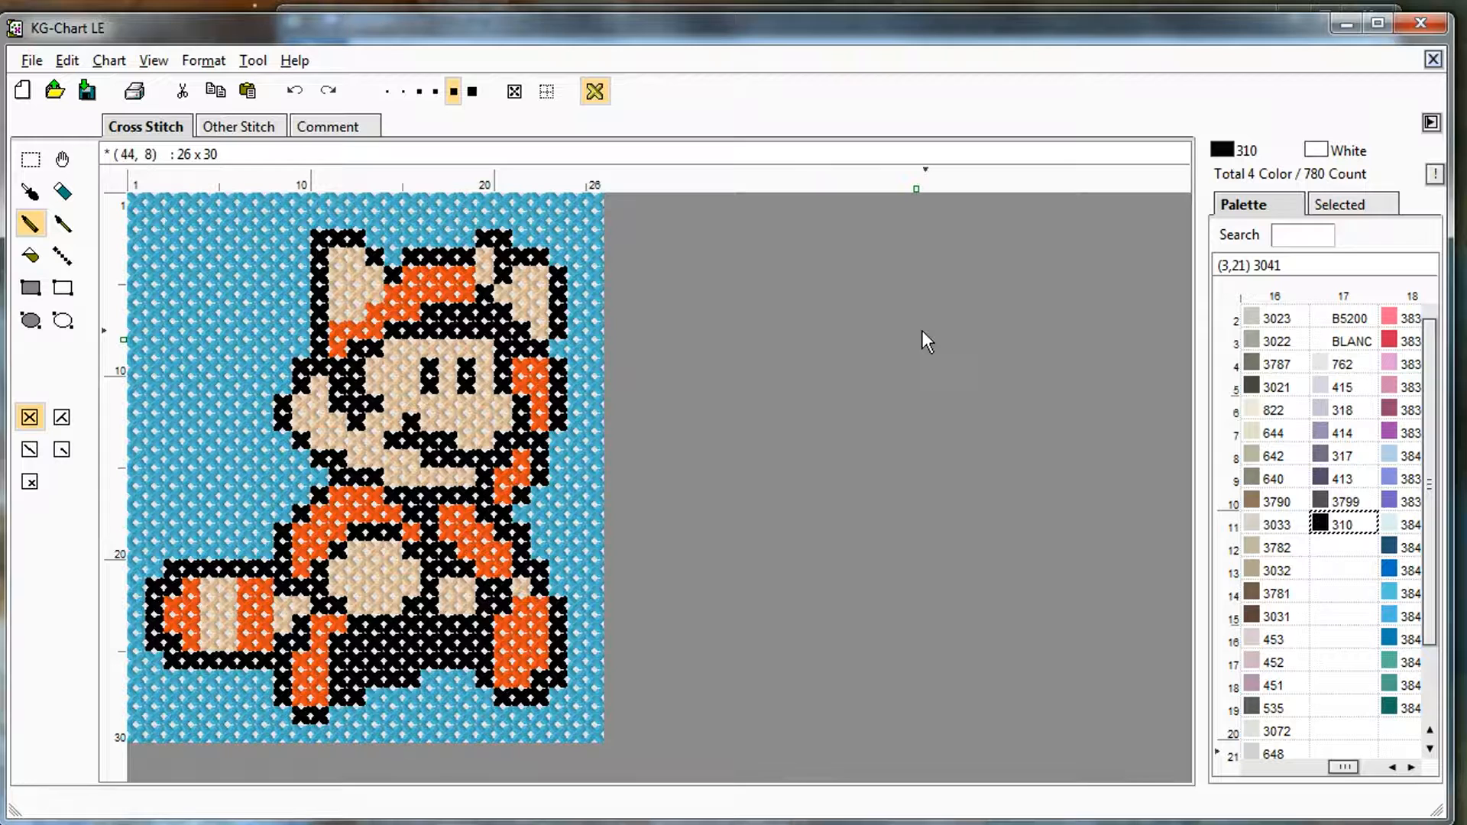
left_click(514, 90)
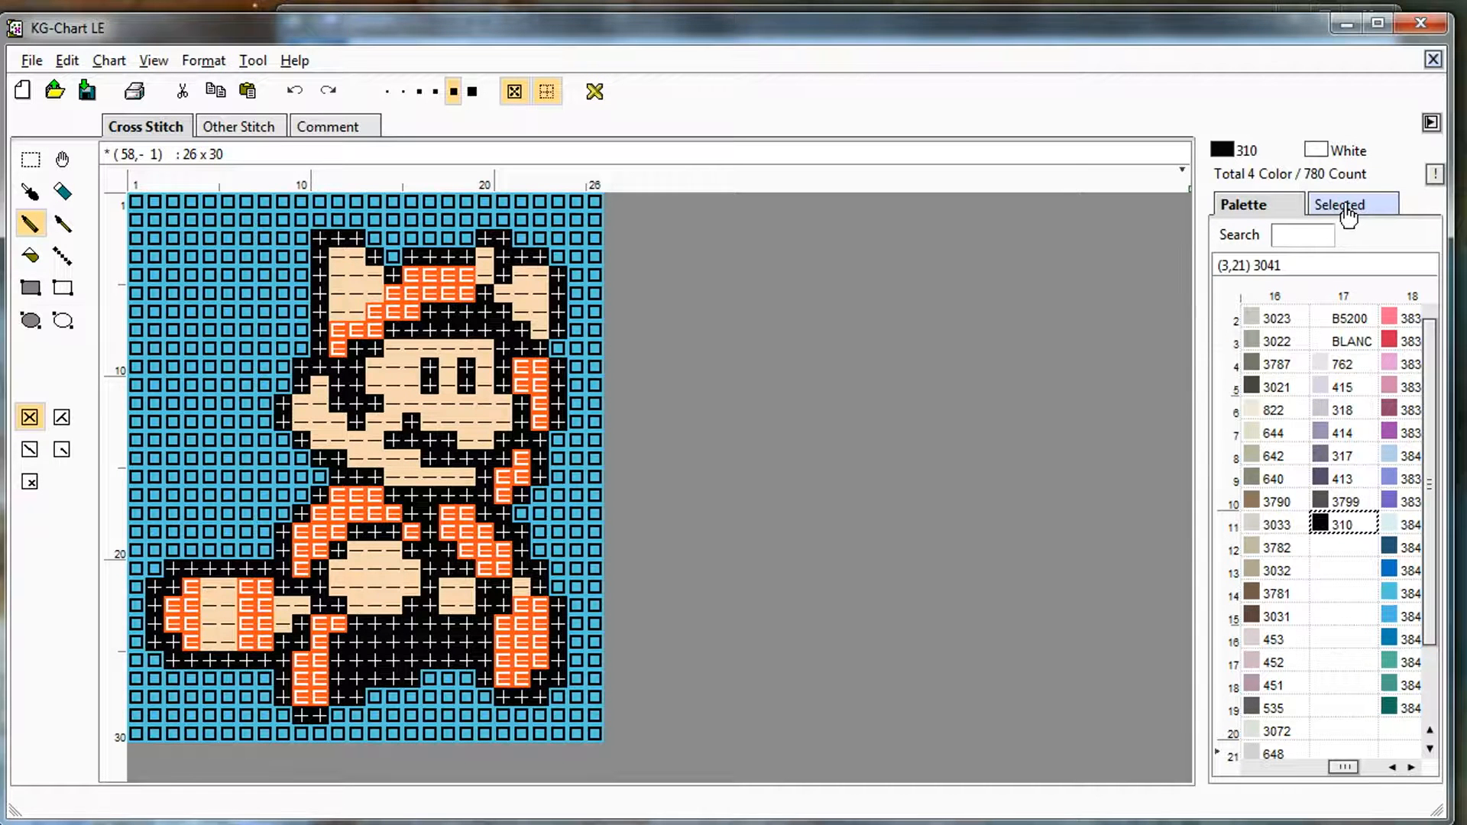
Show the Selected list of the chart's four used colours (310, 946, 3846, 738)
left_click(1342, 203)
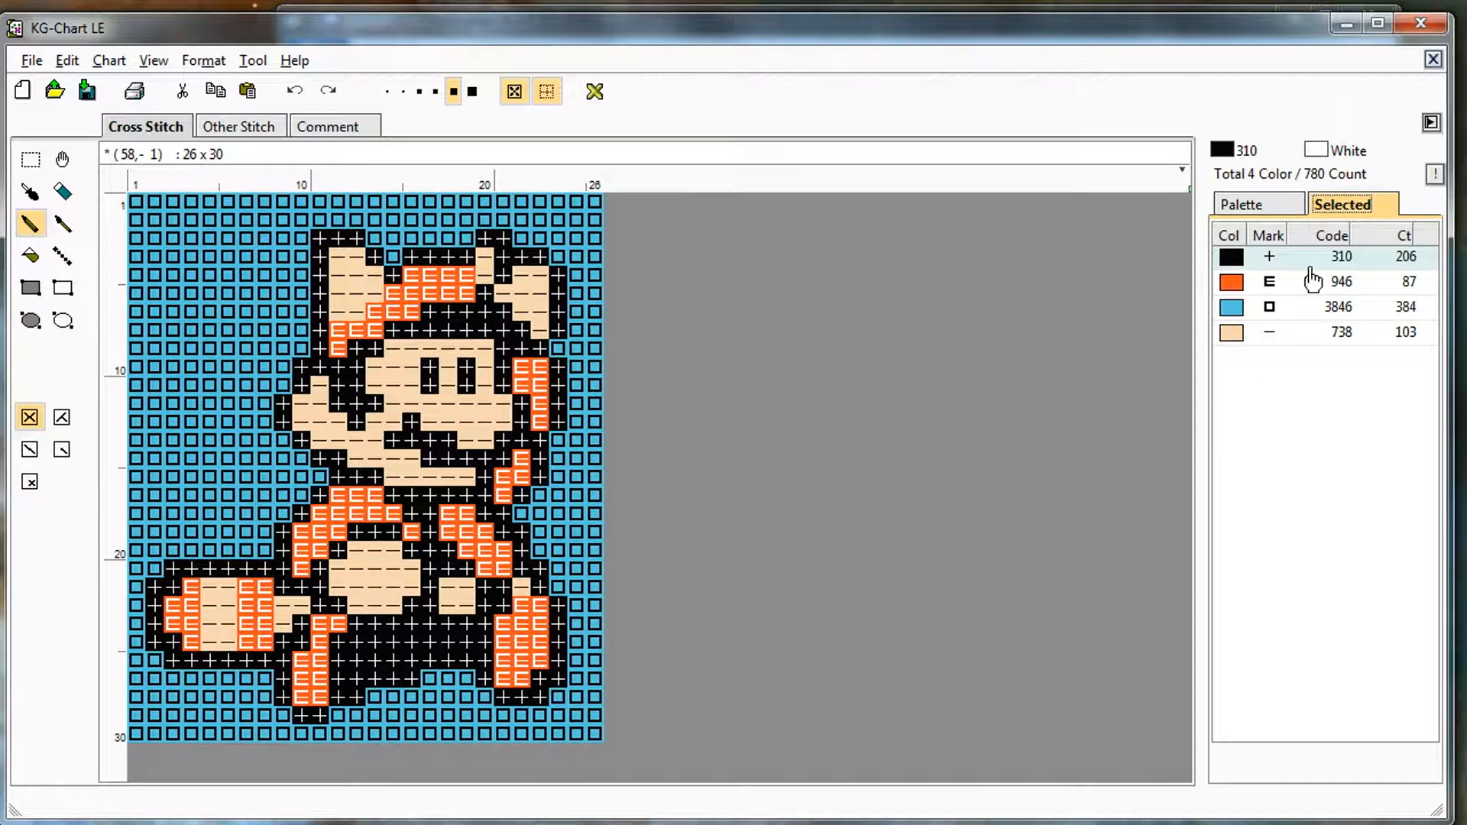
mouse_move(1361, 289)
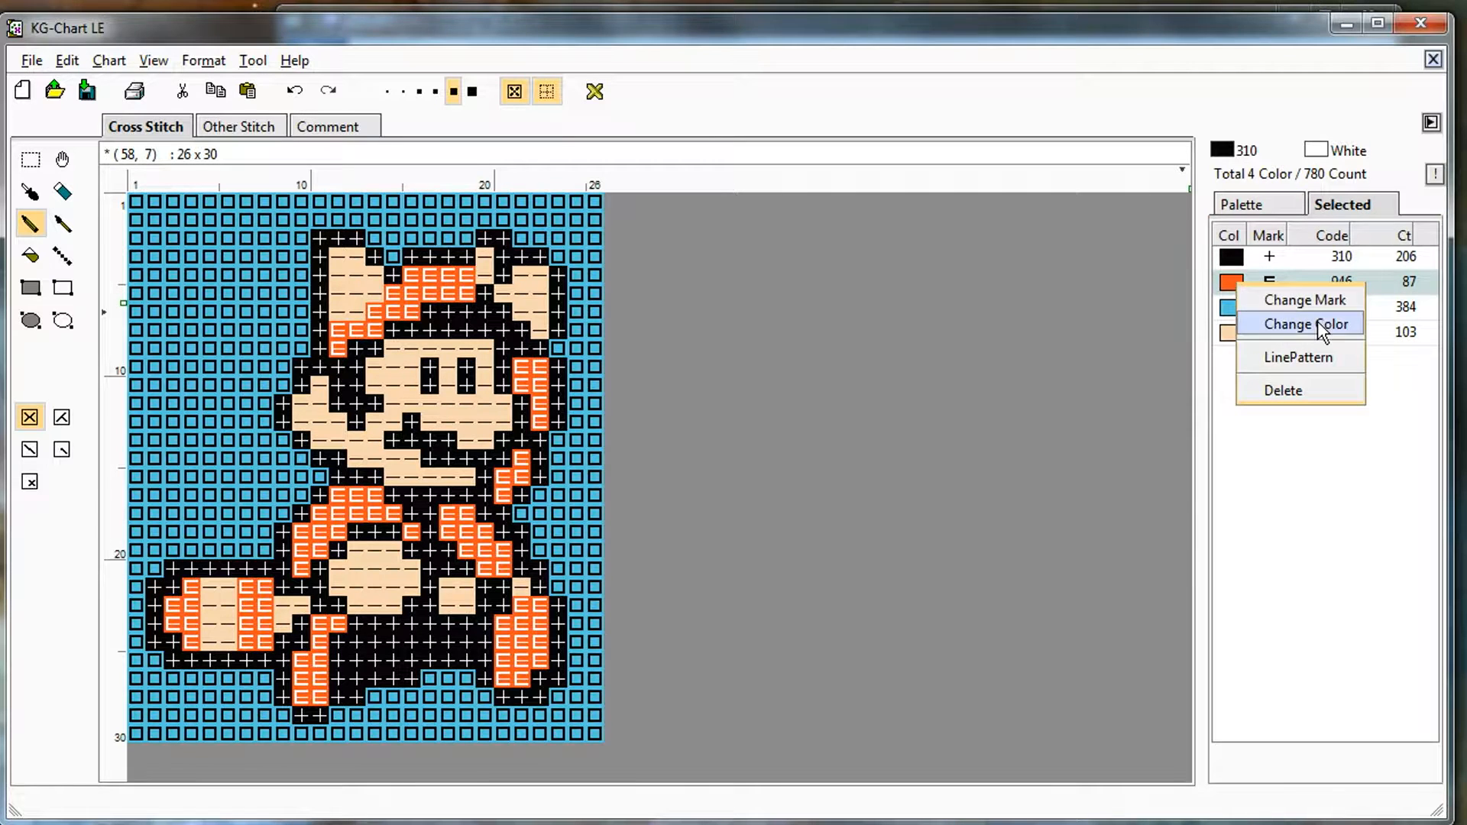
Change orange thread 946 to DMC 900 across its 87 stitches and view it in Real View
left_click(1302, 324)
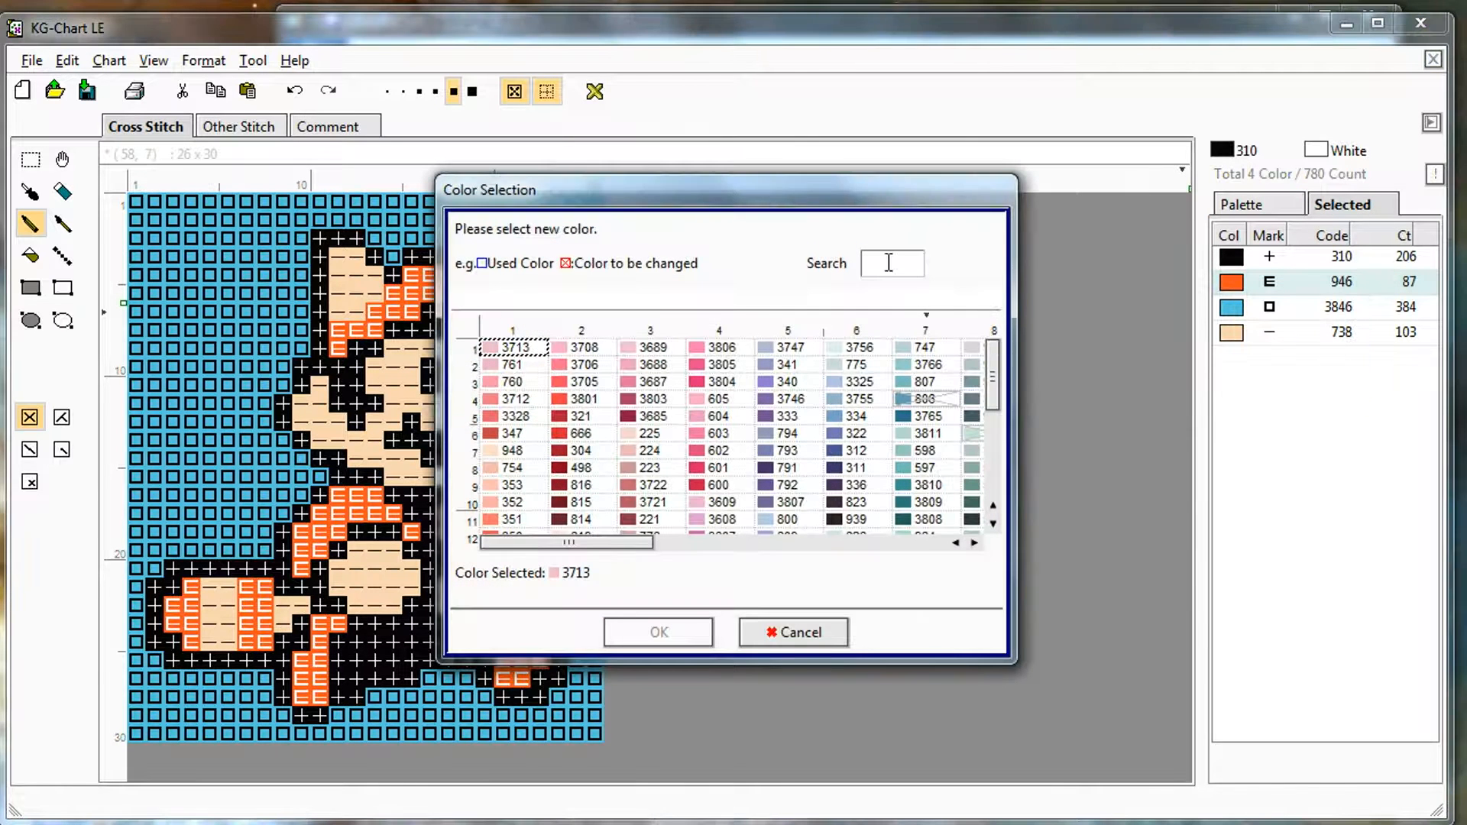
type("900")
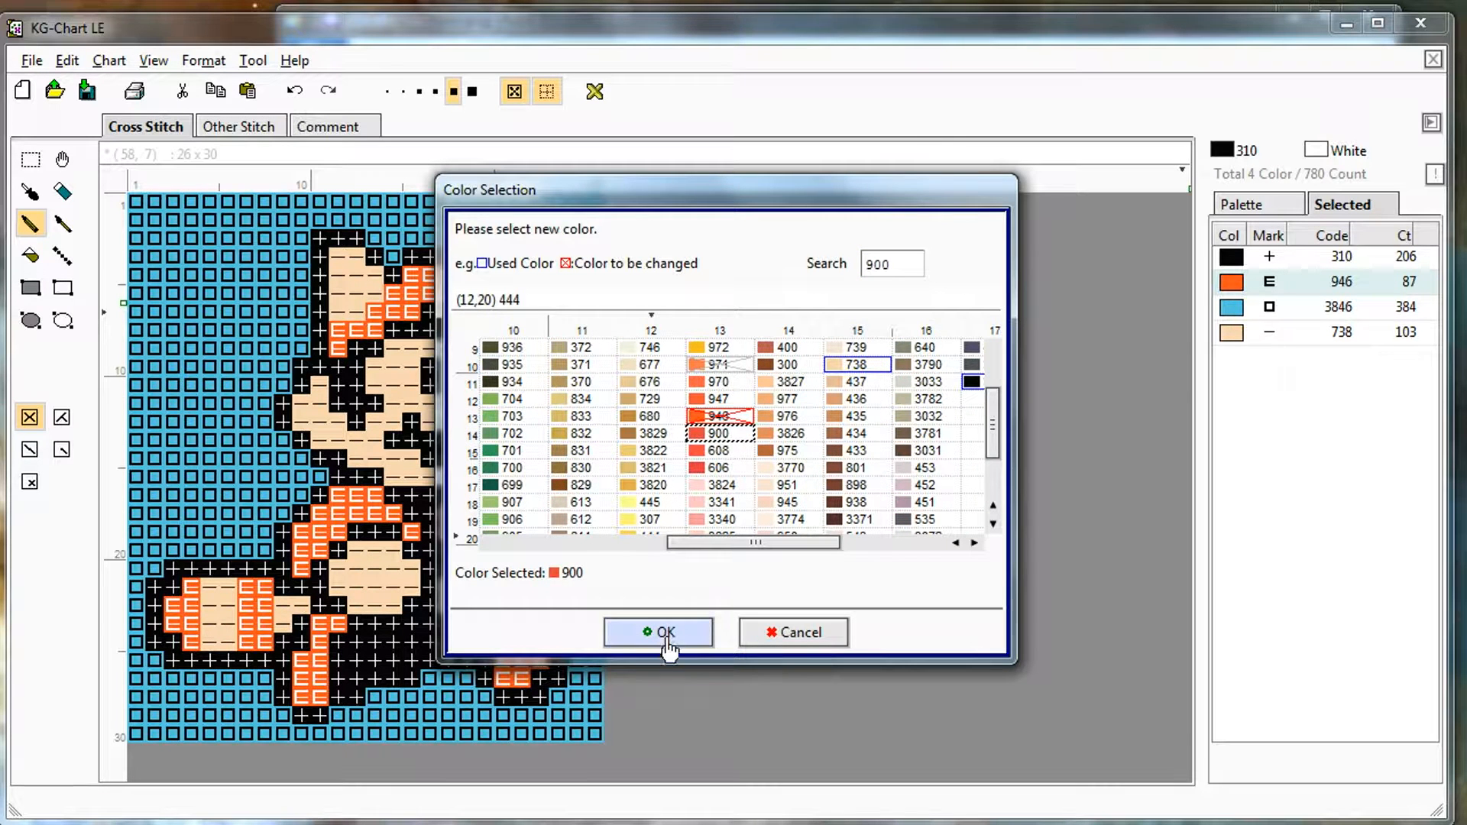
left_click(657, 633)
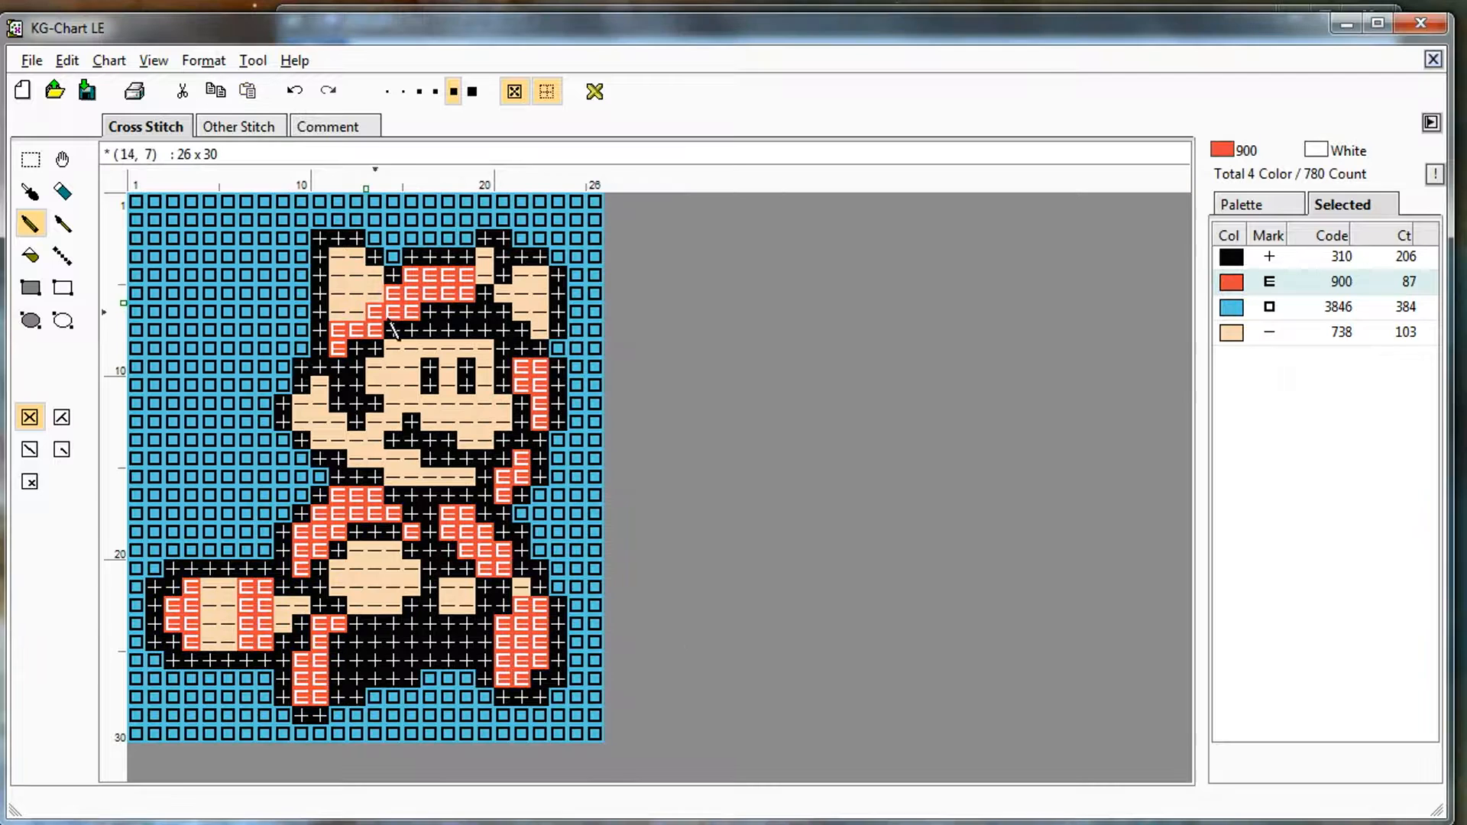
left_click(594, 90)
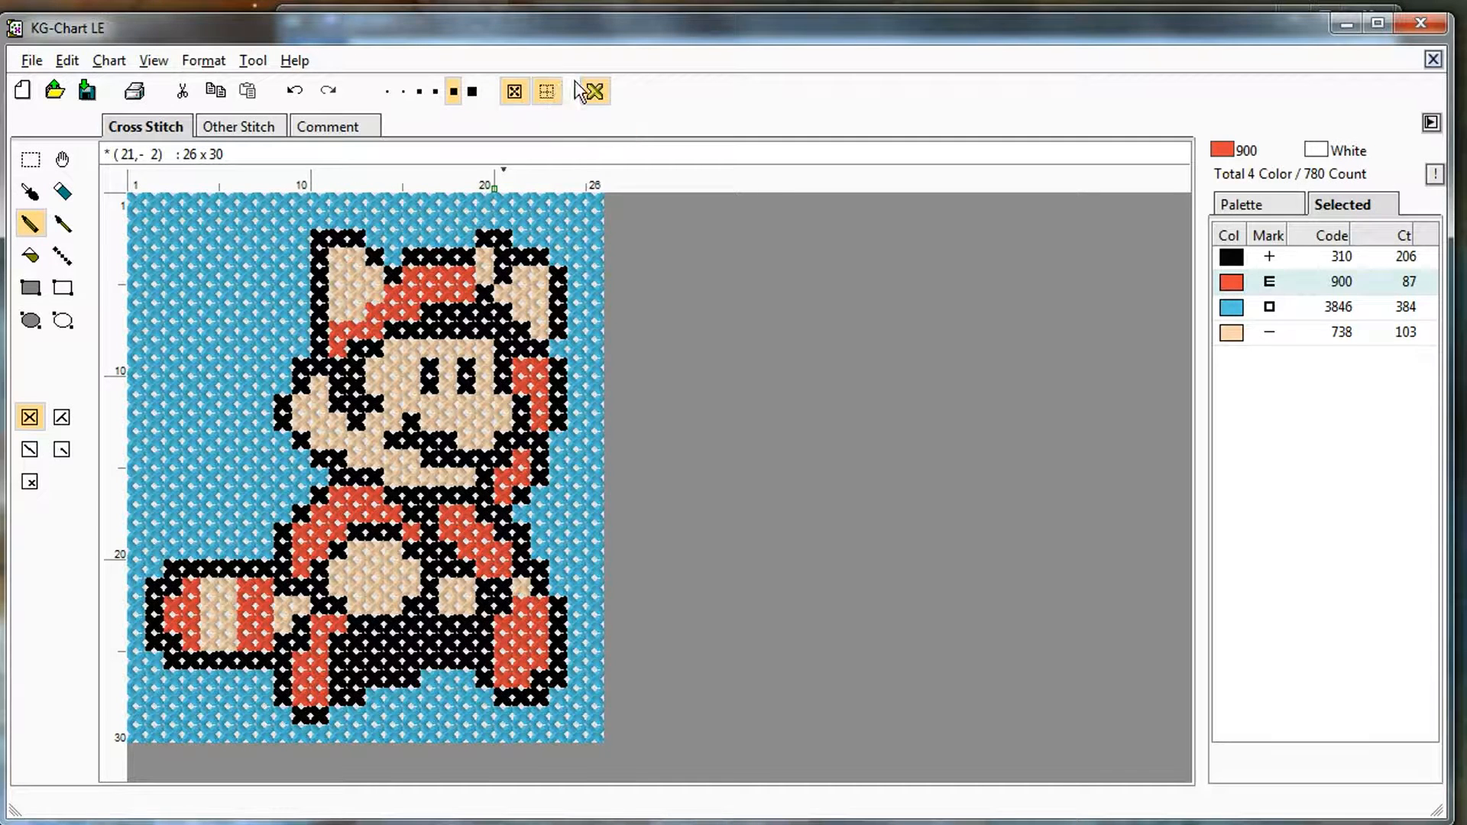
Enlarge the cells and turn off Show Mark and Real View for flat colour blocks
left_click(546, 90)
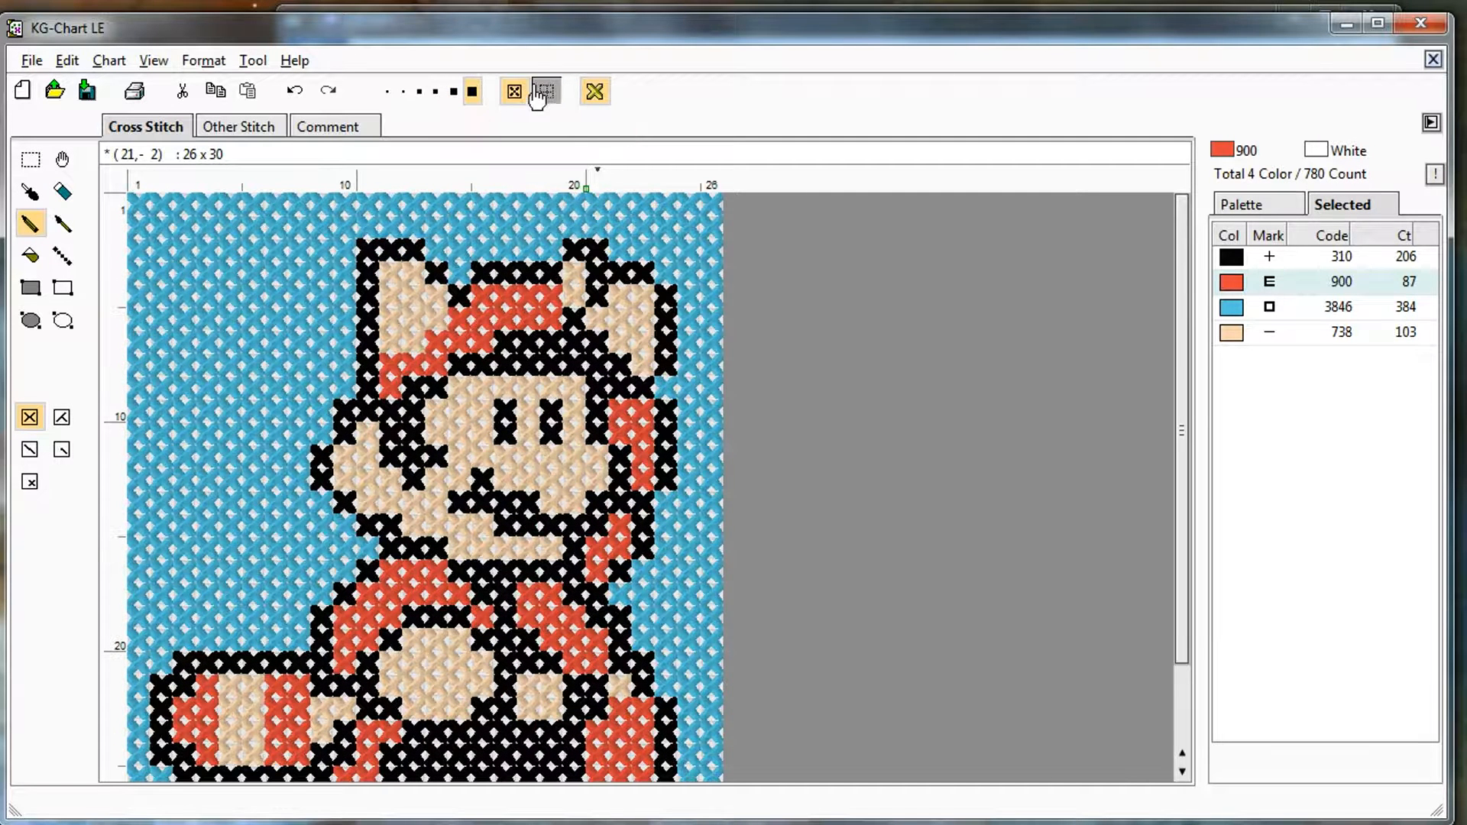
left_click(514, 90)
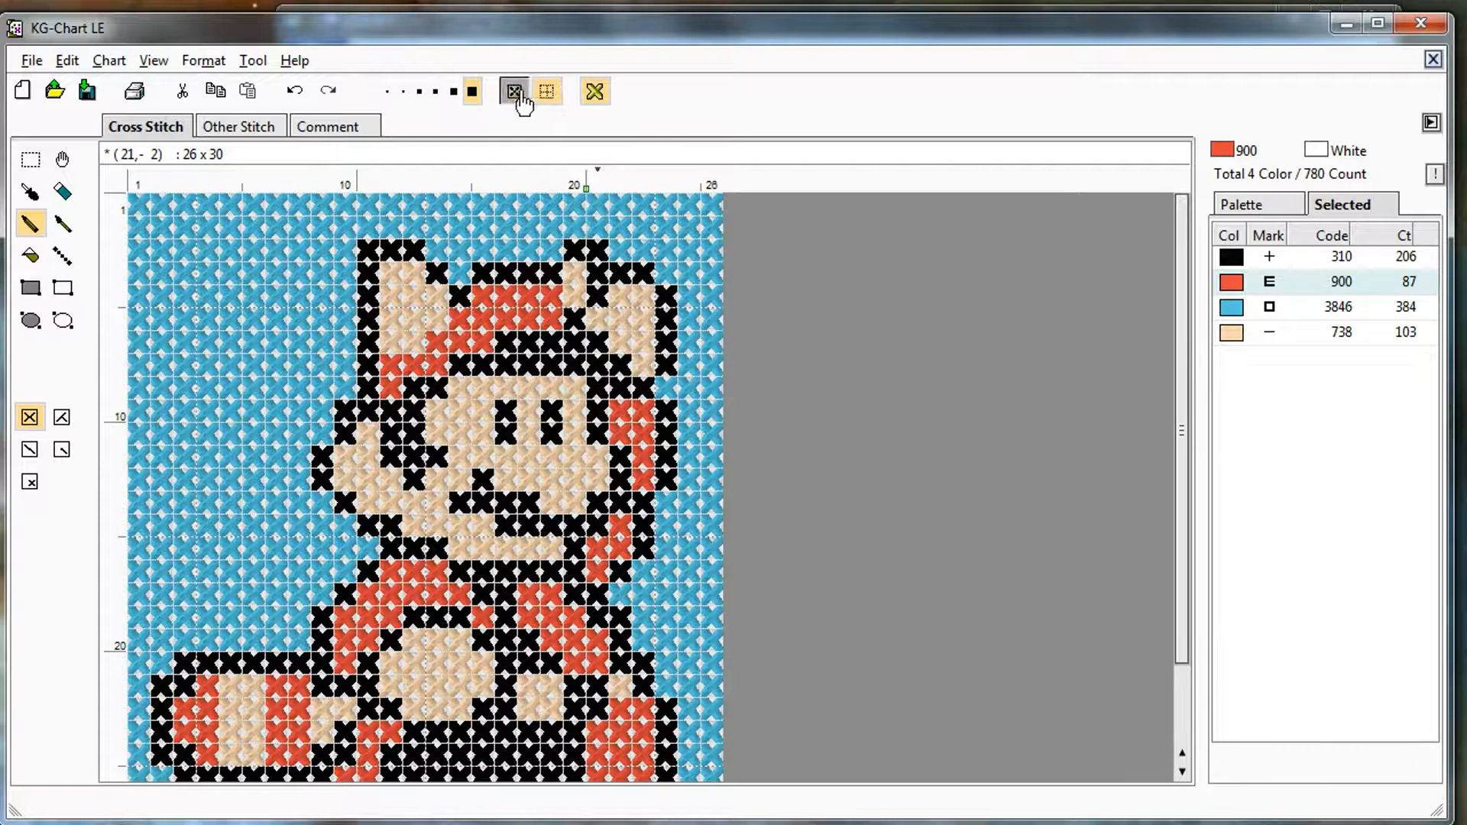
left_click(547, 91)
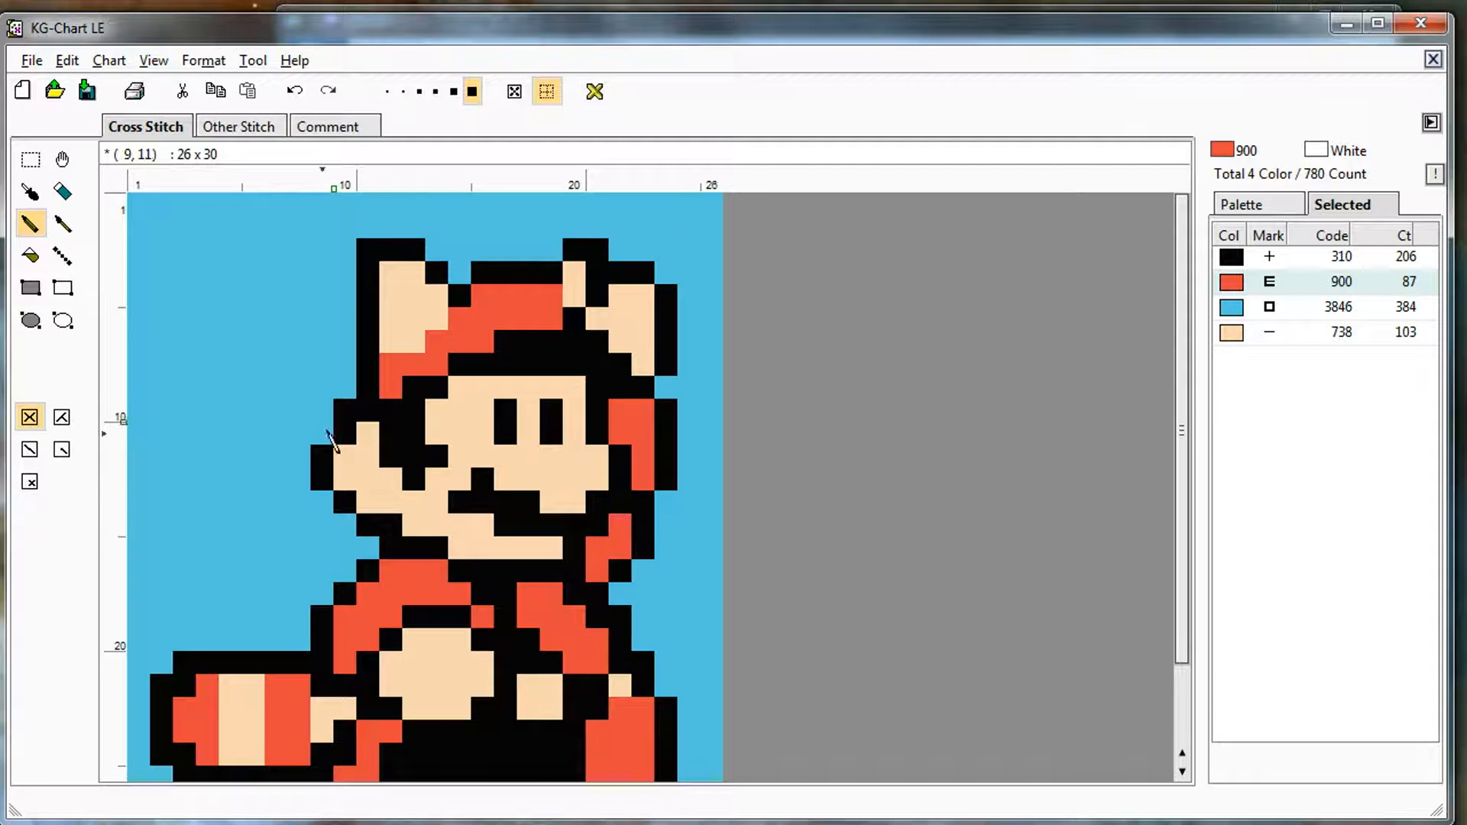
mouse_move(423, 566)
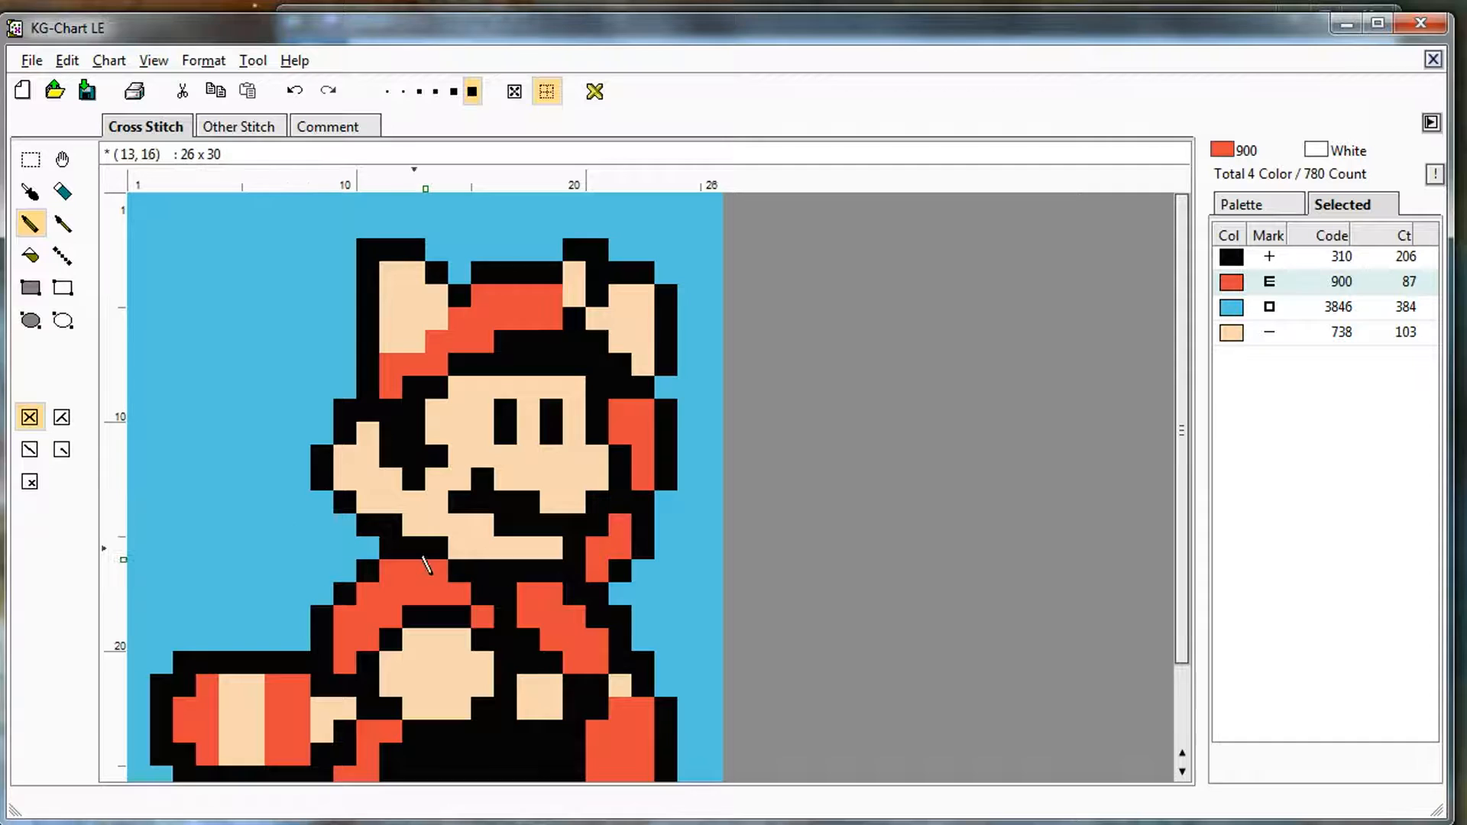
mouse_move(960, 543)
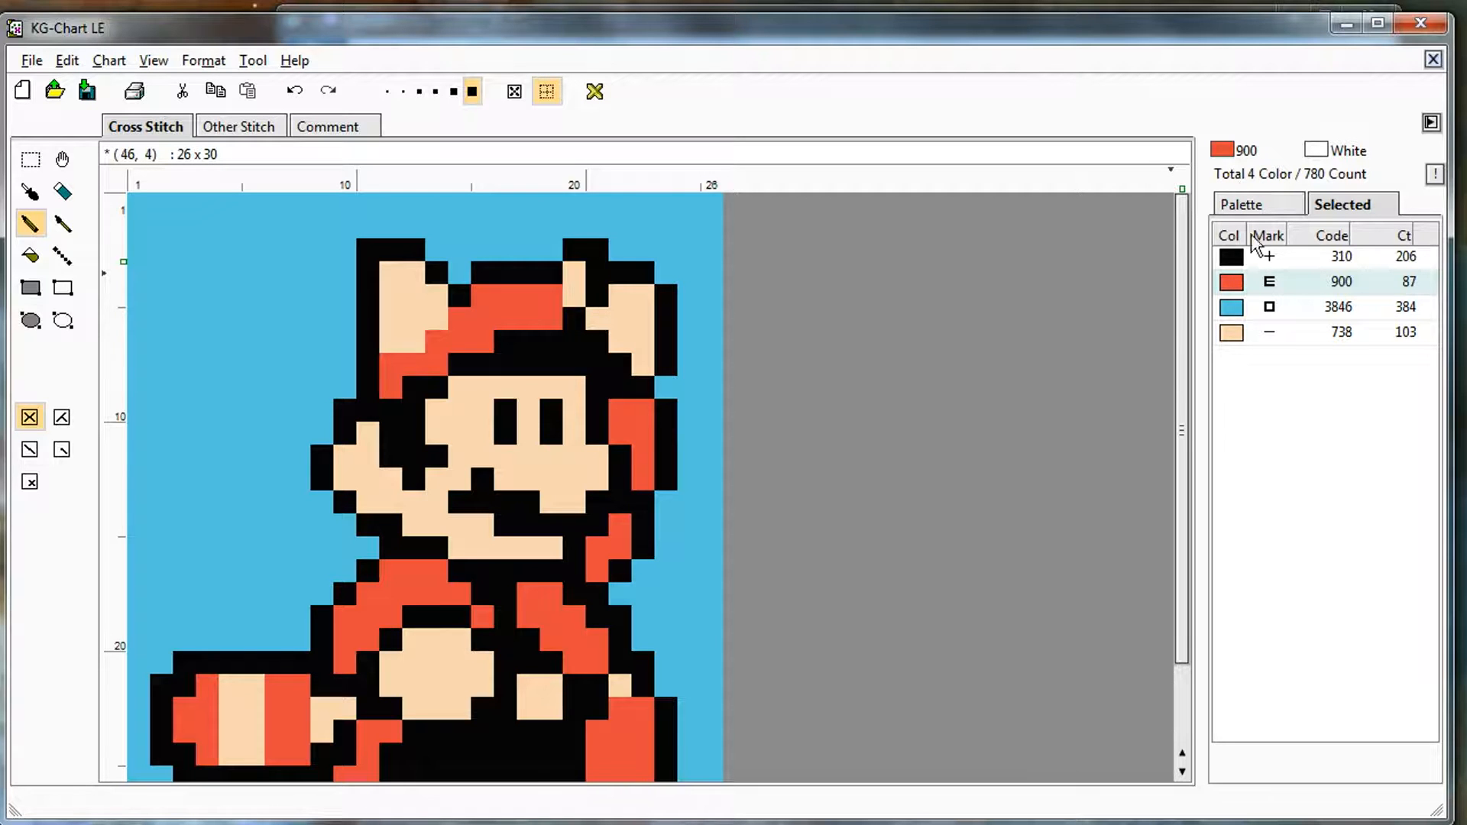
mouse_move(1098, 385)
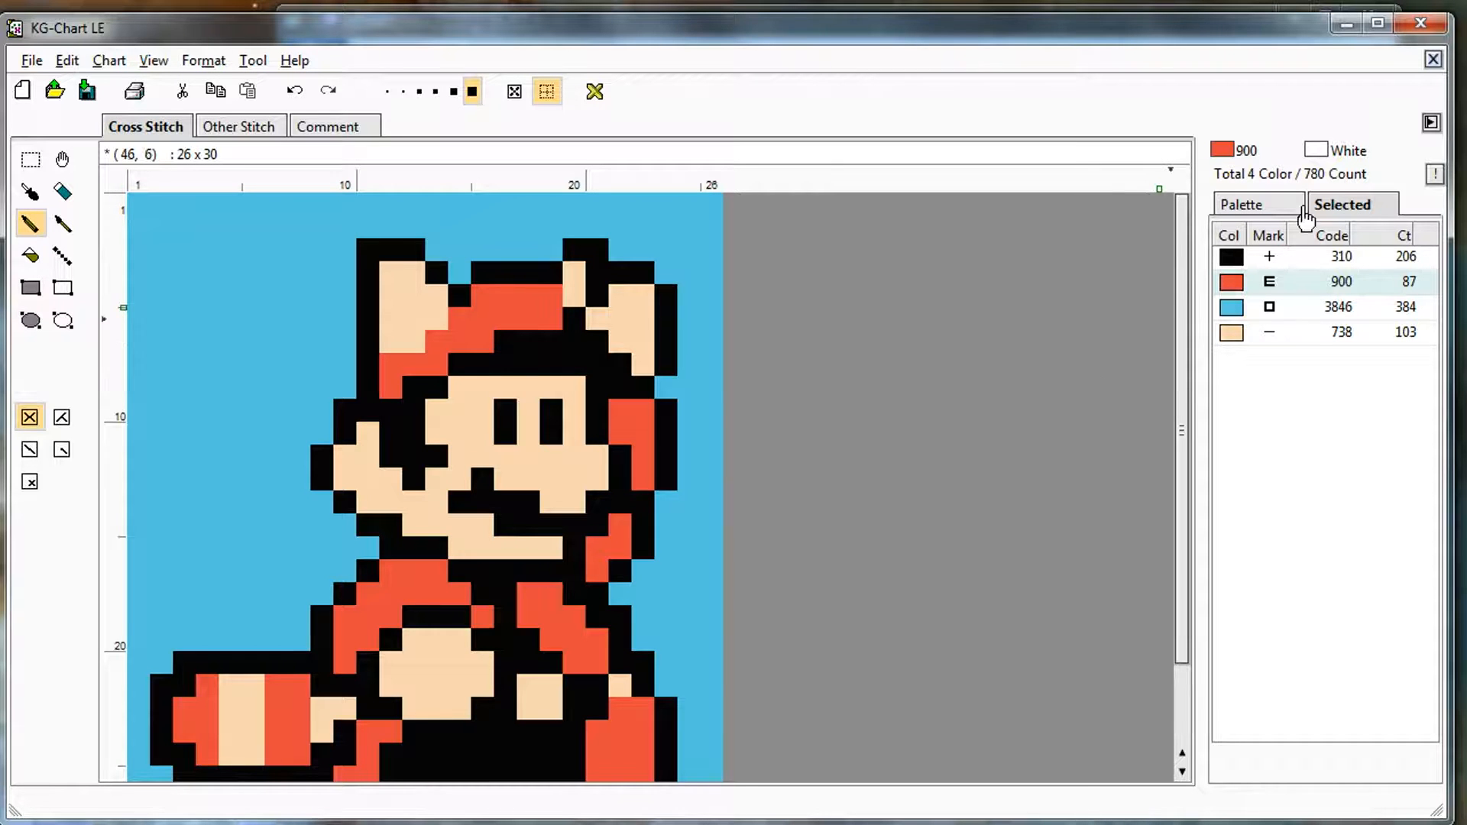
mouse_move(1277, 387)
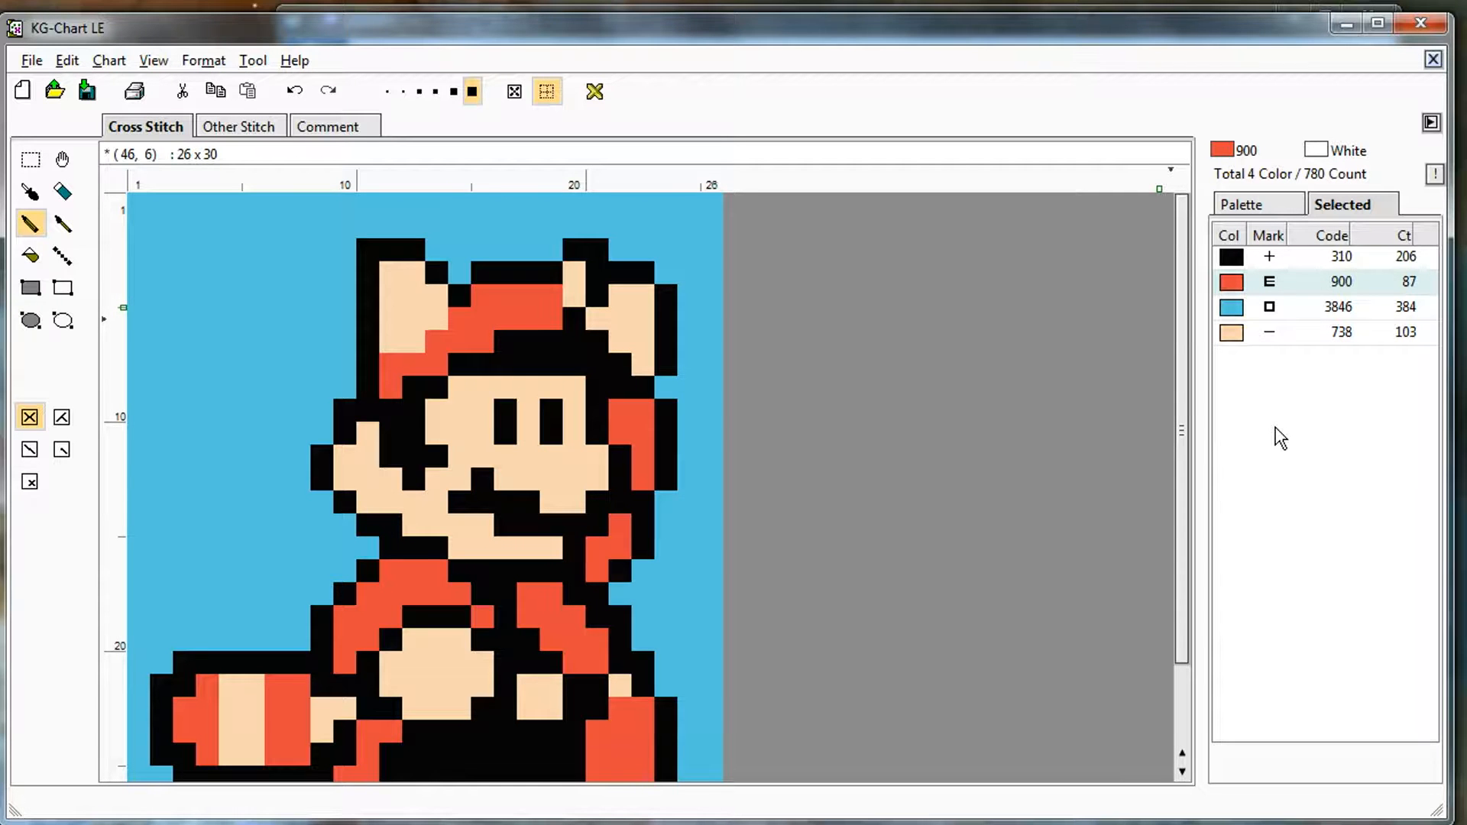
mouse_move(1076, 351)
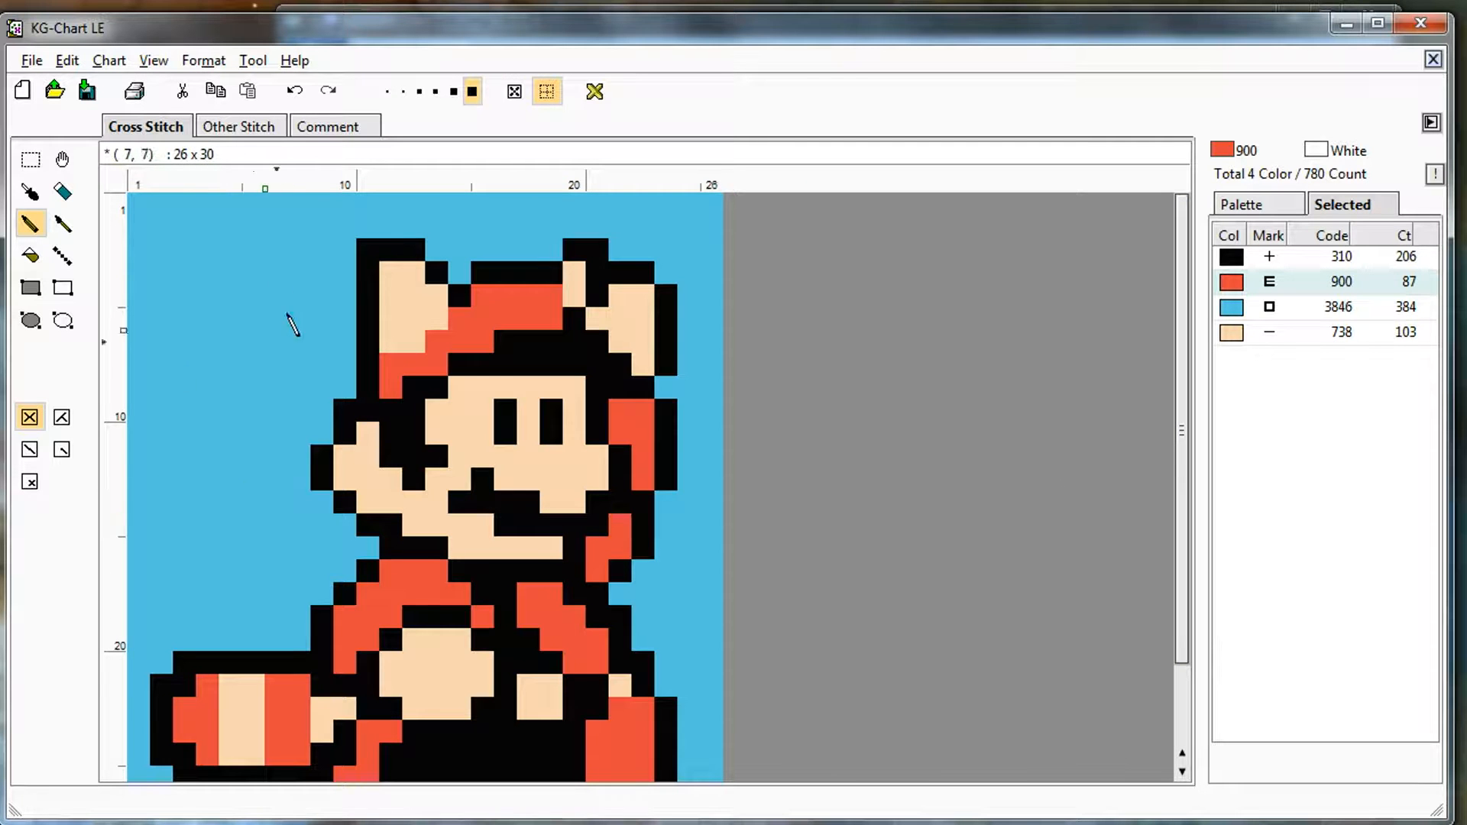
mouse_move(266, 467)
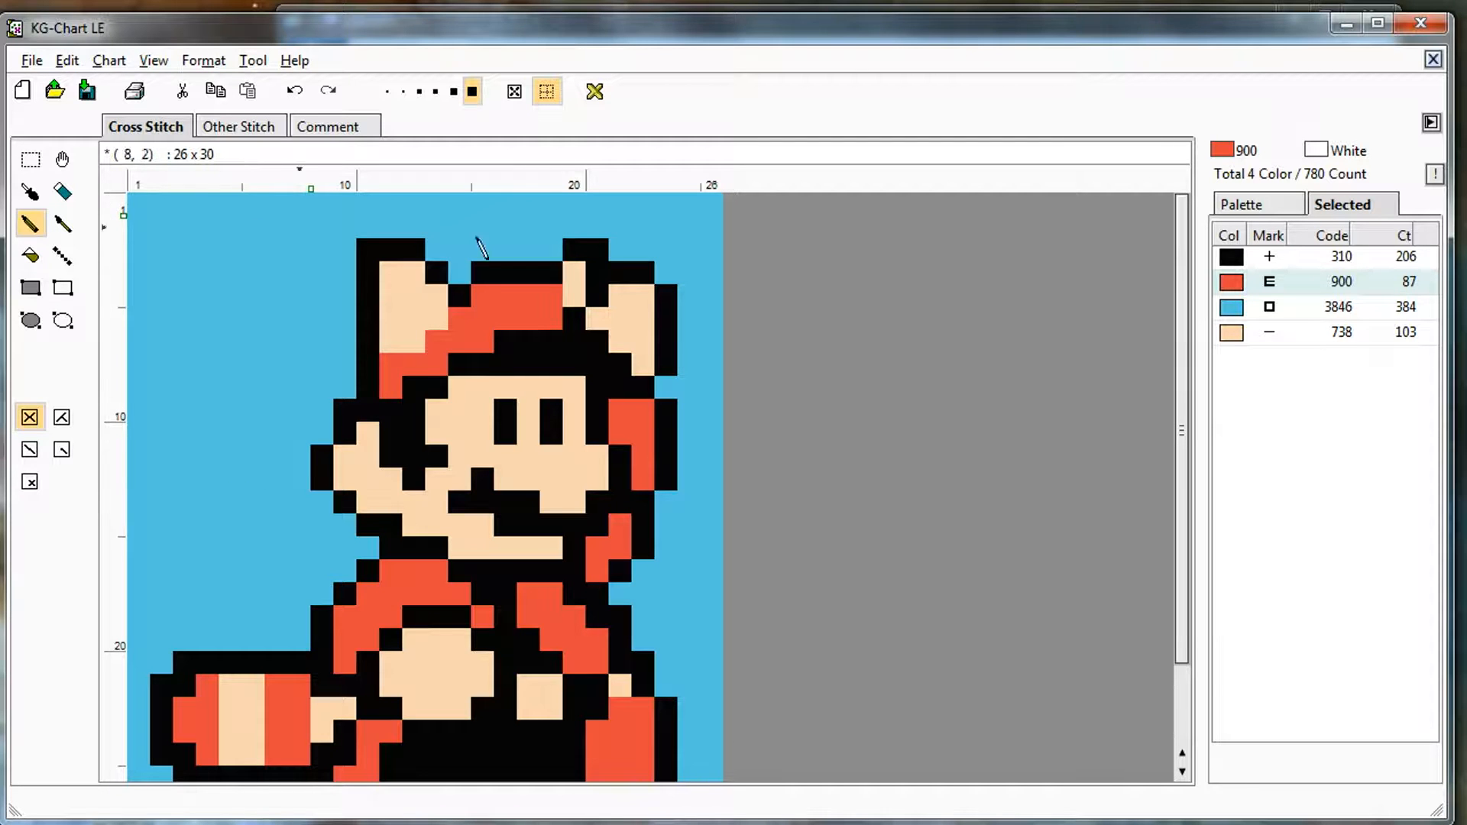
Delete the blue 3846 background thread, then restore stitch symbols and gridlines
right_click(1232, 307)
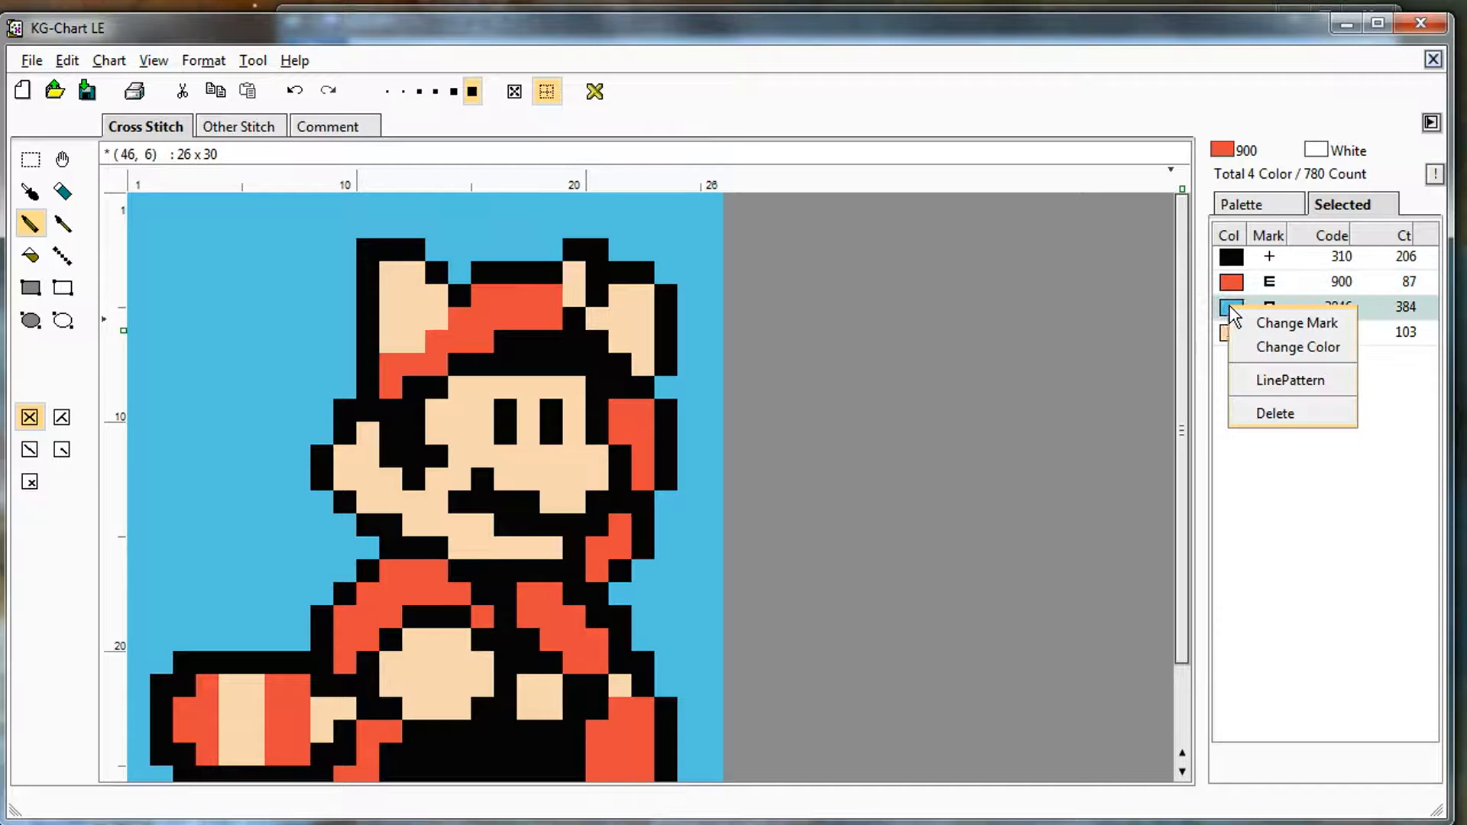
left_click(1275, 412)
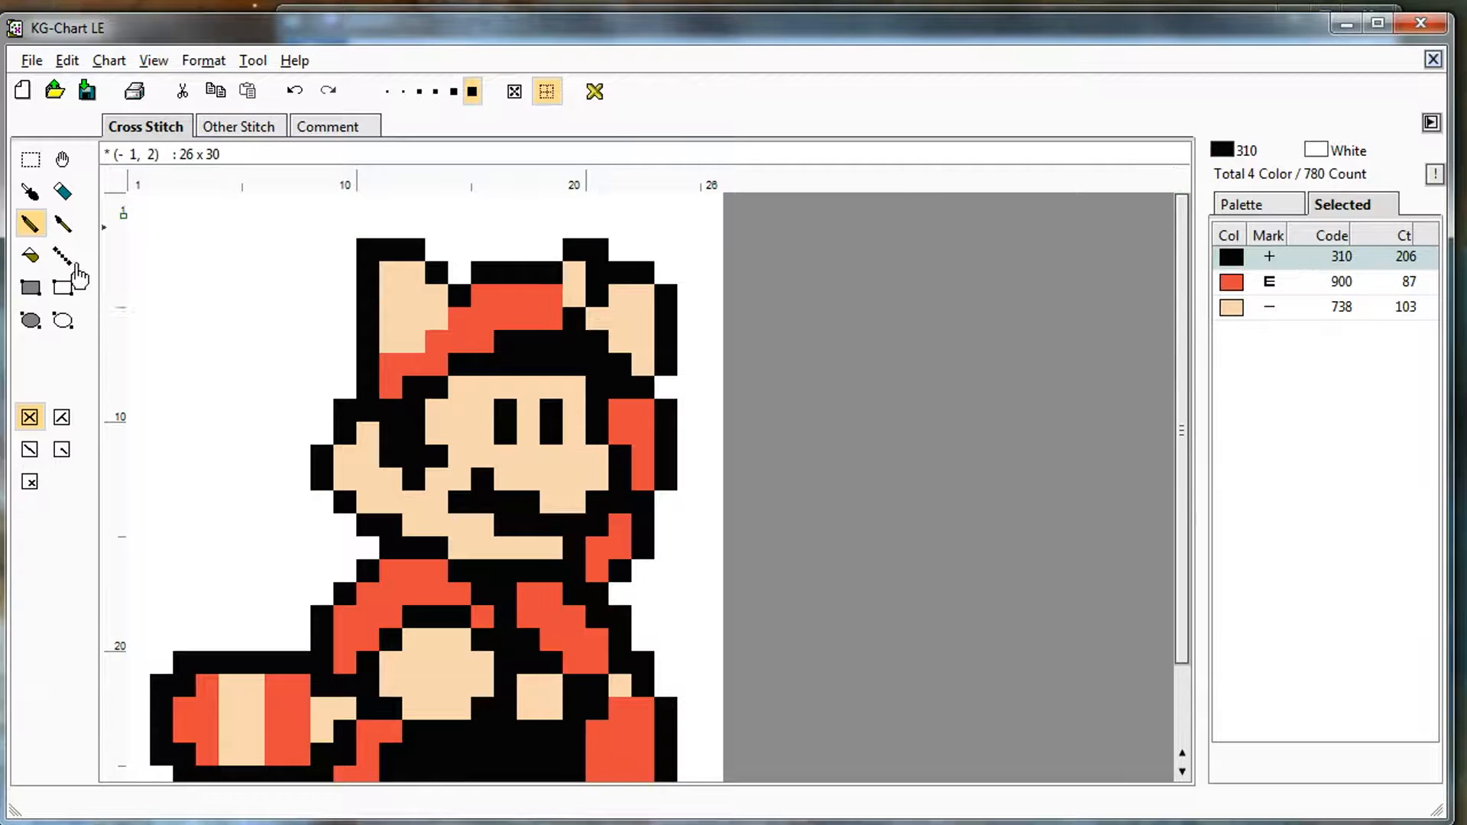
mouse_move(513, 90)
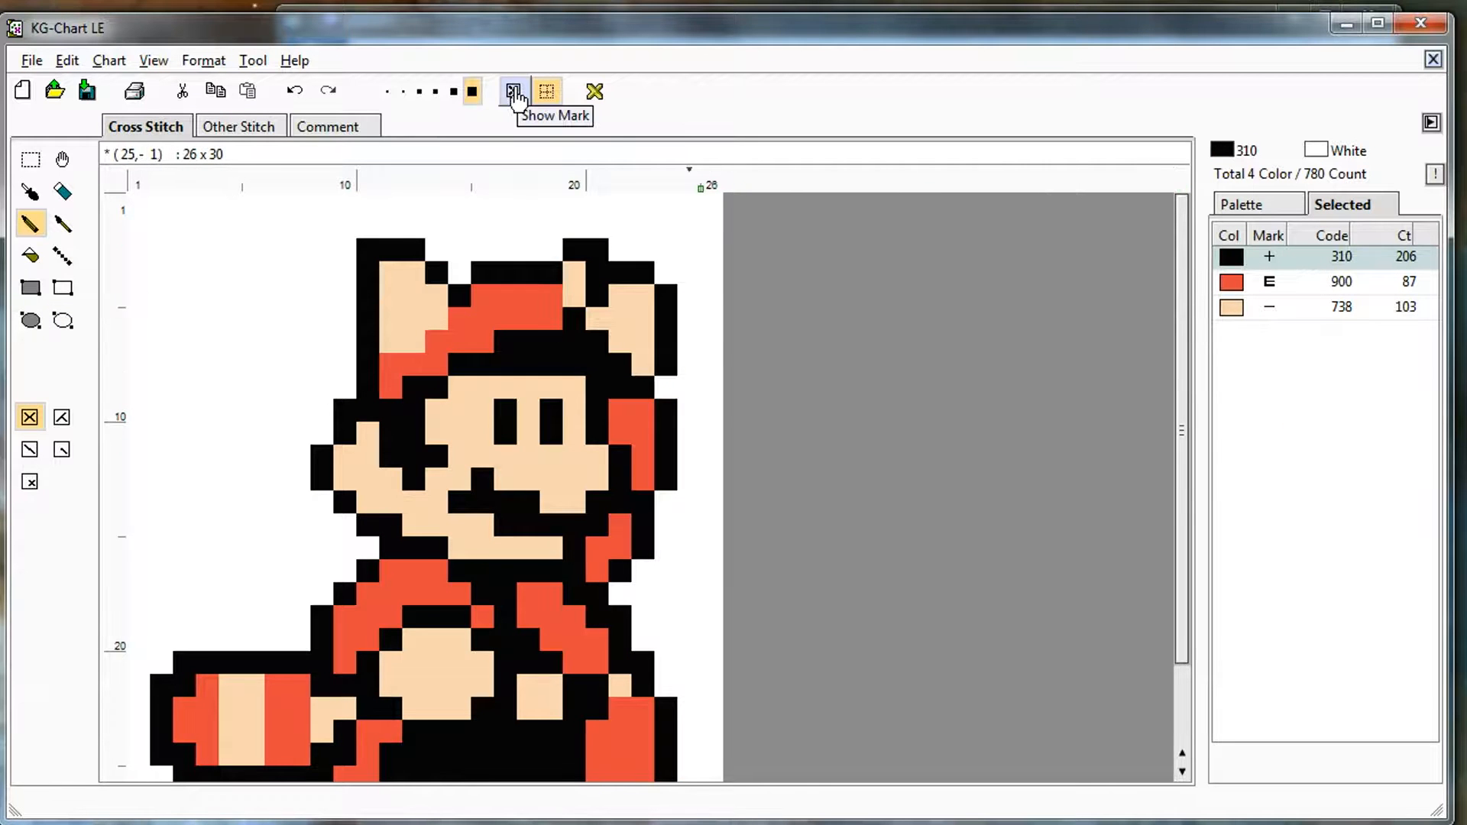
left_click(514, 90)
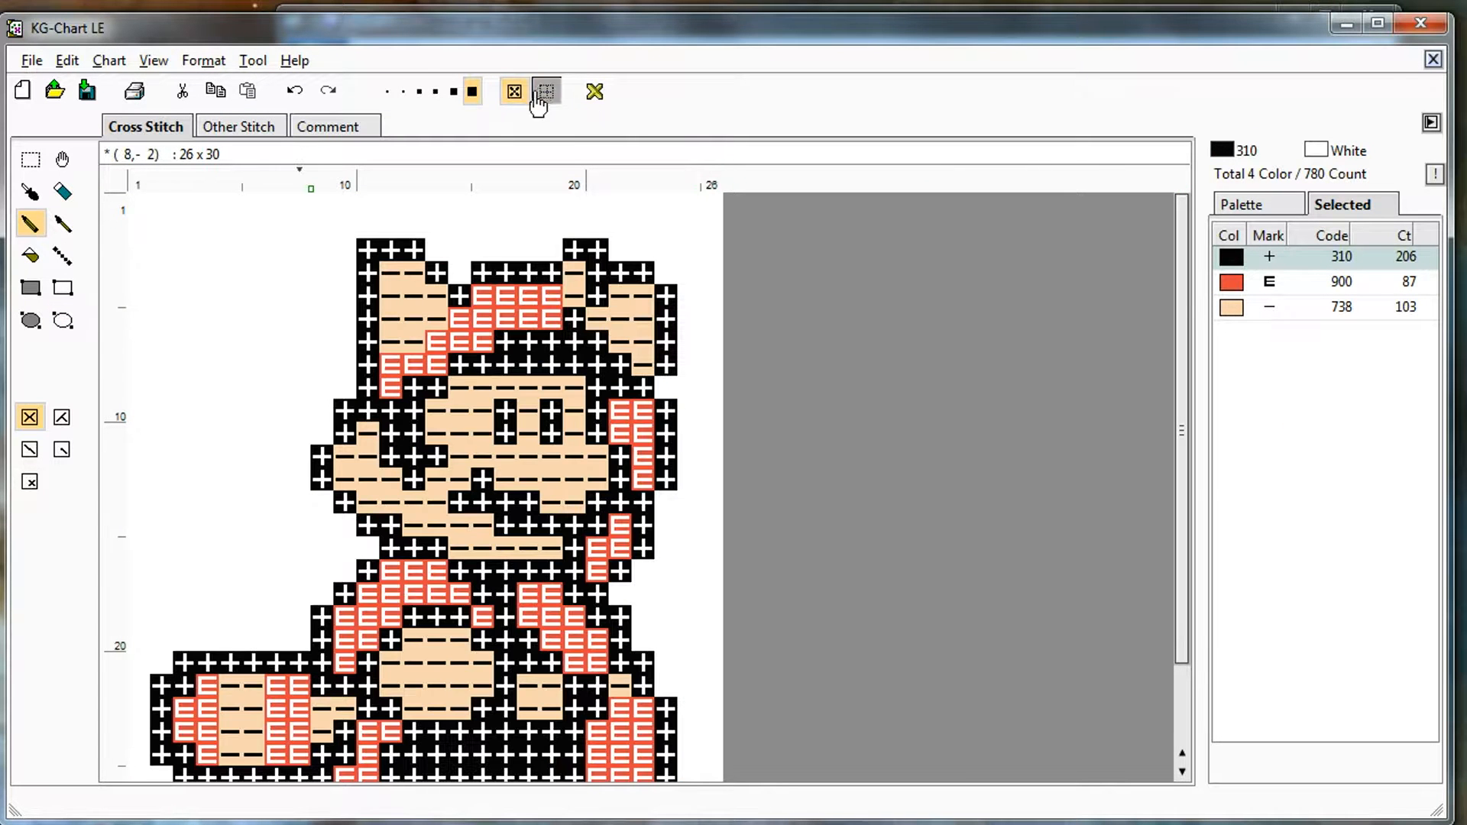
left_click(546, 90)
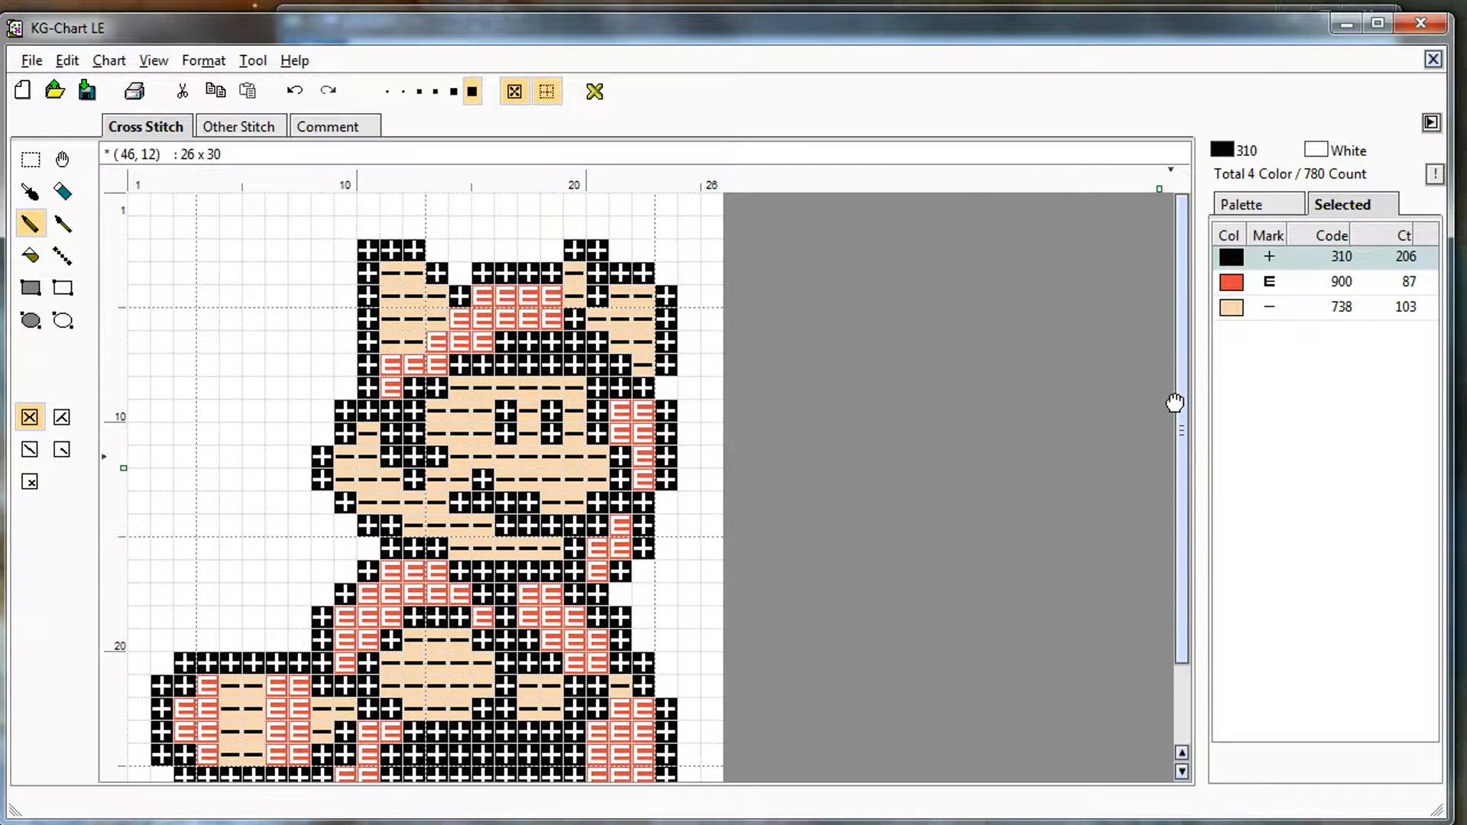
mouse_move(1195, 335)
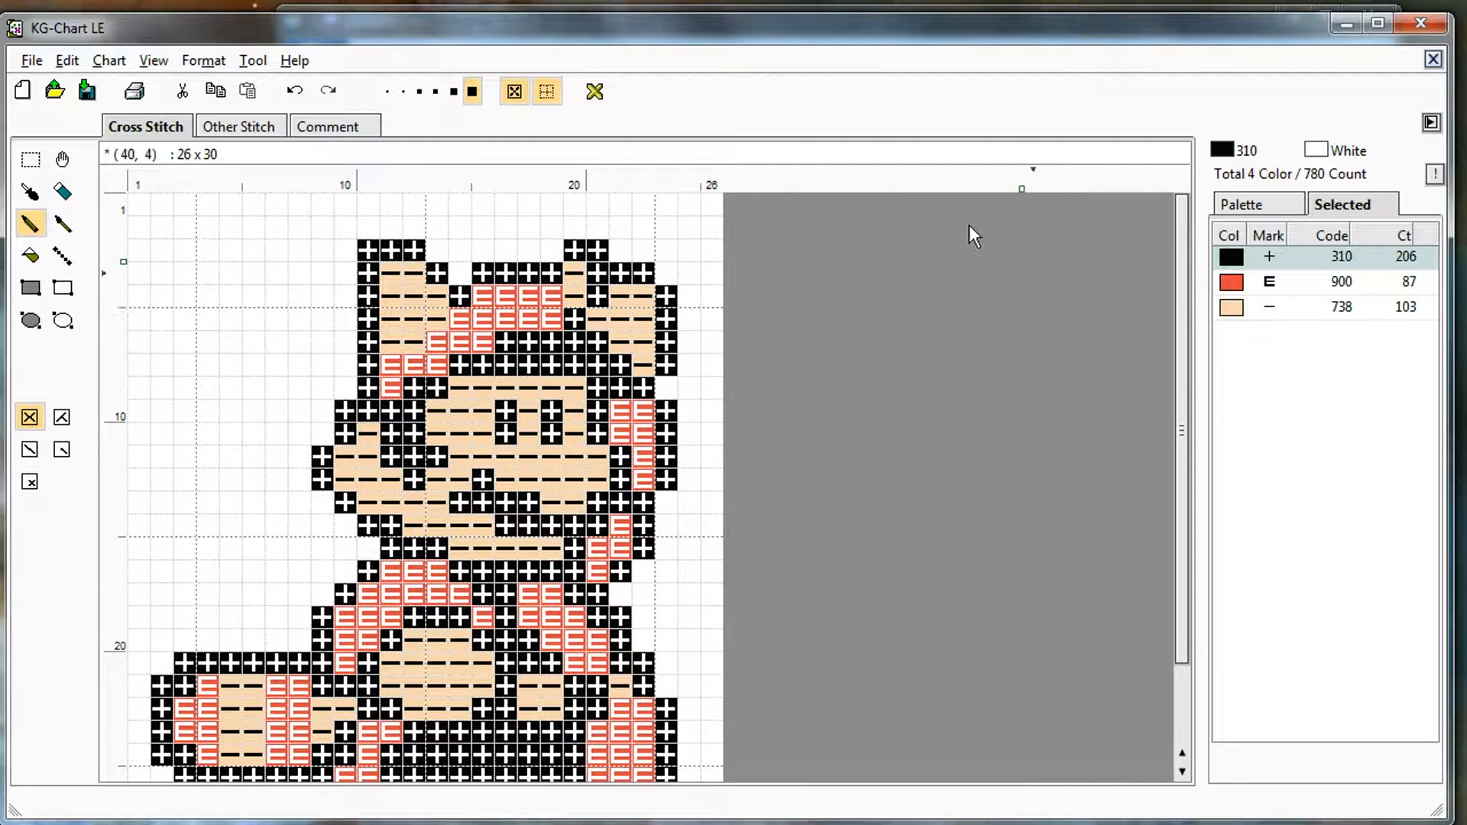
In Print Preview, set the chart to filled colour squares and zoom out to the whole page
left_click(31, 60)
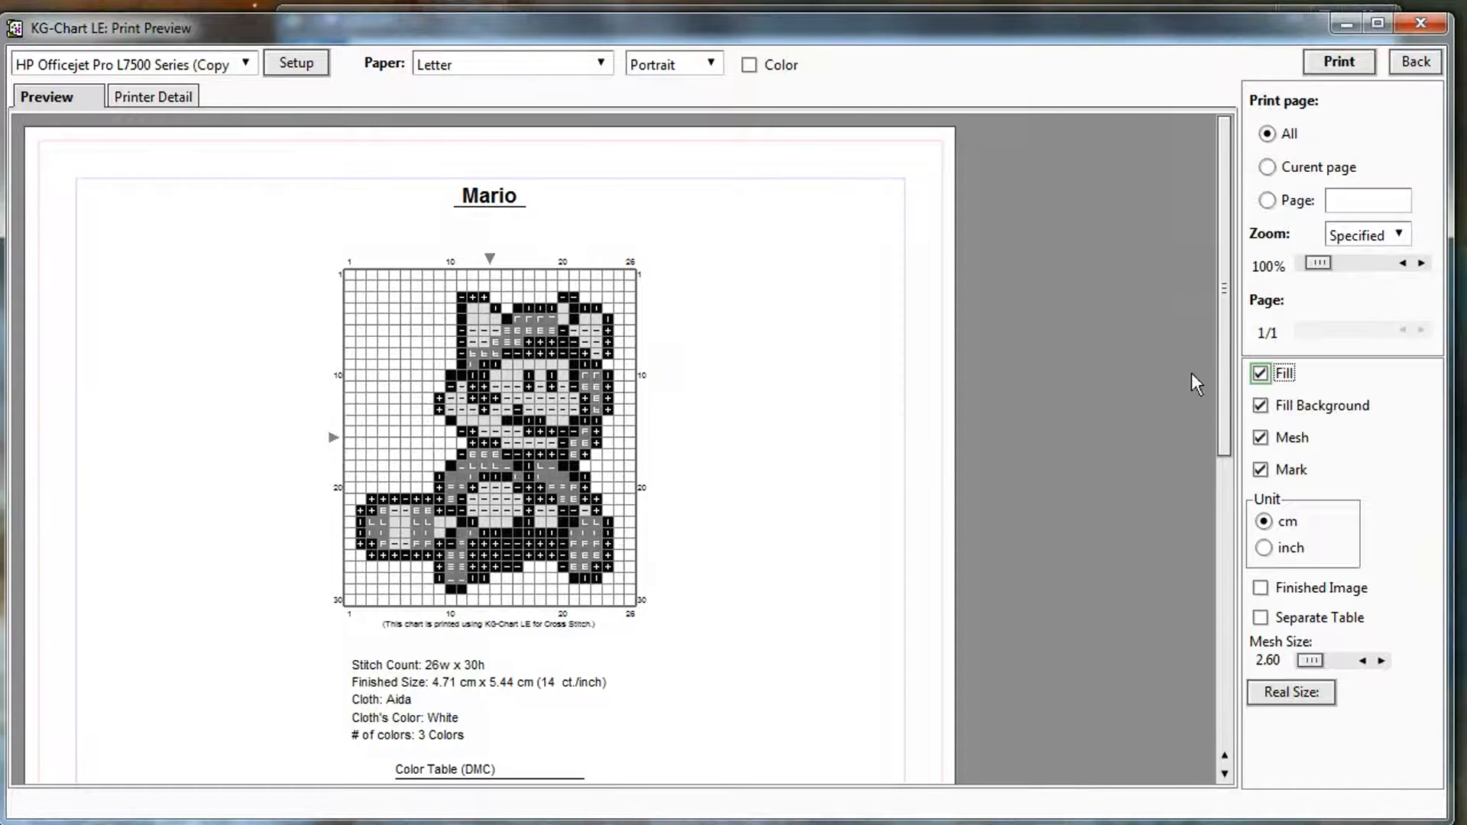
left_click(1260, 373)
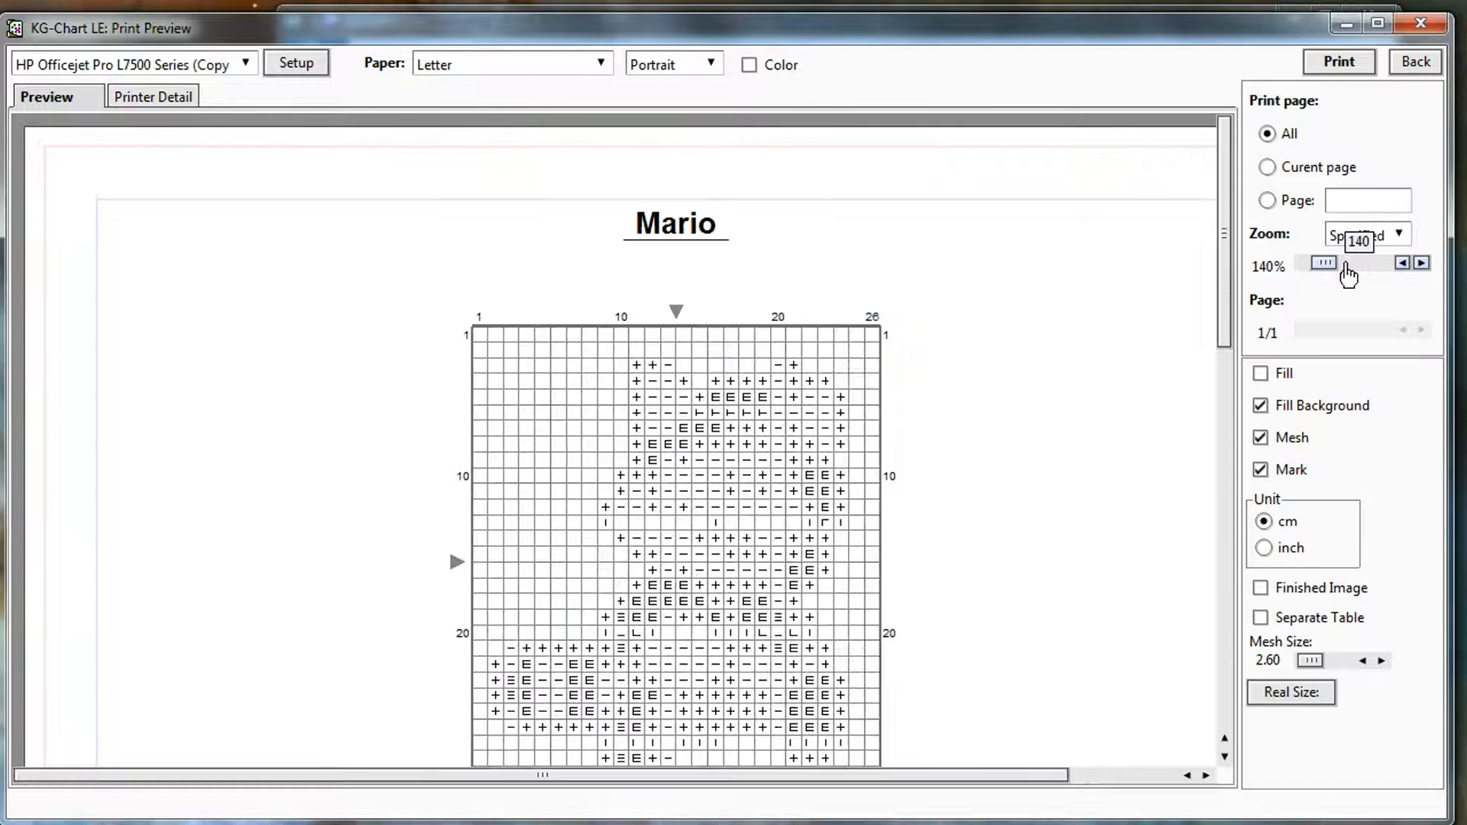
left_click(1421, 263)
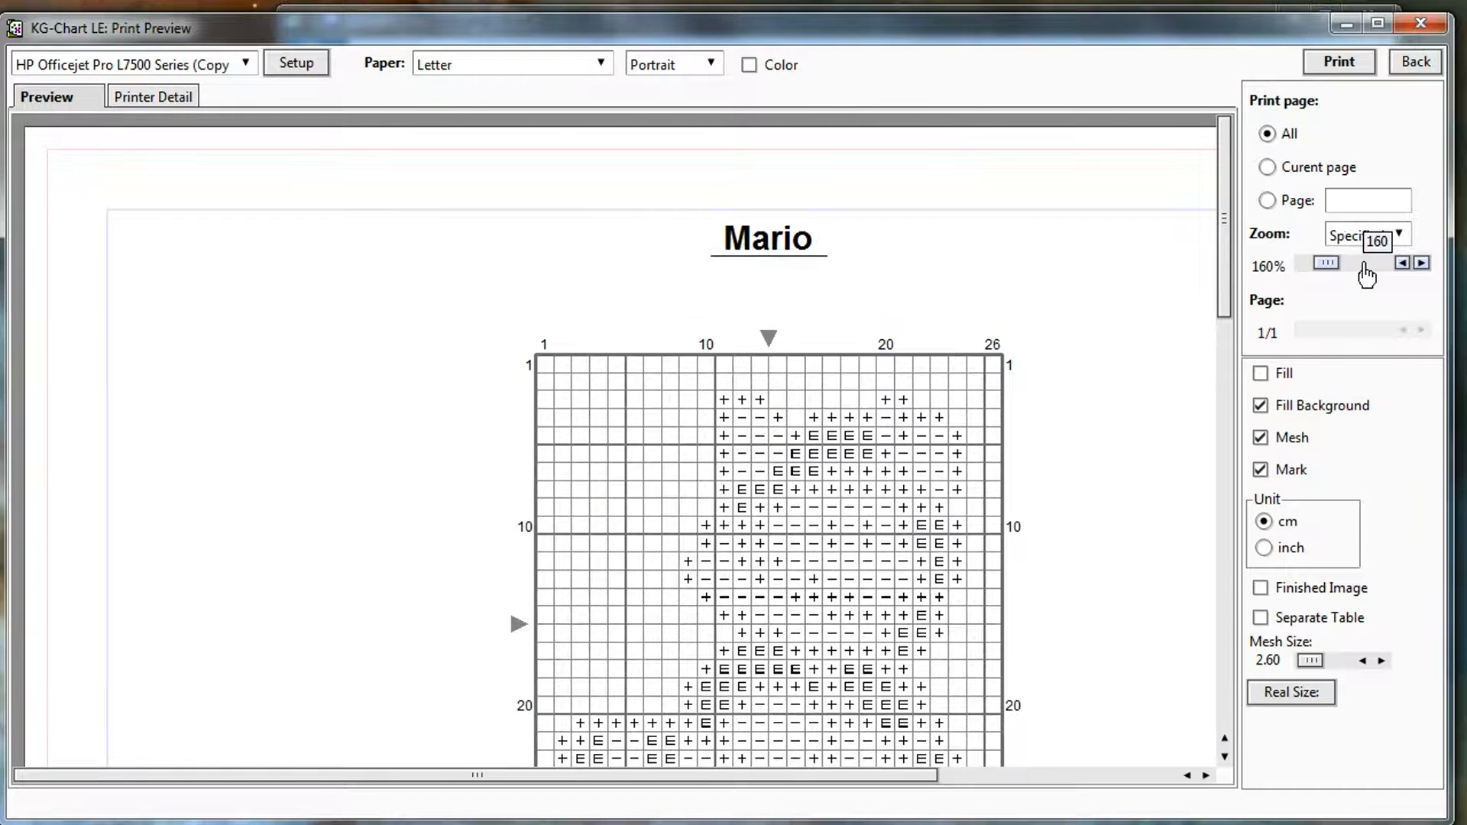
scroll("down", 3)
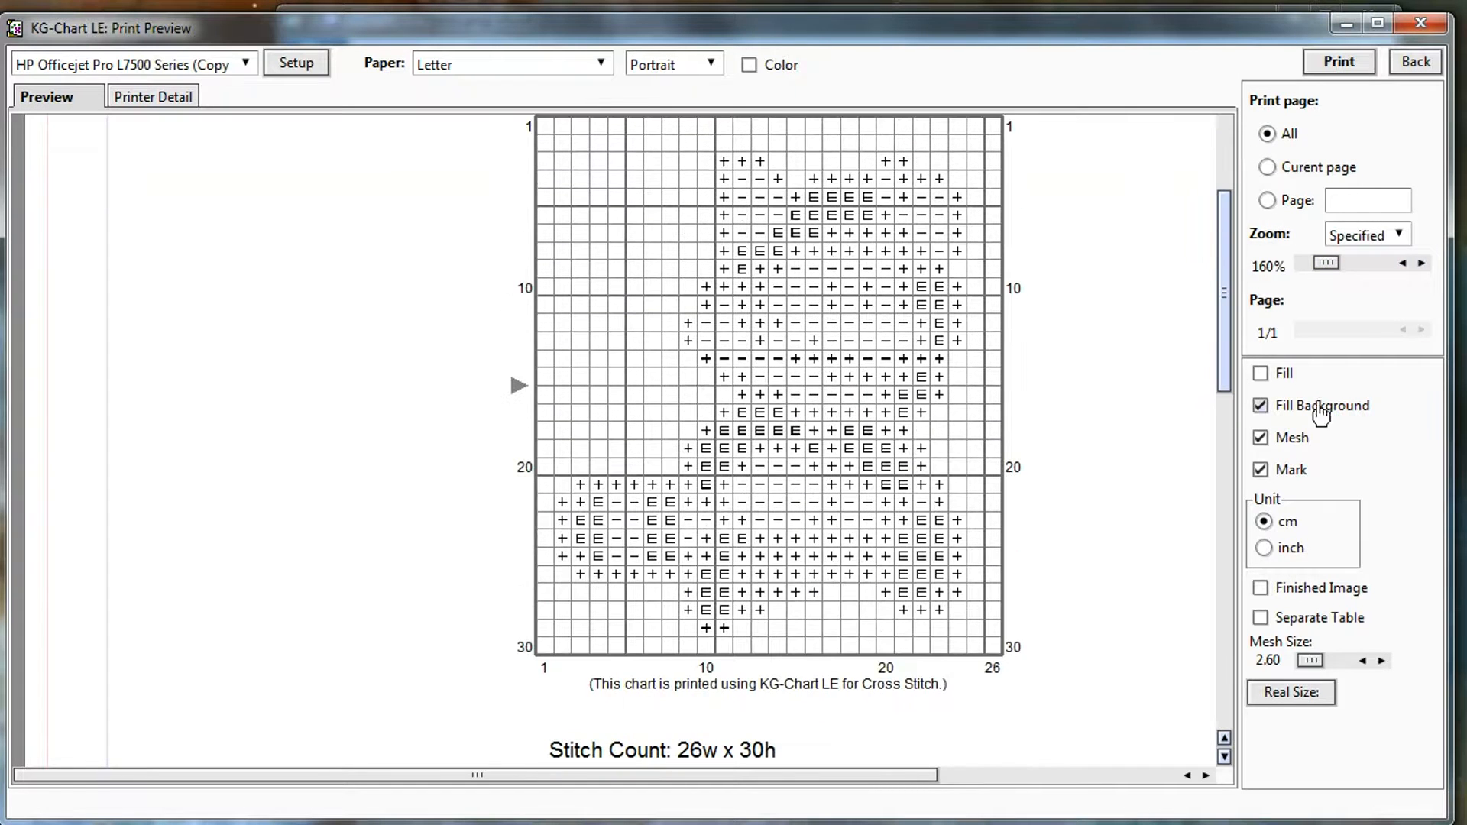
left_click(1261, 373)
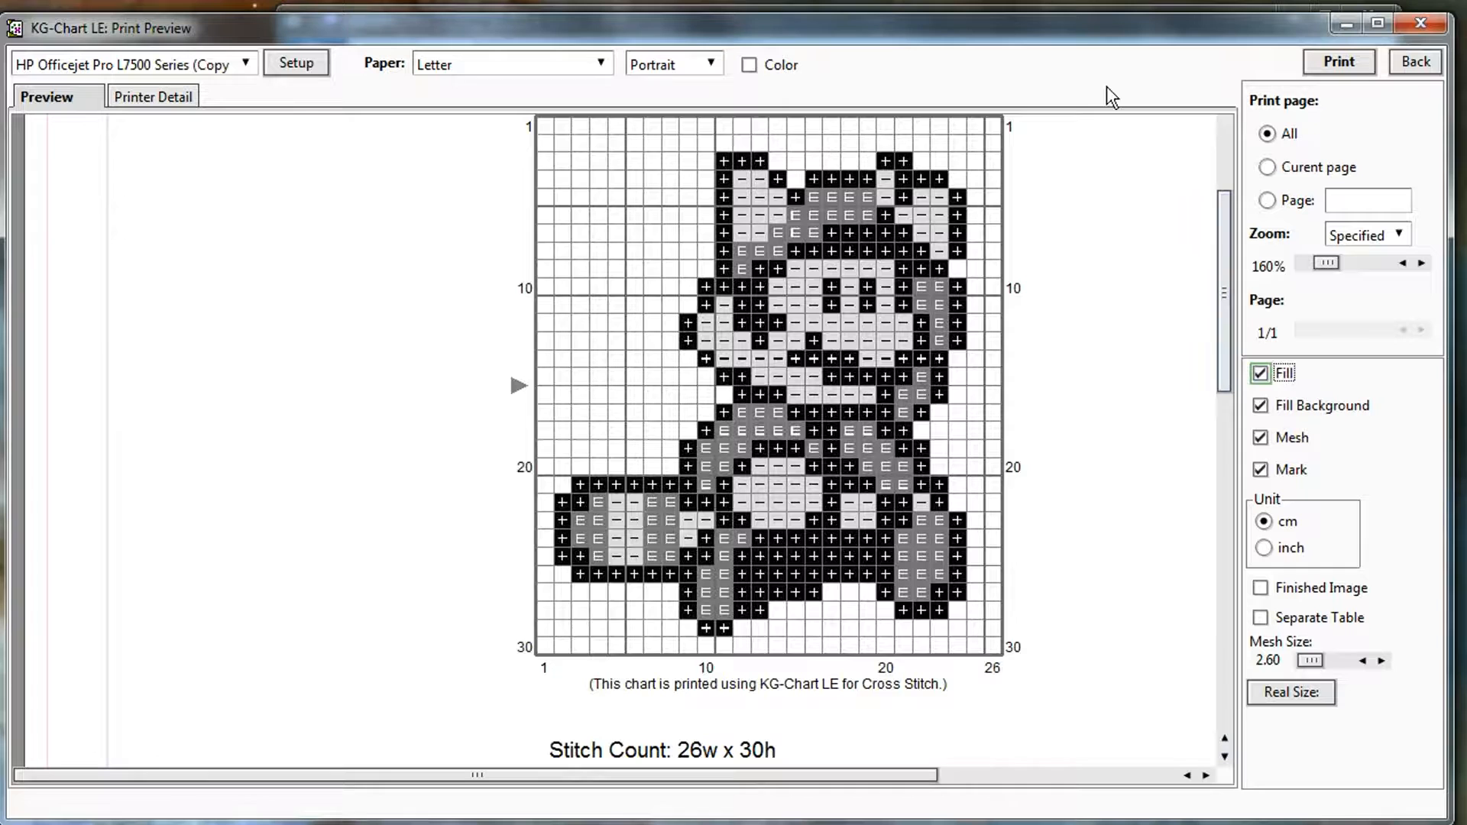
left_click(749, 65)
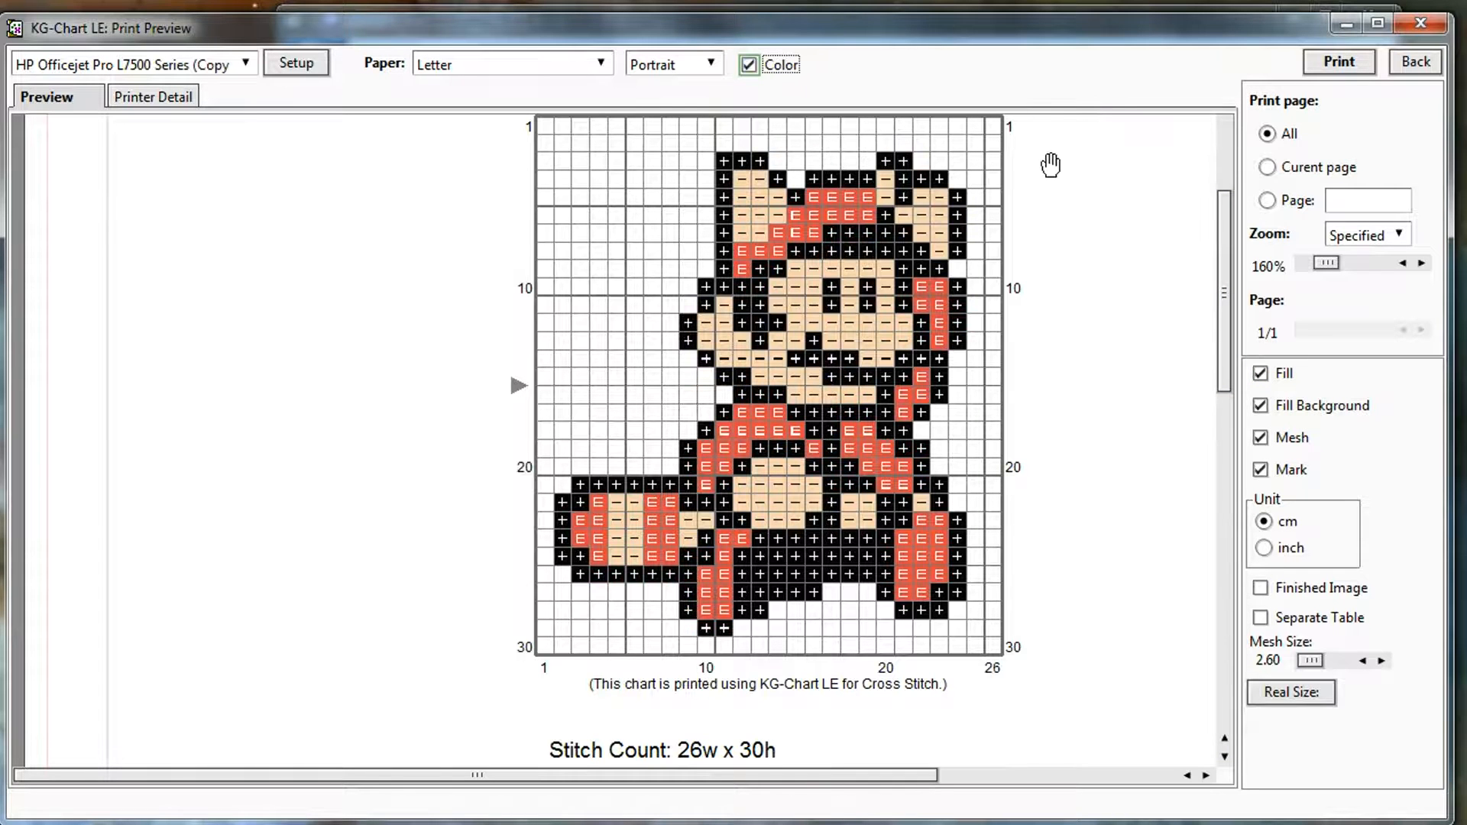
mouse_move(1233, 585)
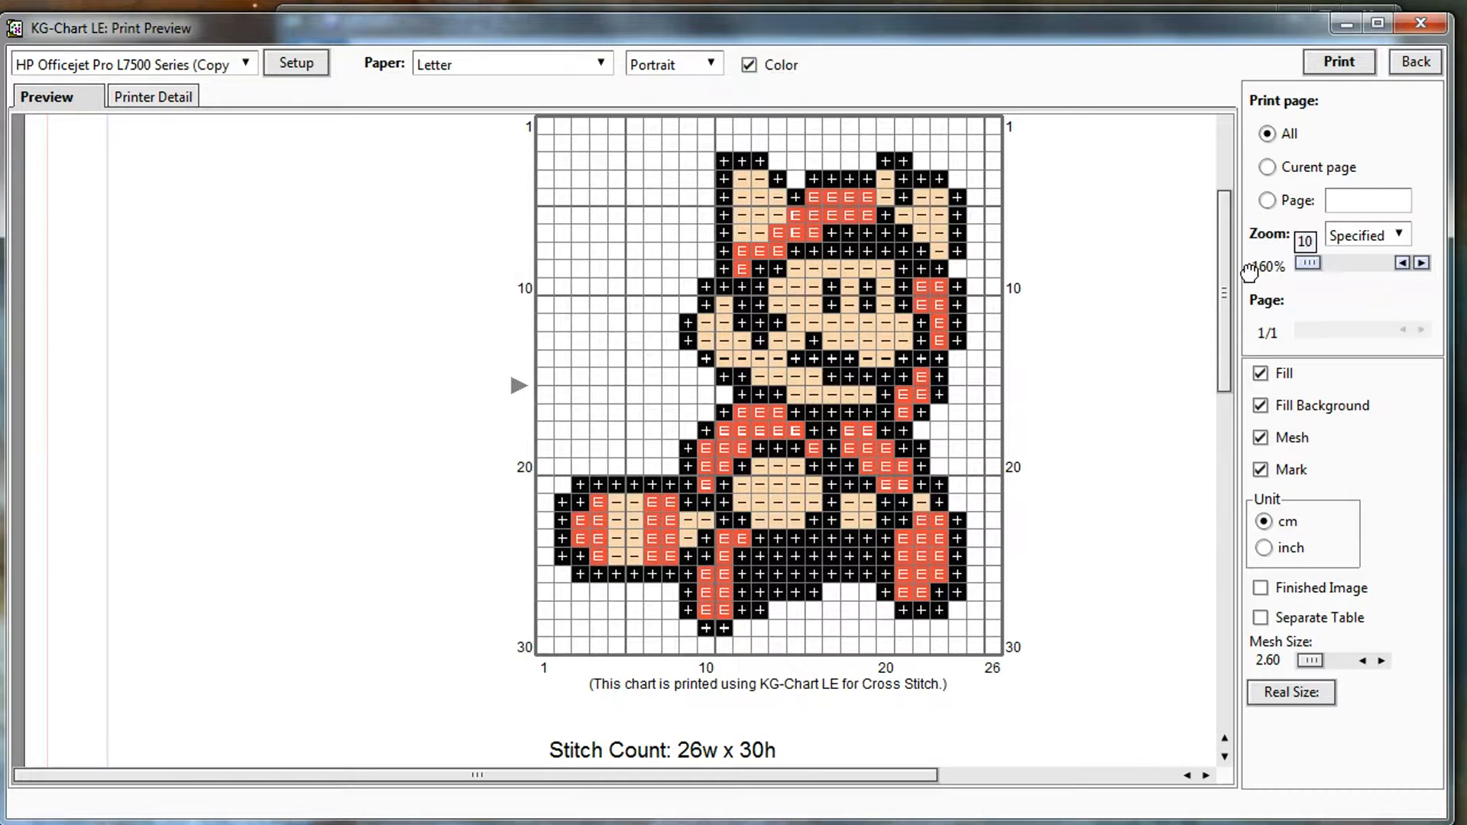
left_click(1402, 261)
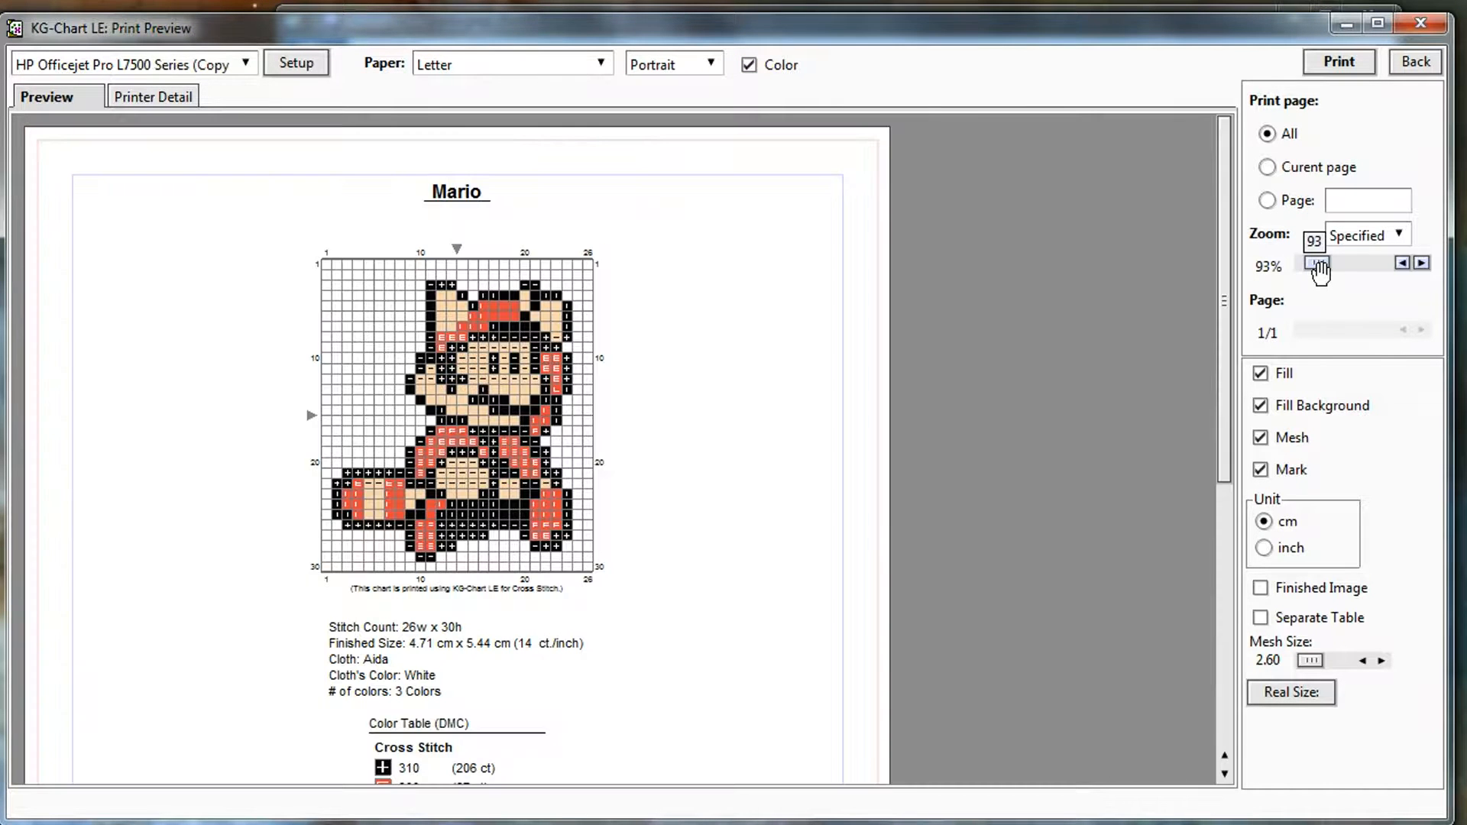
Raise the print Mesh Size from 2.60 toward 4.20 so the chart fills more of the page
left_click(1381, 660)
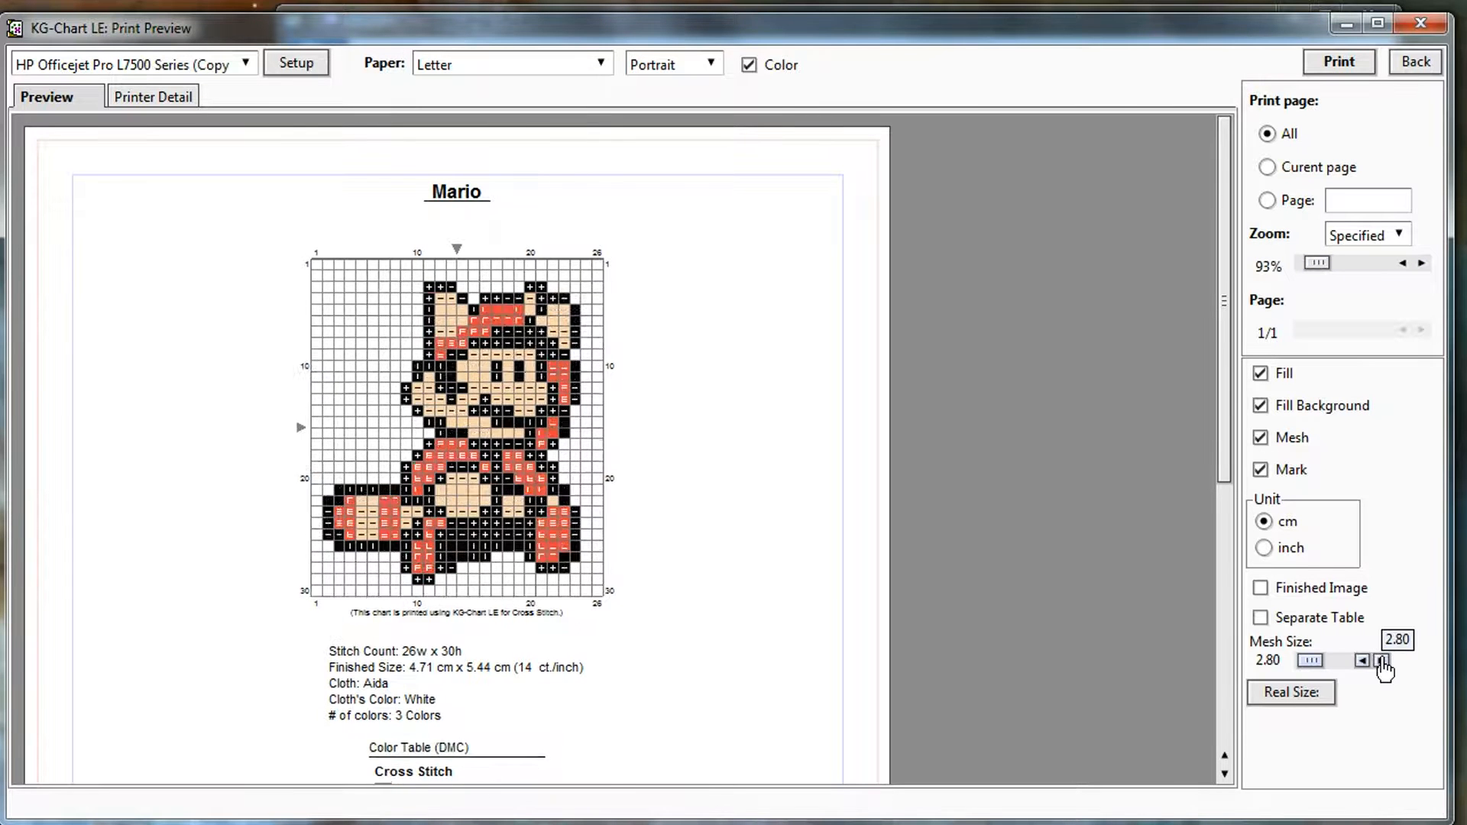
left_click(1382, 661)
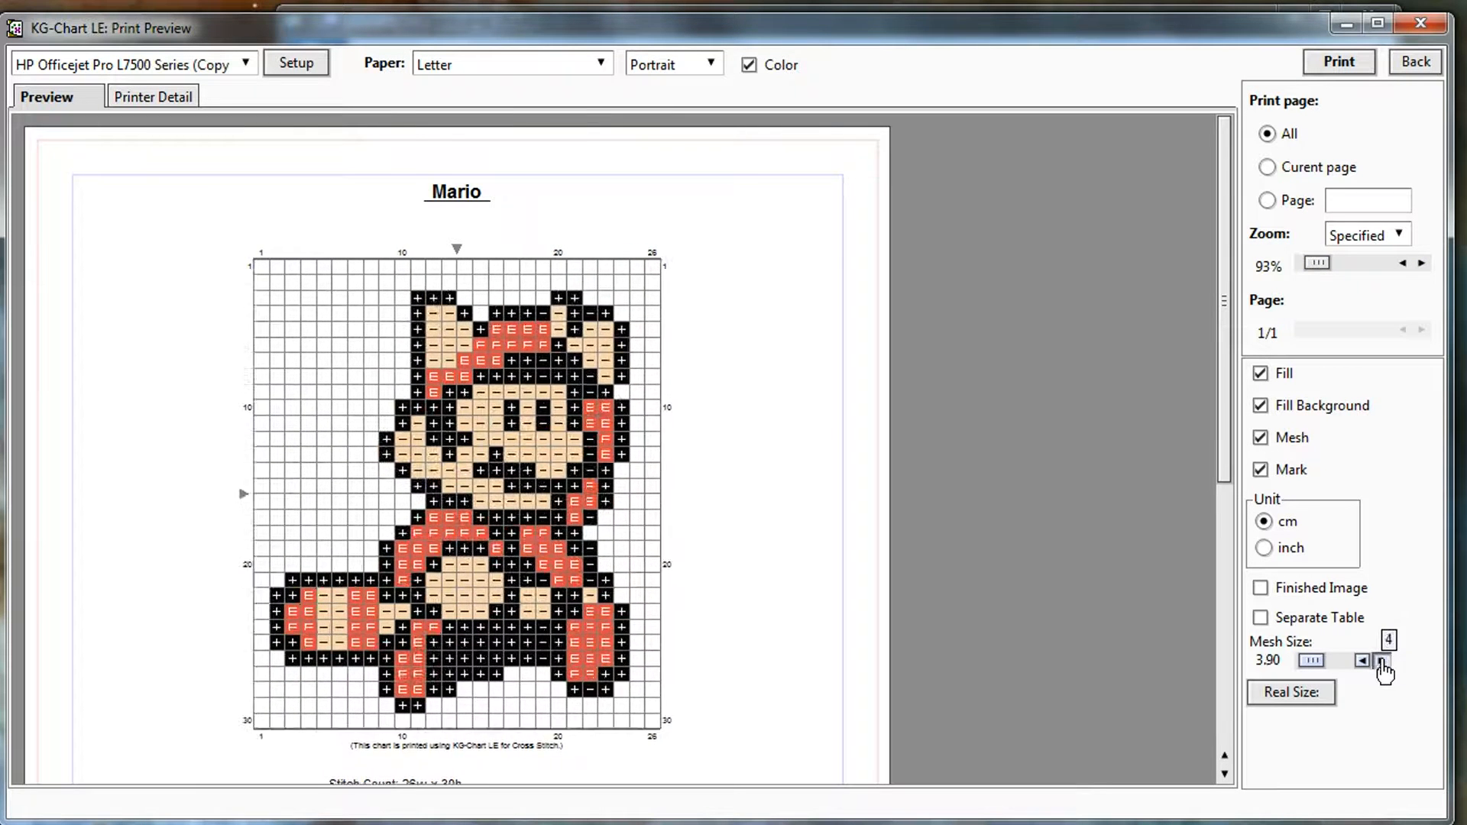
left_click(1381, 660)
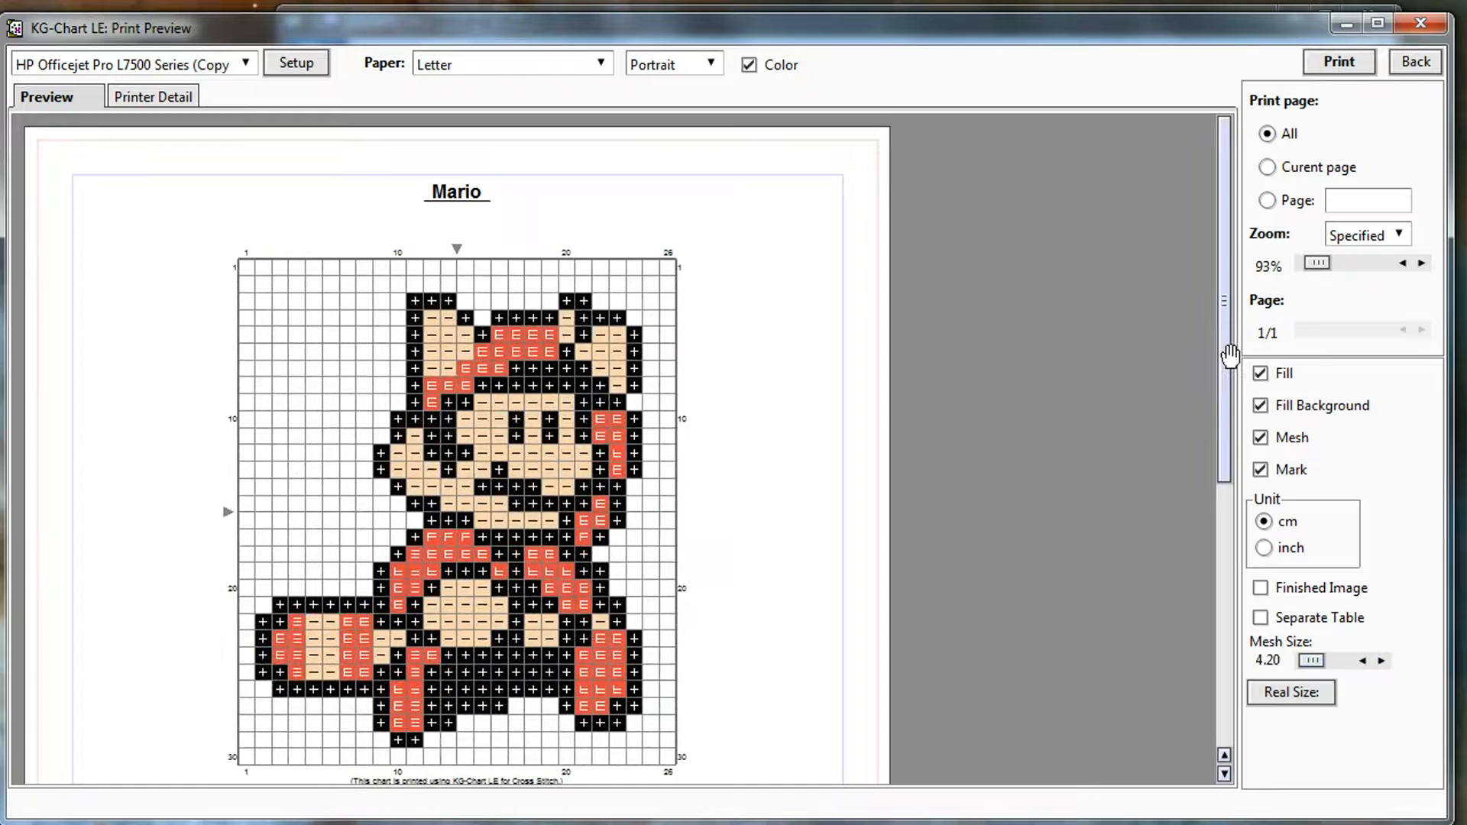
mouse_move(1122, 526)
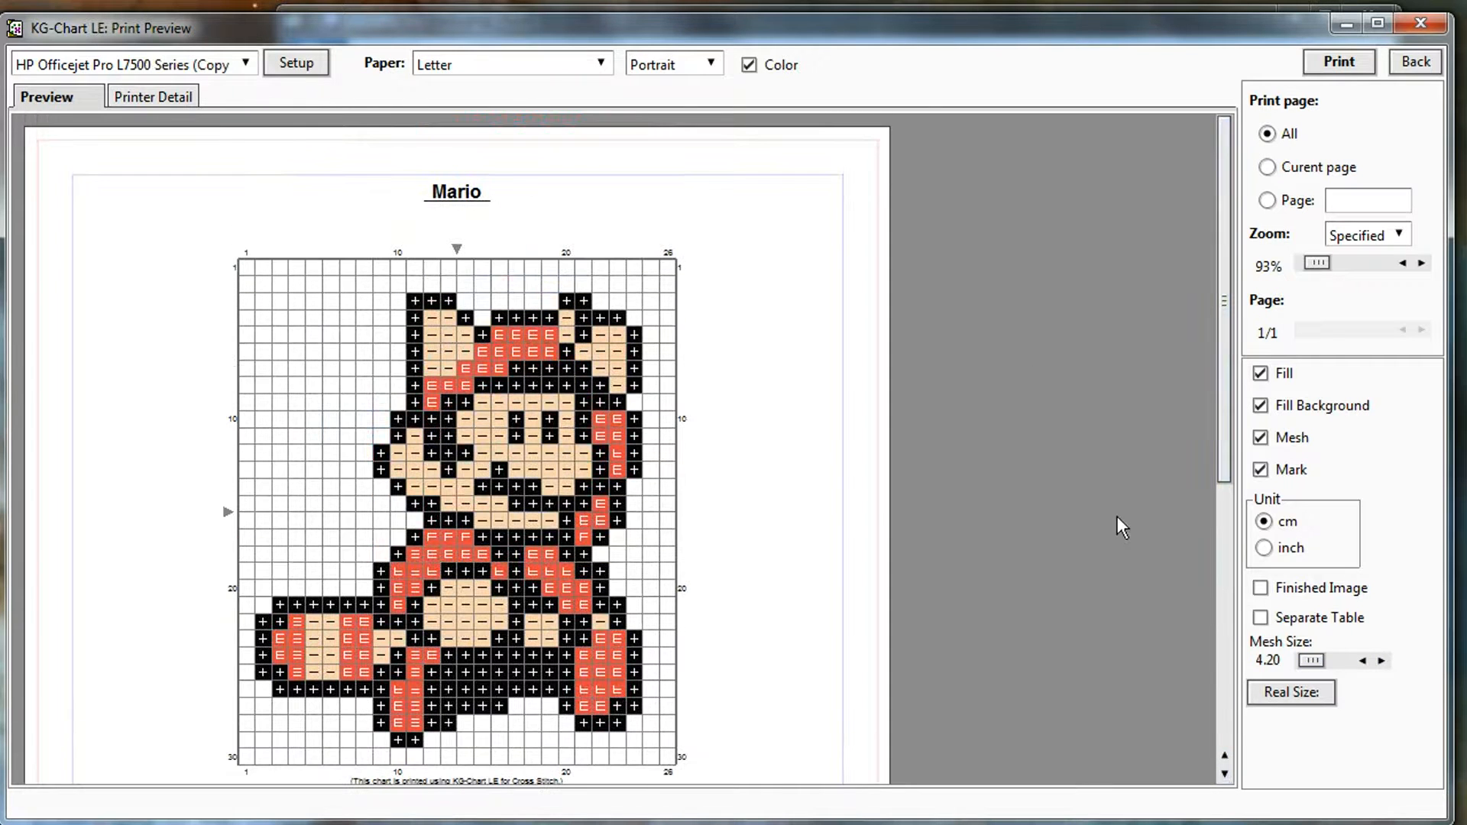
mouse_move(1151, 532)
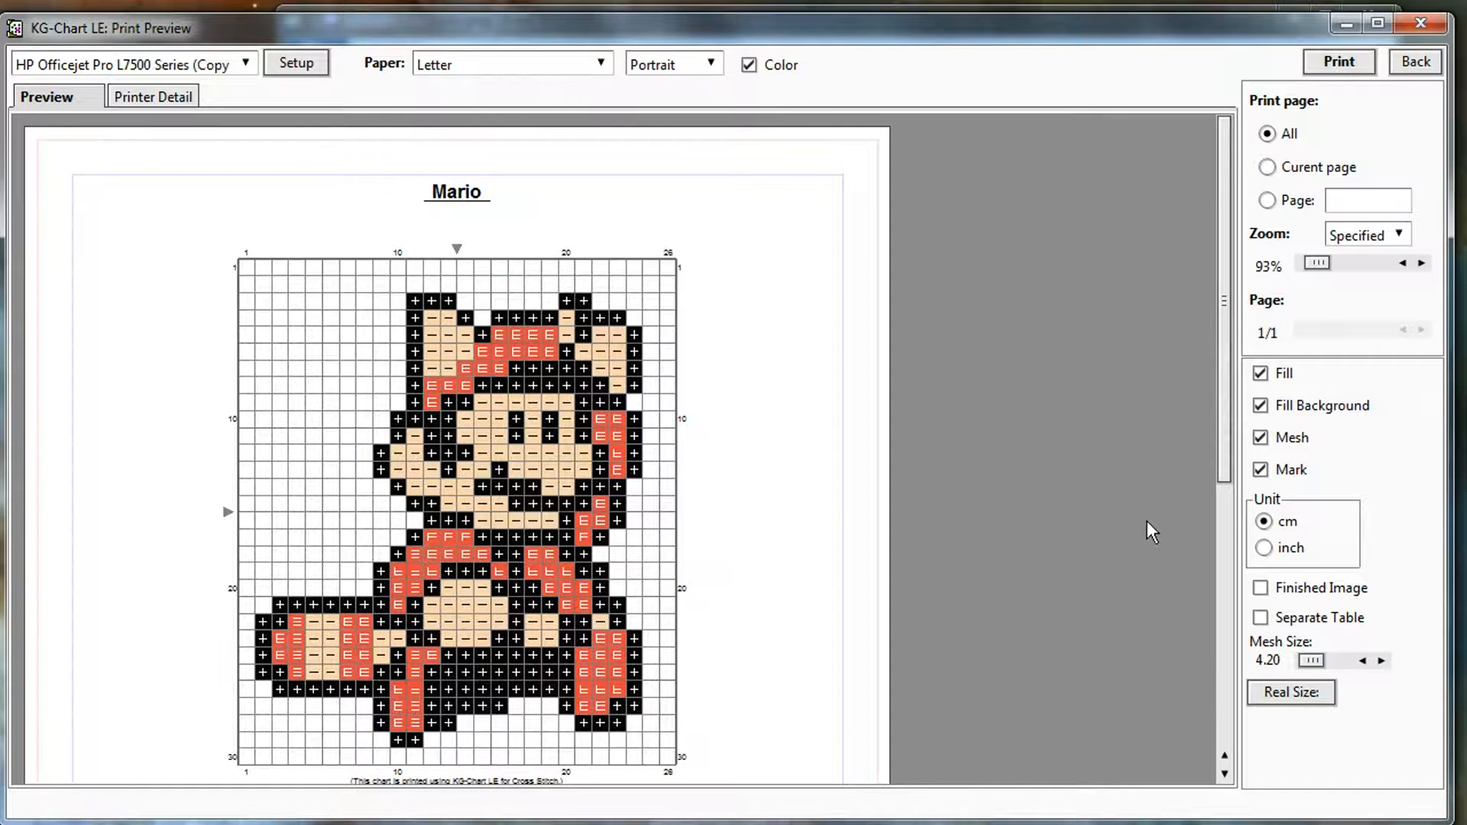
mouse_move(1376, 573)
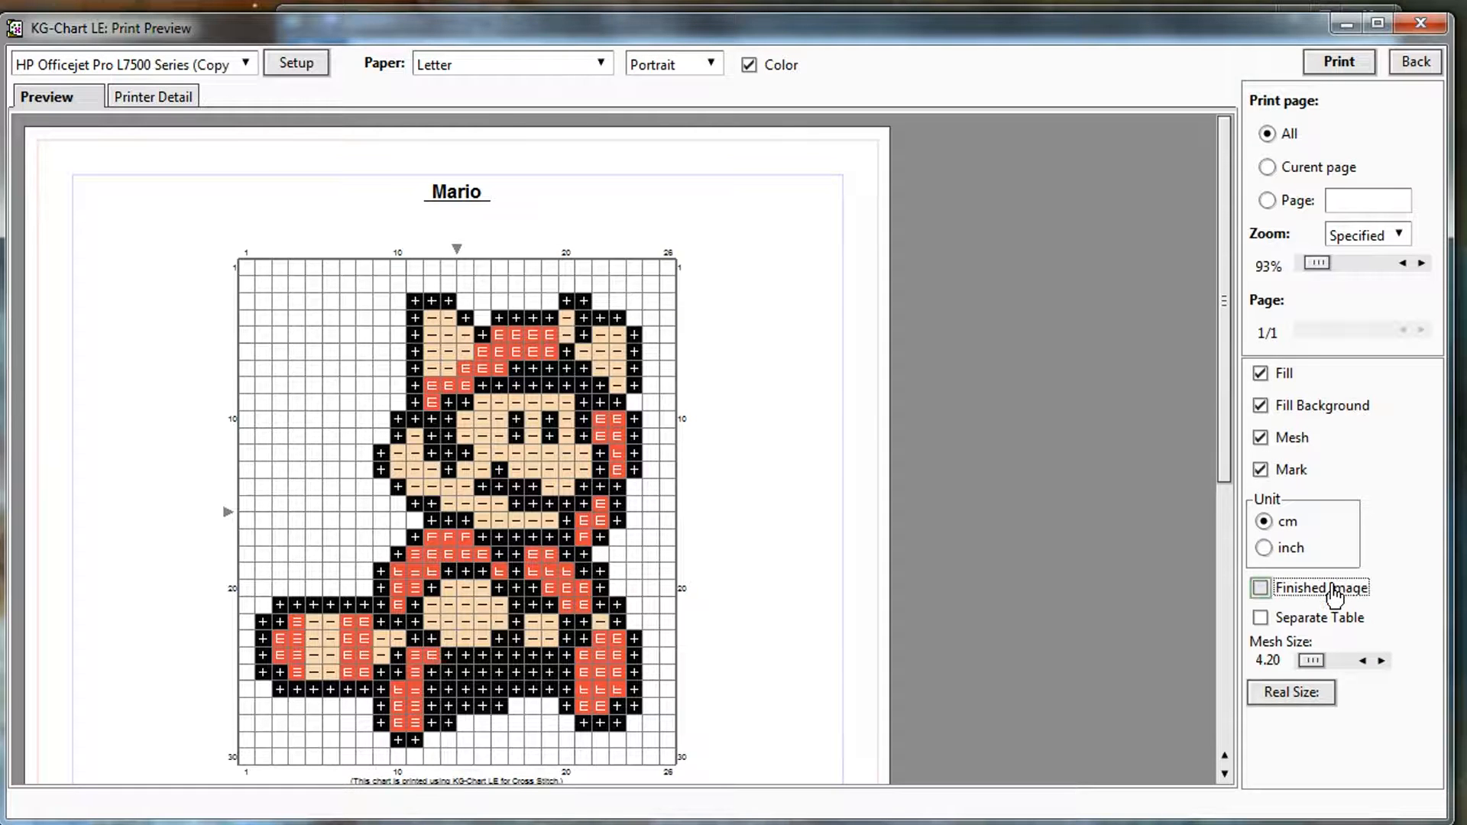
left_click(1261, 586)
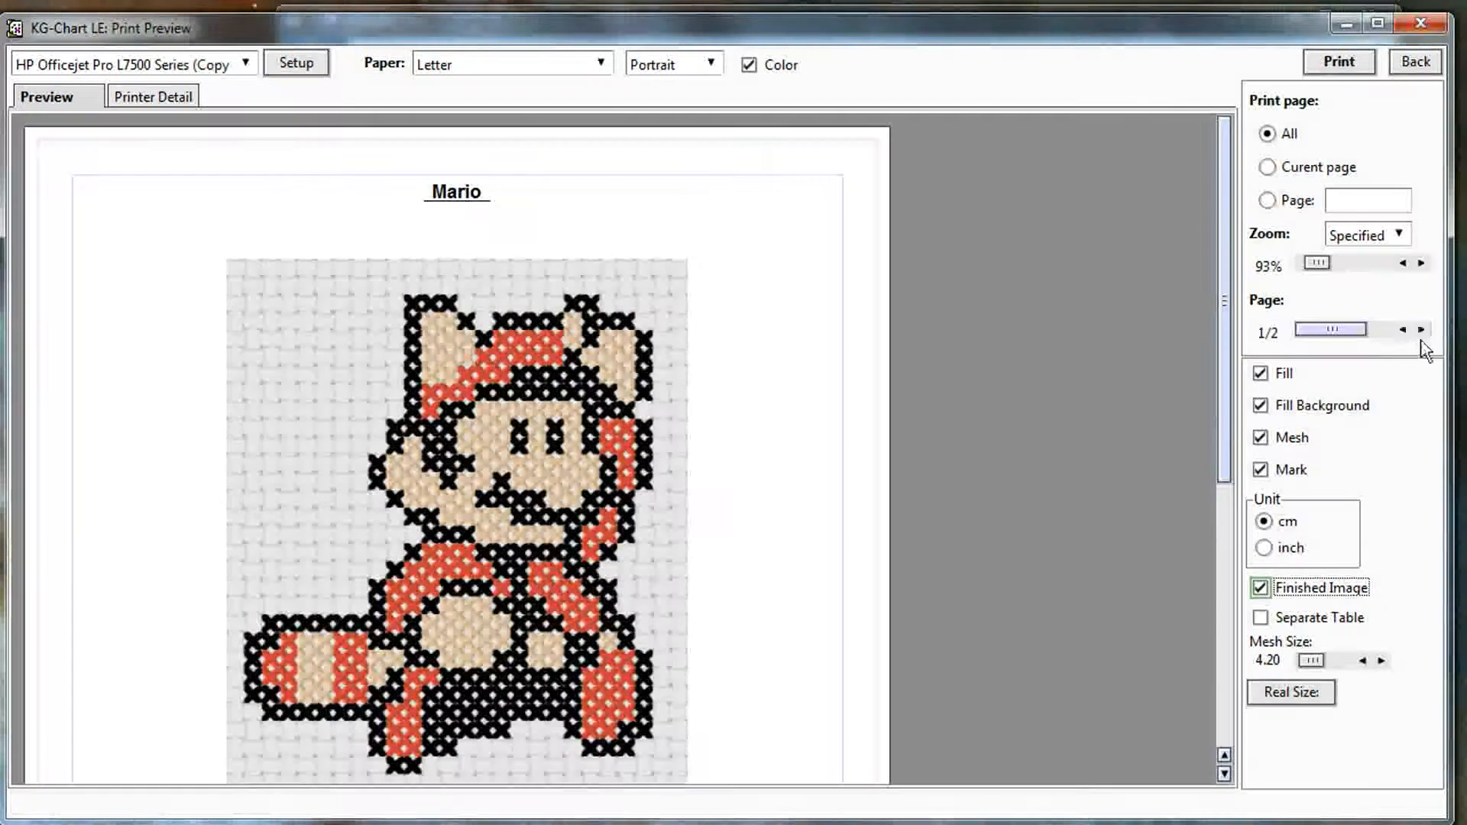
left_click(1422, 330)
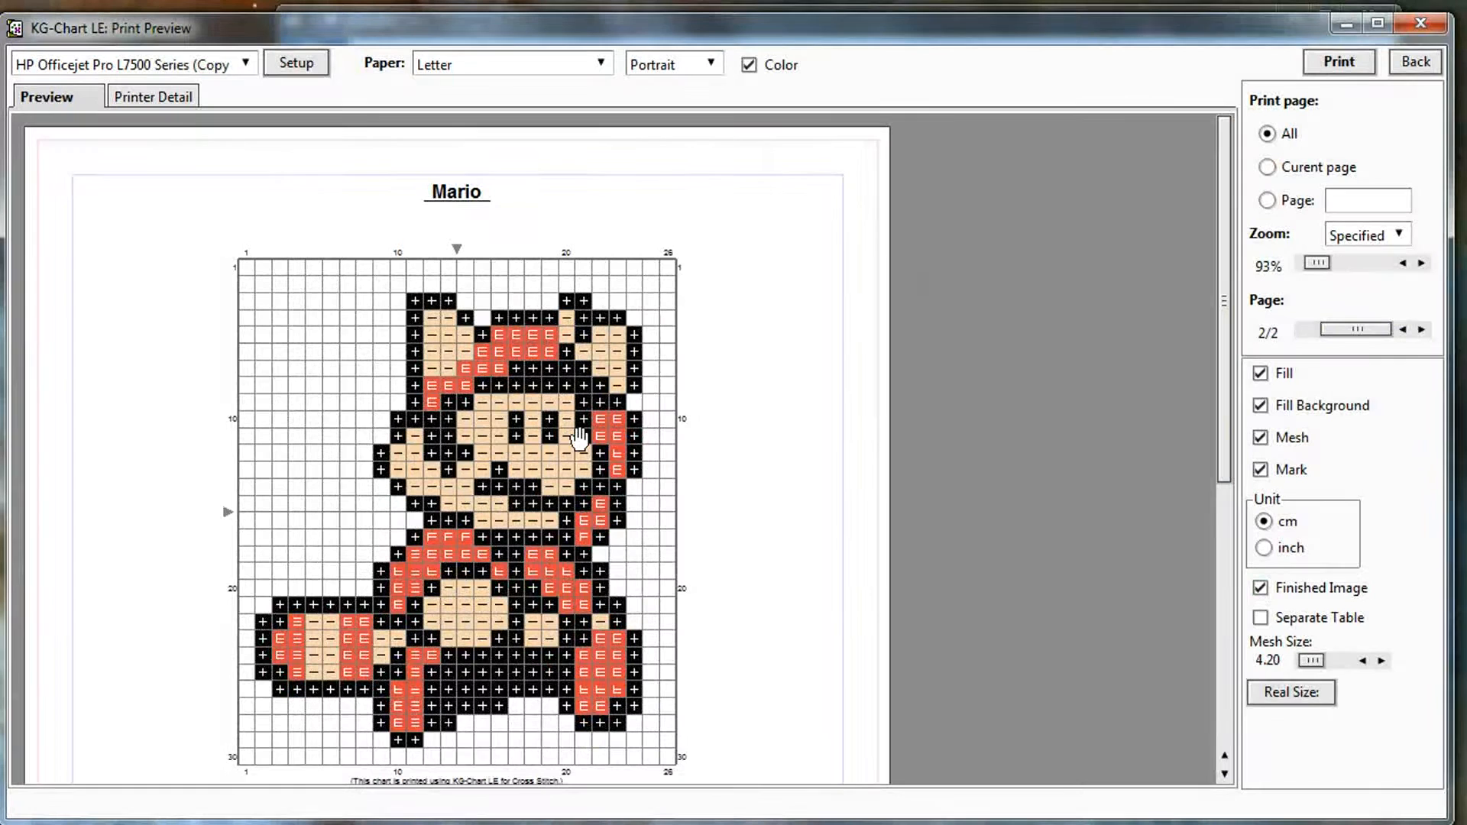
mouse_move(569, 440)
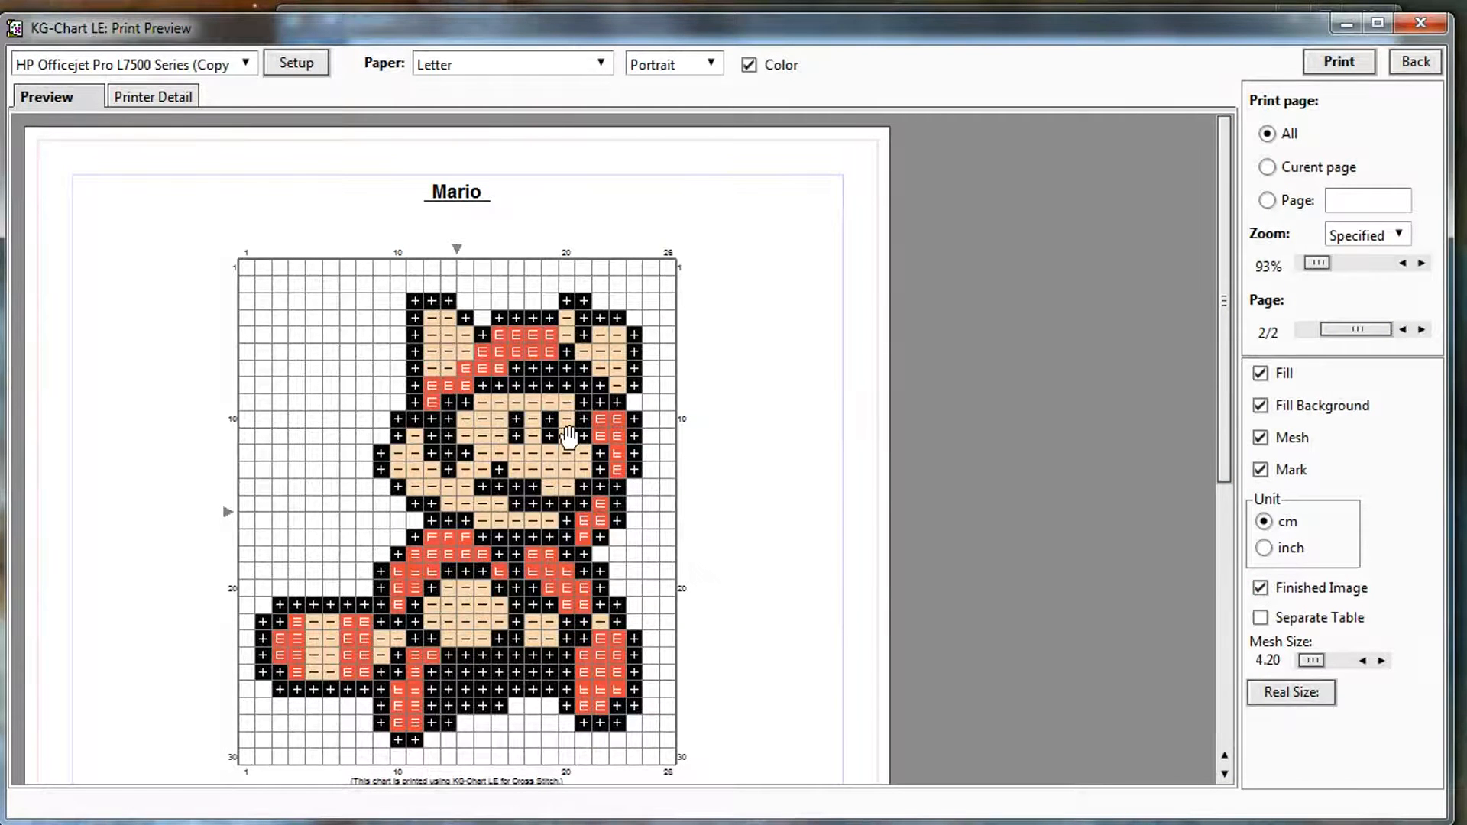
left_click(1401, 328)
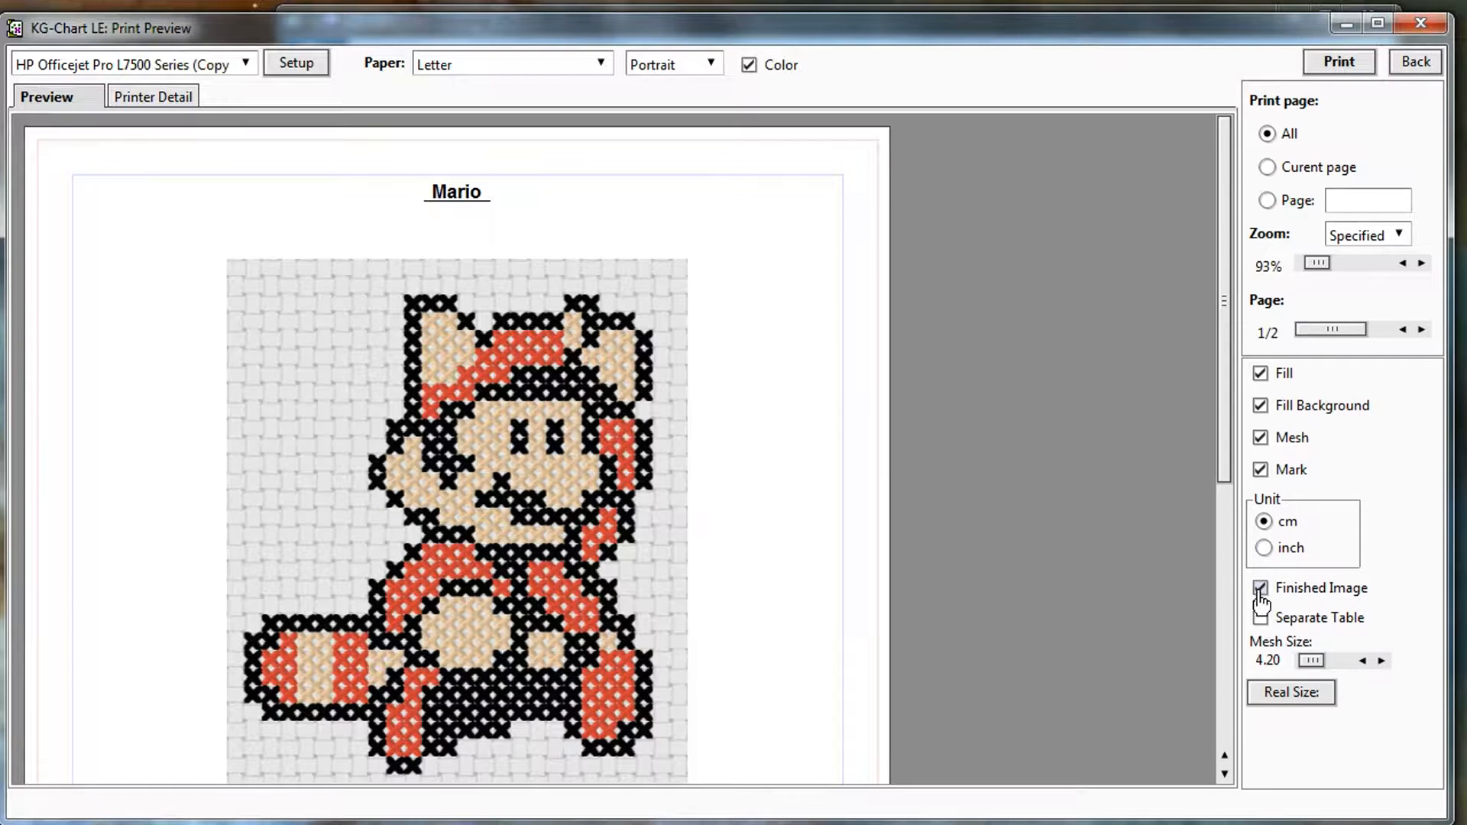
left_click(1261, 587)
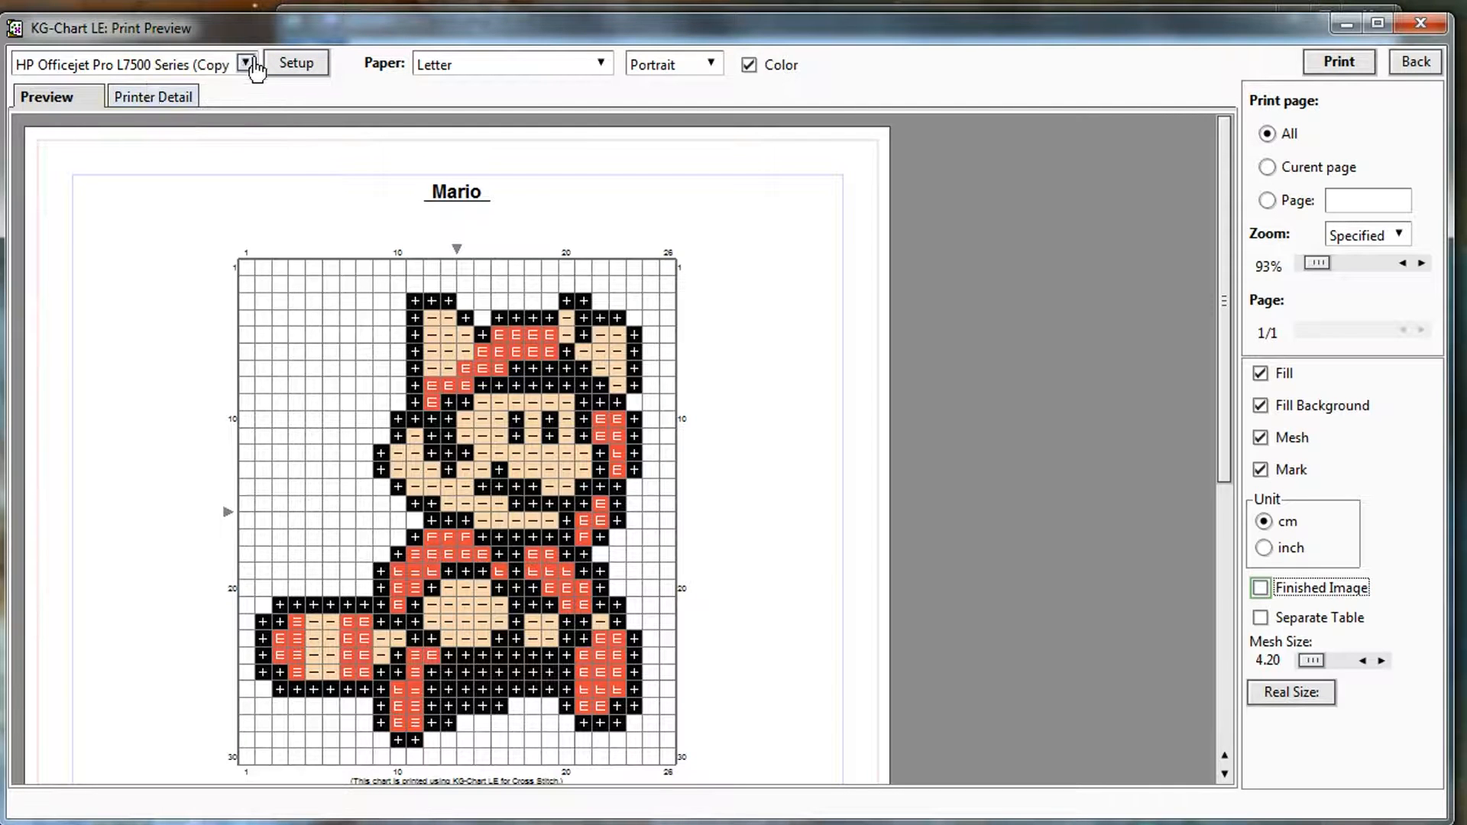
Select CutePDF Writer as the printer instead of the HP Officejet
left_click(246, 64)
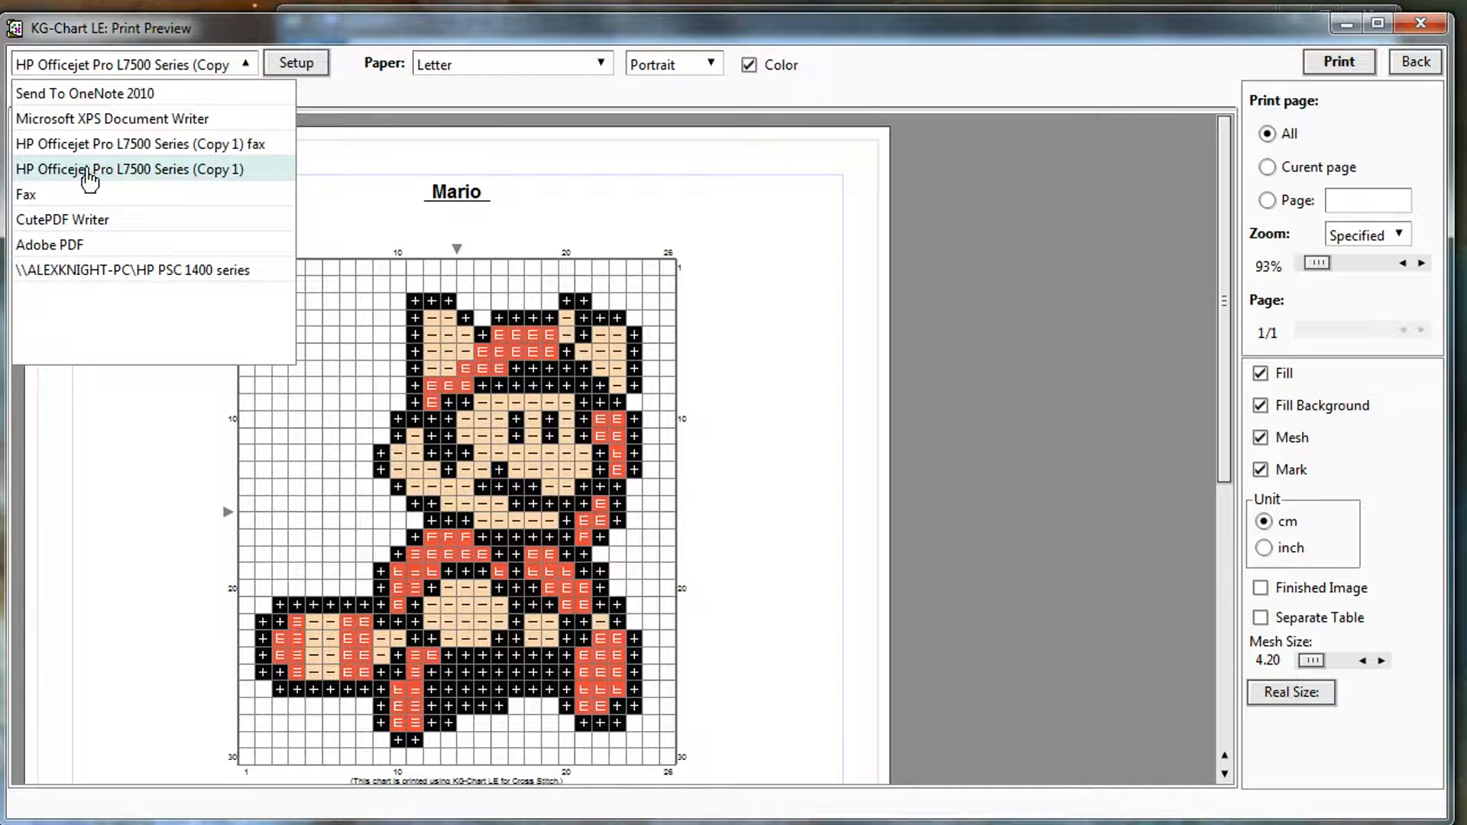
mouse_move(103, 219)
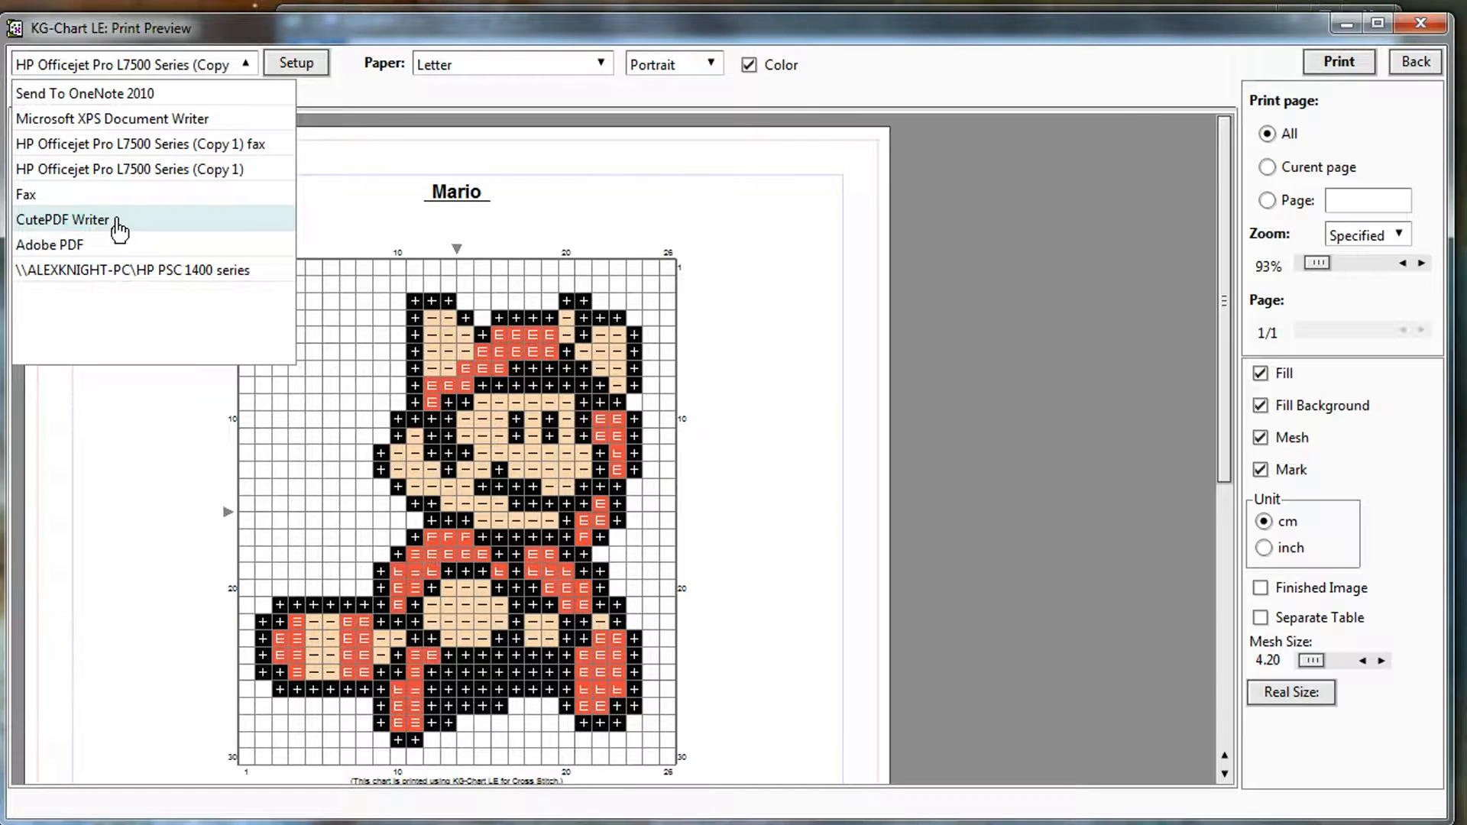
mouse_move(127, 251)
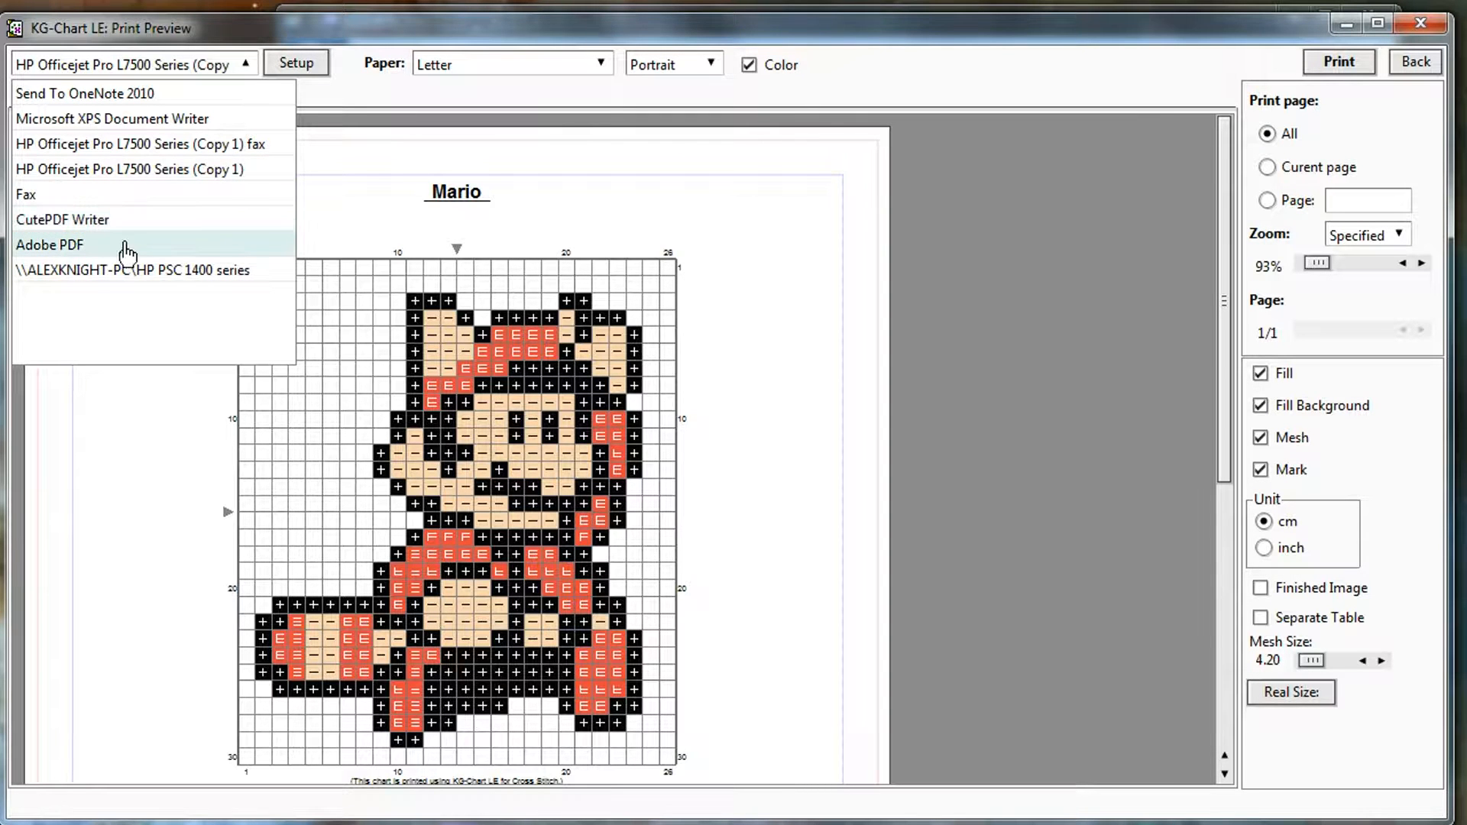
mouse_move(80, 250)
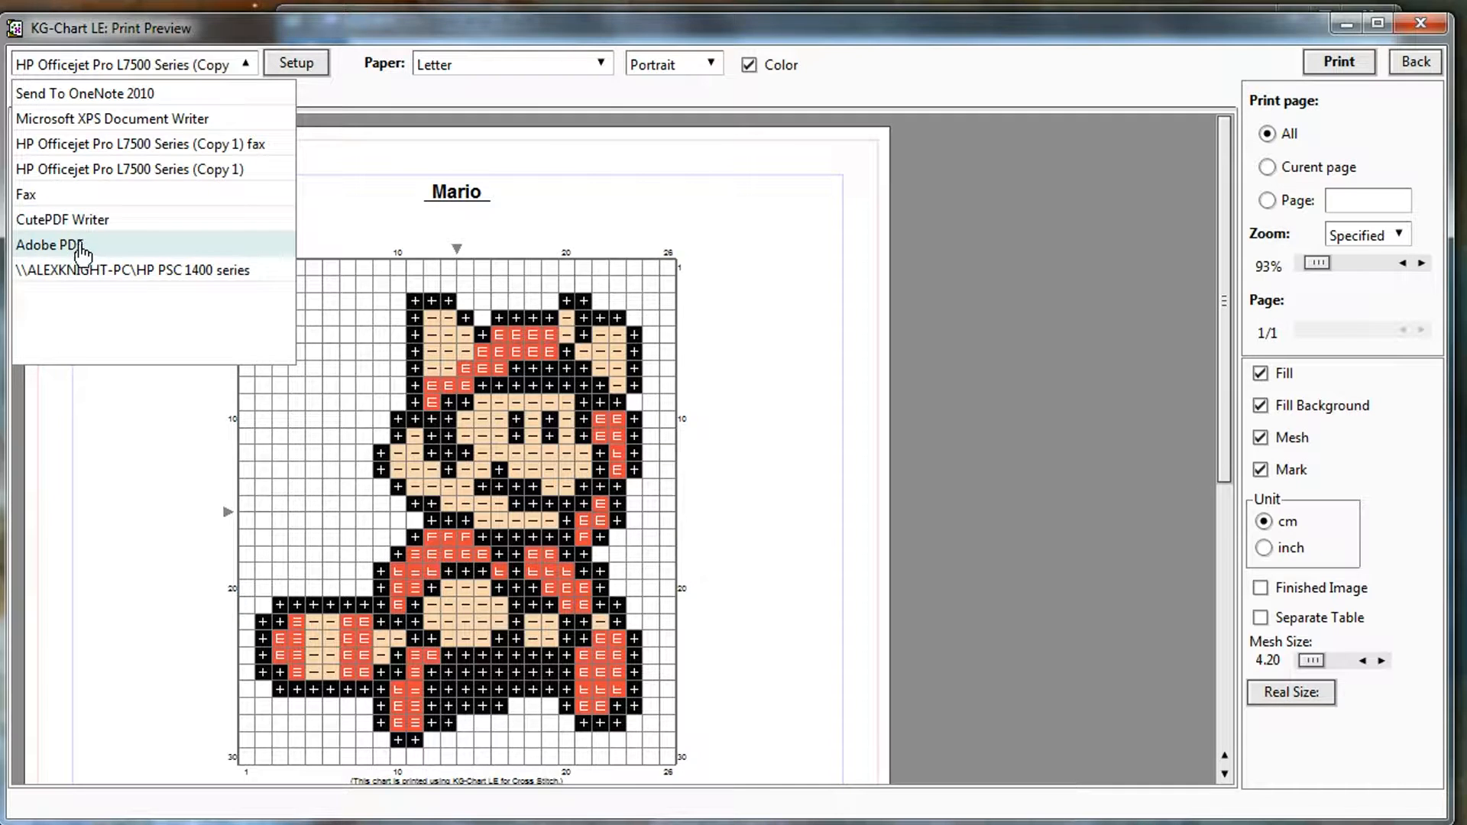
mouse_move(84, 225)
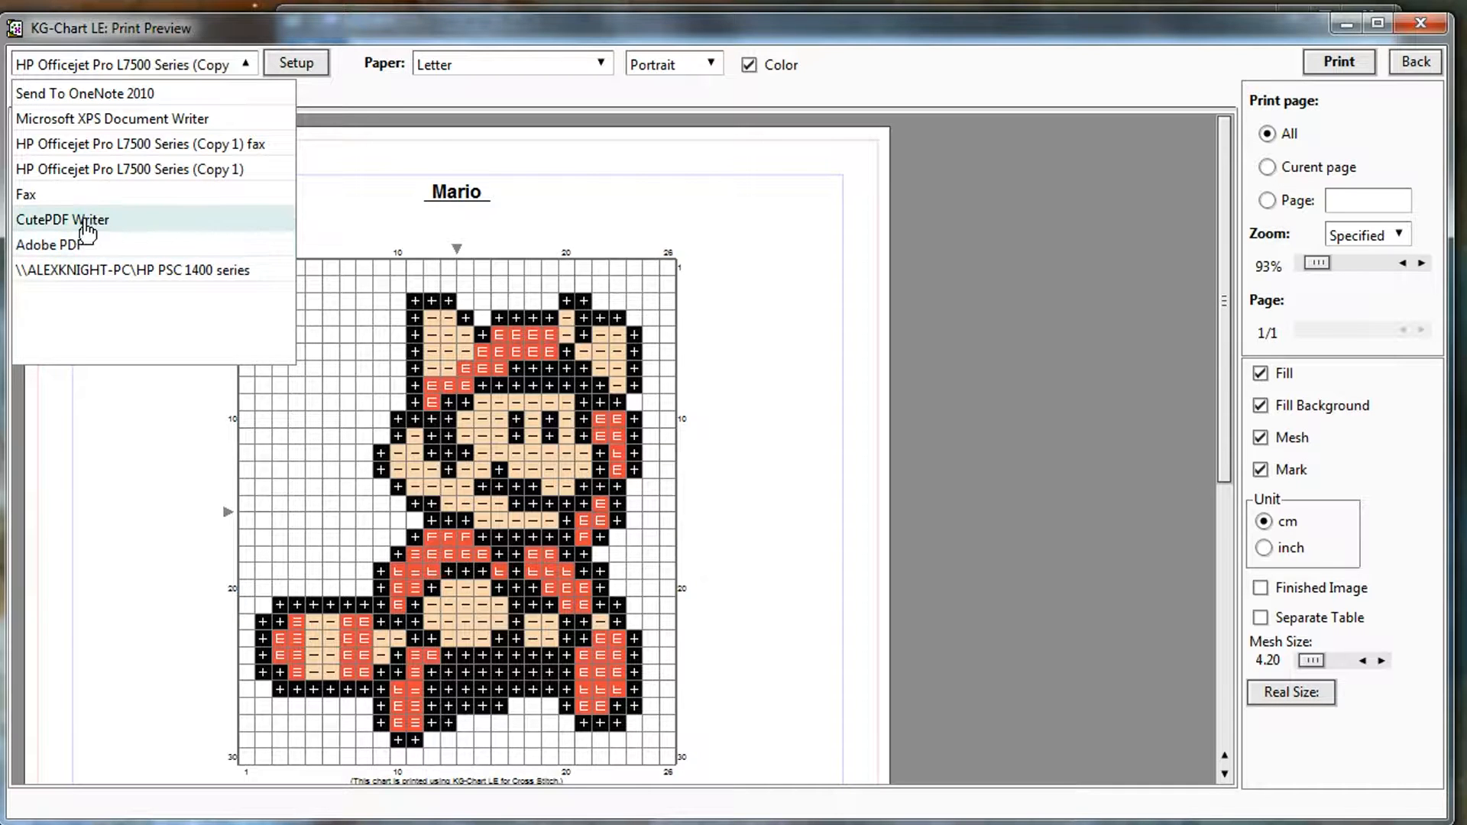
mouse_move(89, 229)
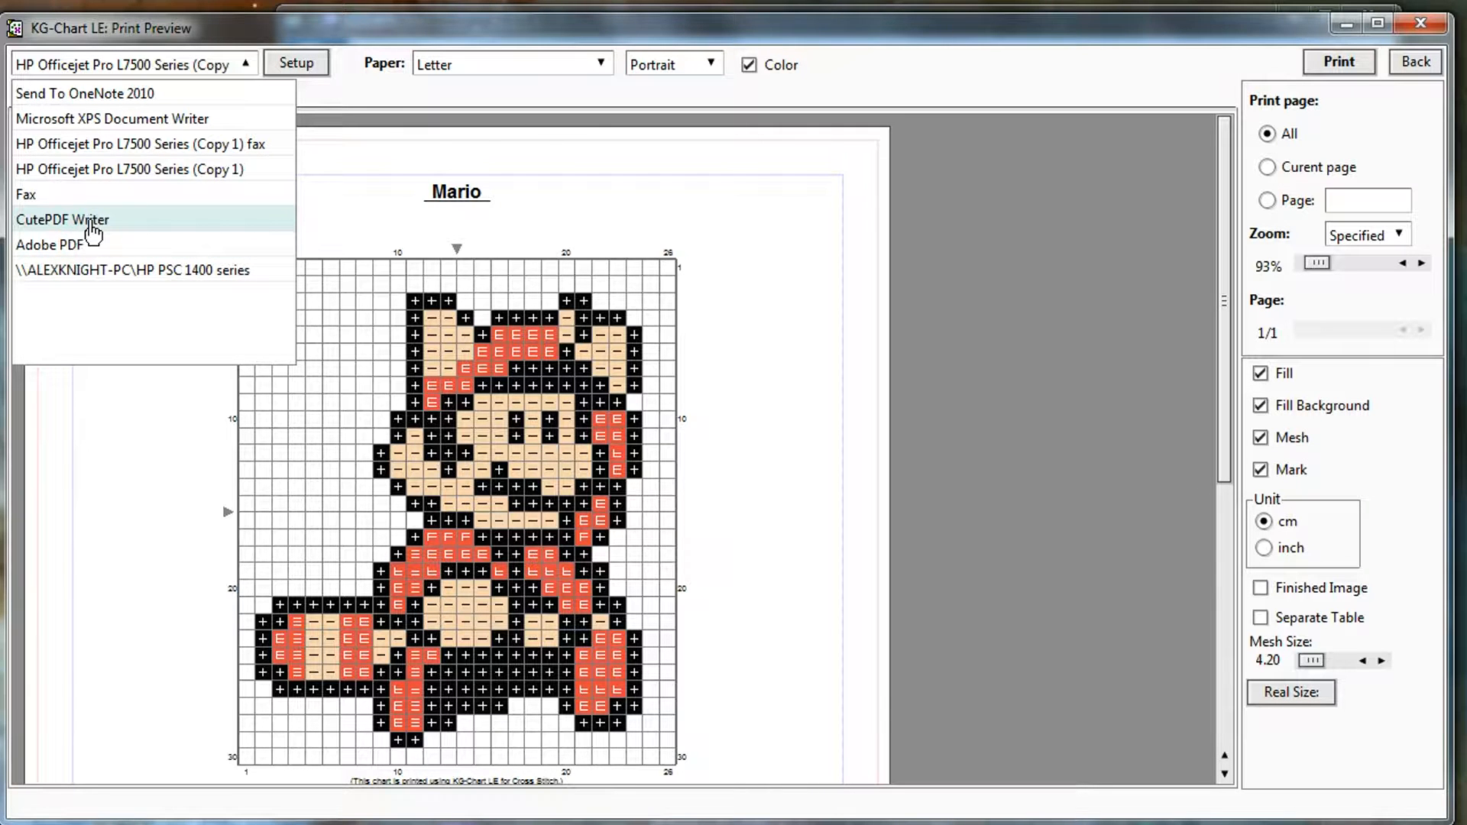
left_click(63, 219)
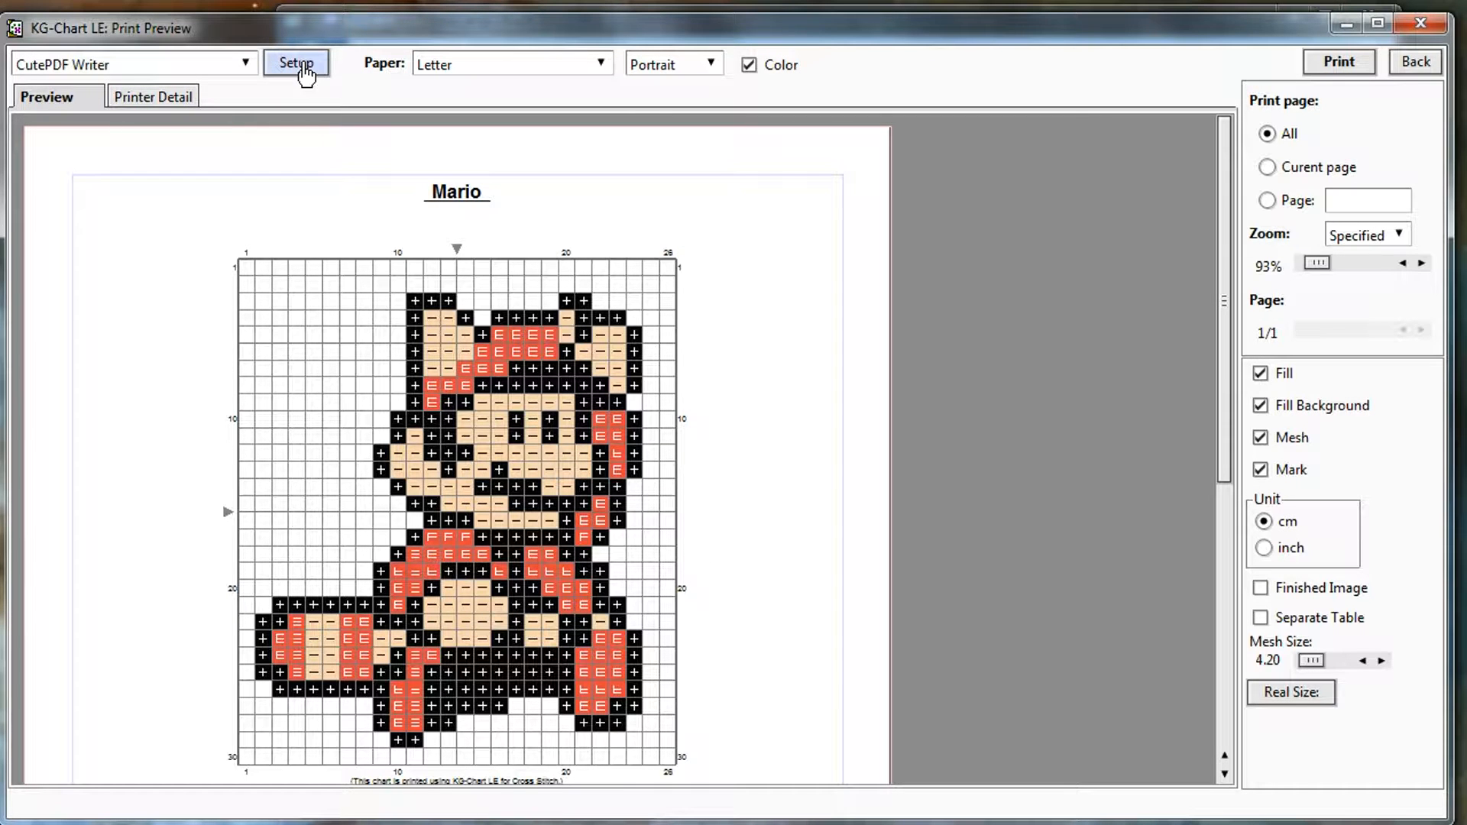
Print the Mario chart through CutePDF to mario.pdf on the Desktop, replacing the existing name
left_click(1339, 61)
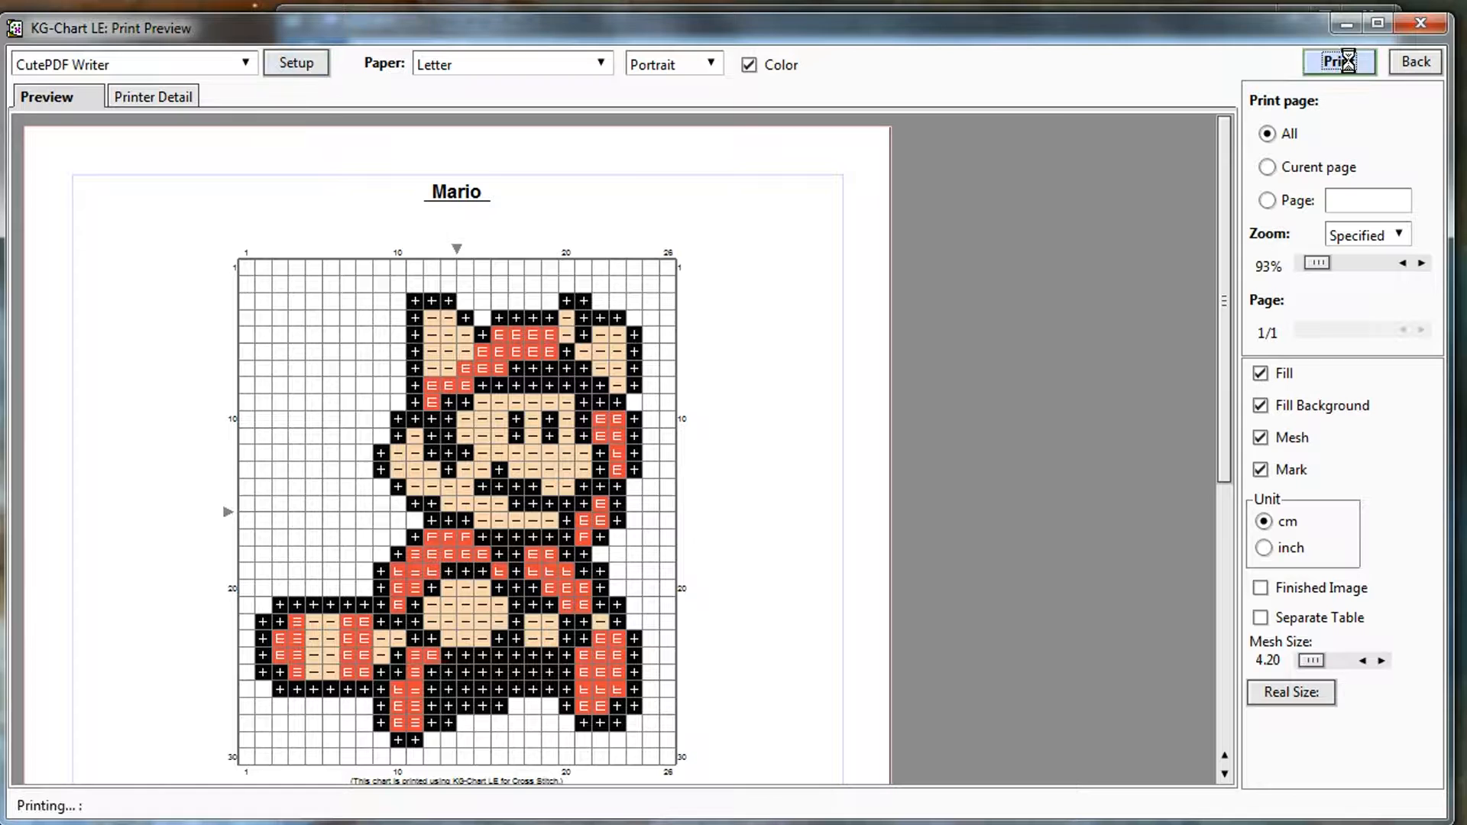
left_click(1339, 61)
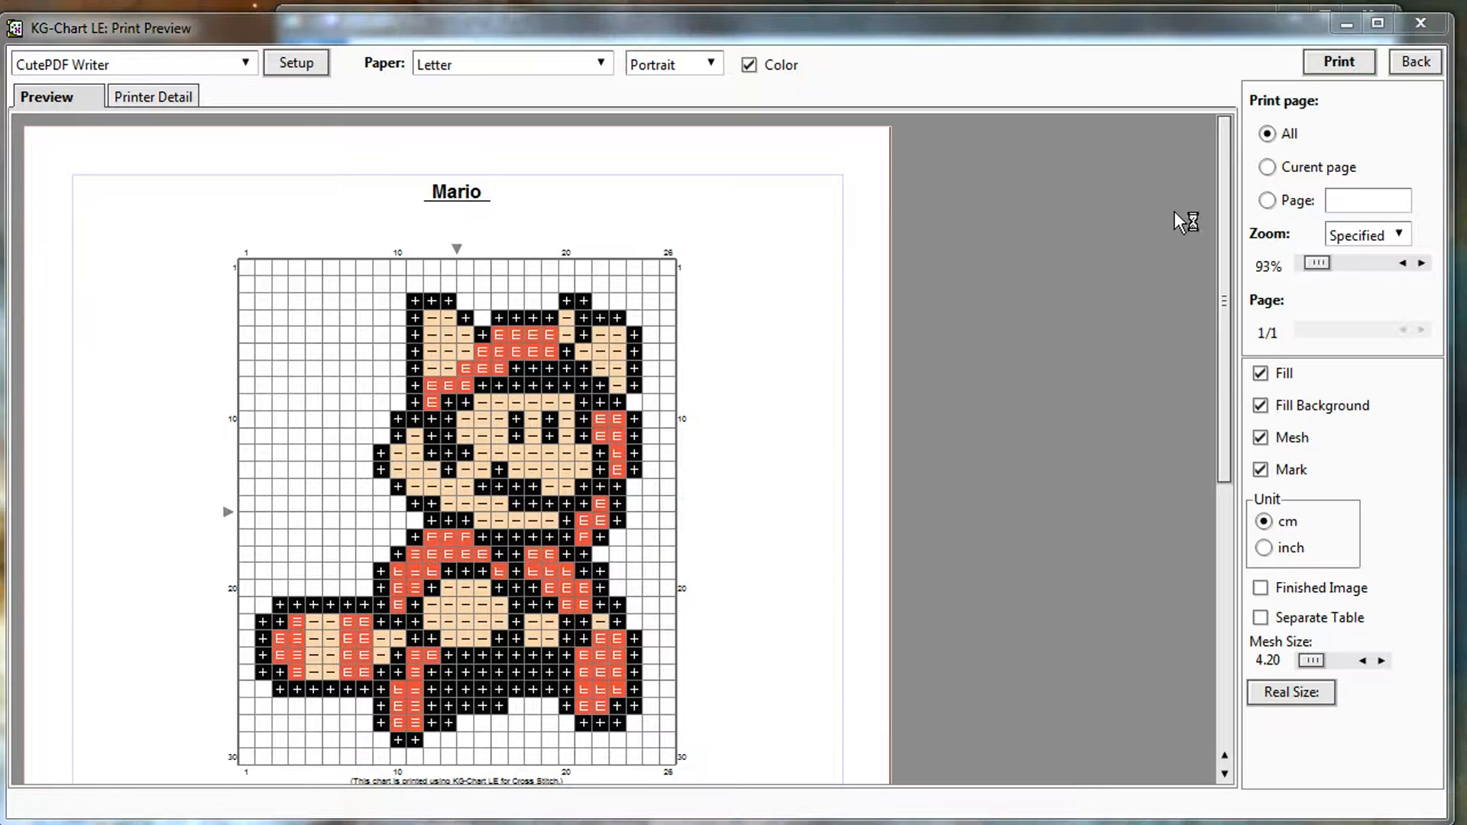
left_click(1338, 61)
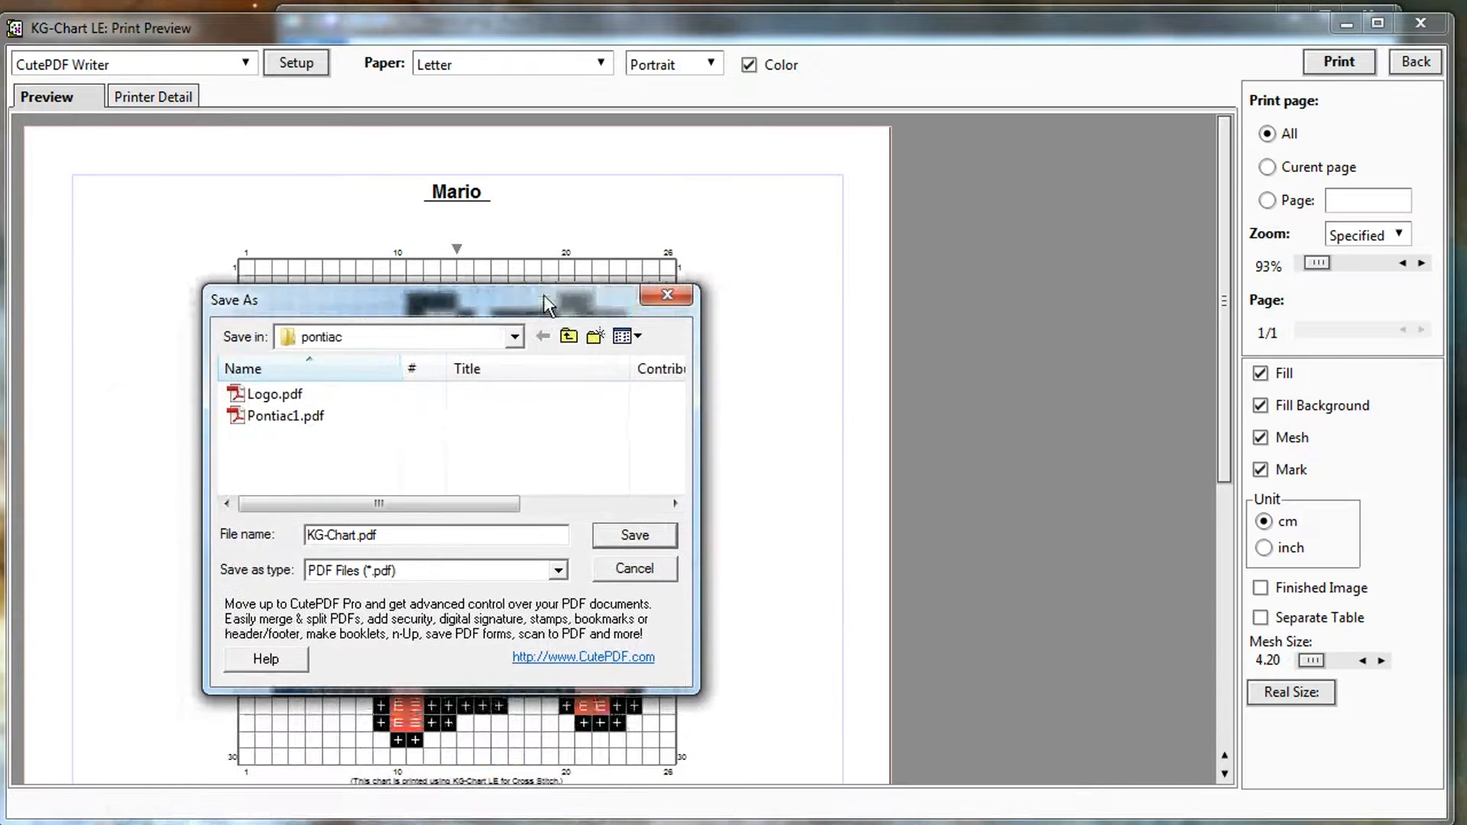
left_click(512, 336)
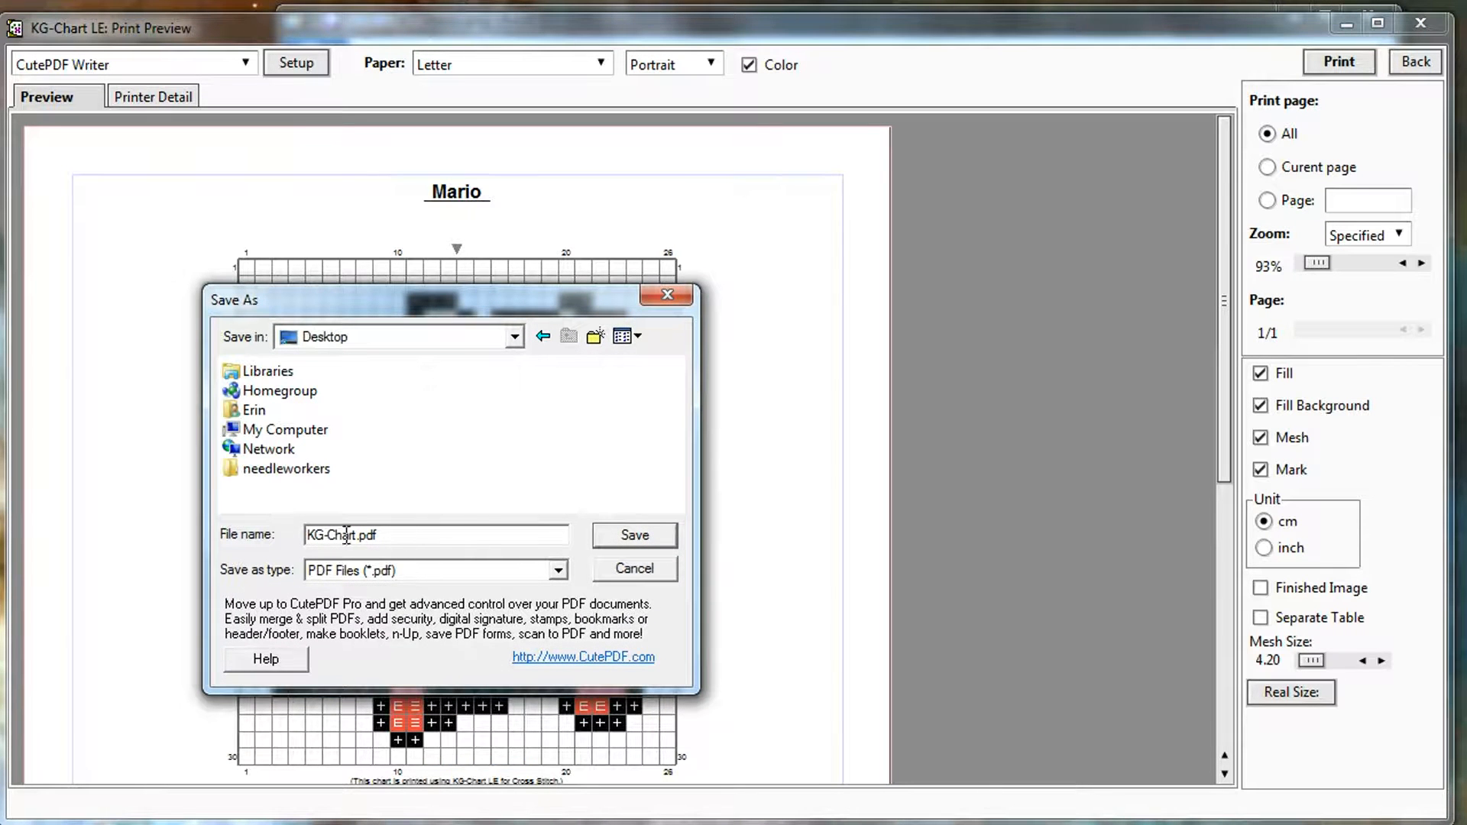
double_click(332, 535)
type("mario")
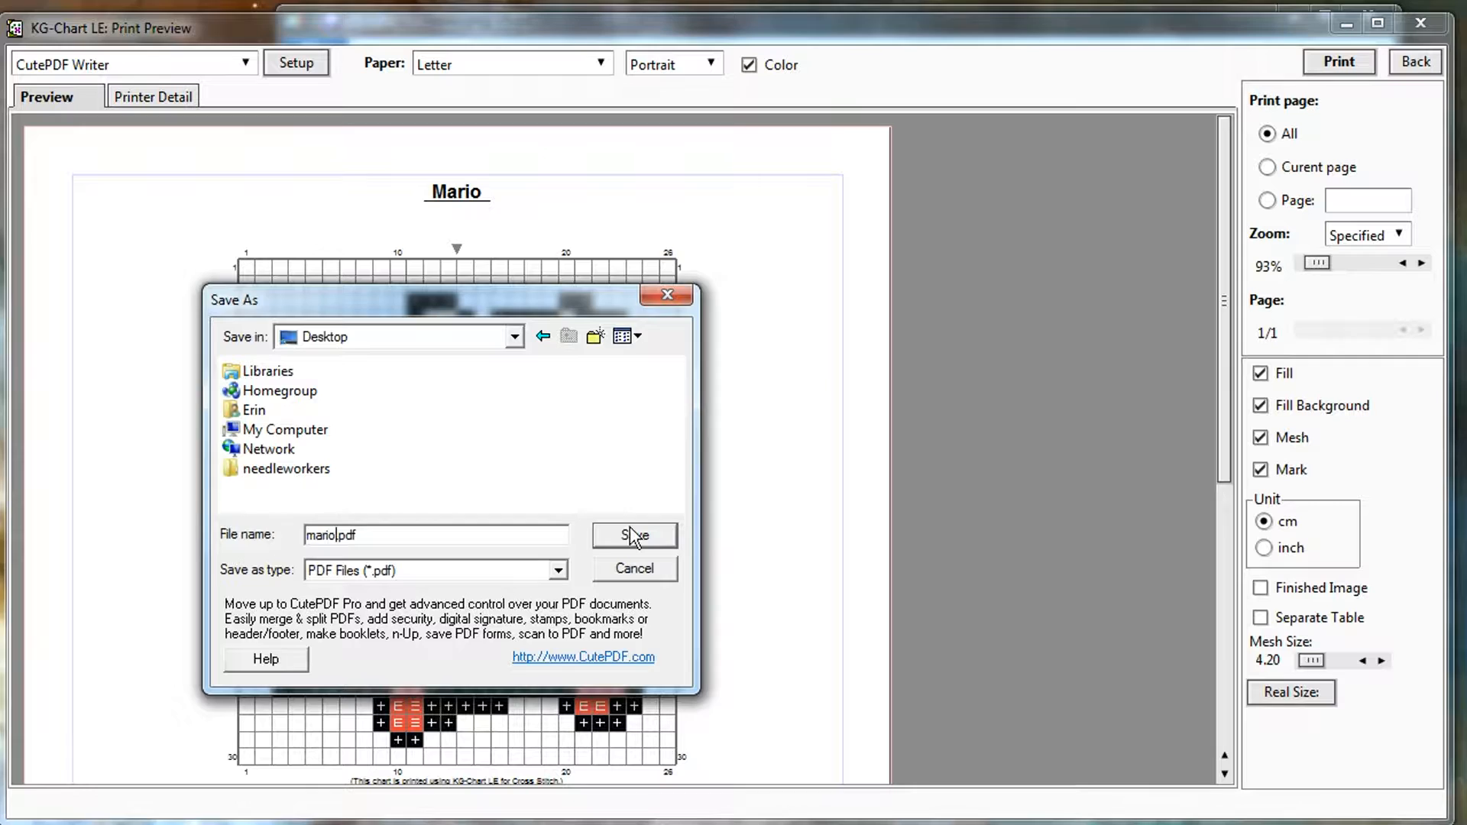
left_click(632, 535)
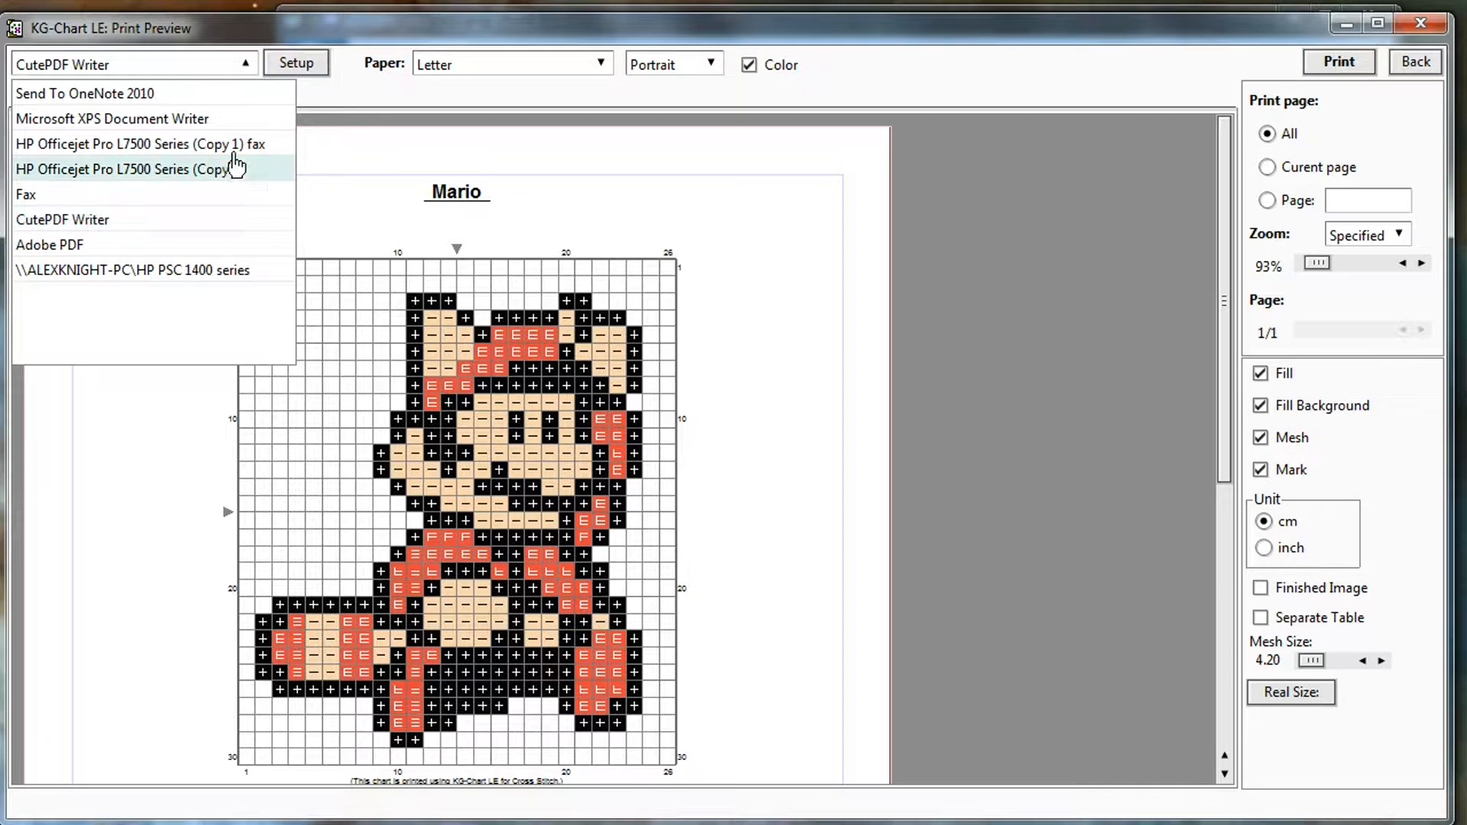
Leave the print preview and return to the Mario chart editor
left_click(128, 170)
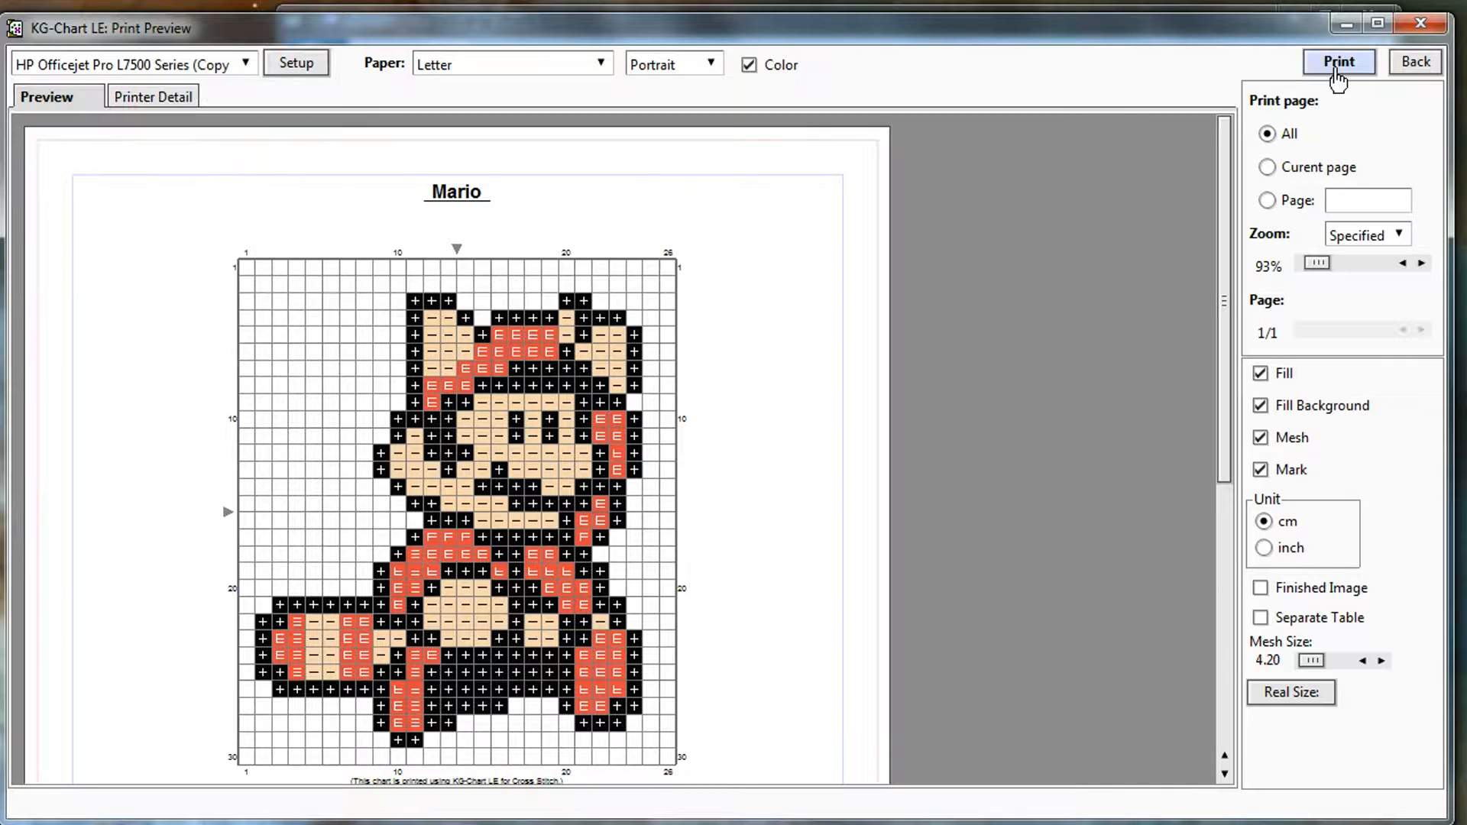
mouse_move(856, 457)
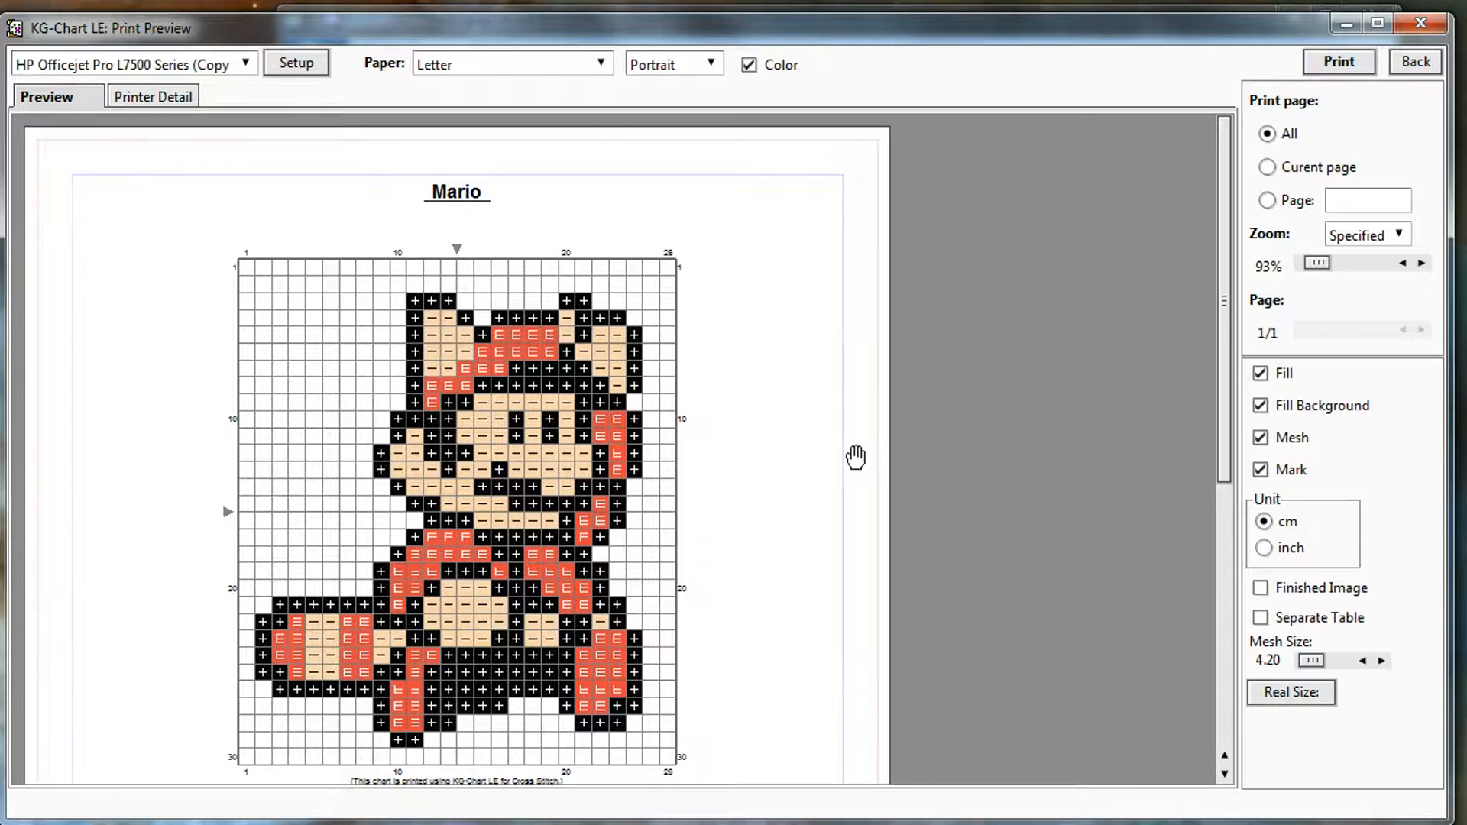
mouse_move(1018, 211)
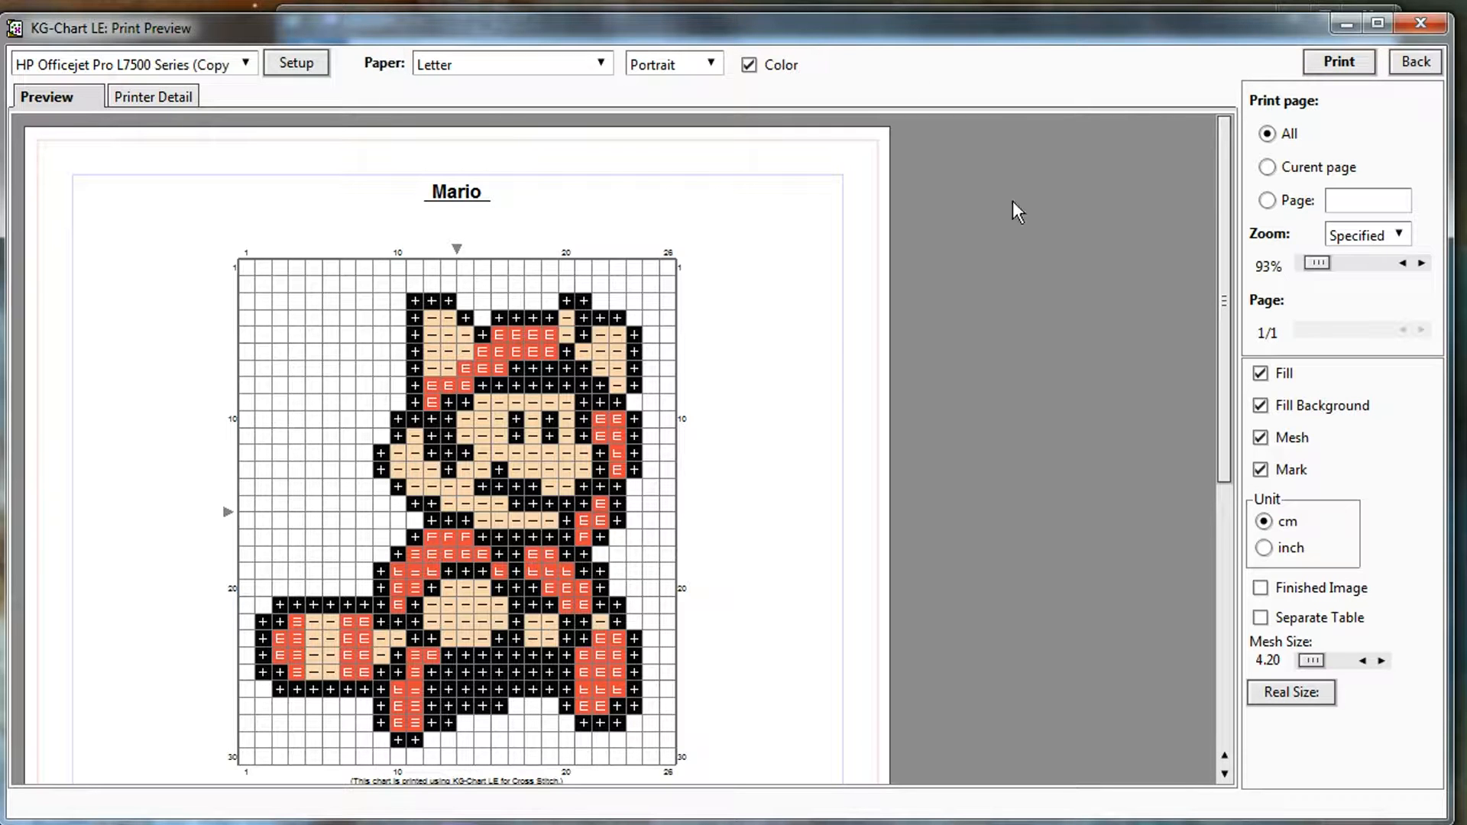
left_click(1414, 61)
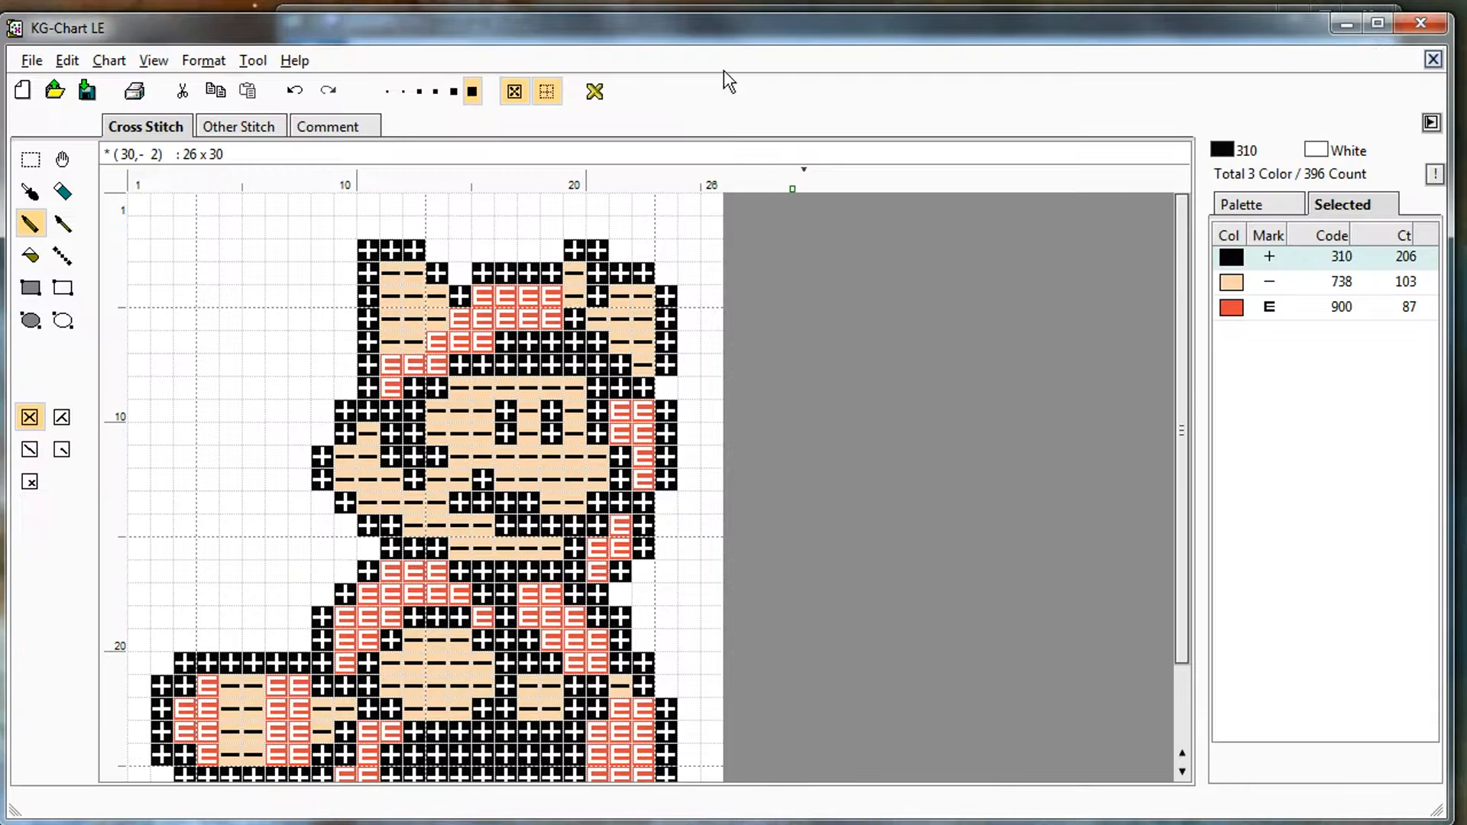
Save the chart as mario.sth in My Documents via Save As
left_click(86, 90)
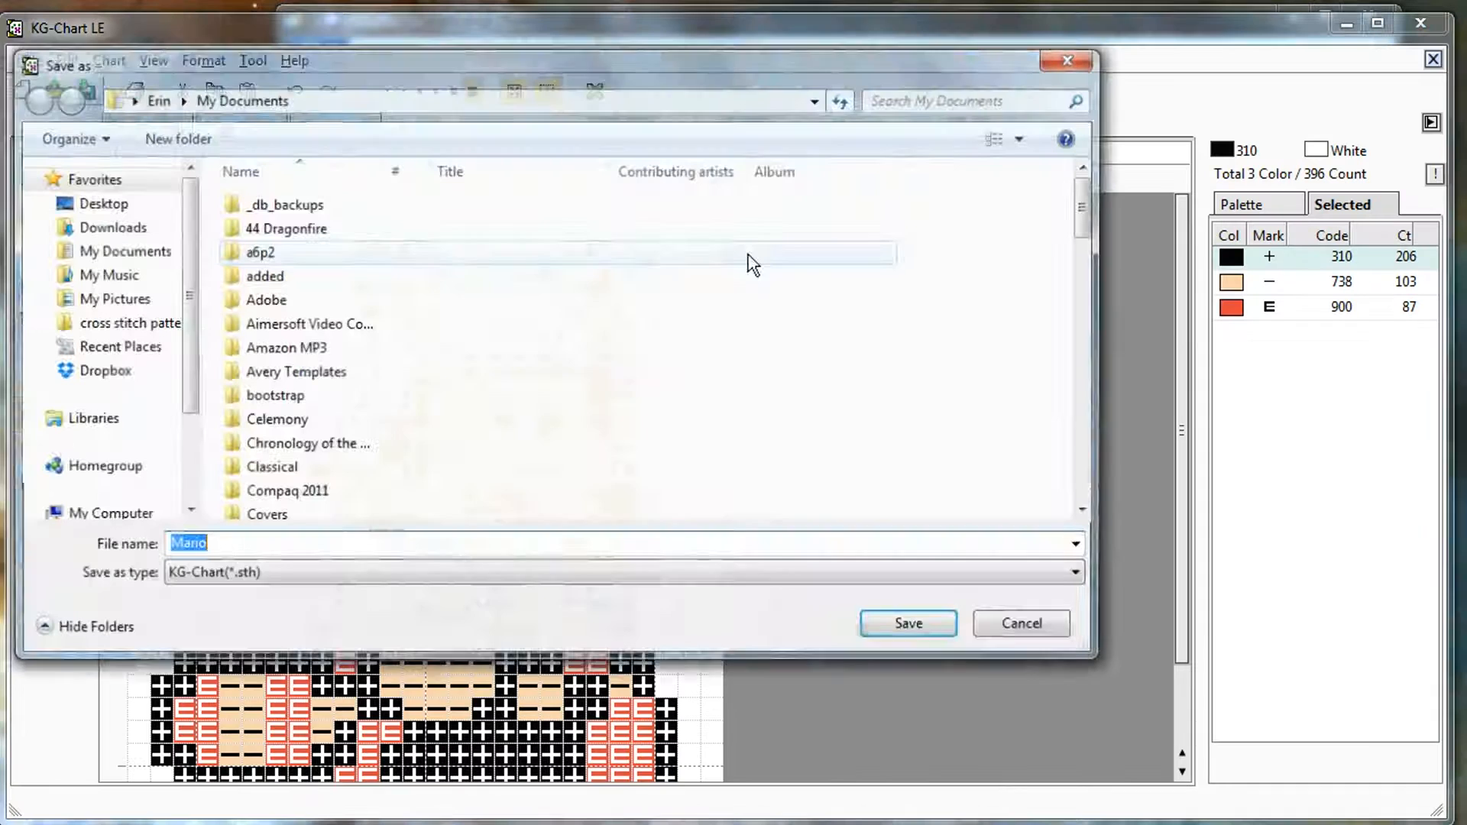
type("mario")
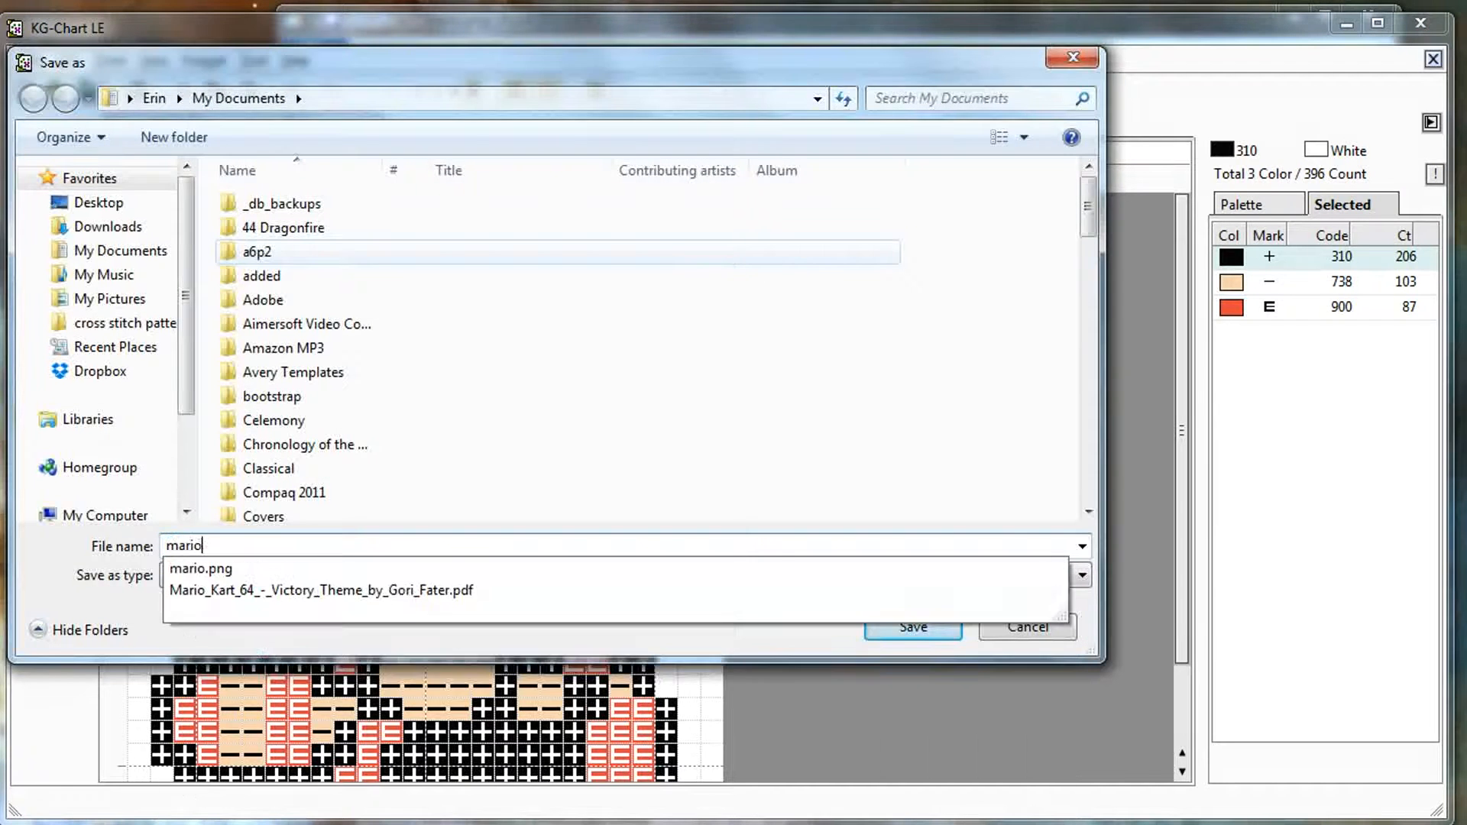
left_click(911, 627)
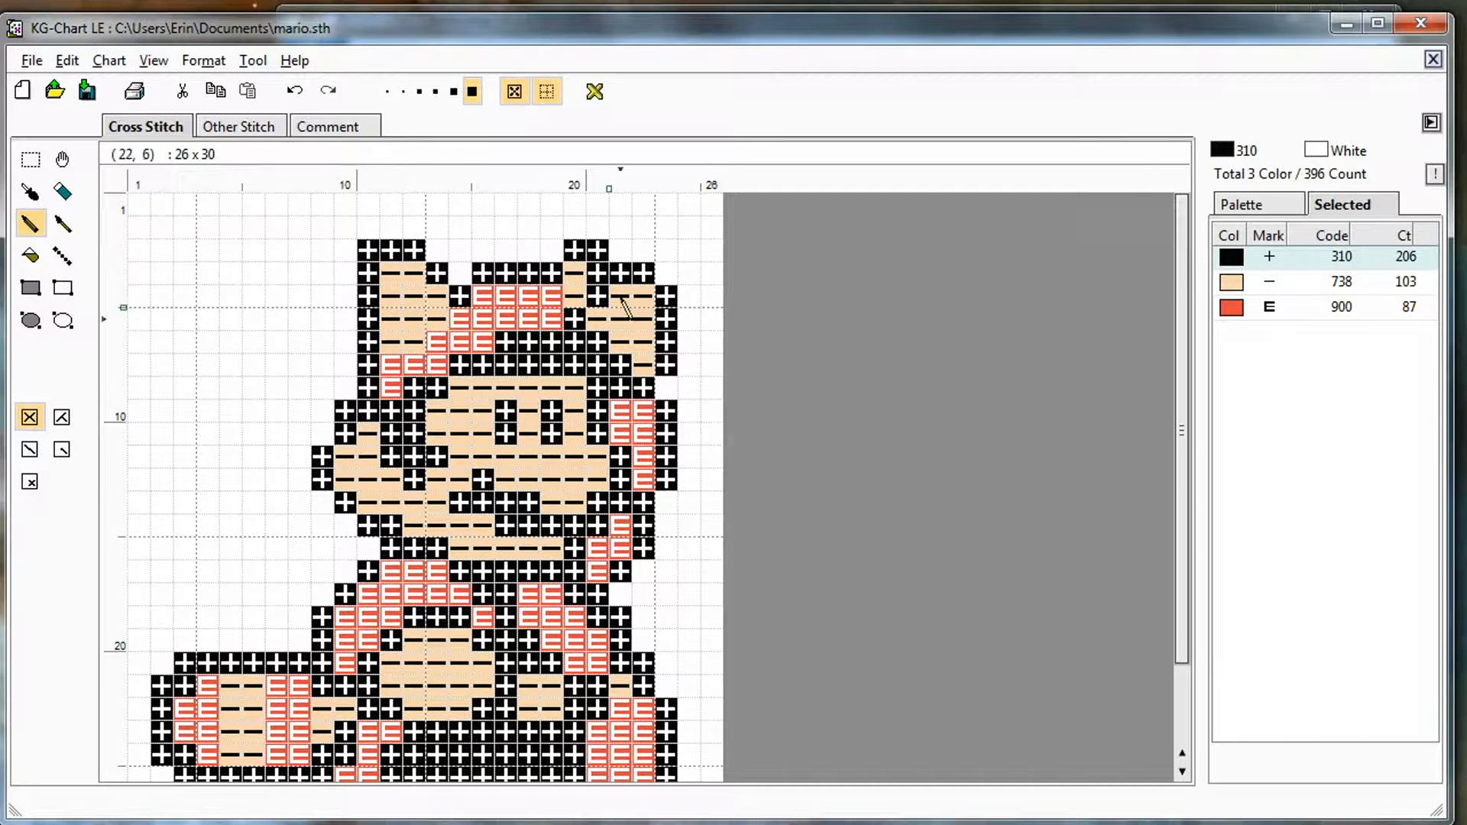
mouse_move(1099, 328)
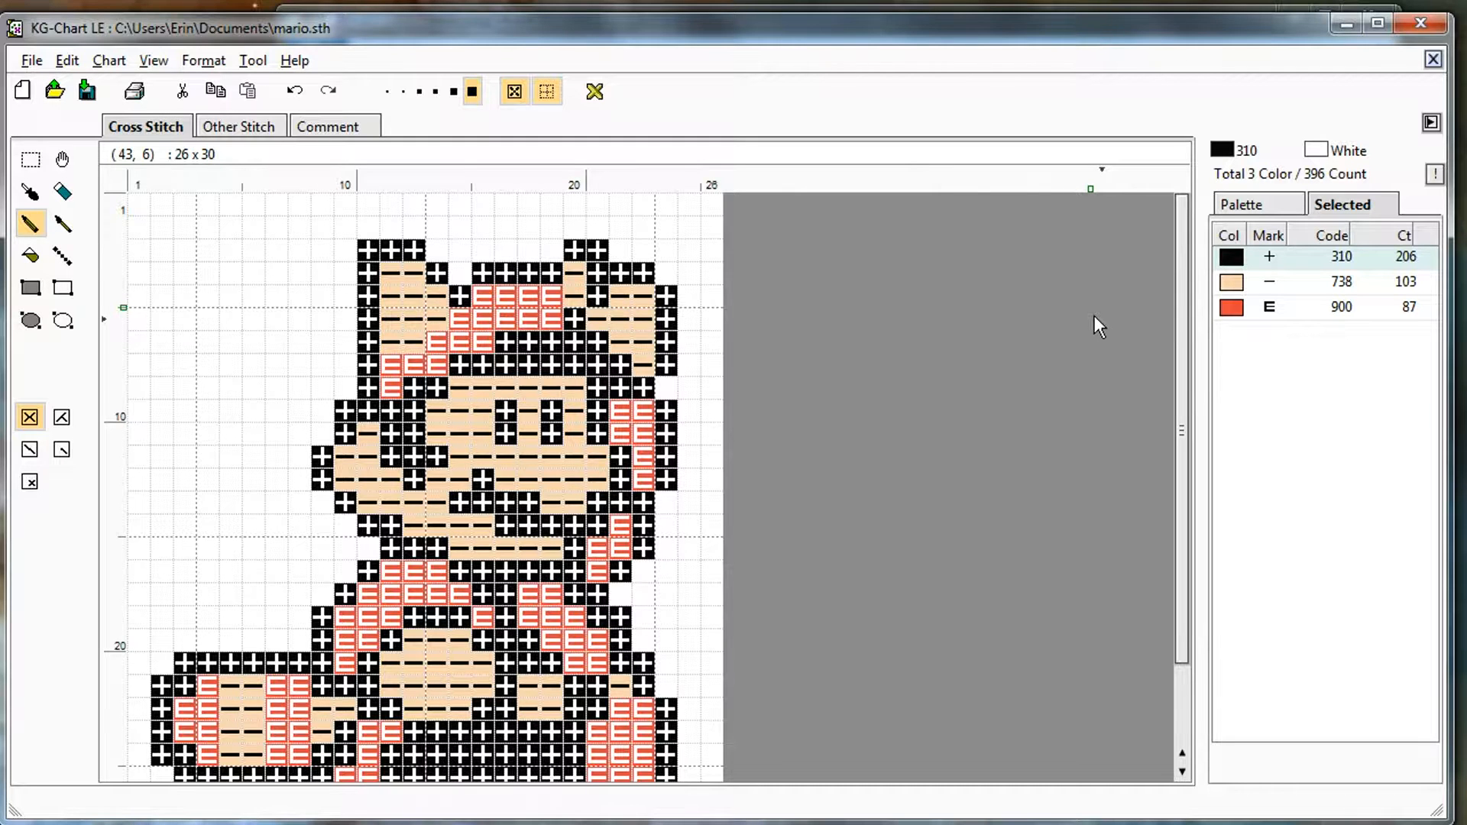
Import Downloads\Link2.jpg as the source image for a new chart
left_click(54, 90)
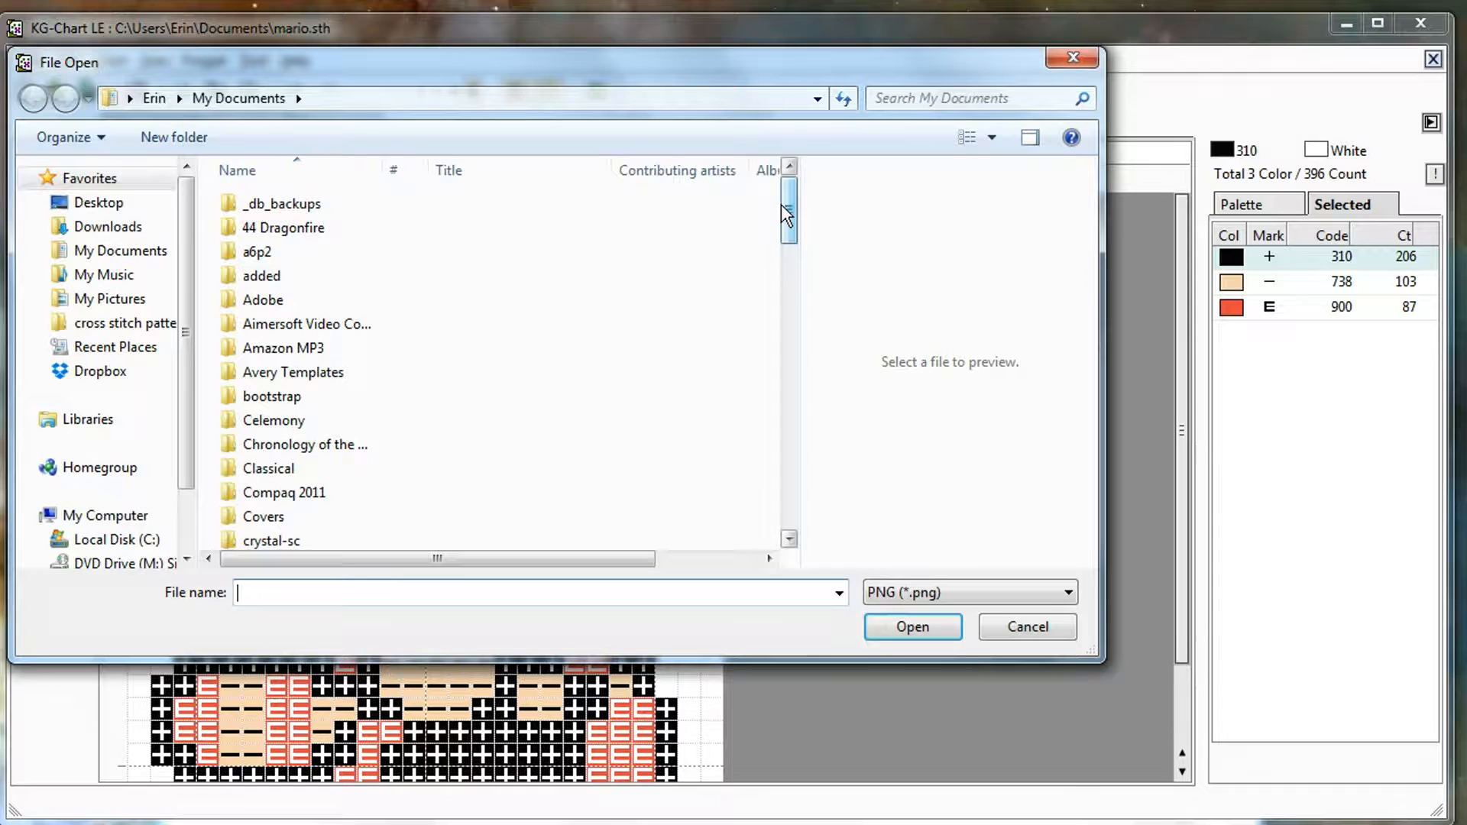
left_click(107, 226)
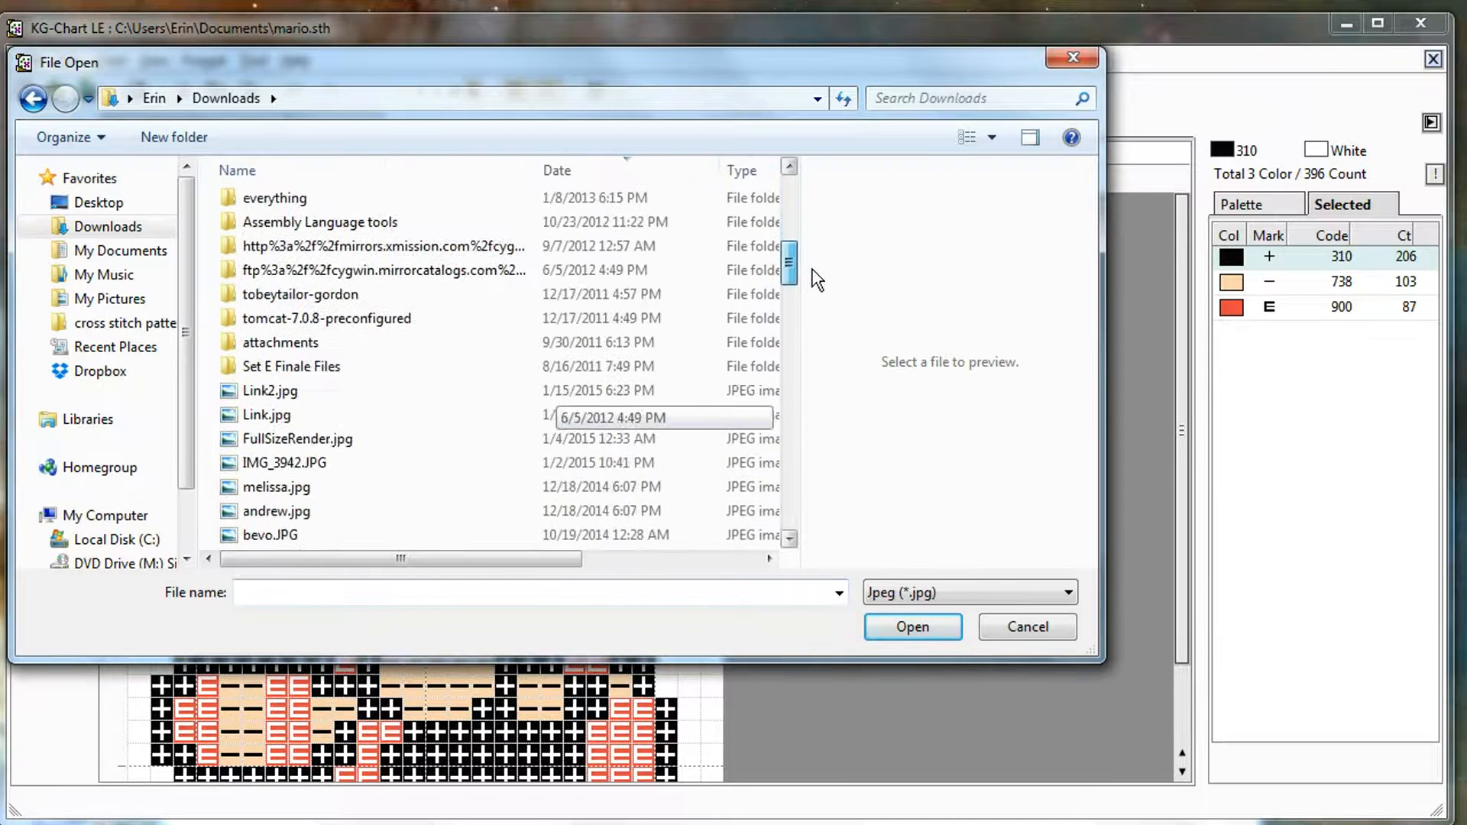
left_click(269, 390)
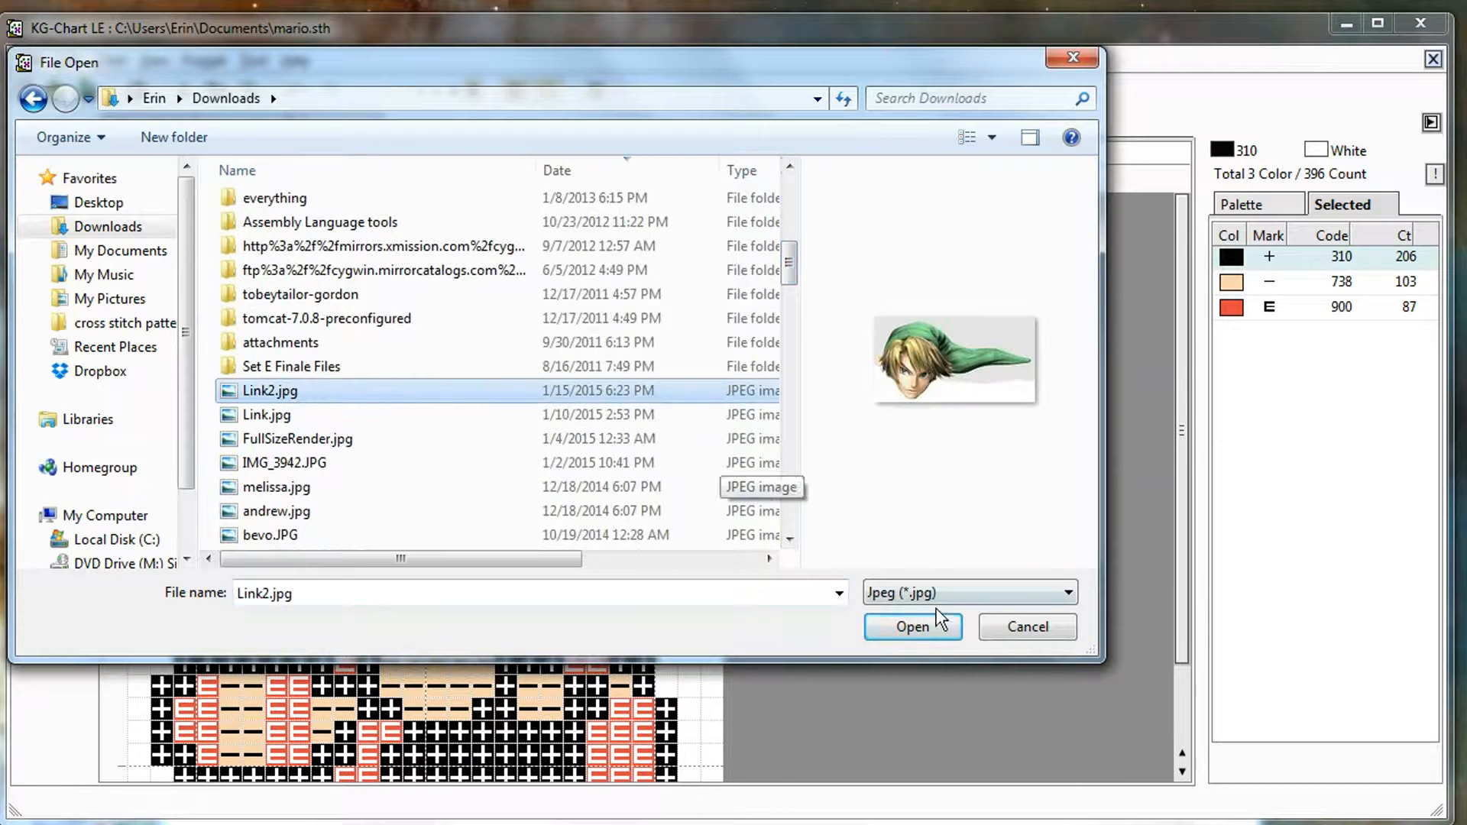
left_click(911, 627)
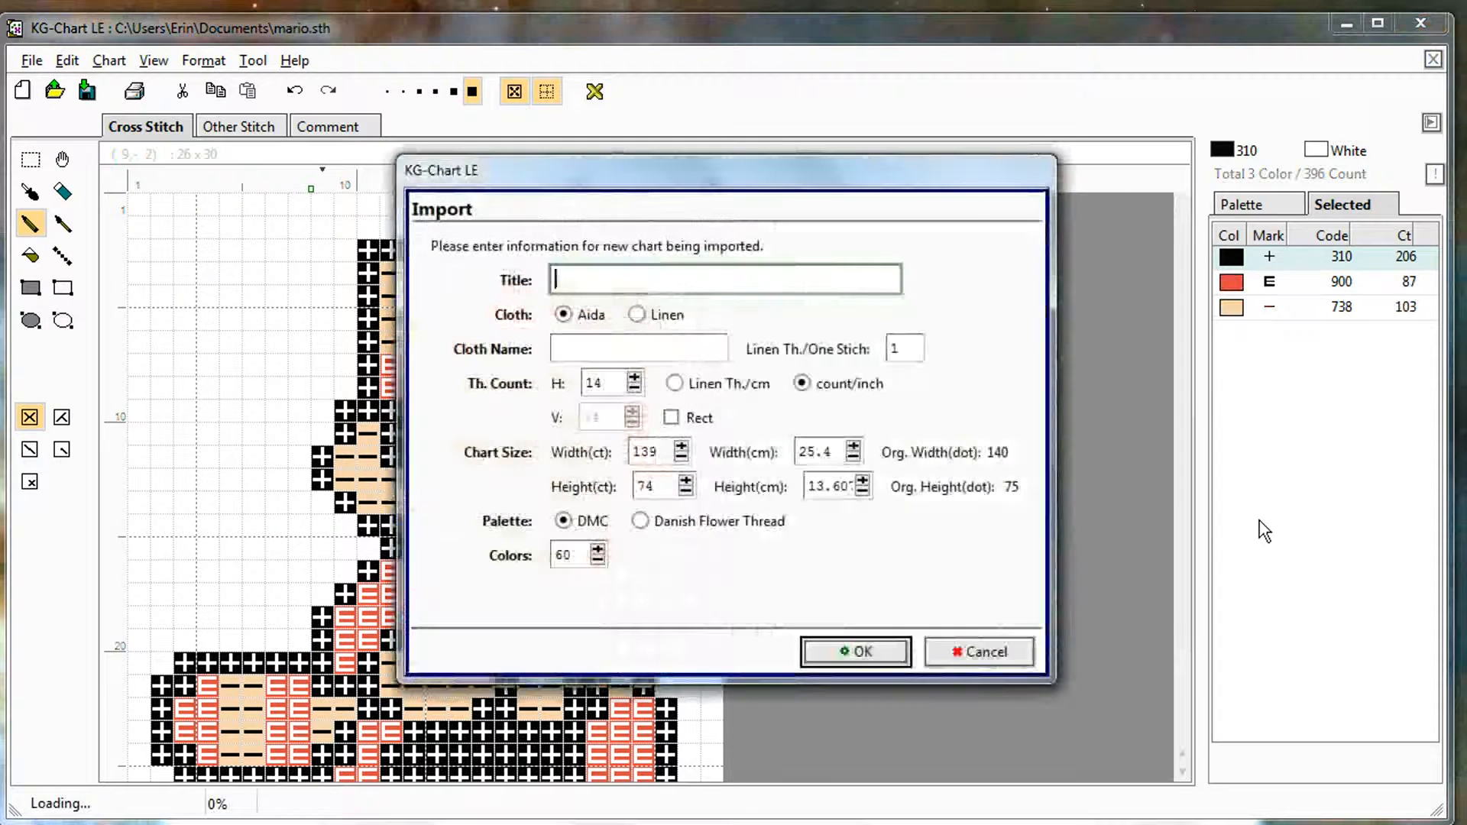
Title the chart Link, set width 140 stitches and 30 colours, and create it
type("I")
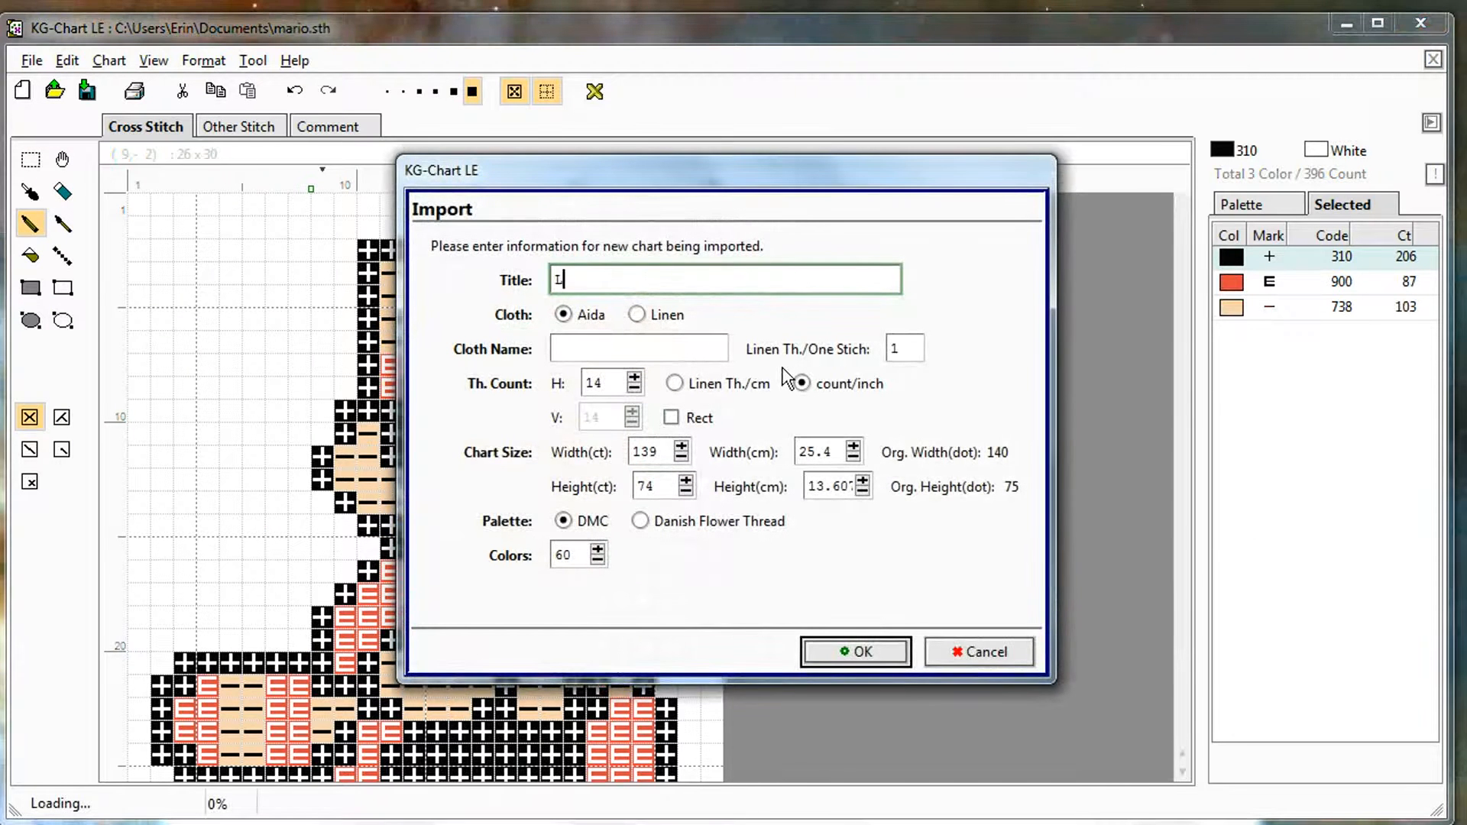
type("ink")
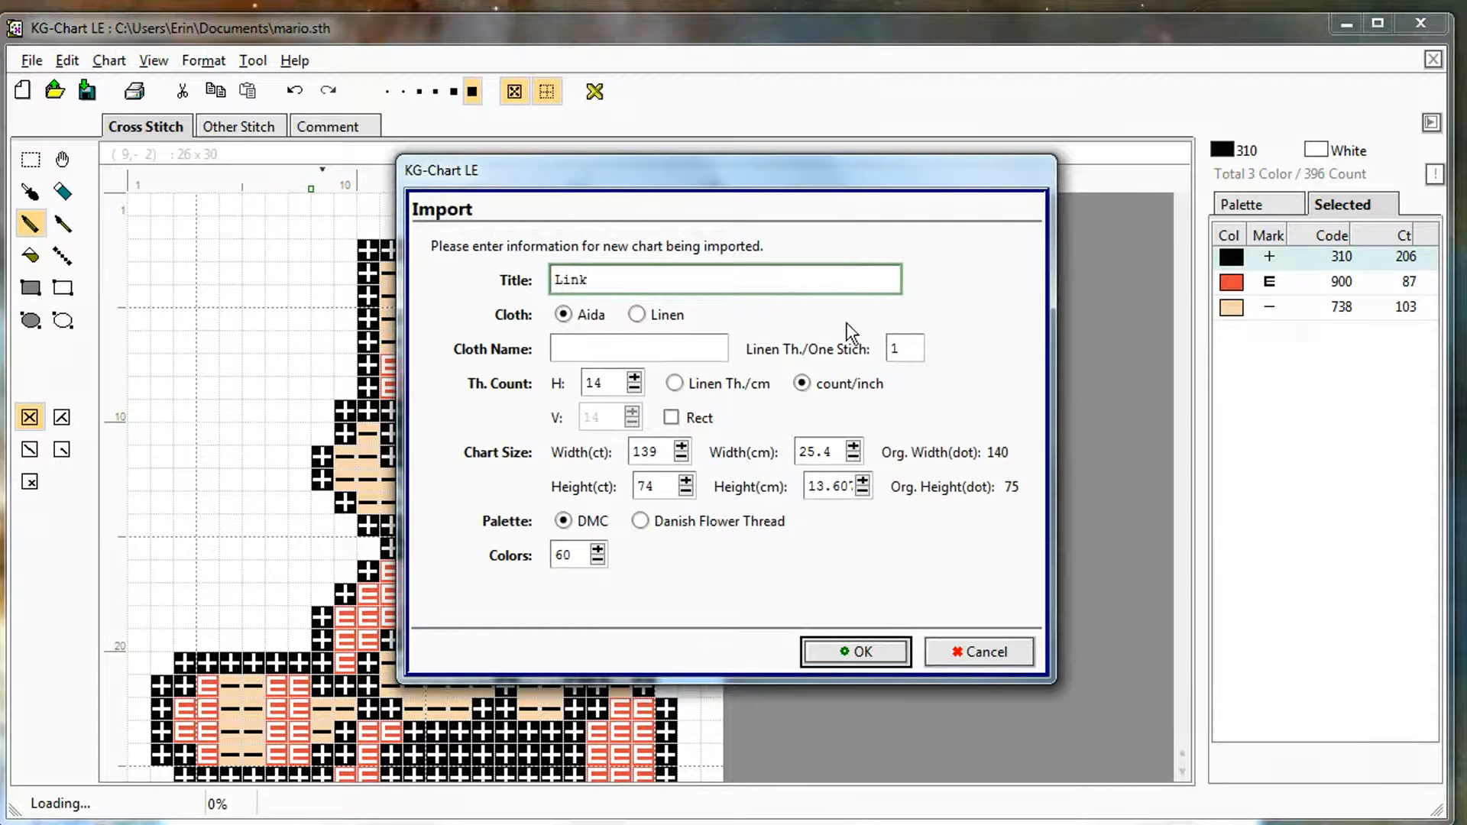
left_click(640, 349)
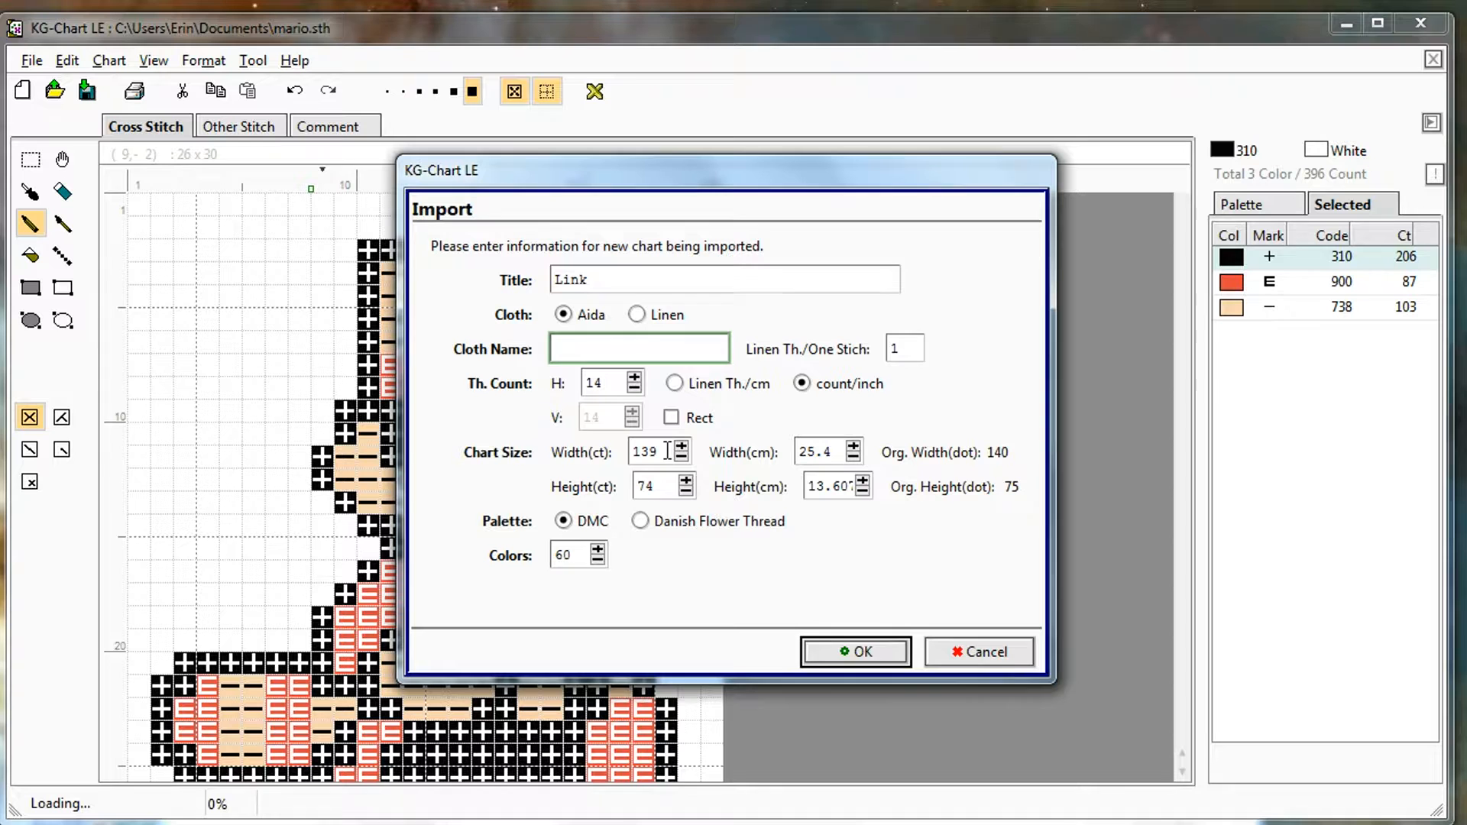
triple_click(644, 452)
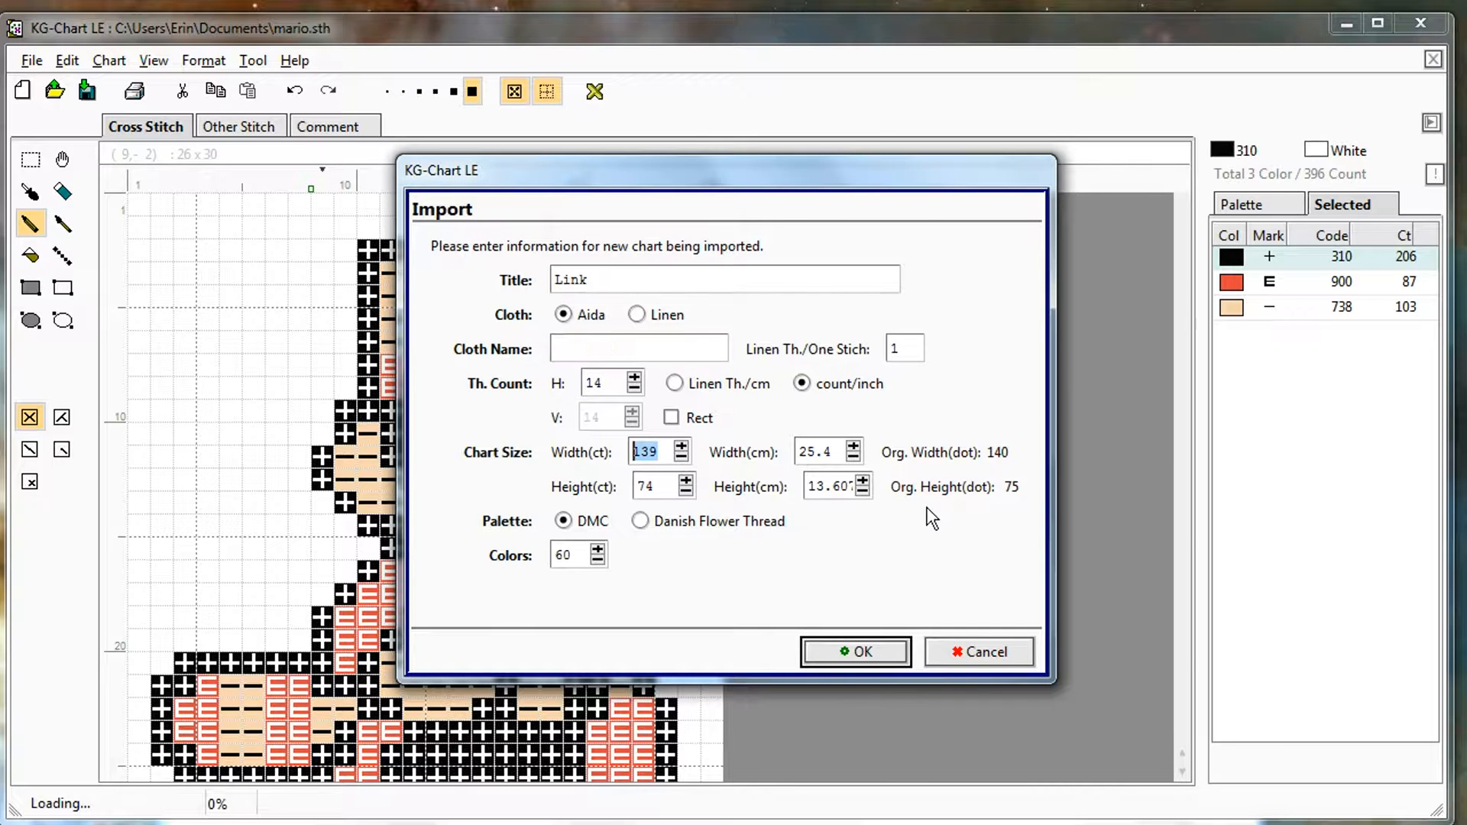
left_click(683, 445)
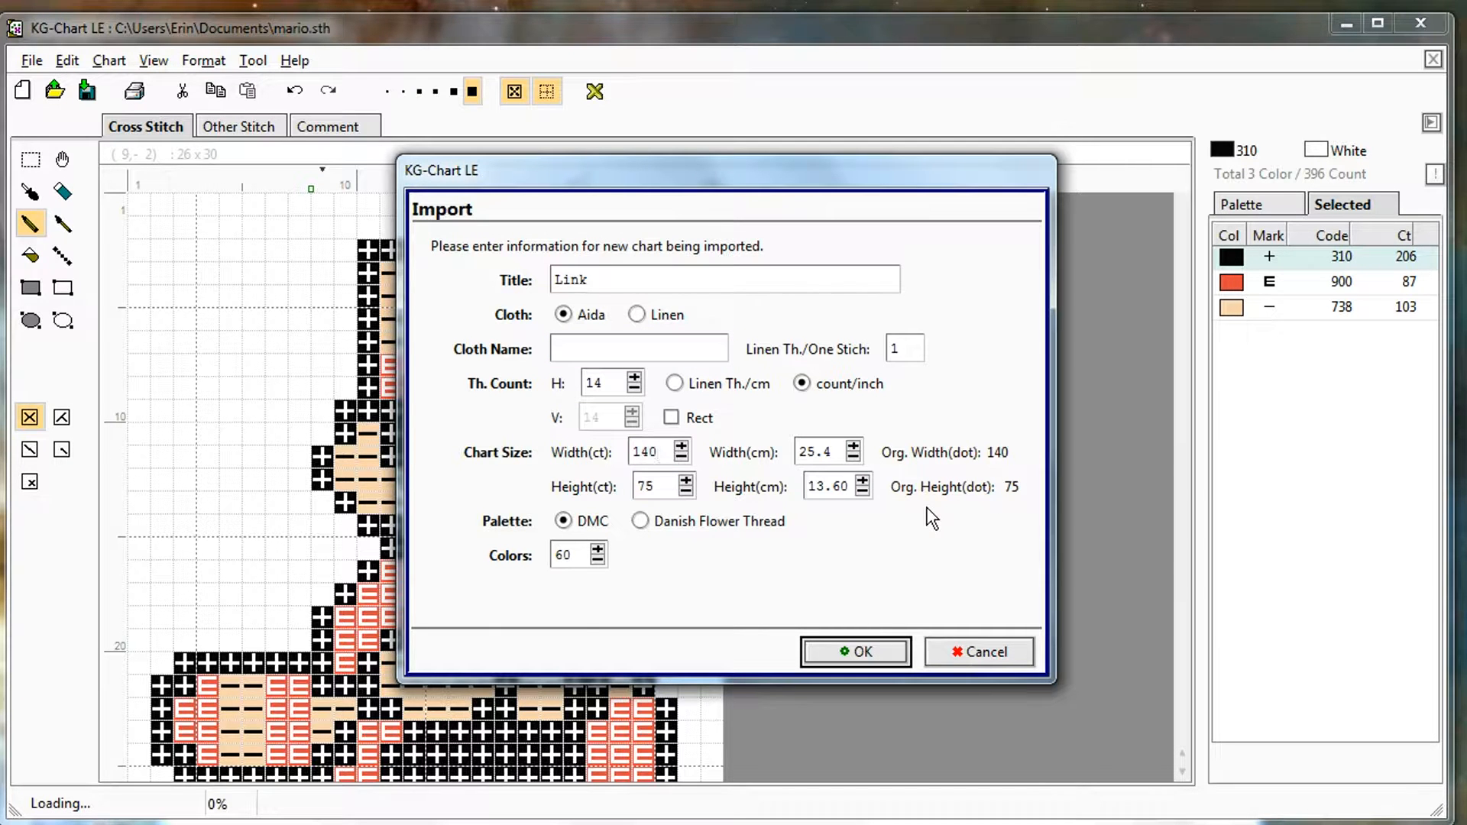
mouse_move(512, 547)
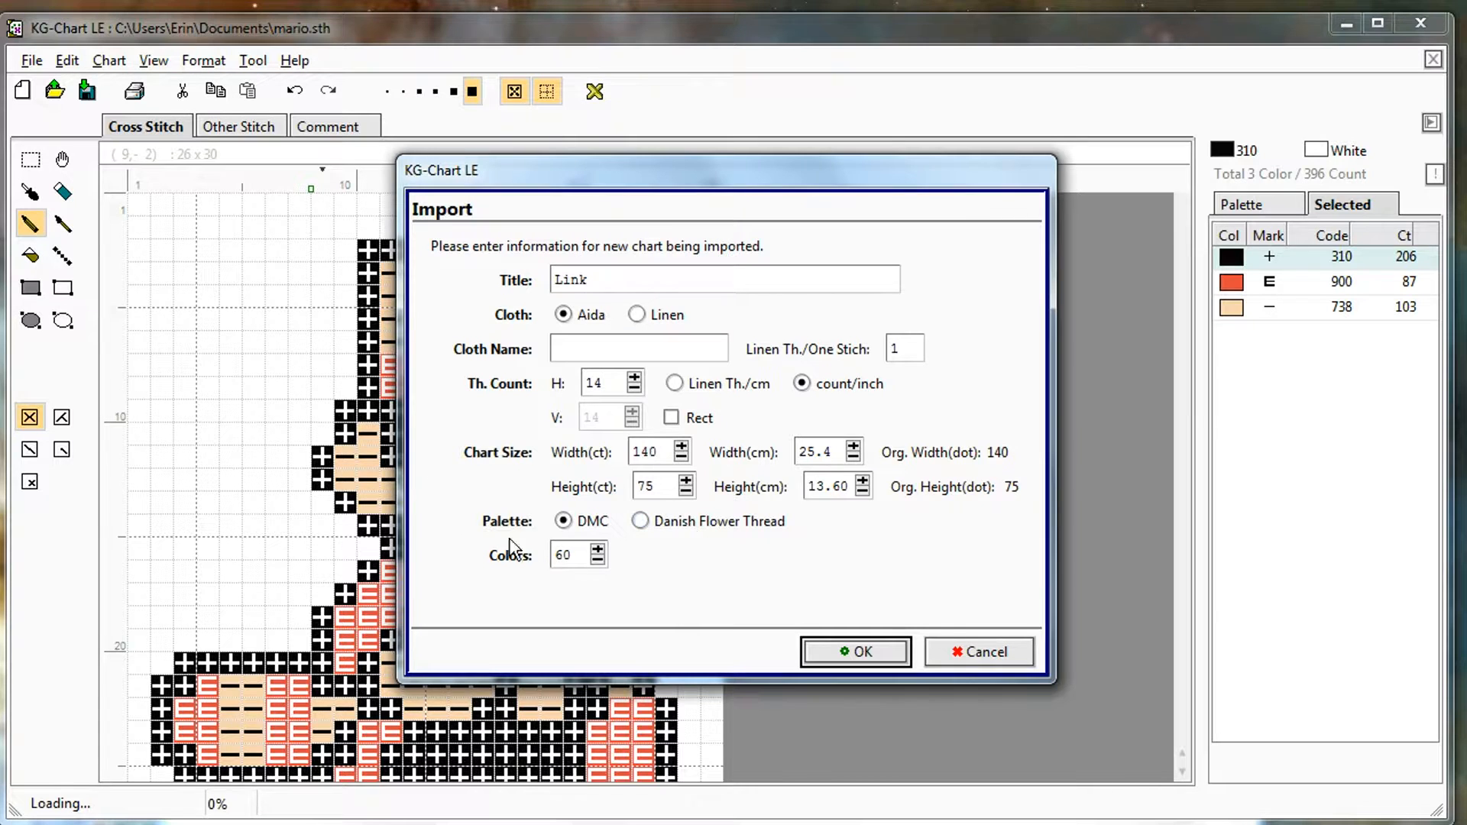
triple_click(564, 553)
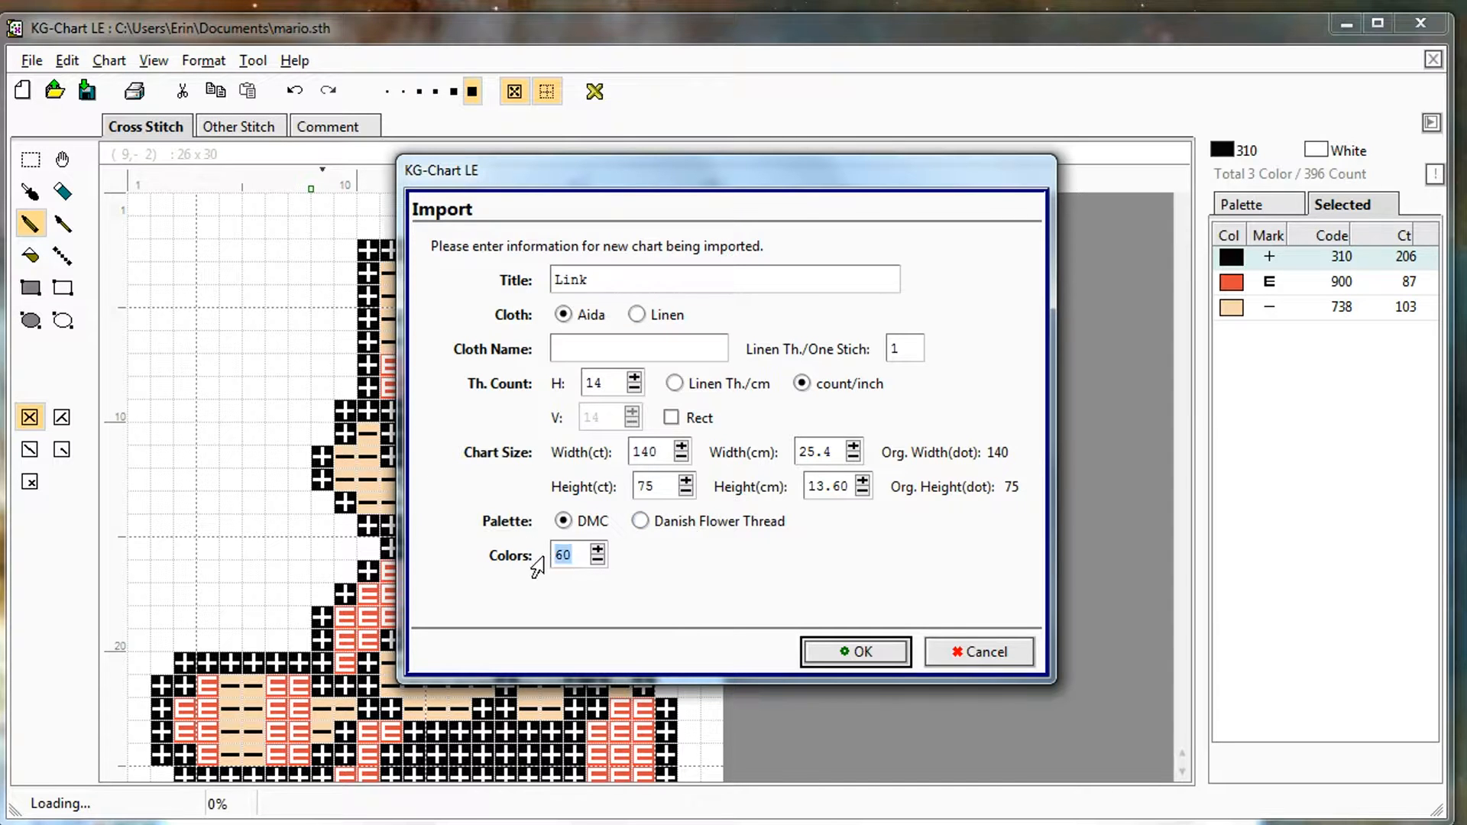
mouse_move(558, 590)
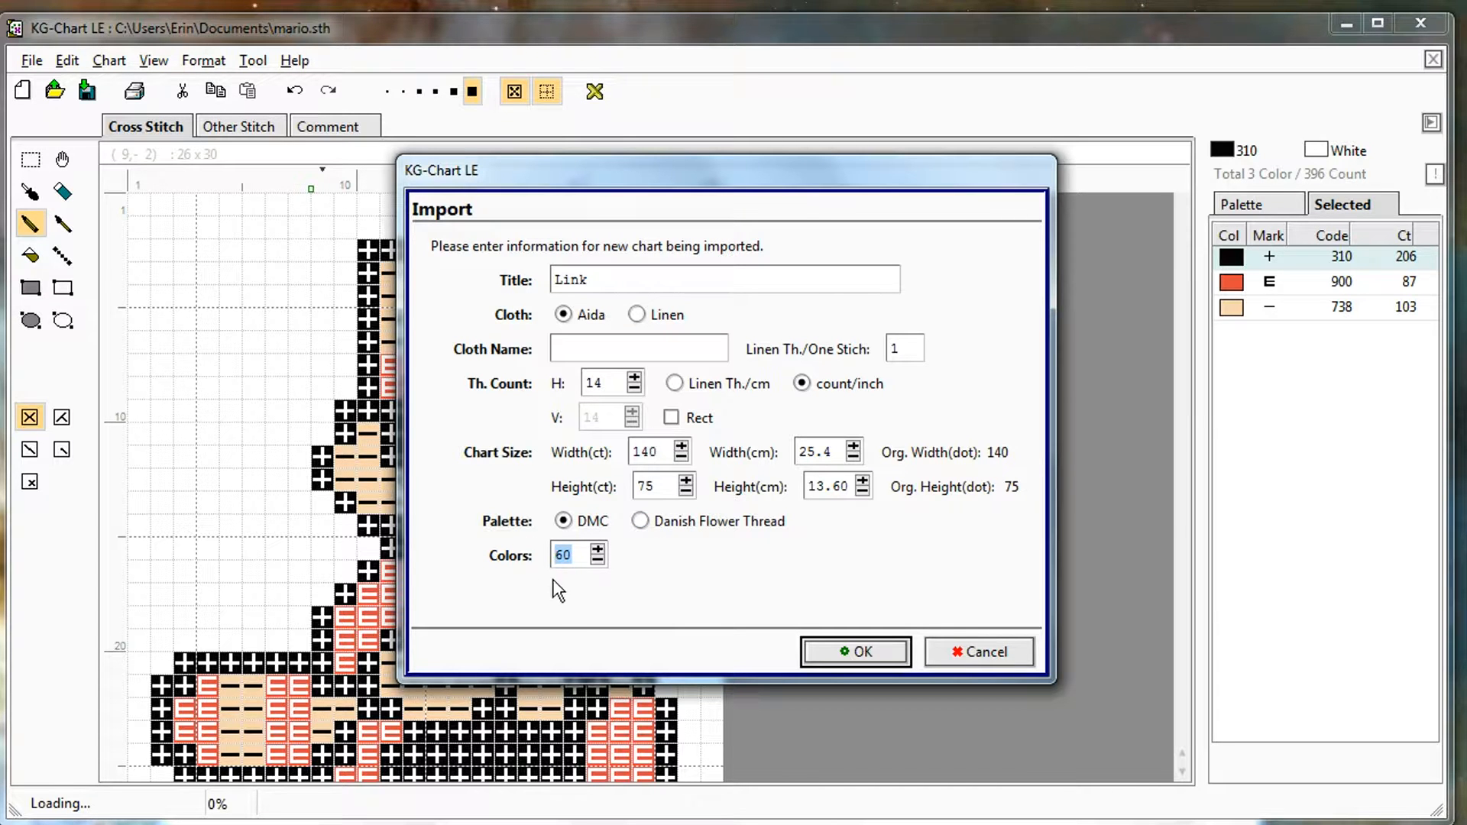
mouse_move(762, 473)
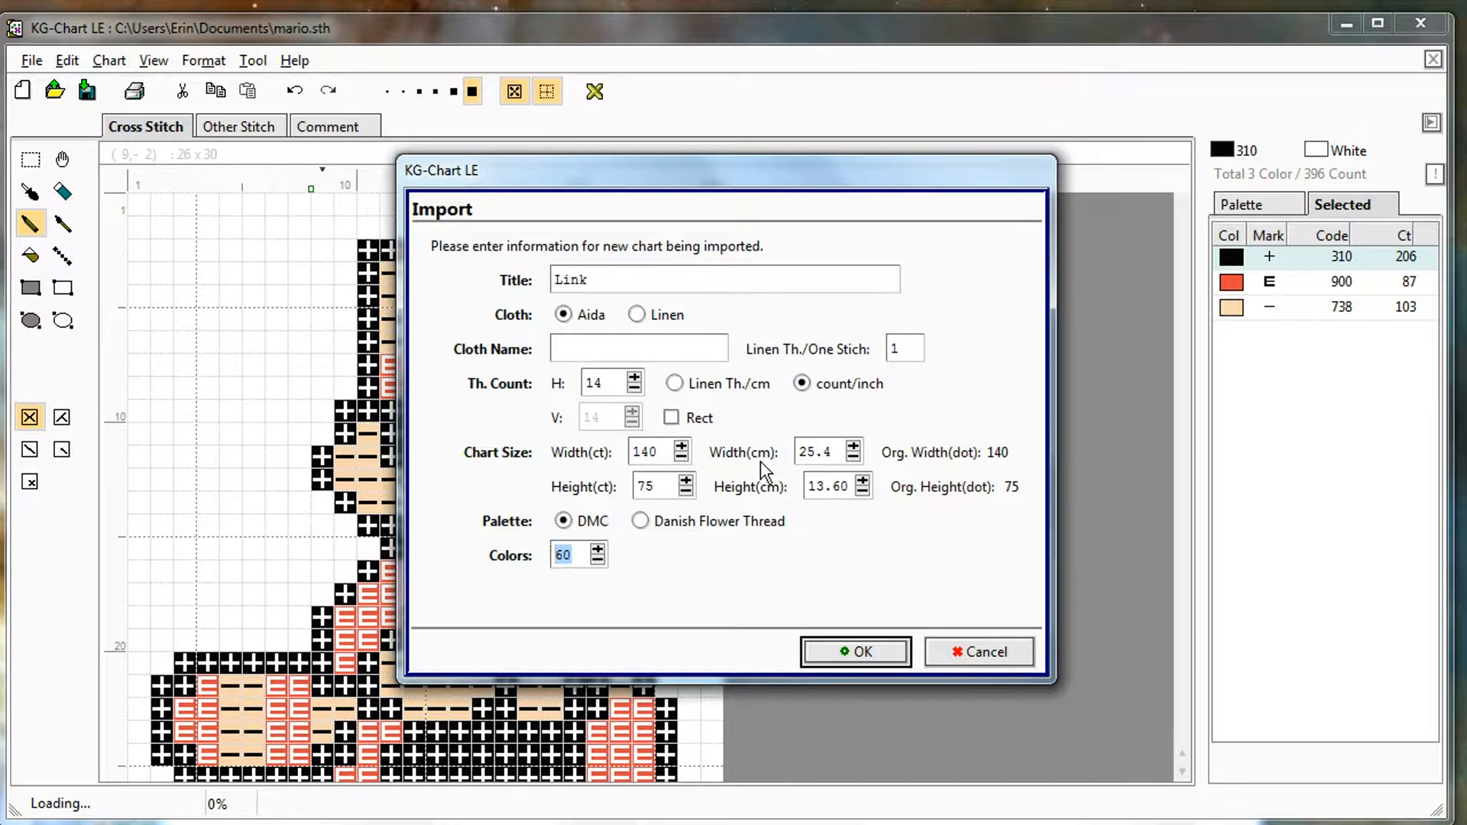
mouse_move(694, 596)
type("30")
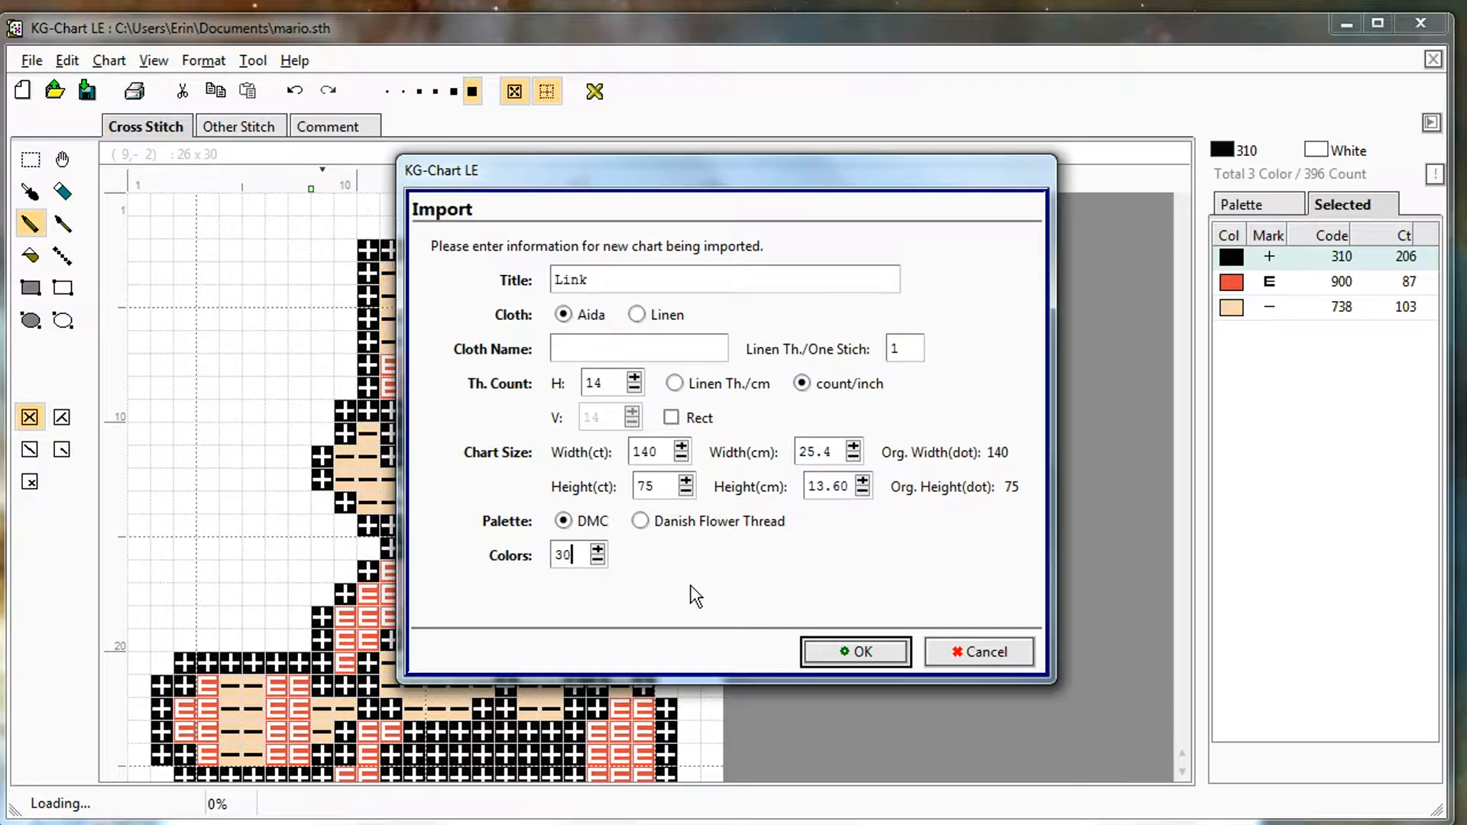
left_click(853, 651)
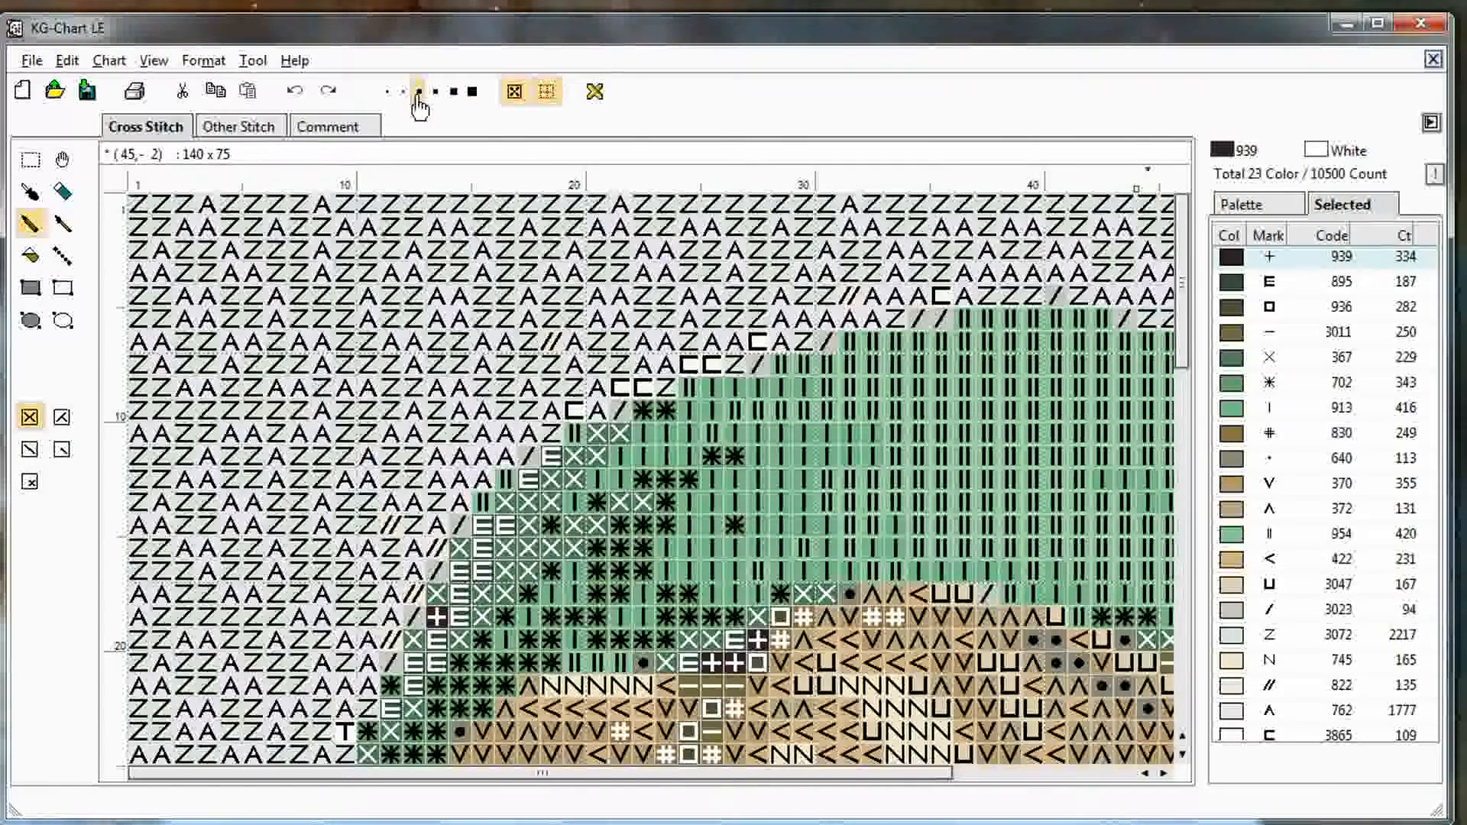
Show the Link chart as stitched colours and zoom out to fit the whole chart
left_click(594, 90)
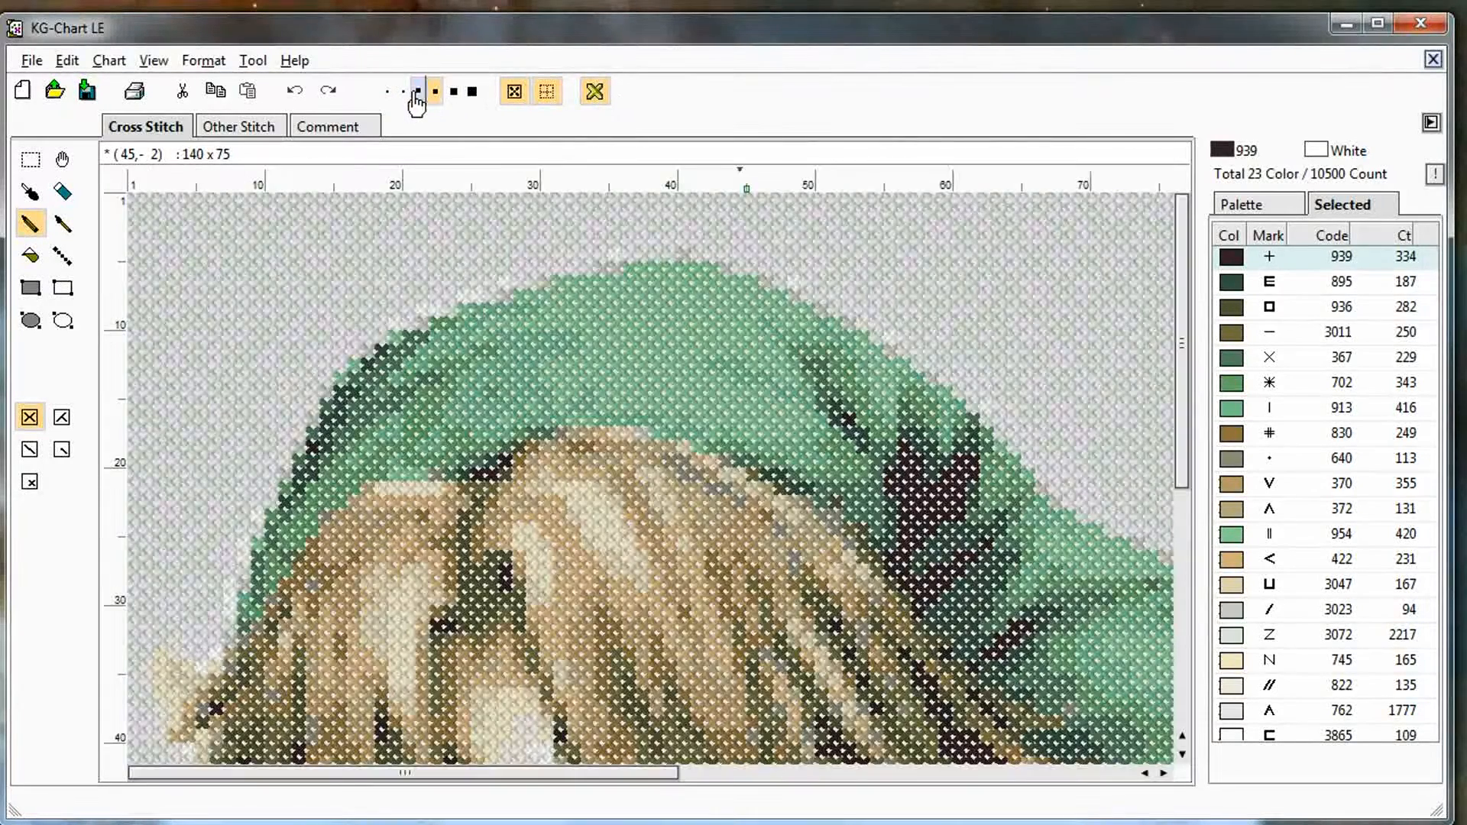
left_click(387, 90)
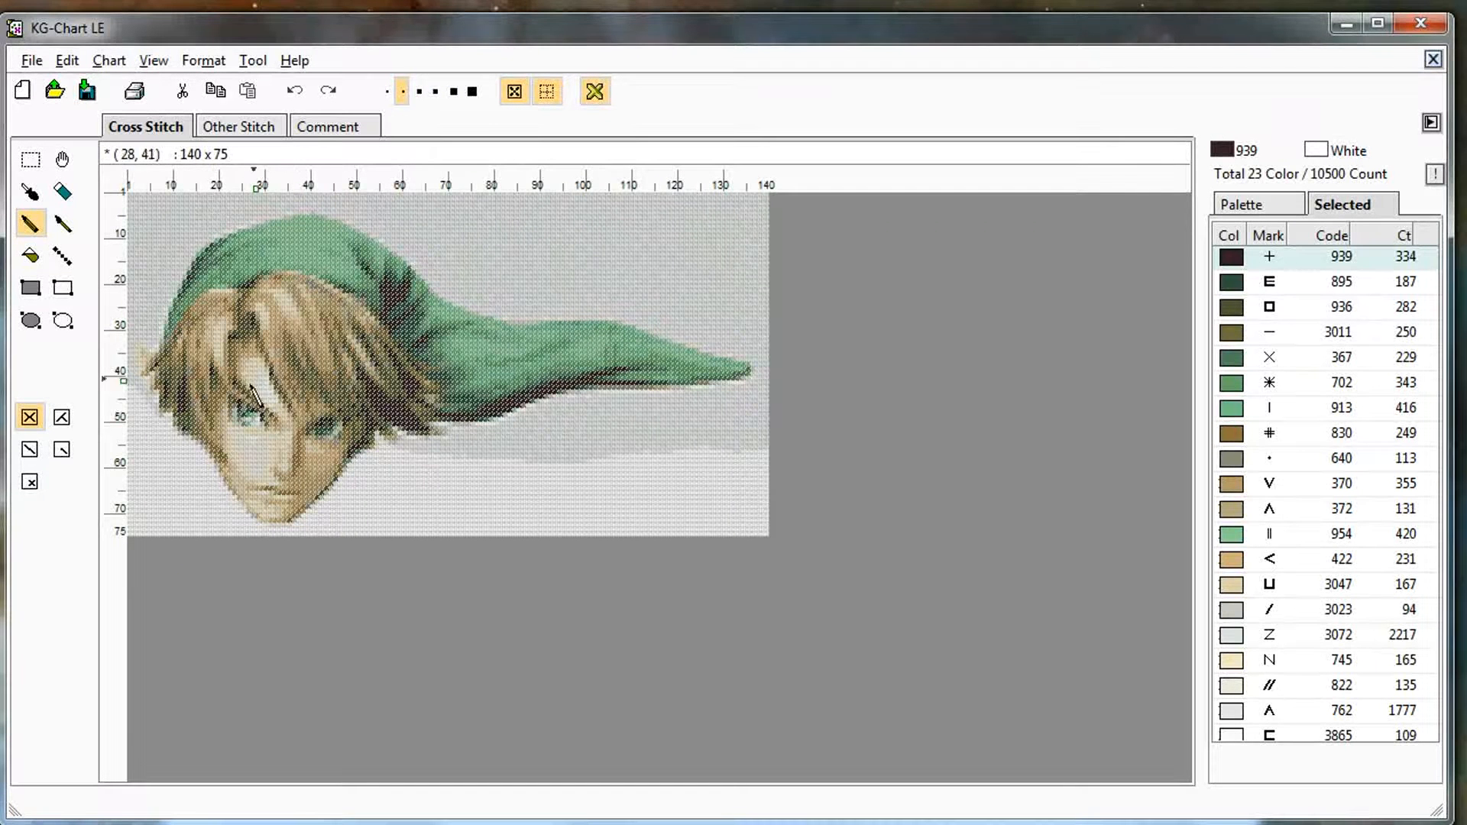
mouse_move(632, 445)
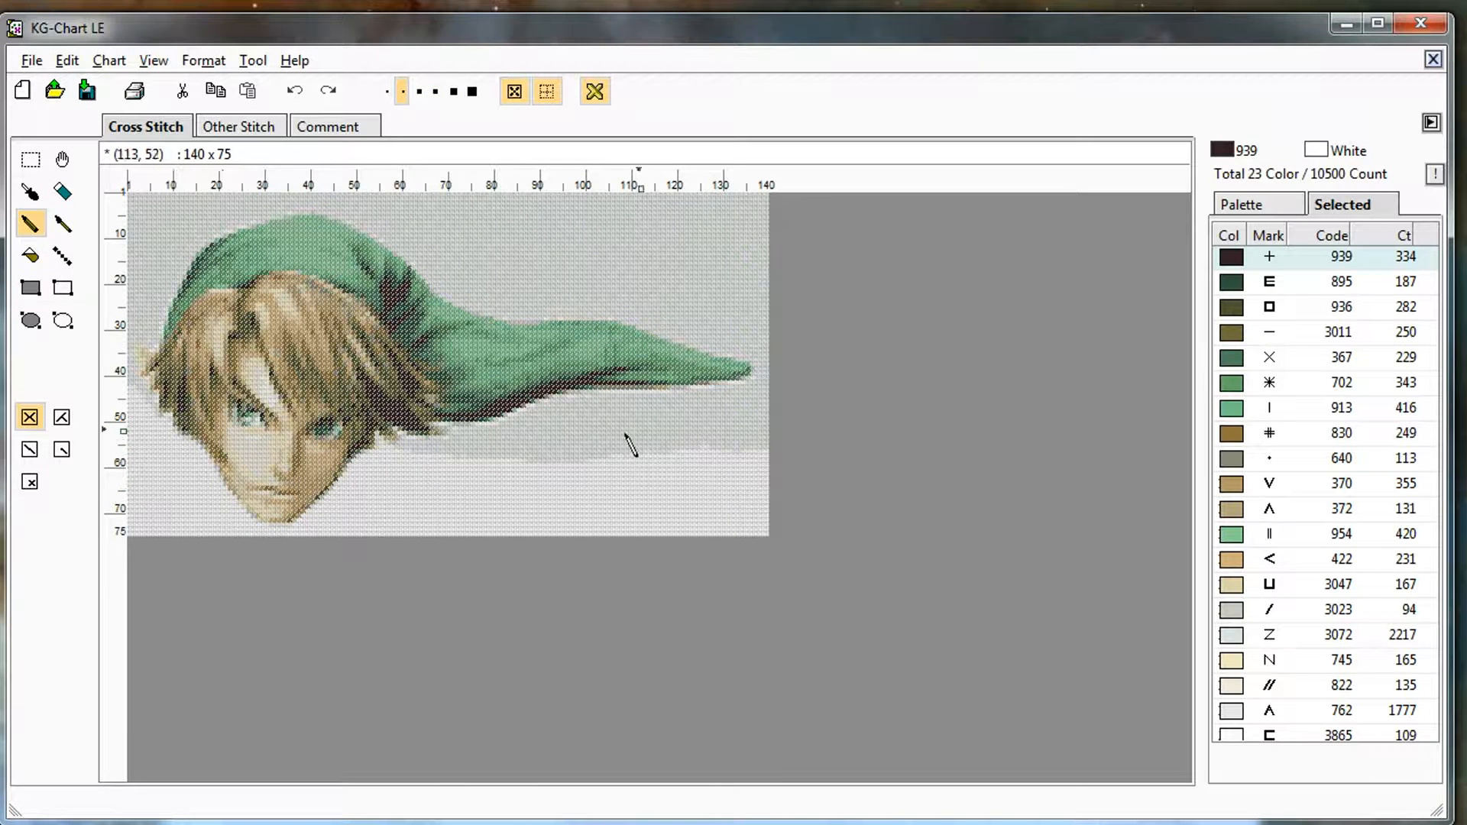
mouse_move(225, 454)
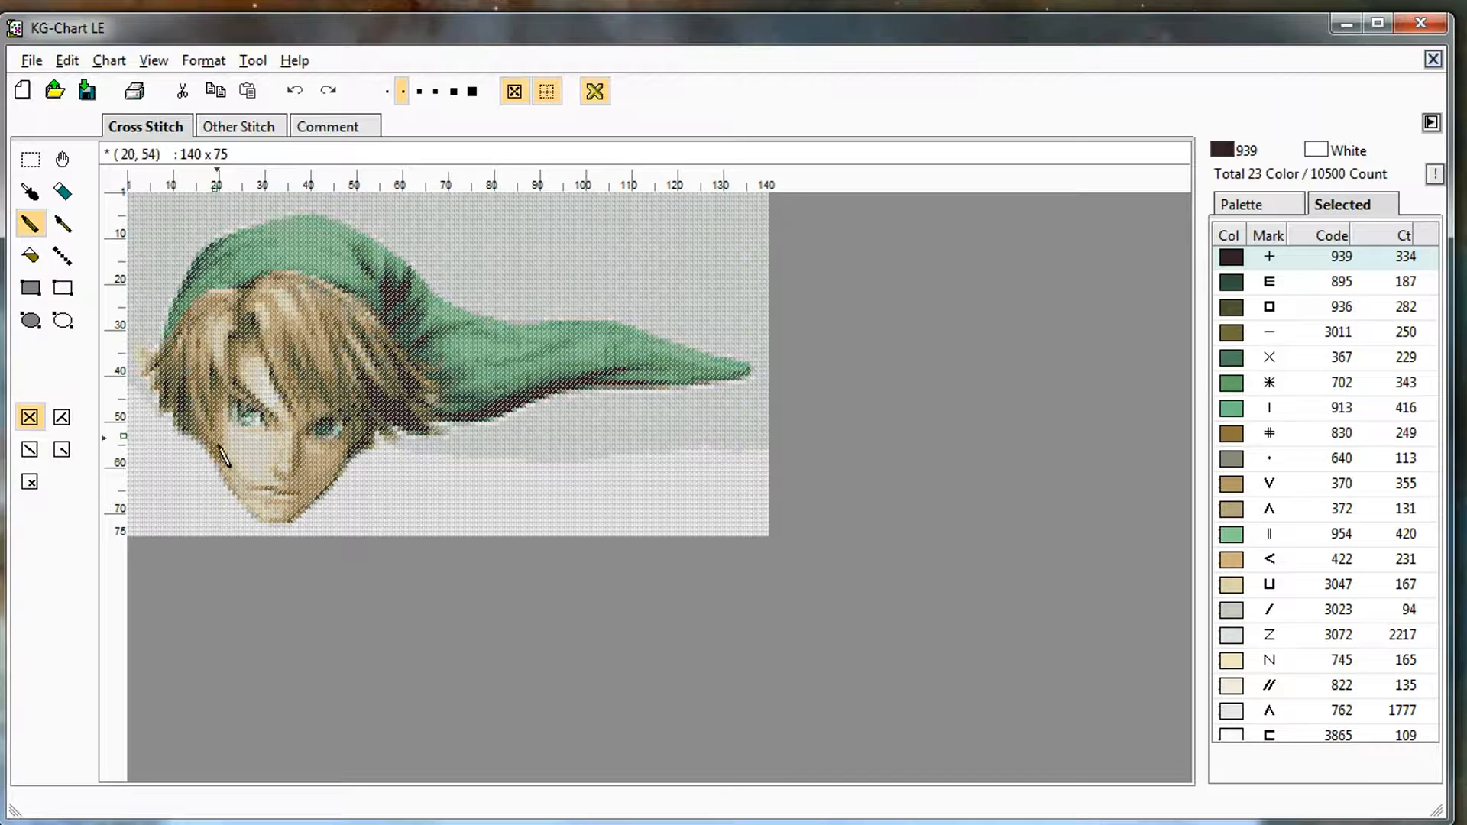
mouse_move(486, 163)
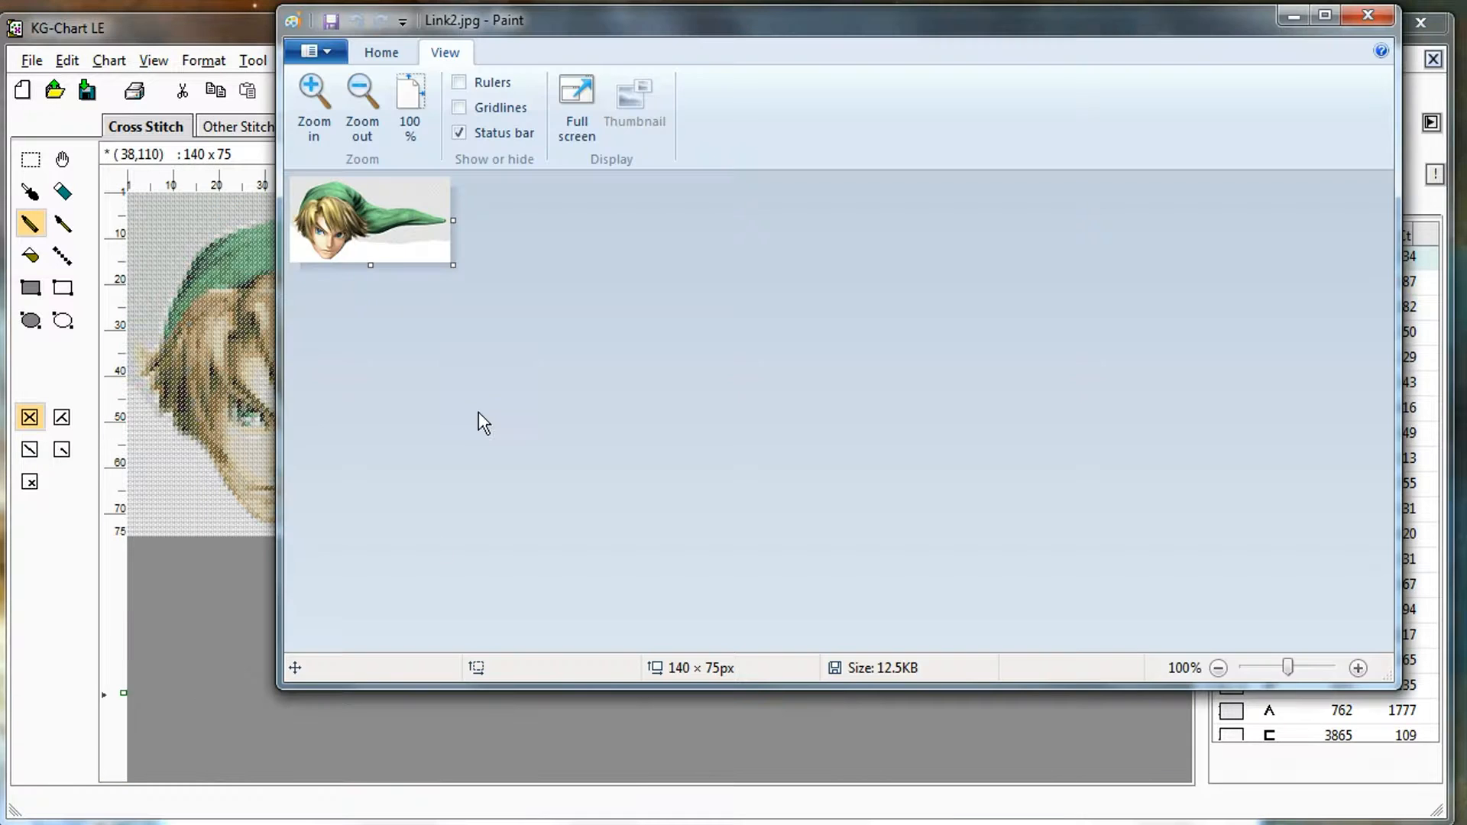
Close the Link2.jpg image in Paint and return to KG-Chart LE
left_click(313, 106)
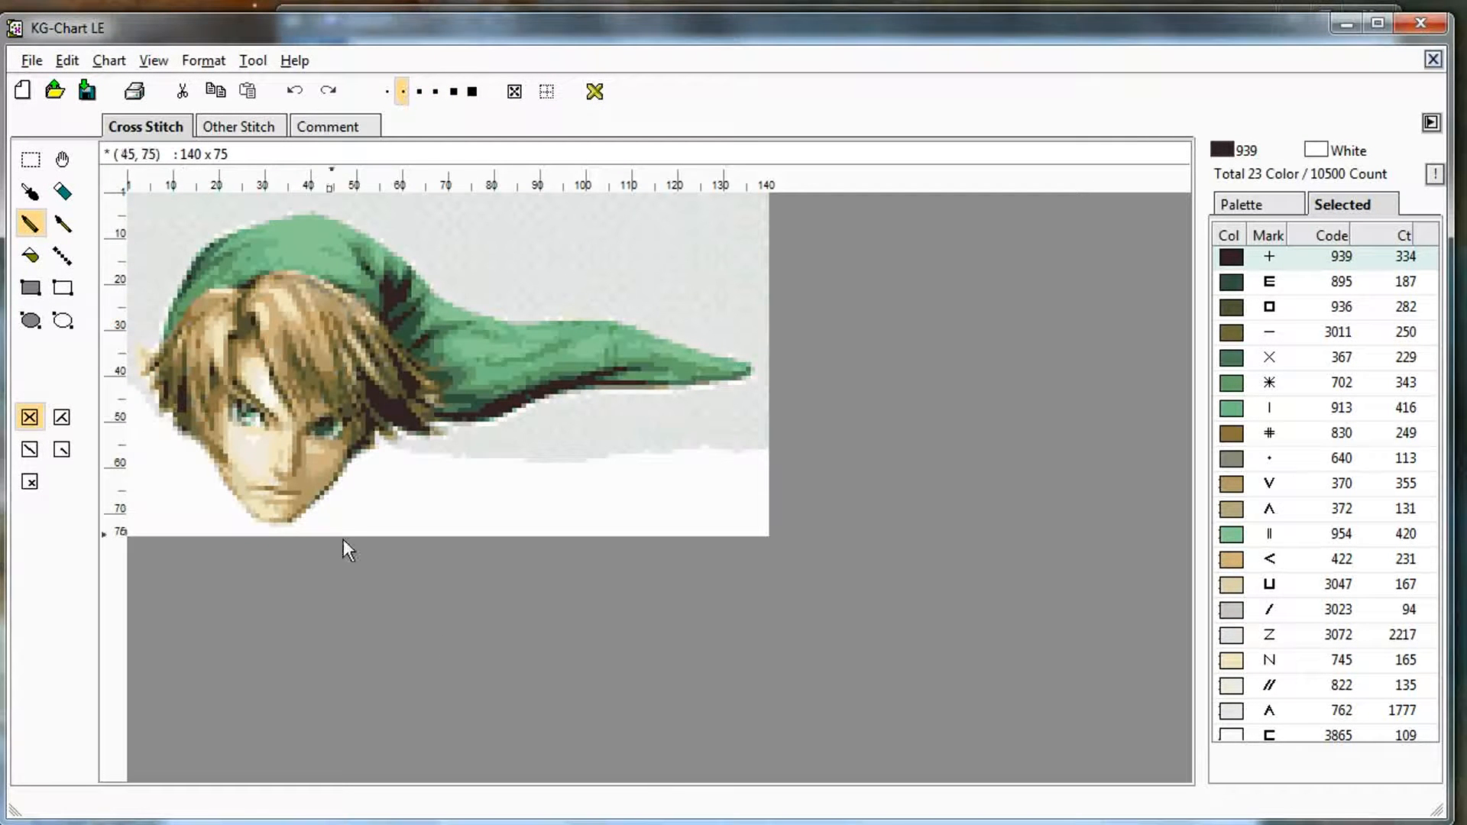
mouse_move(323, 392)
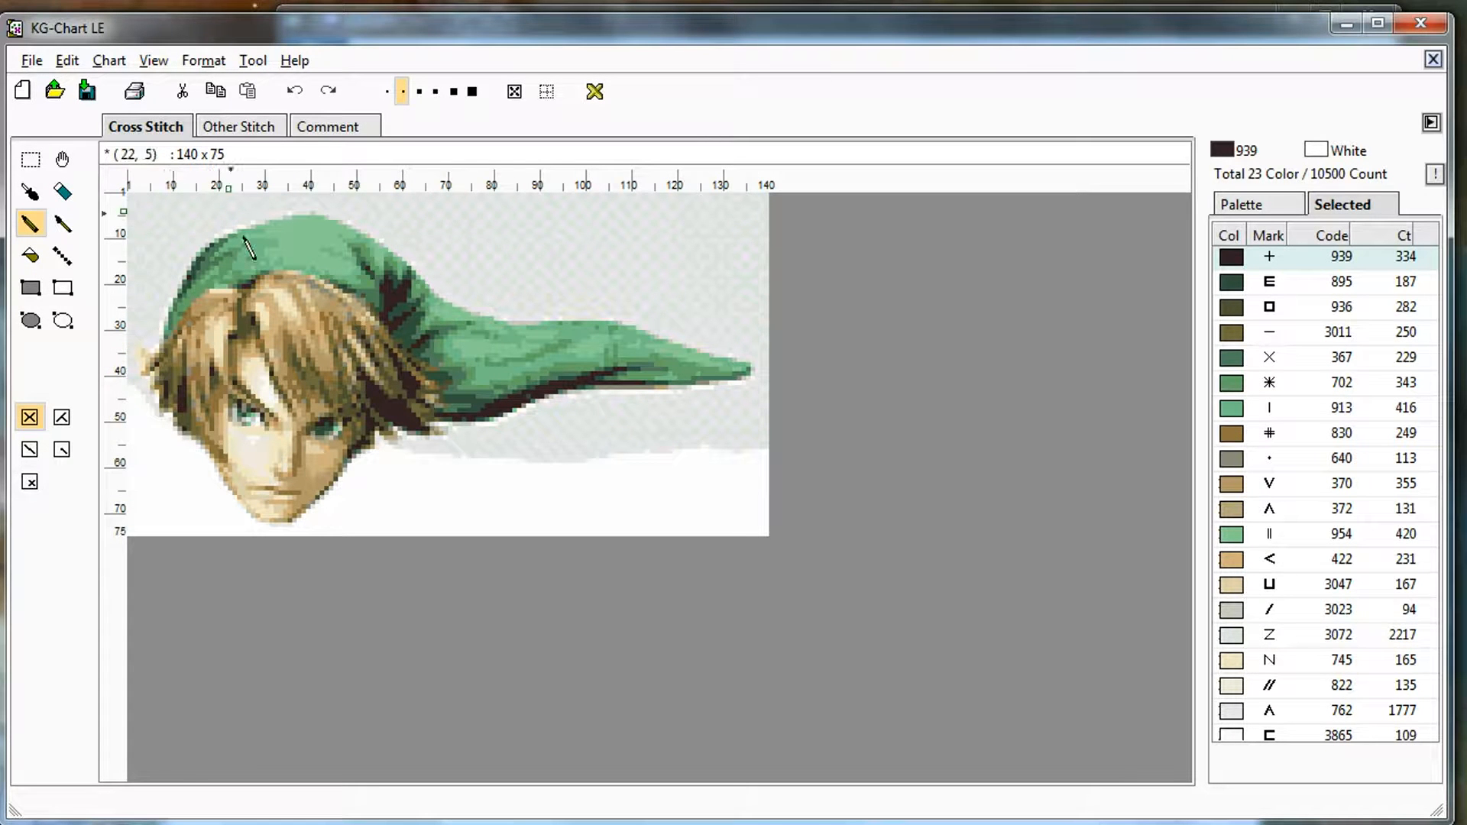
Discard the current chart and re-import Link2.jpg as a 140×75 chart titled Link
left_click(31, 60)
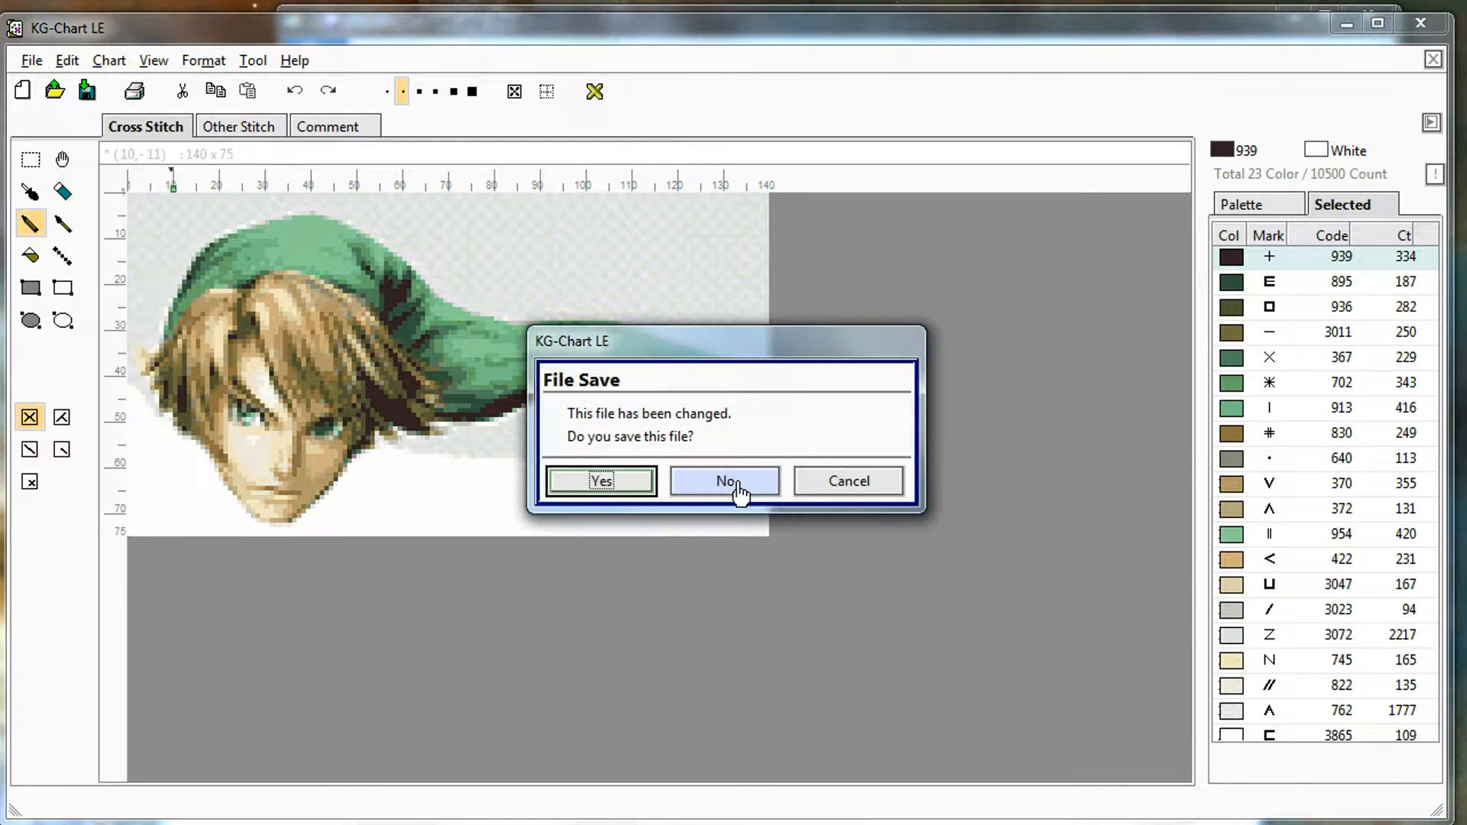
left_click(724, 481)
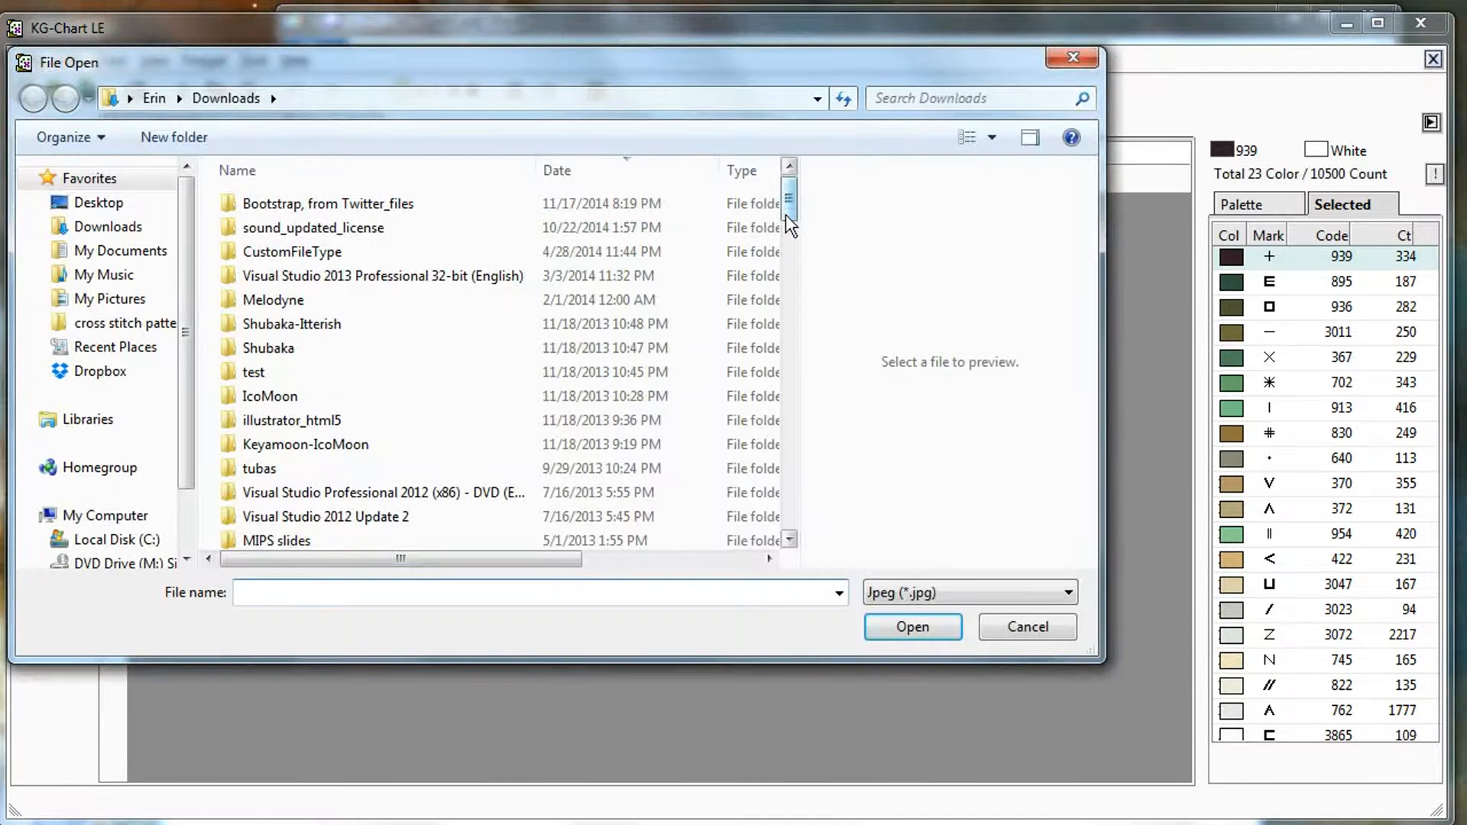
left_click(269, 322)
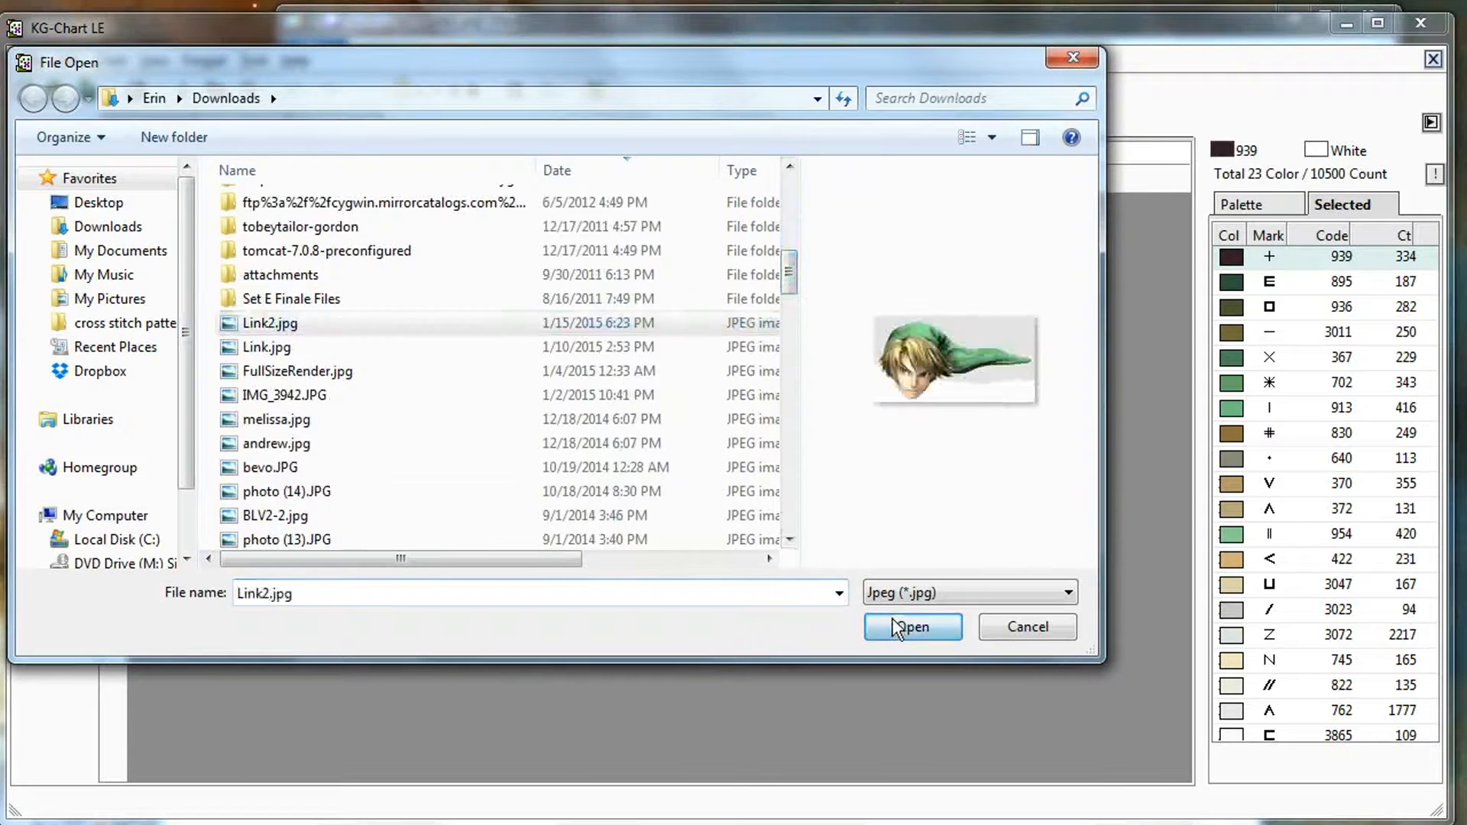
left_click(913, 626)
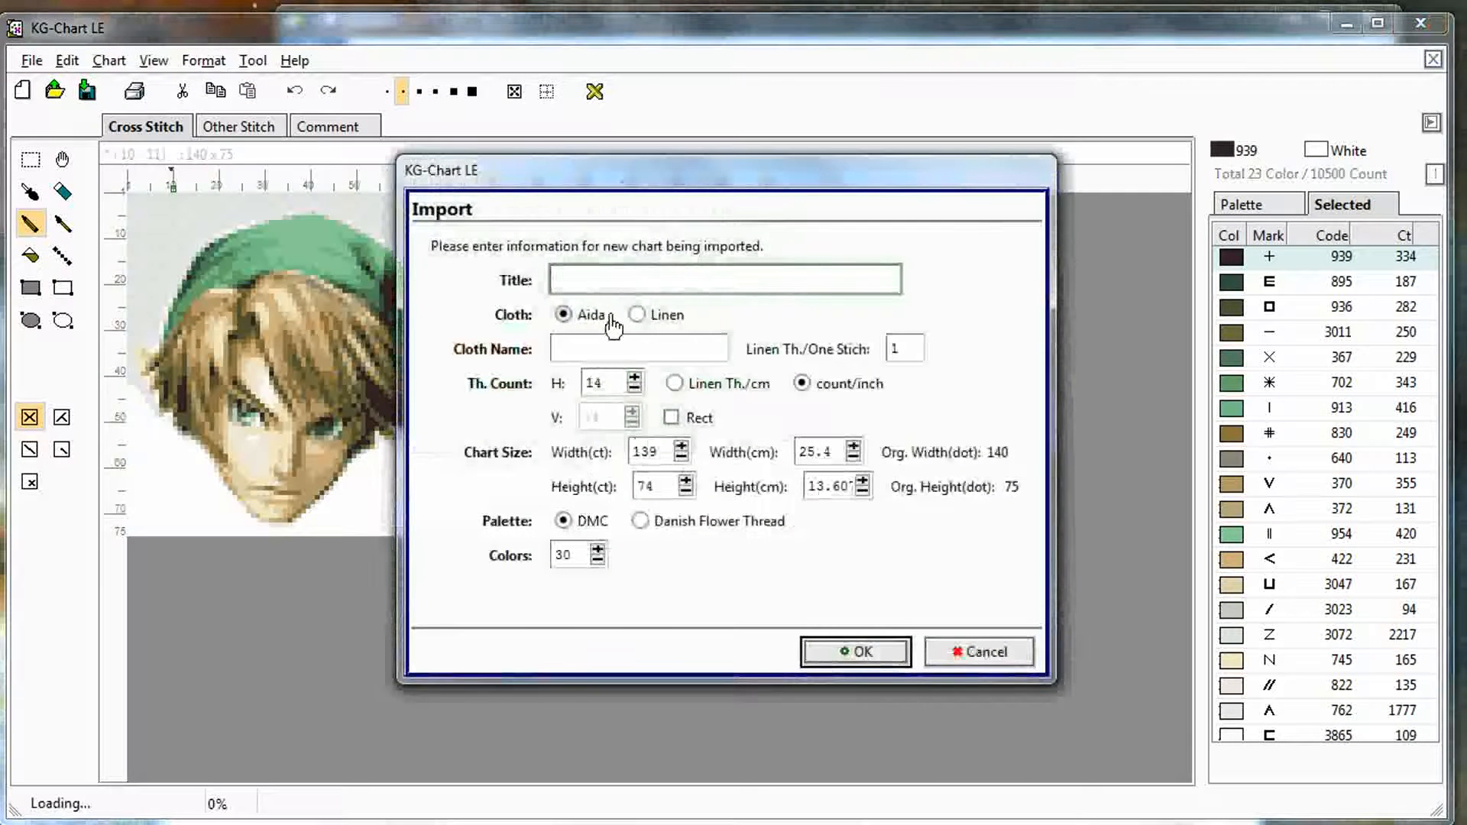
type("Link")
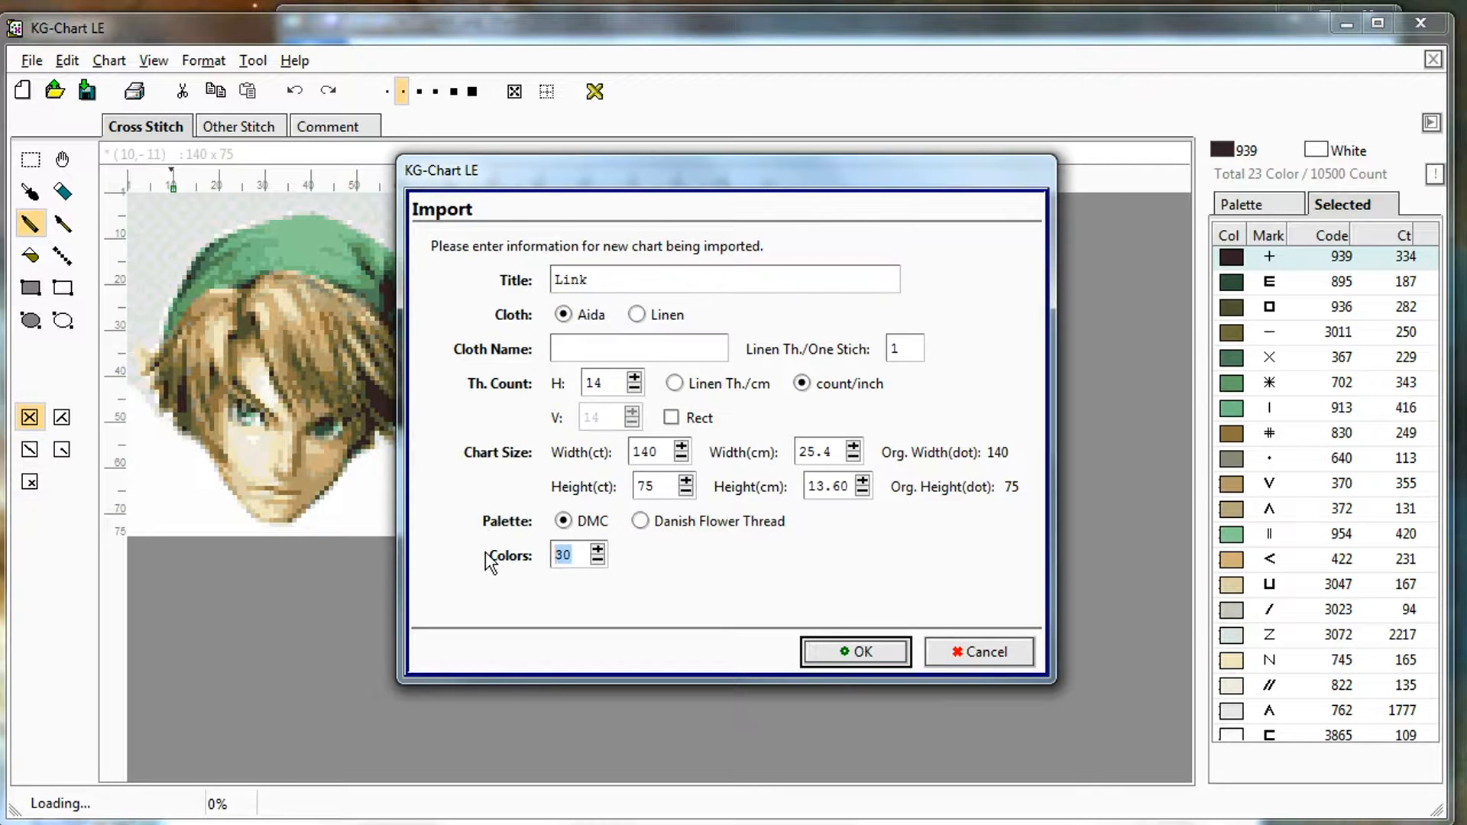
left_click(853, 653)
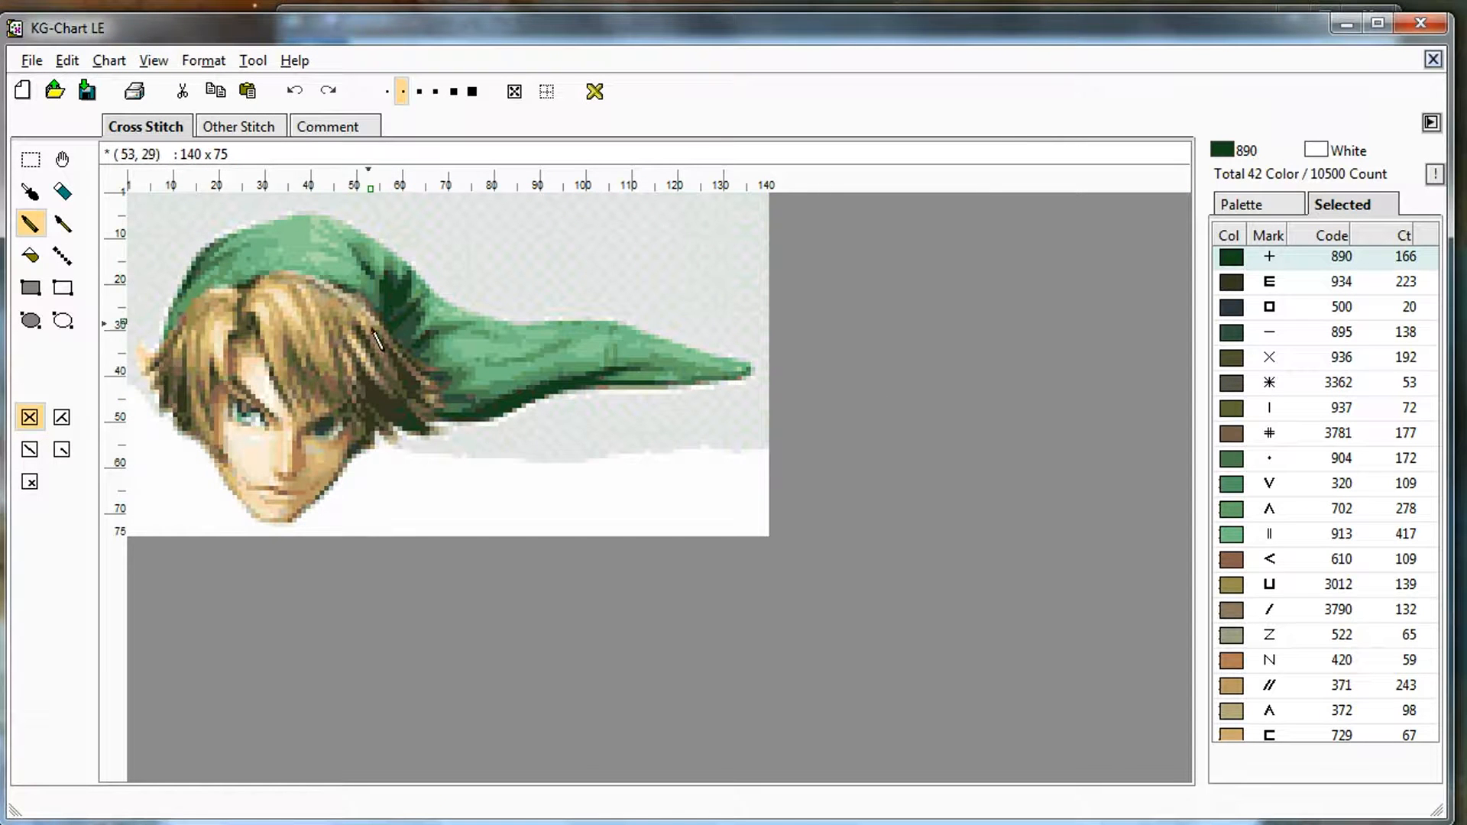
mouse_move(665, 490)
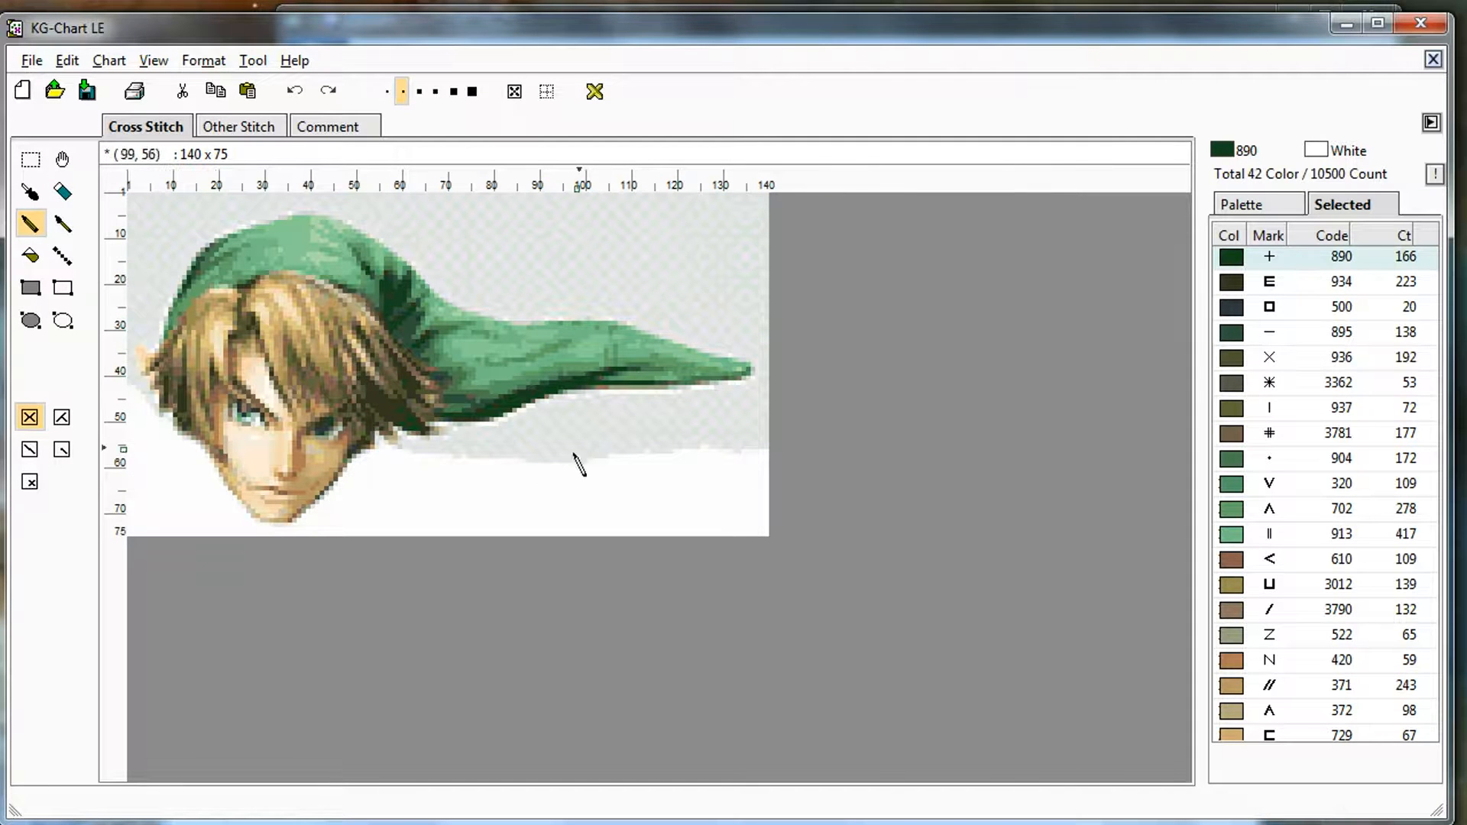
mouse_move(315, 464)
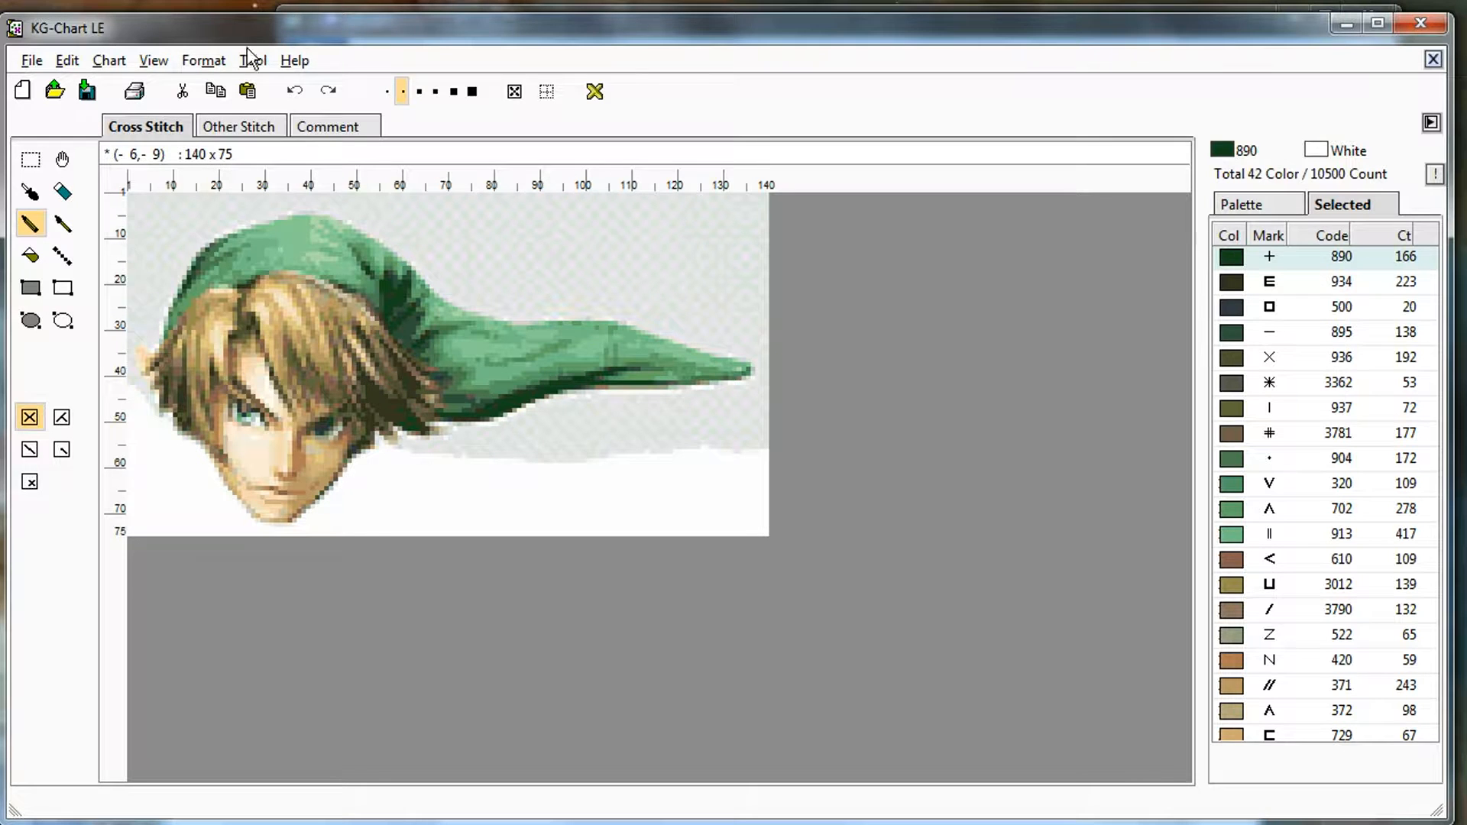
mouse_move(549, 433)
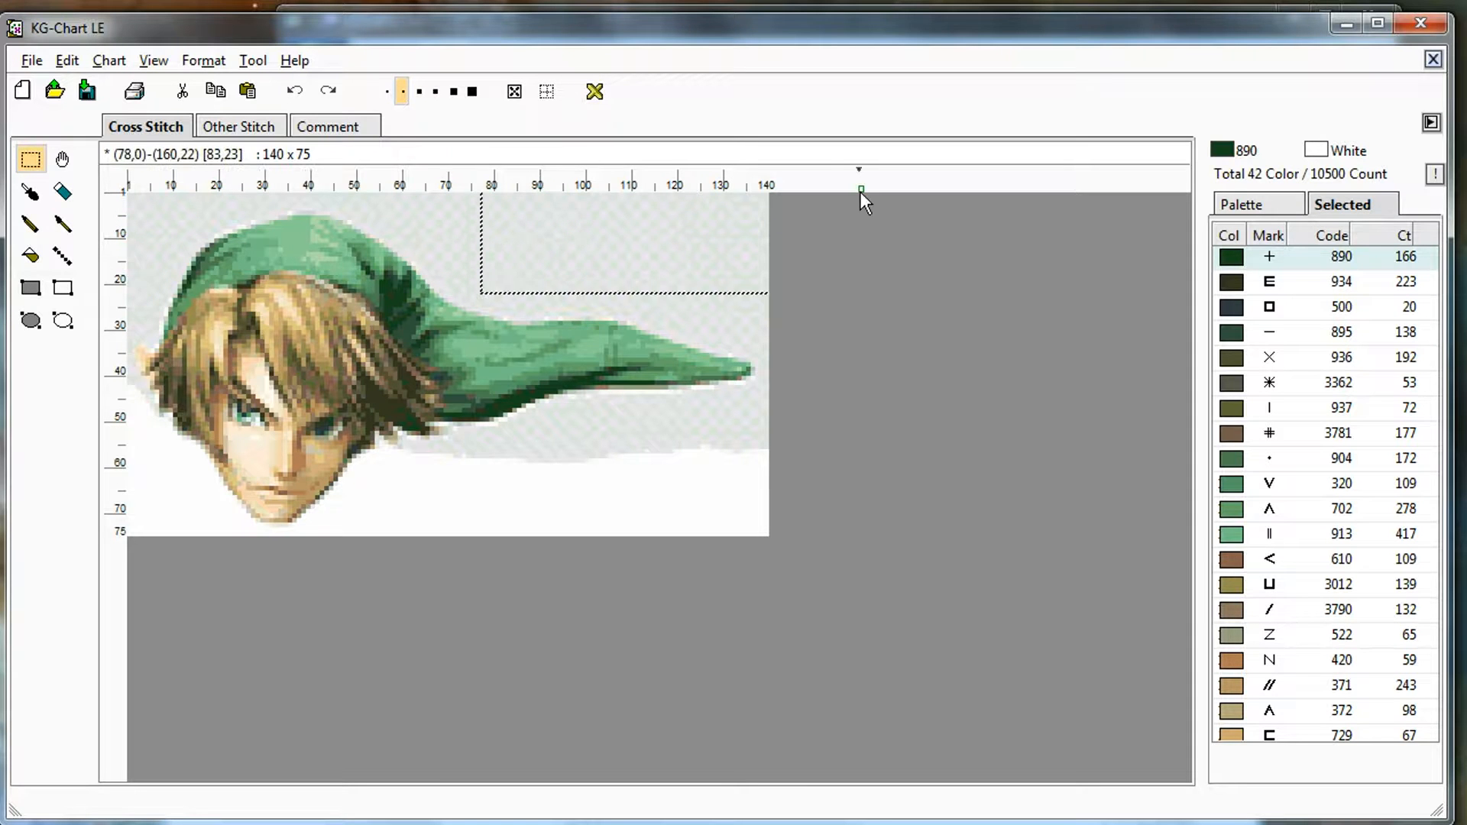
Clear the background block above the hat tip and adjust the zoom
left_click(610, 399)
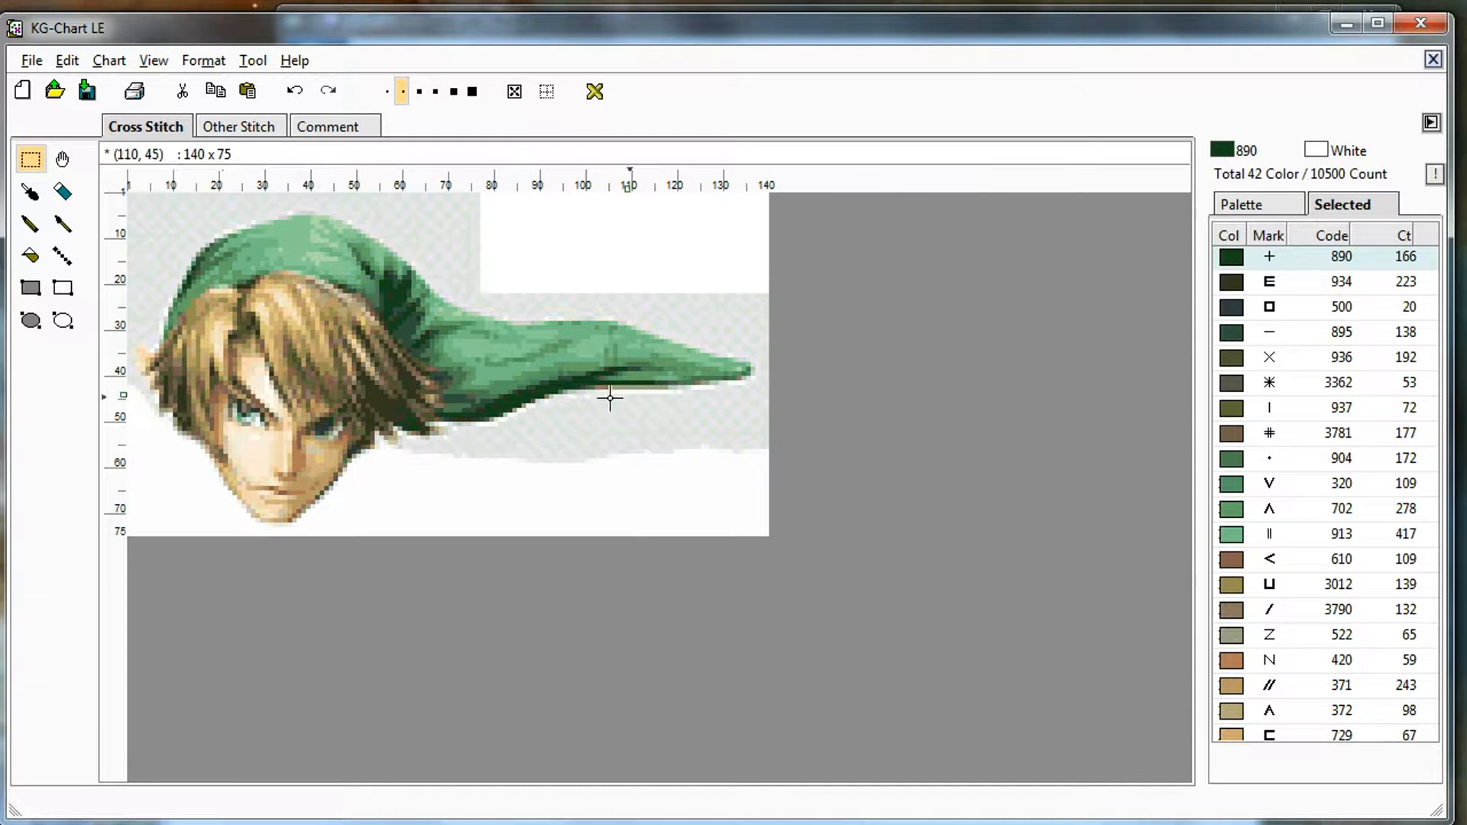
mouse_move(943, 510)
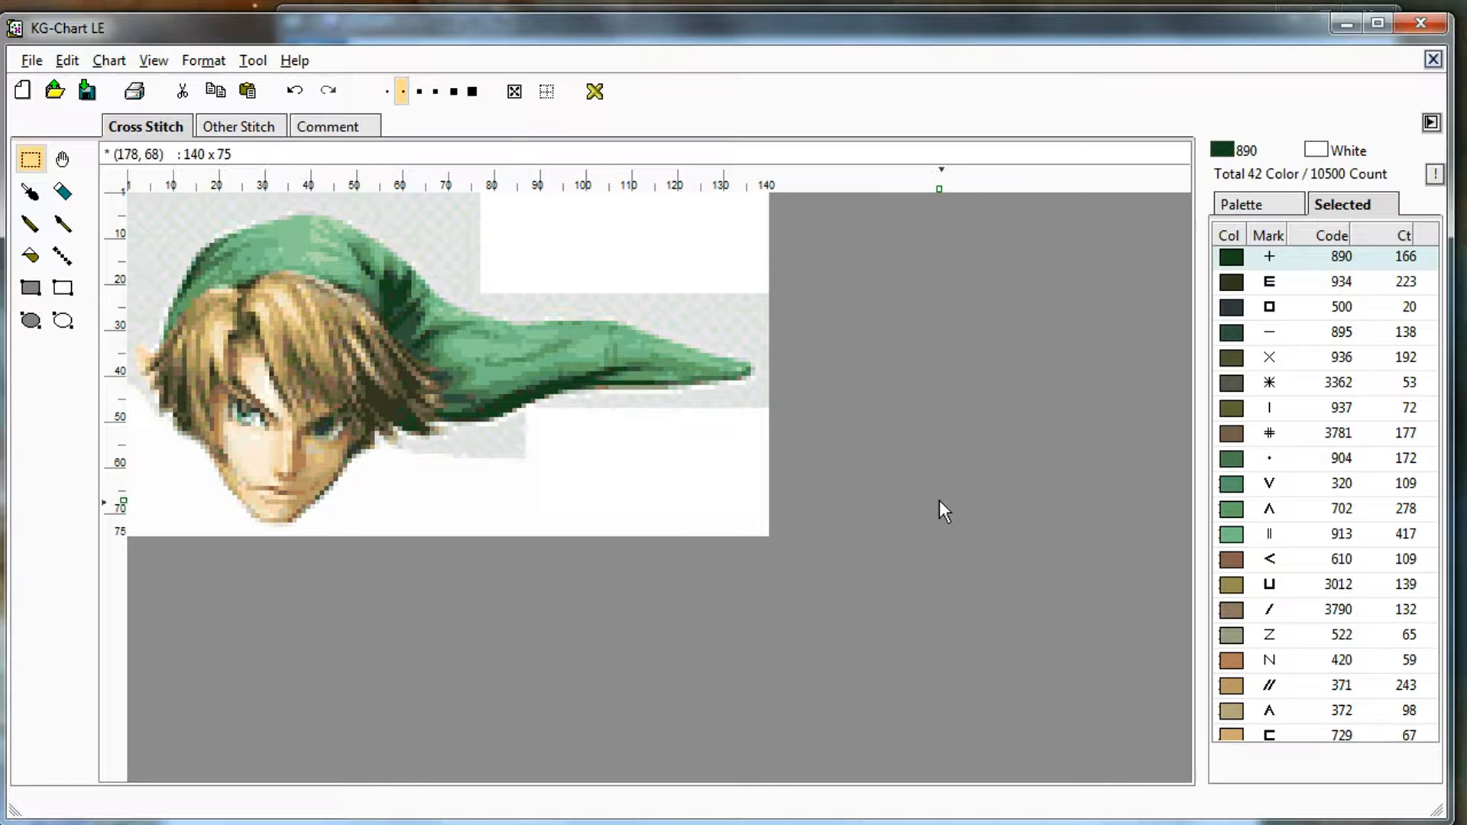
left_click(434, 90)
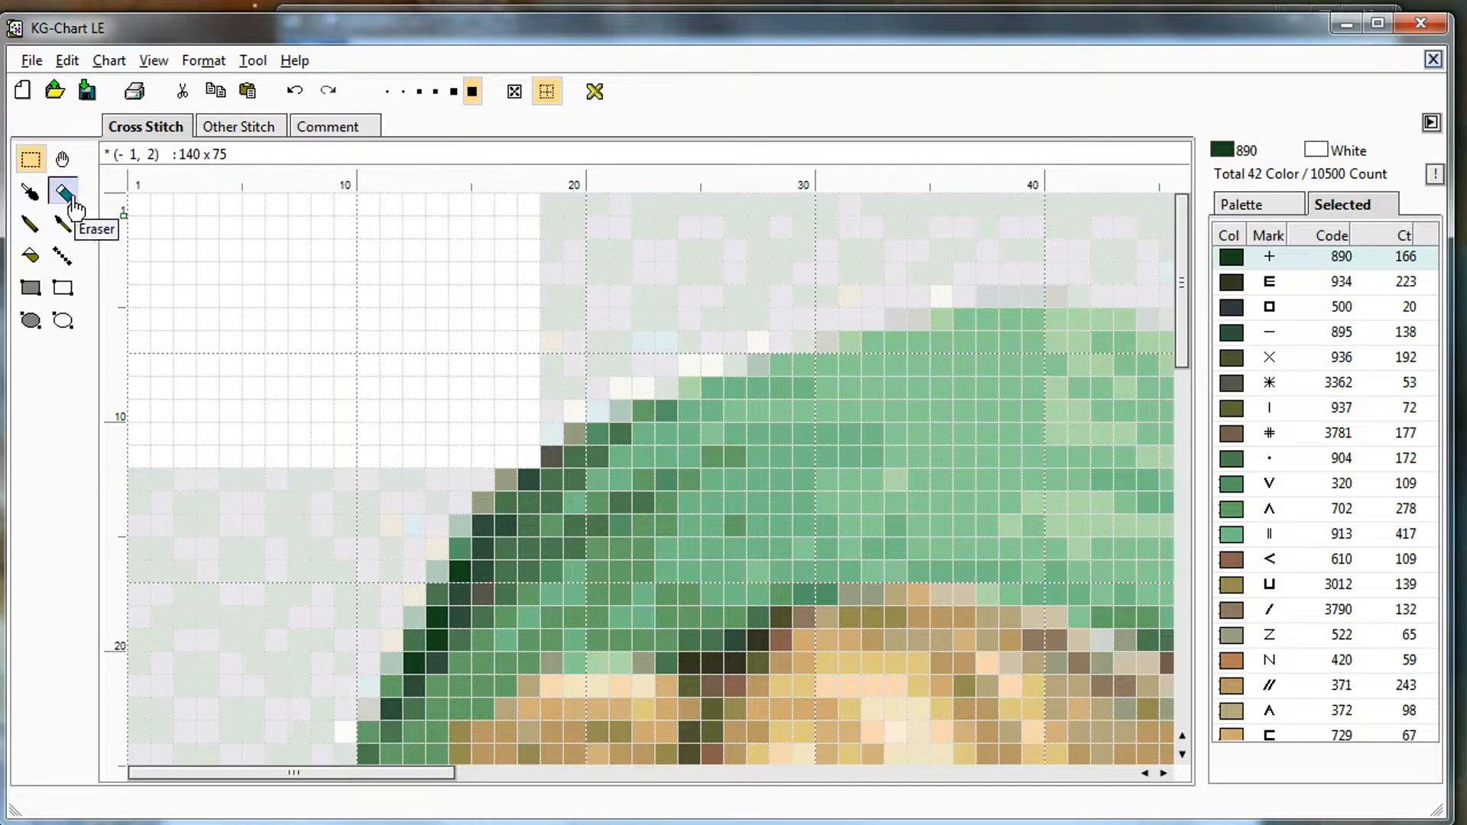
Erase background stitches beneath the hat with the Eraser, toggling symbols to spot leftovers
left_click(61, 192)
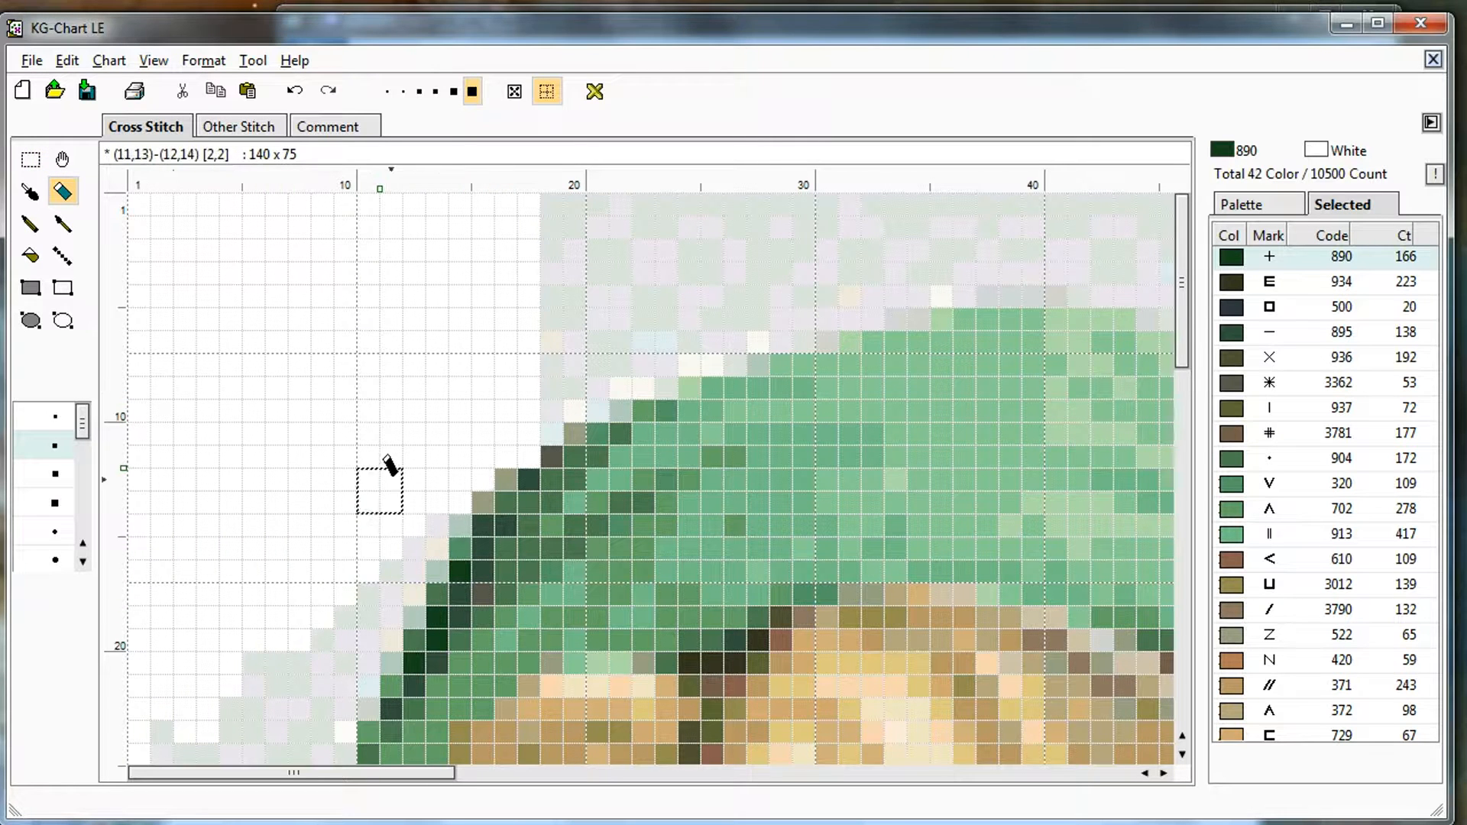
mouse_move(1045, 236)
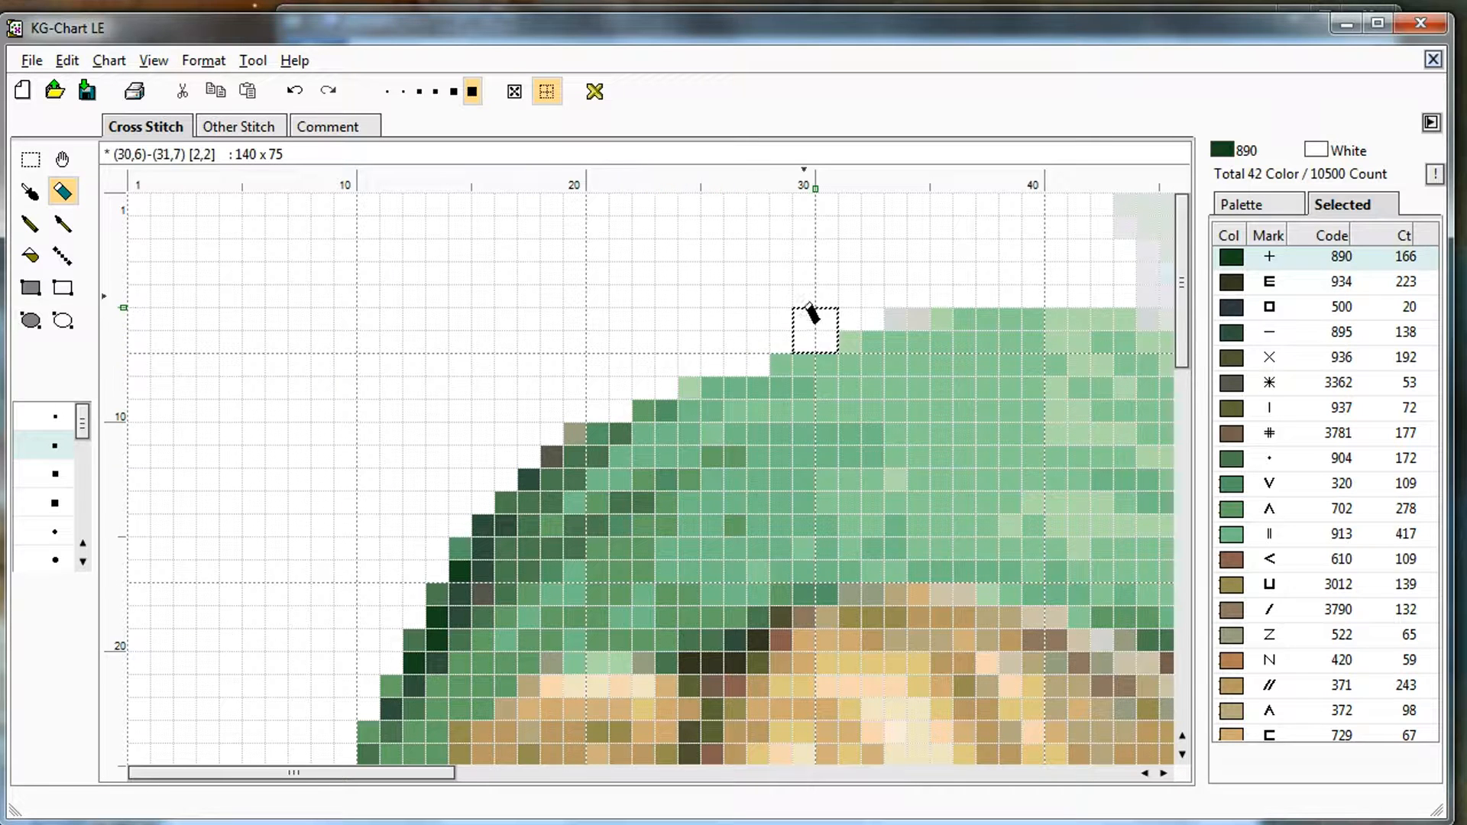
mouse_move(903, 304)
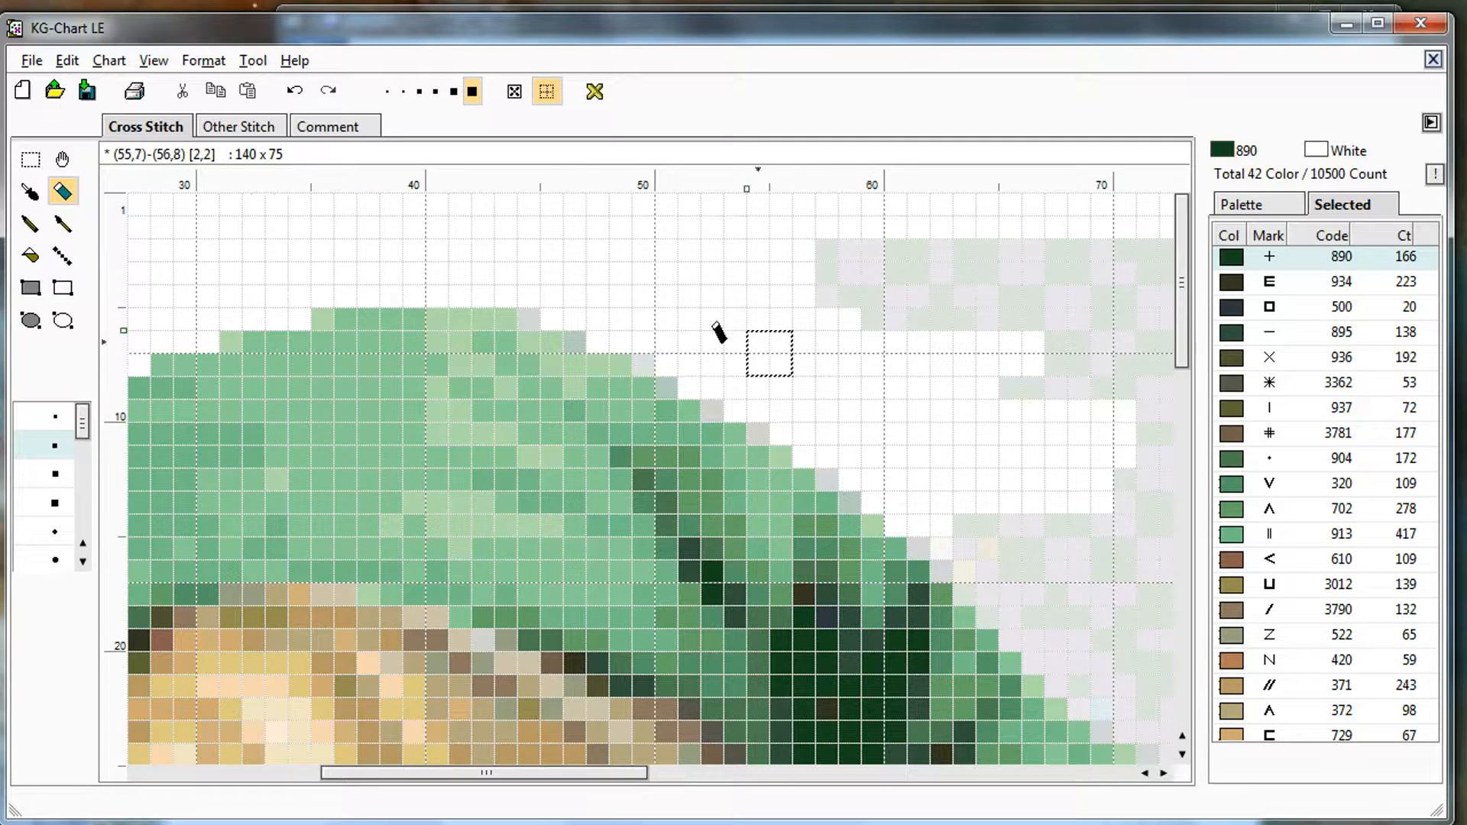
mouse_move(608, 309)
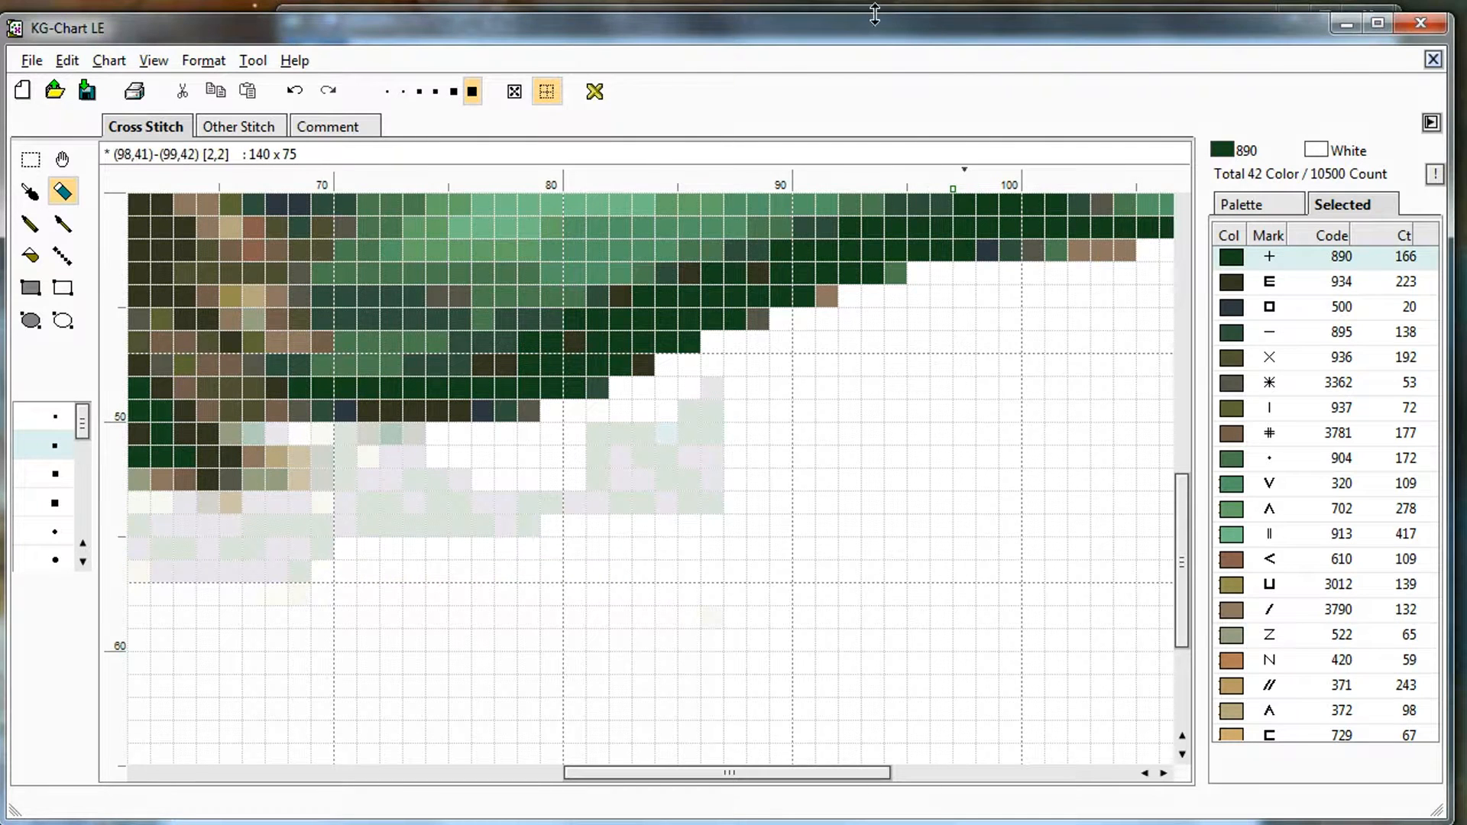
left_click(514, 91)
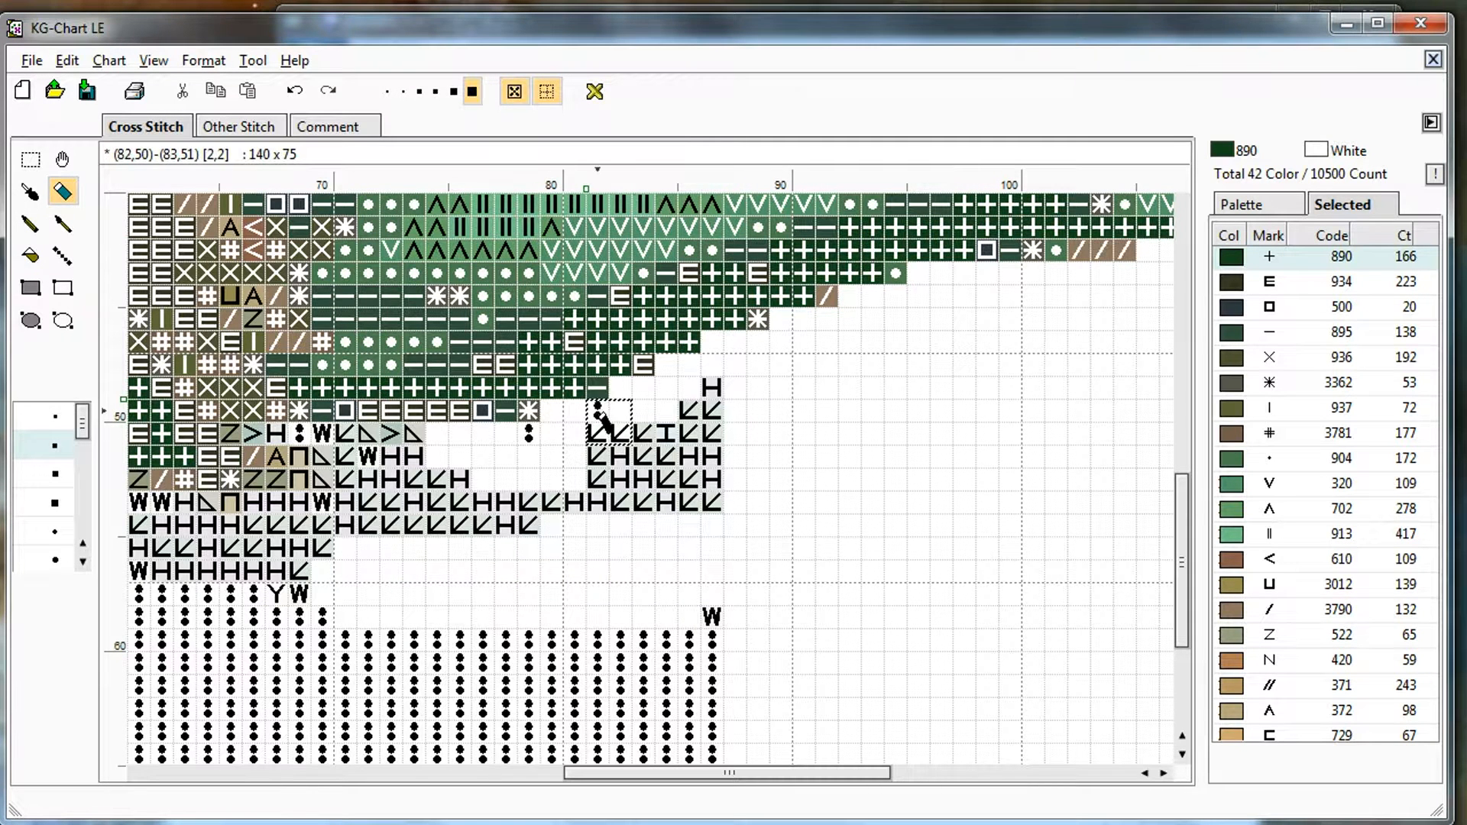
mouse_move(519, 431)
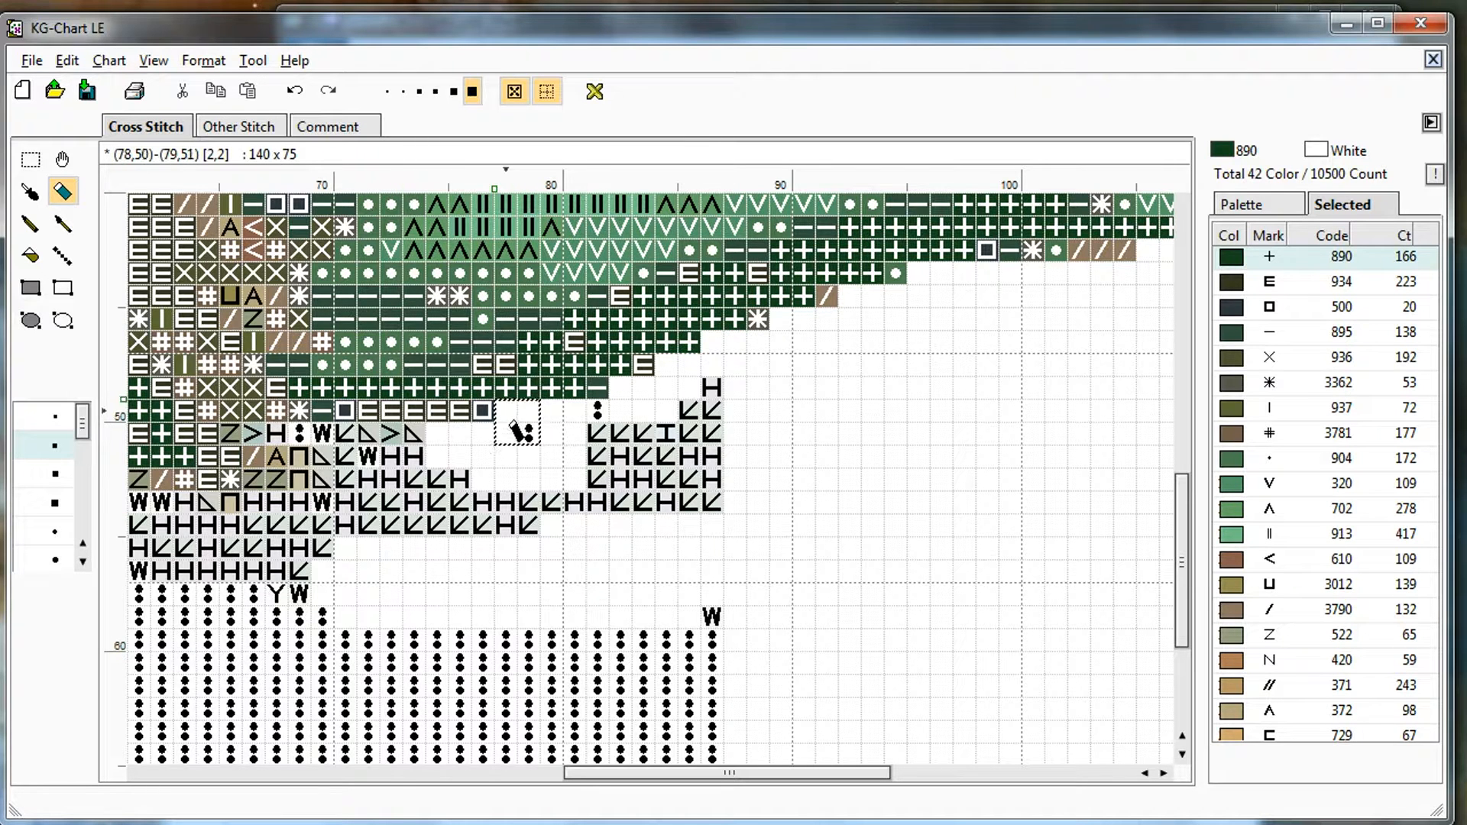
left_click(547, 91)
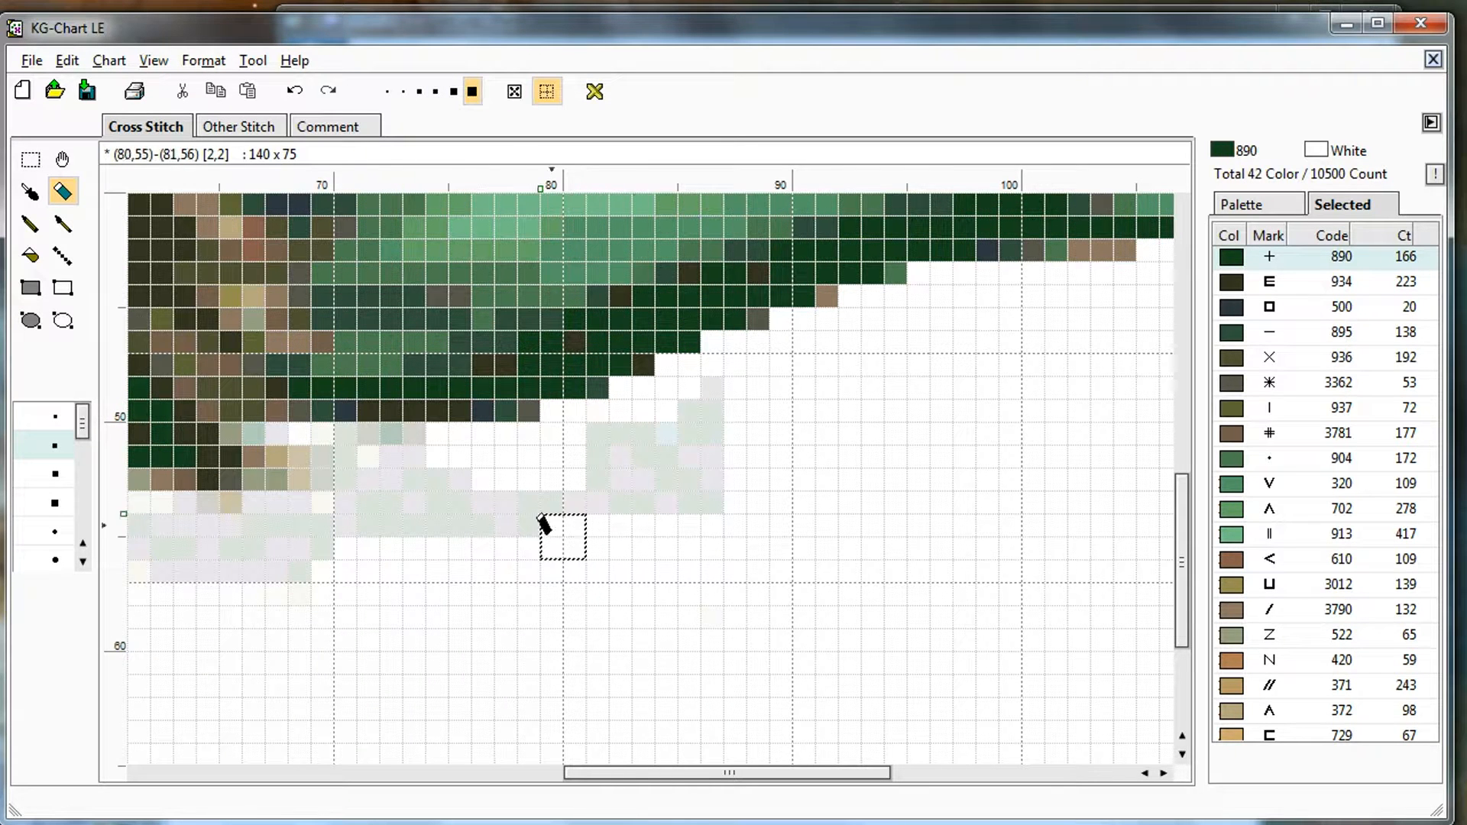
mouse_move(518, 467)
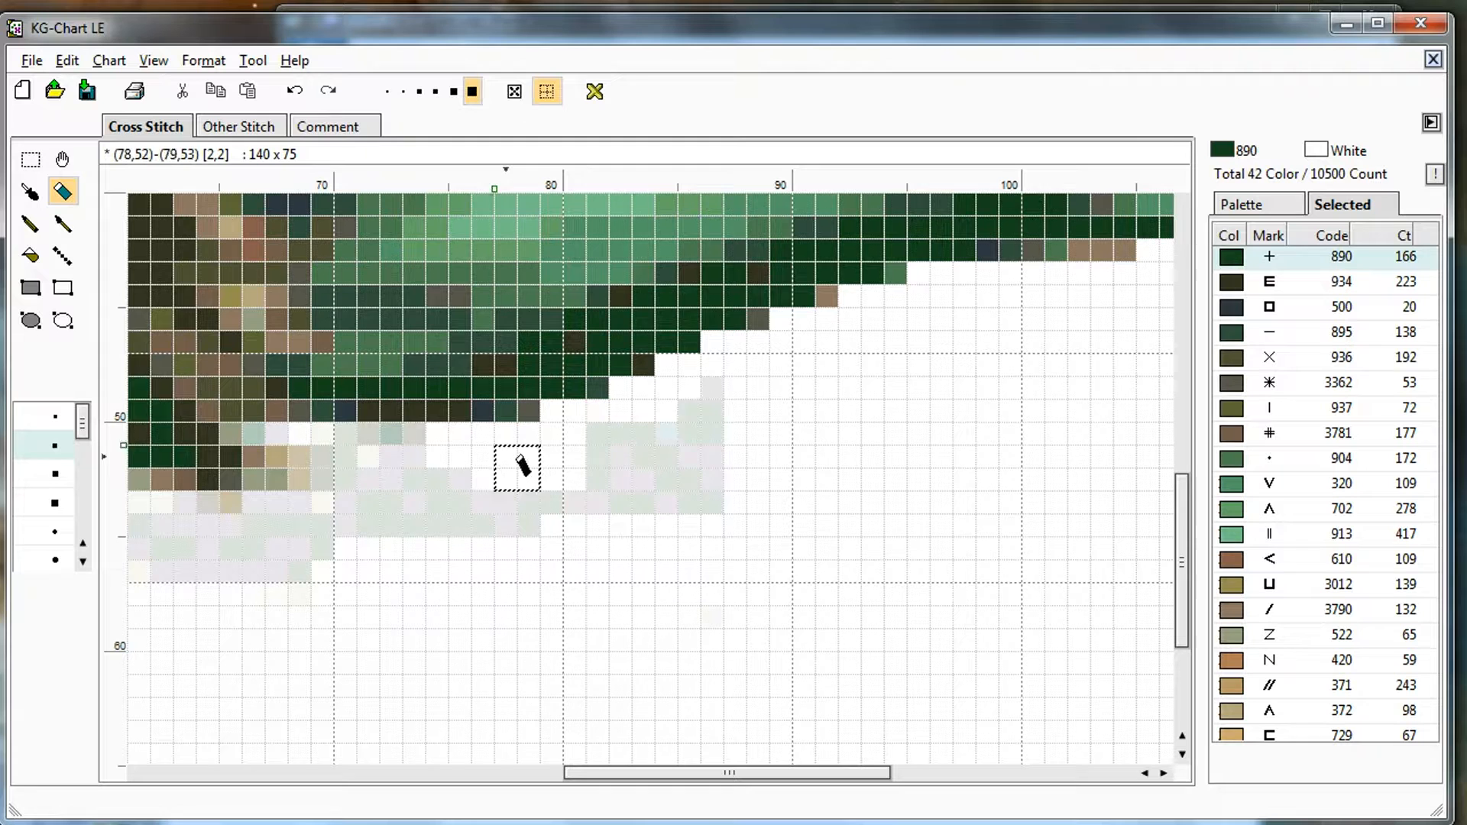
left_click(514, 90)
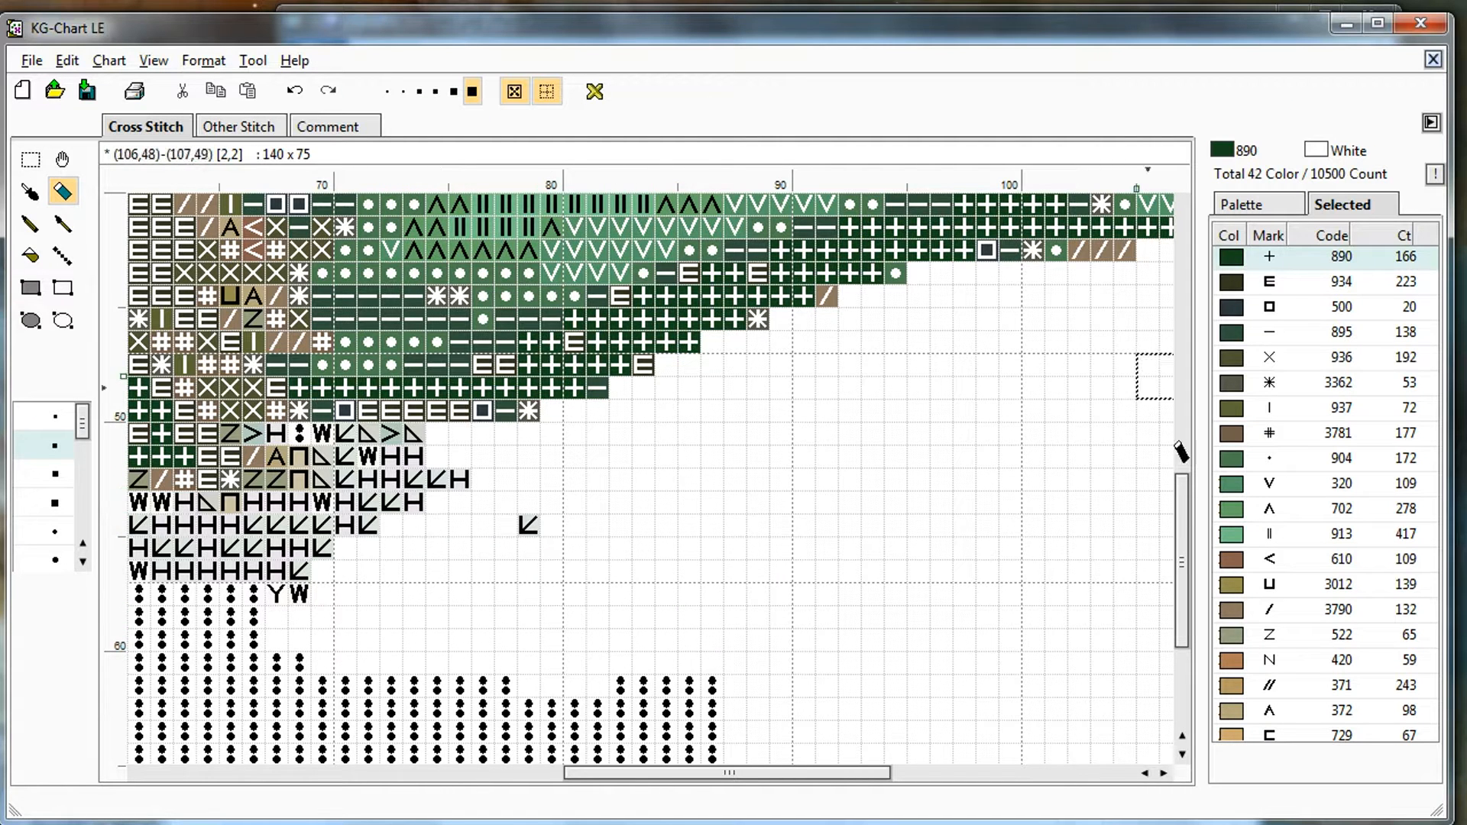
left_click(547, 90)
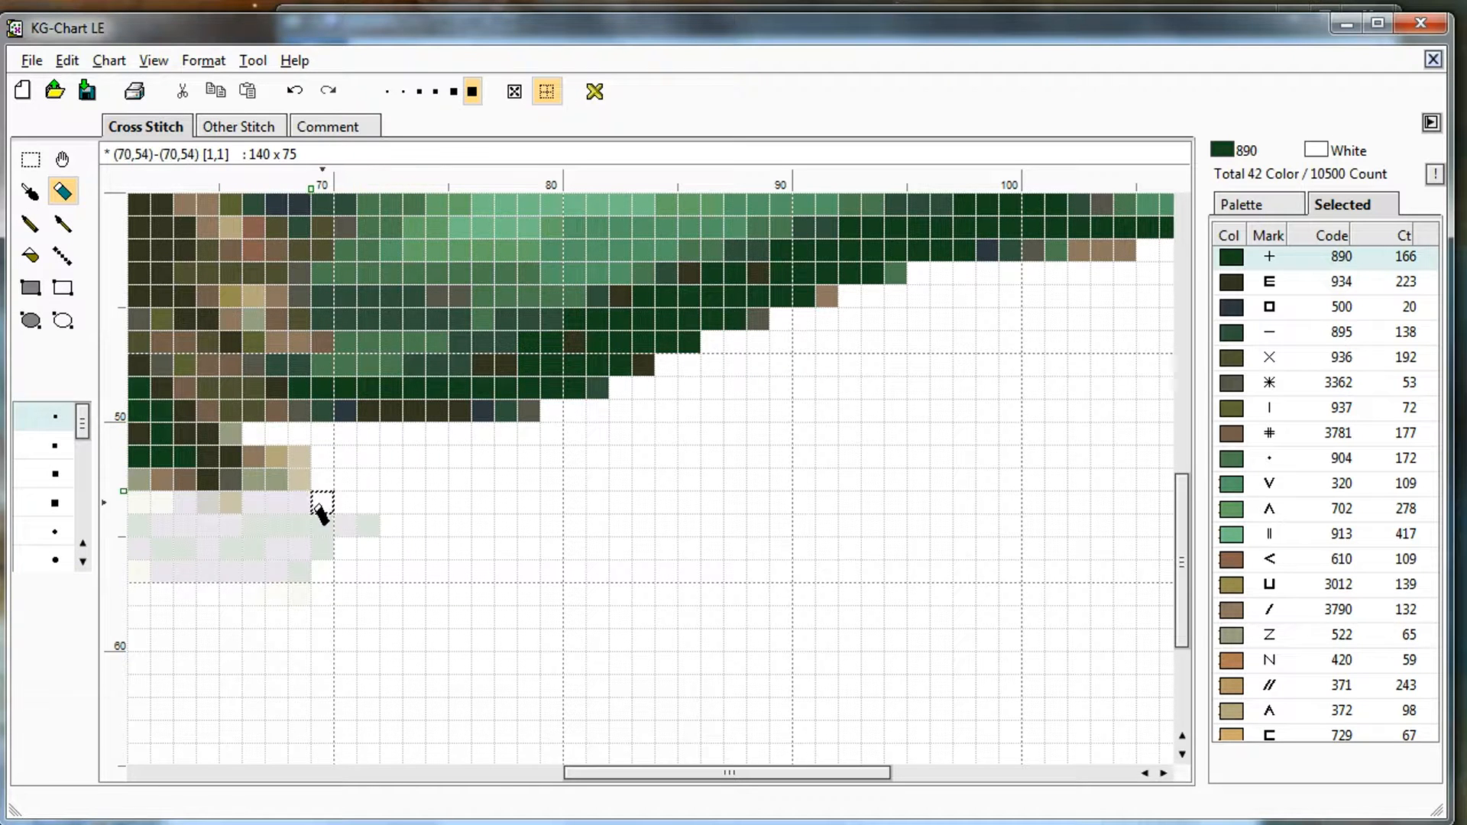
left_click(514, 90)
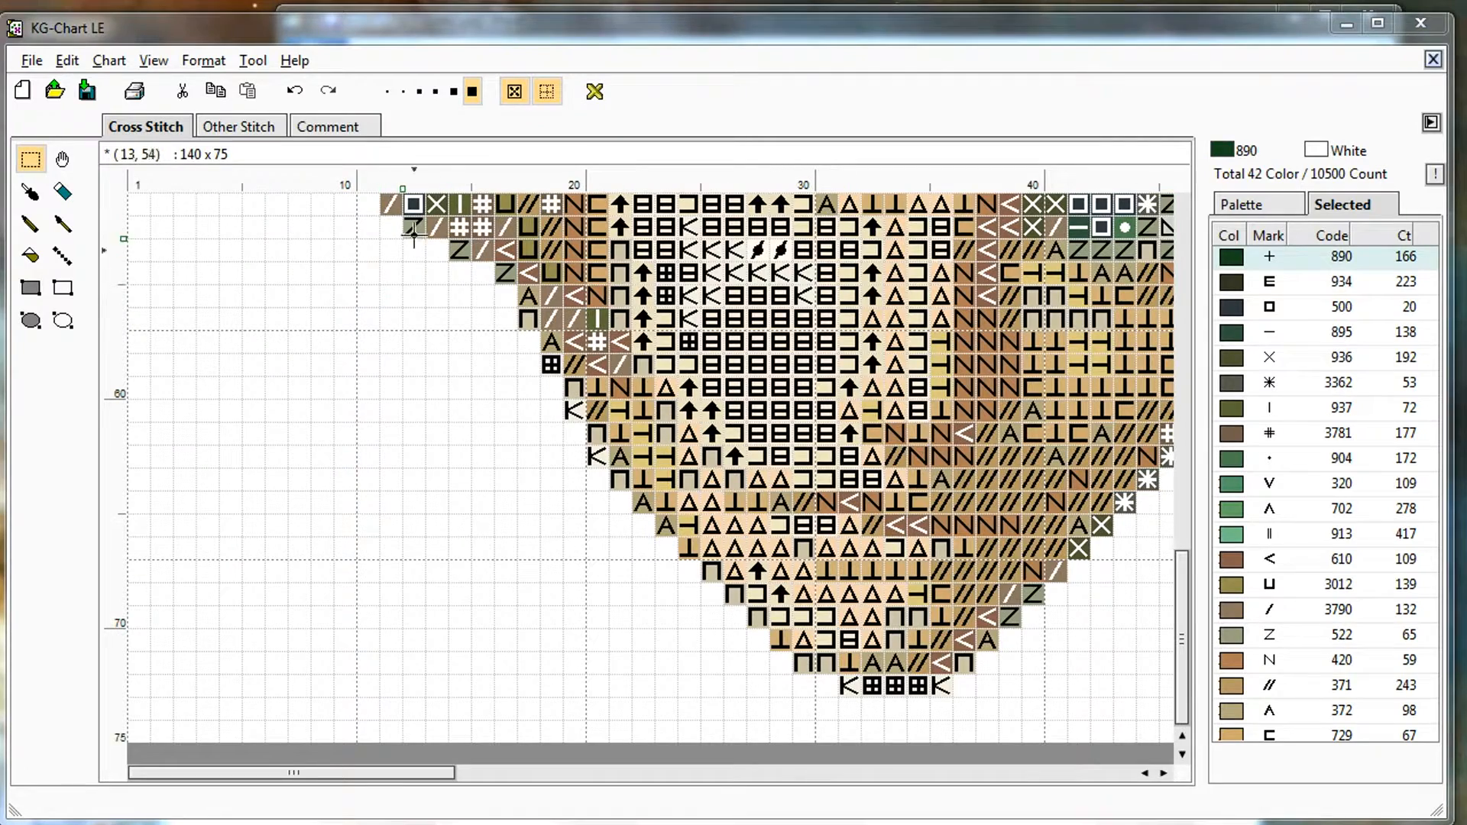
Zoom to the whole head and switch to Real View to preview realistic stitches
left_click(433, 90)
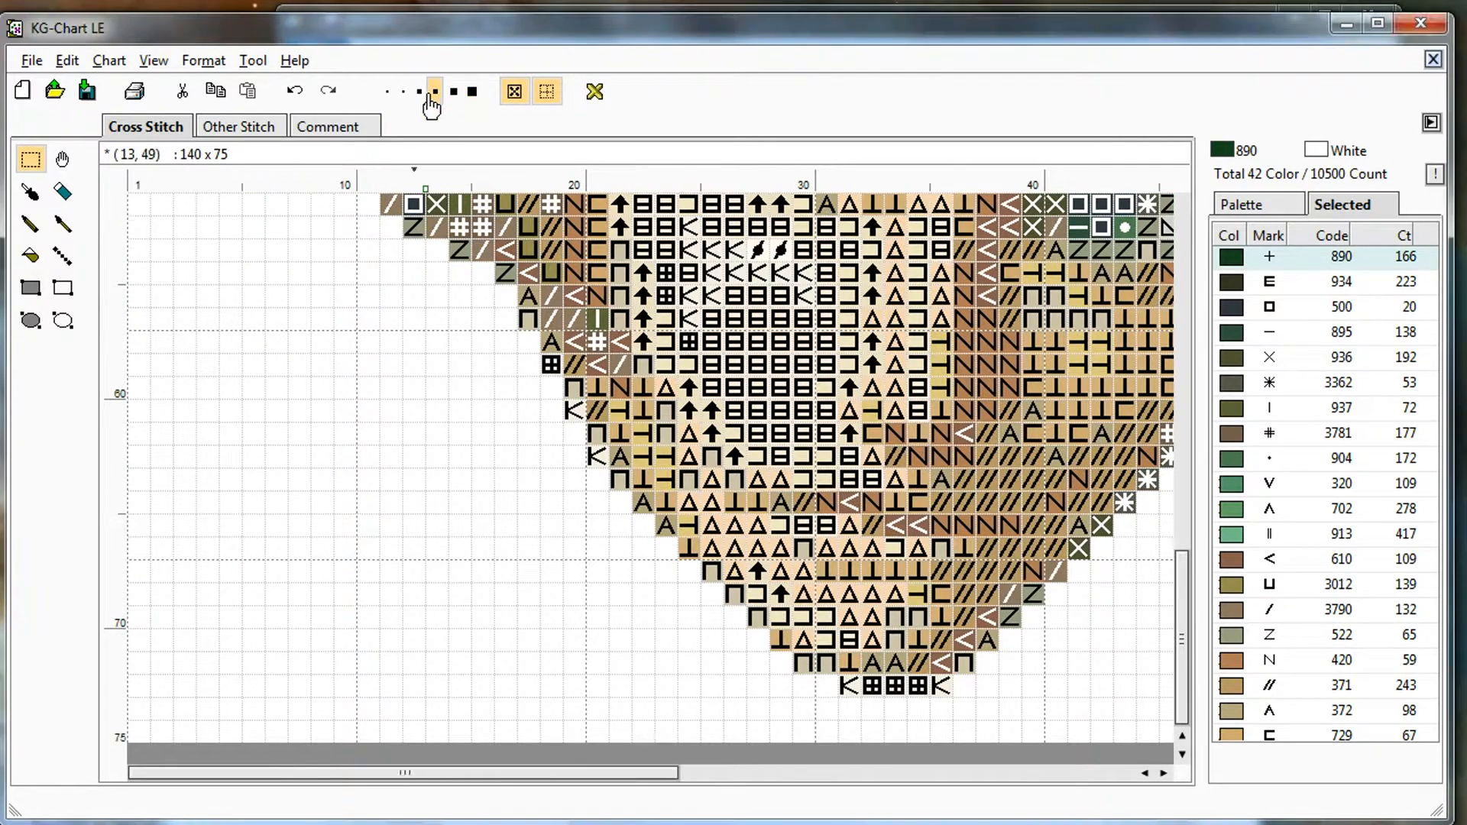
left_click(418, 90)
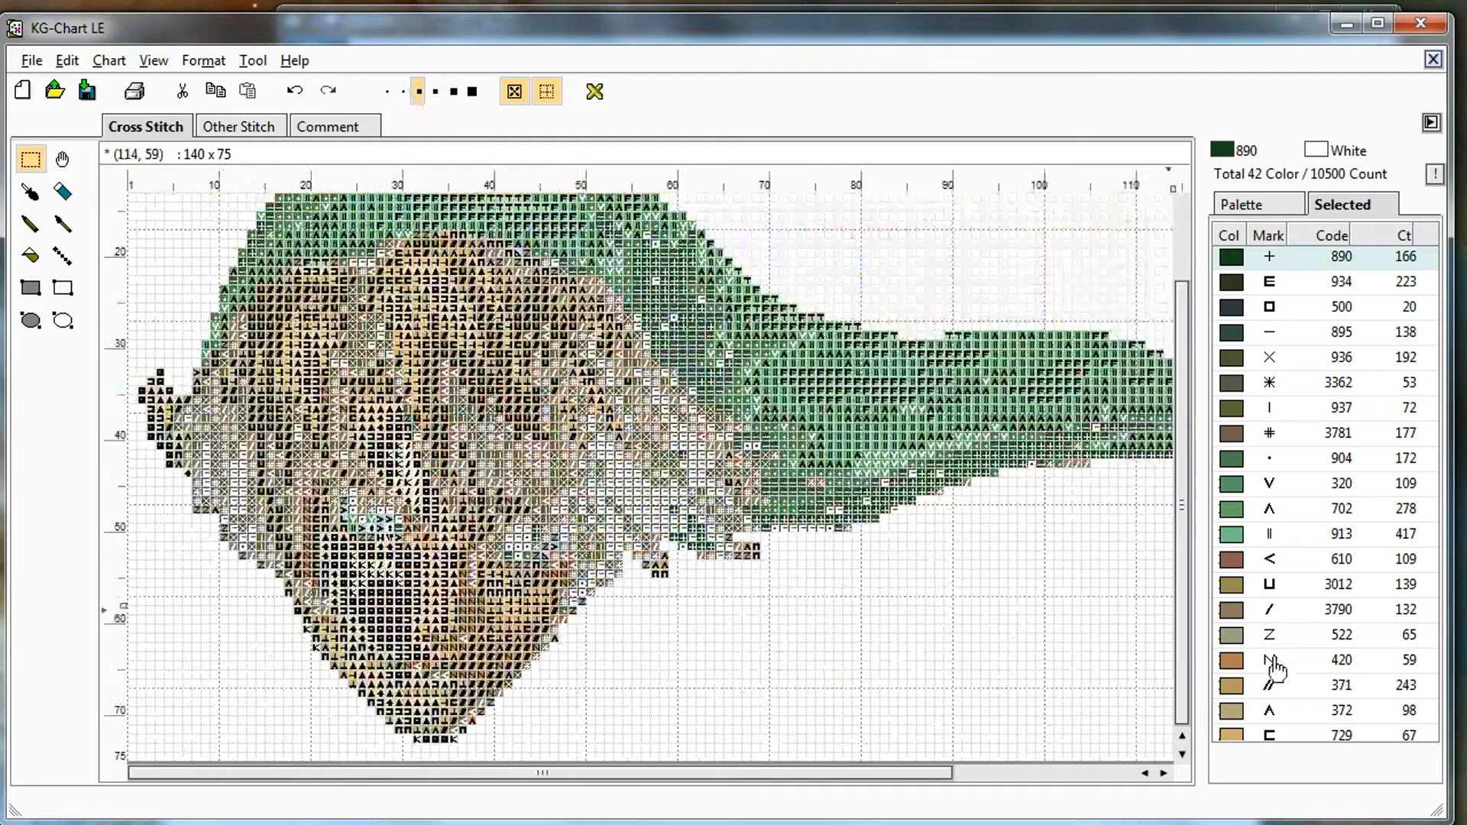
scroll("right", 3)
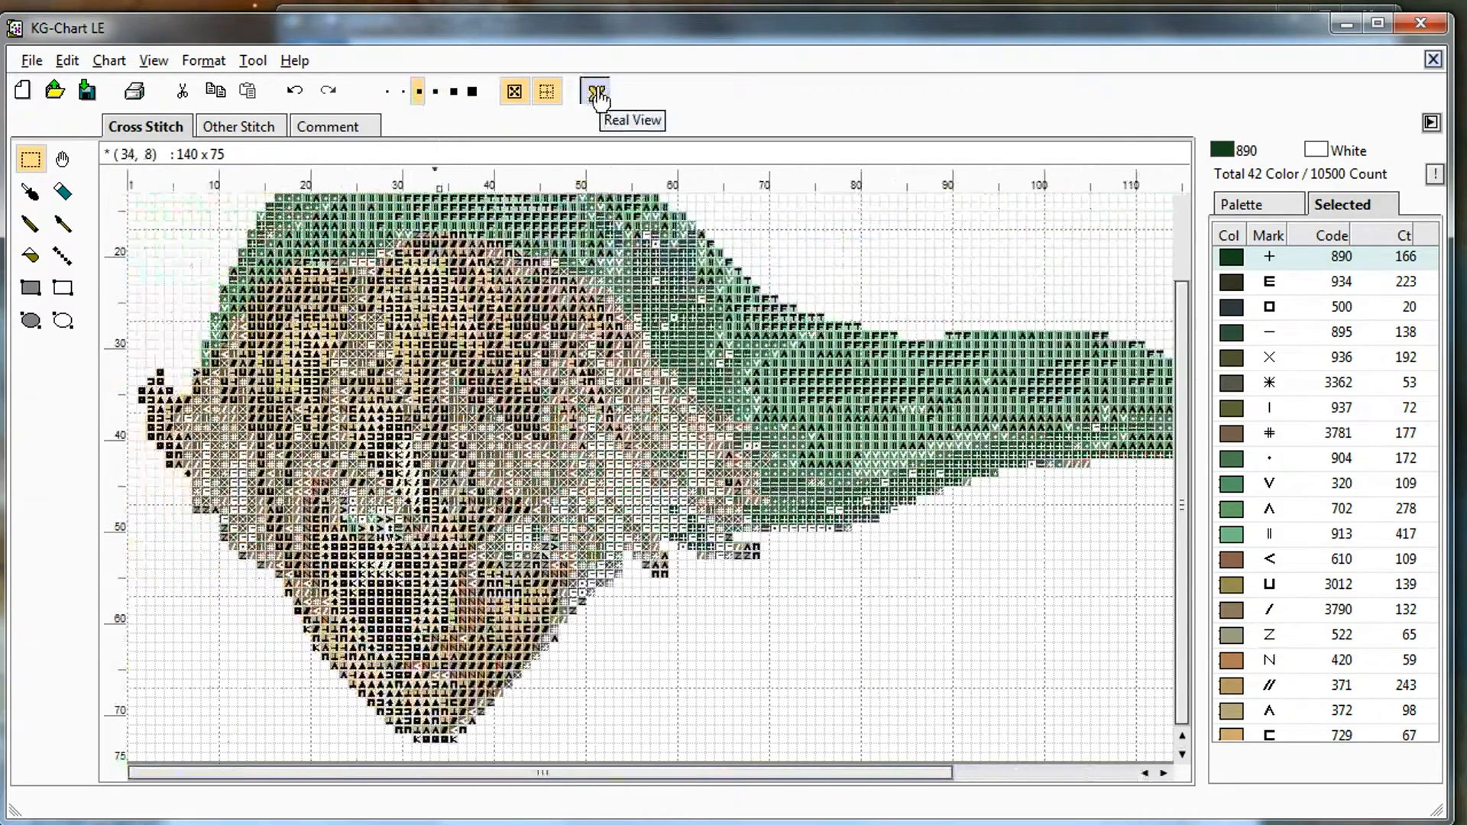
left_click(595, 90)
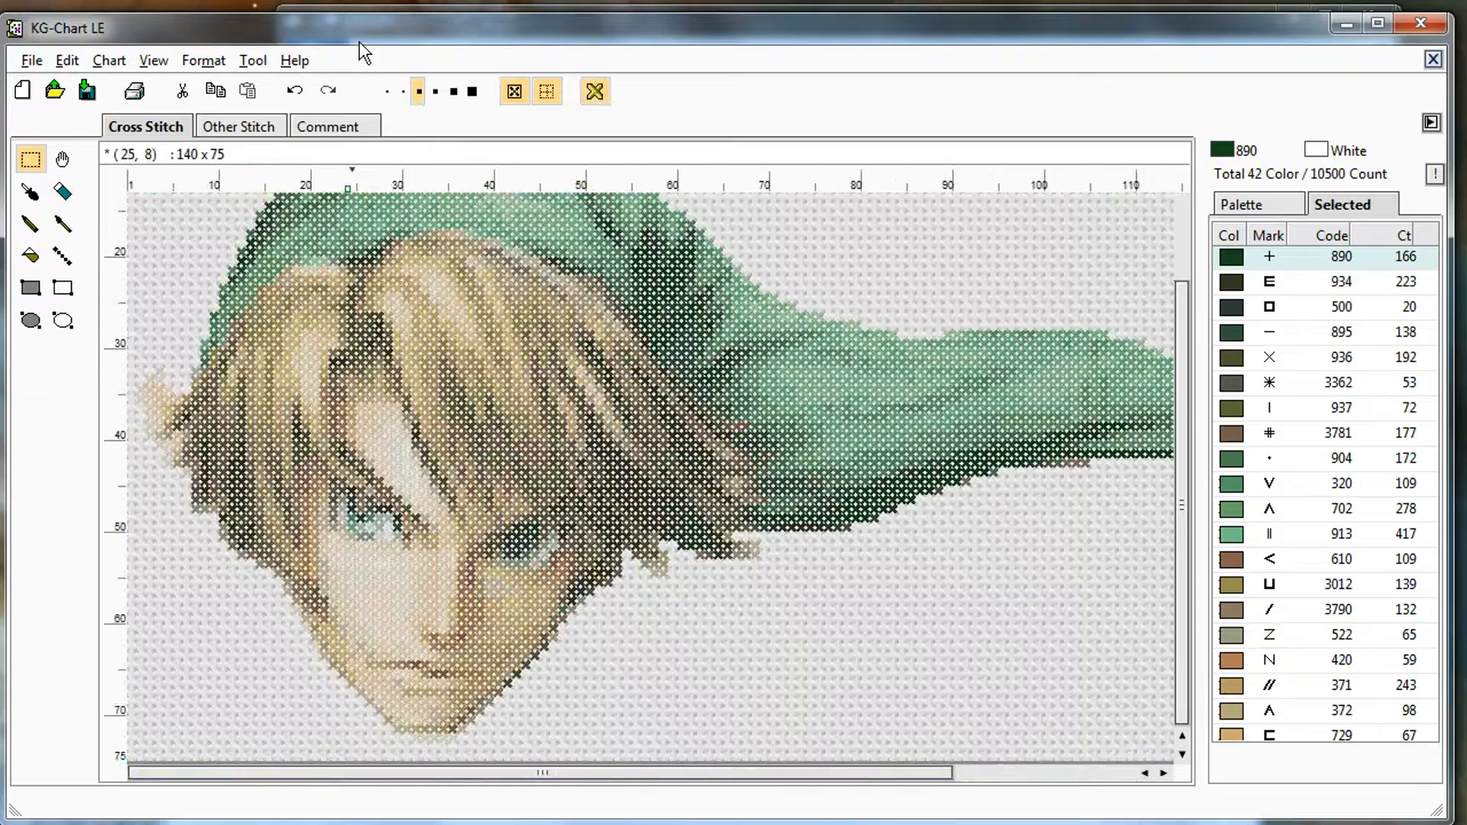
left_click(403, 90)
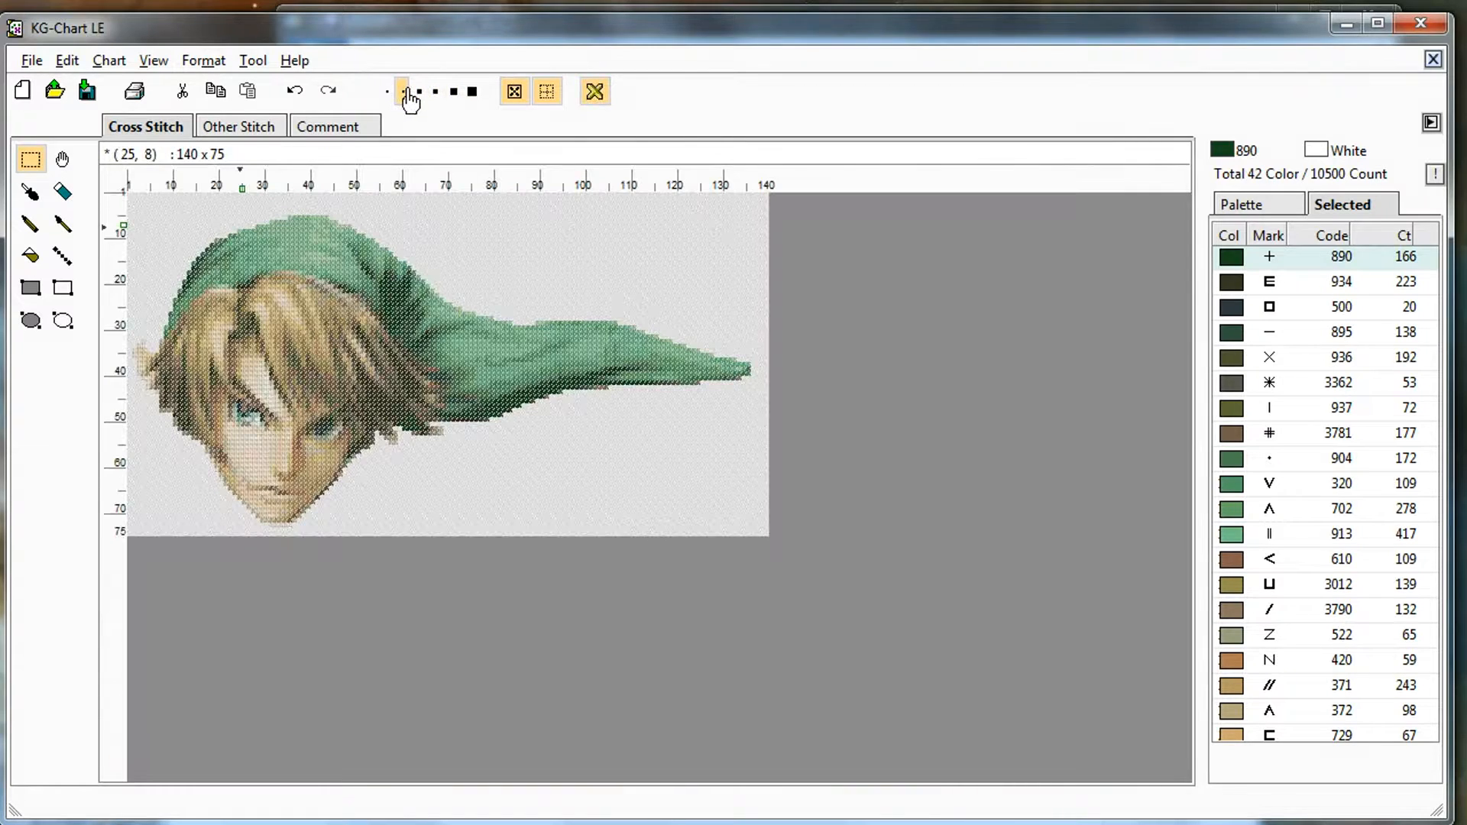
left_click(437, 92)
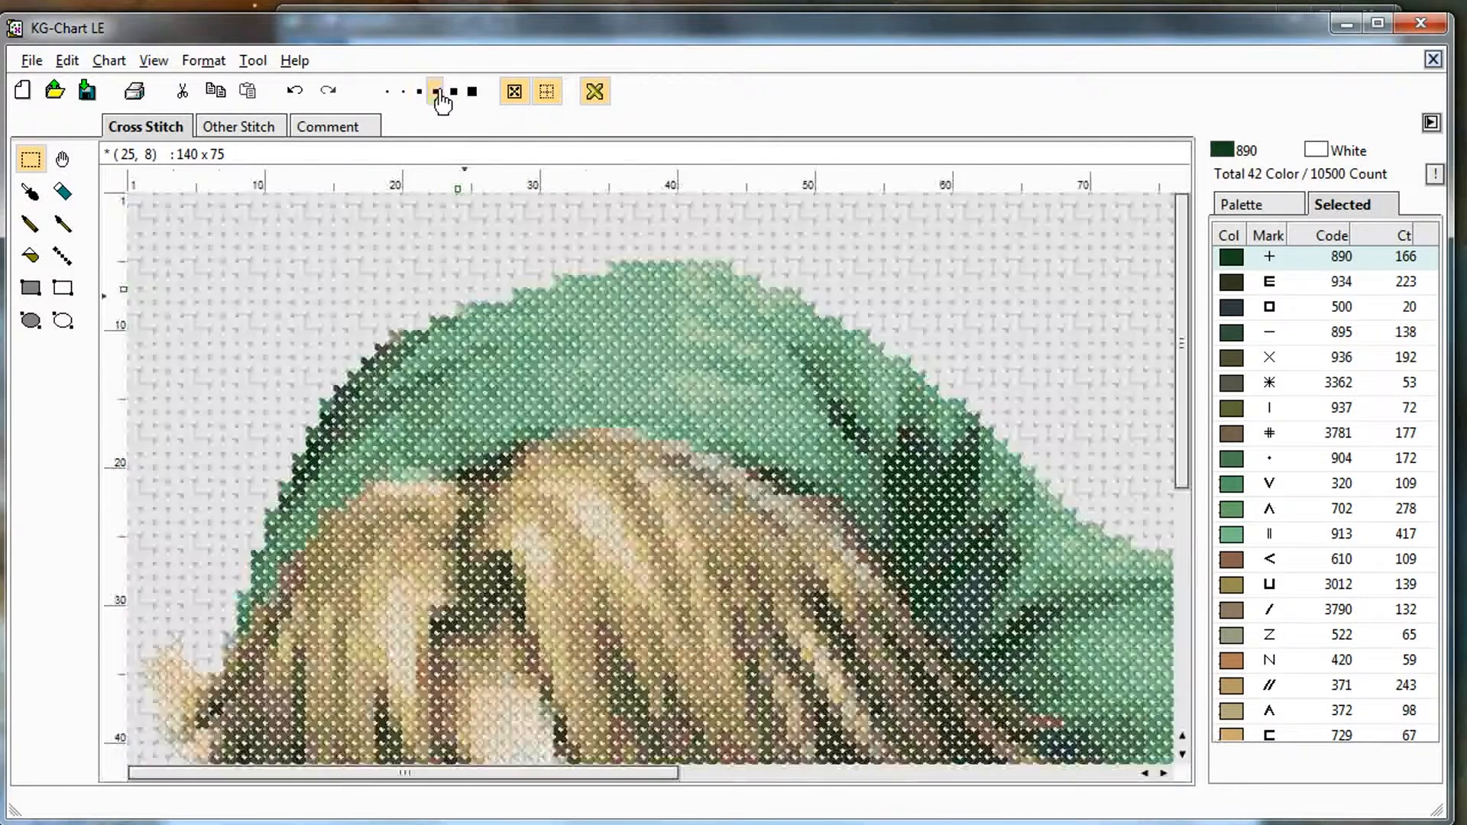
left_click(434, 90)
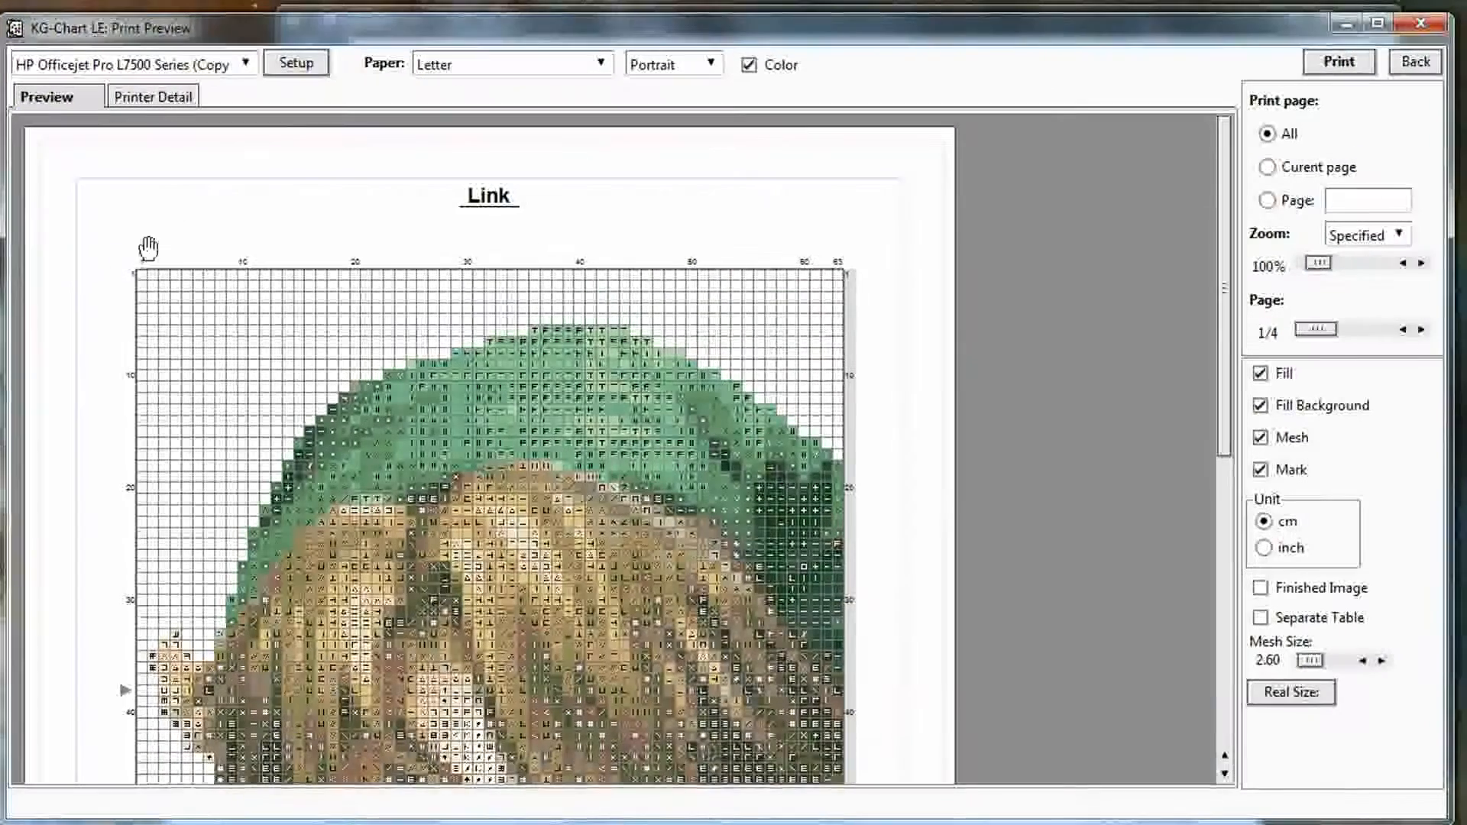
Include the finished image in the printout and page through to the colour key
scroll("down", 3)
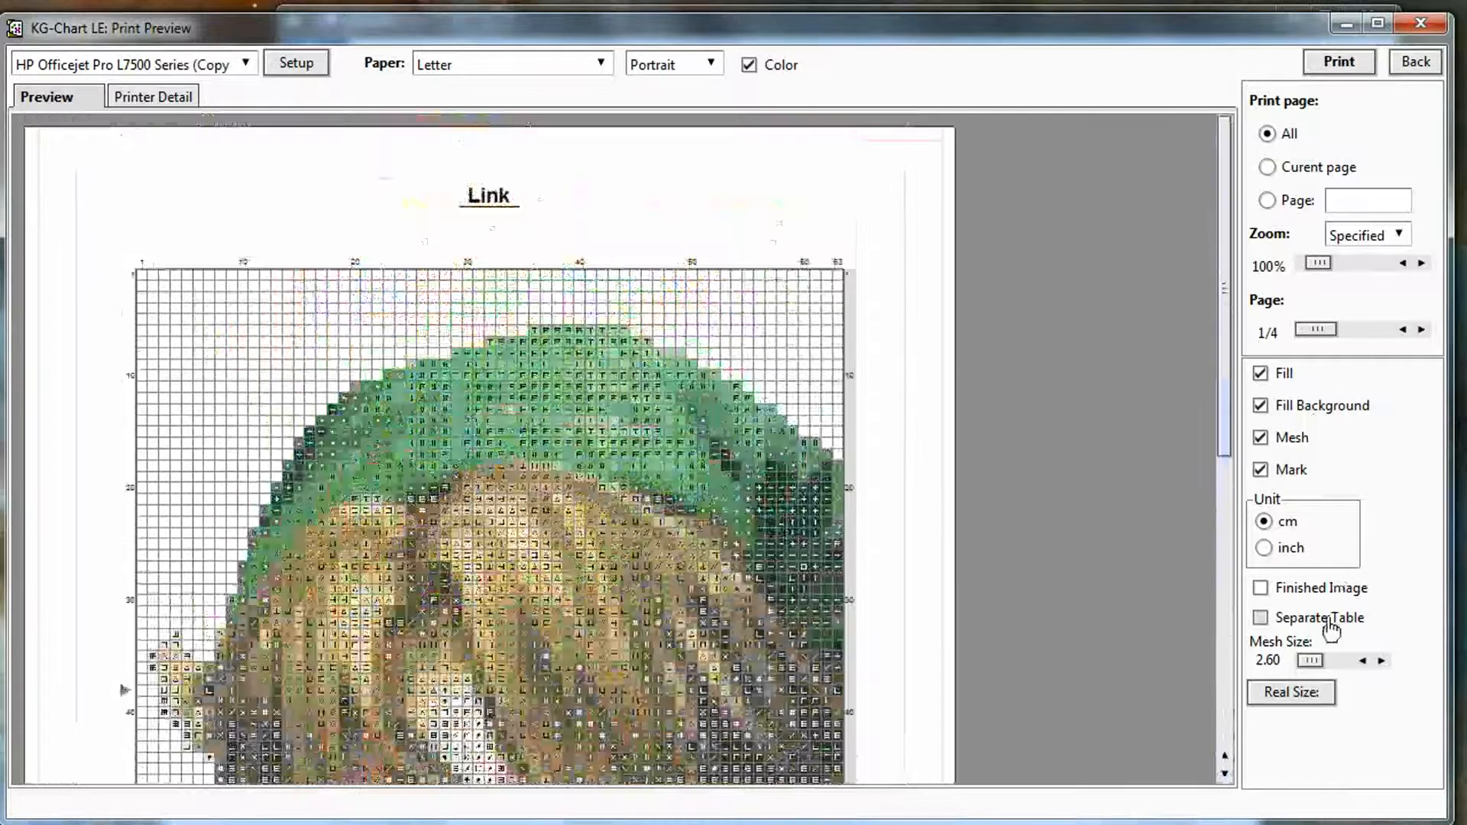
left_click(1261, 587)
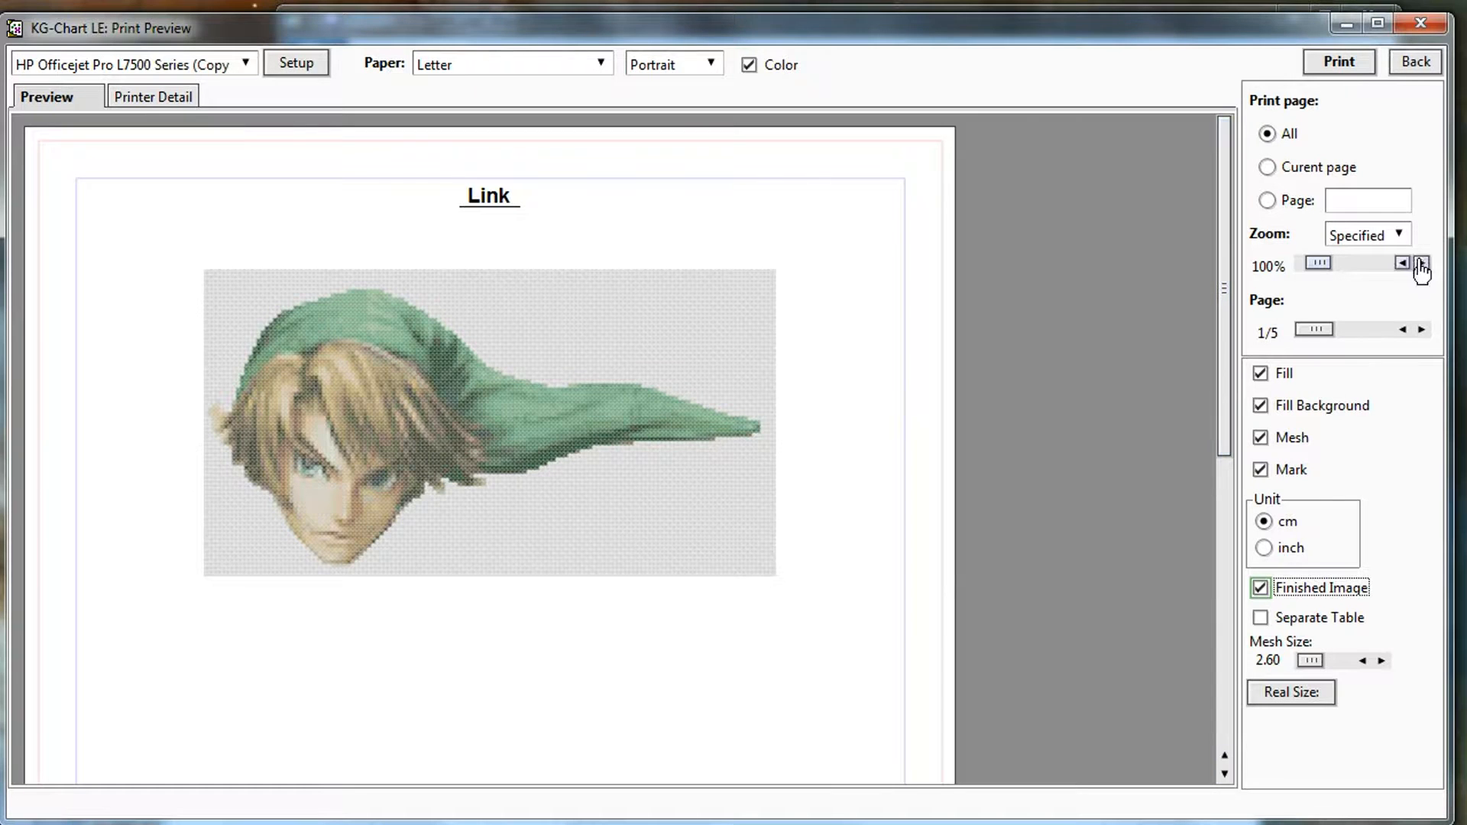
left_click(1421, 329)
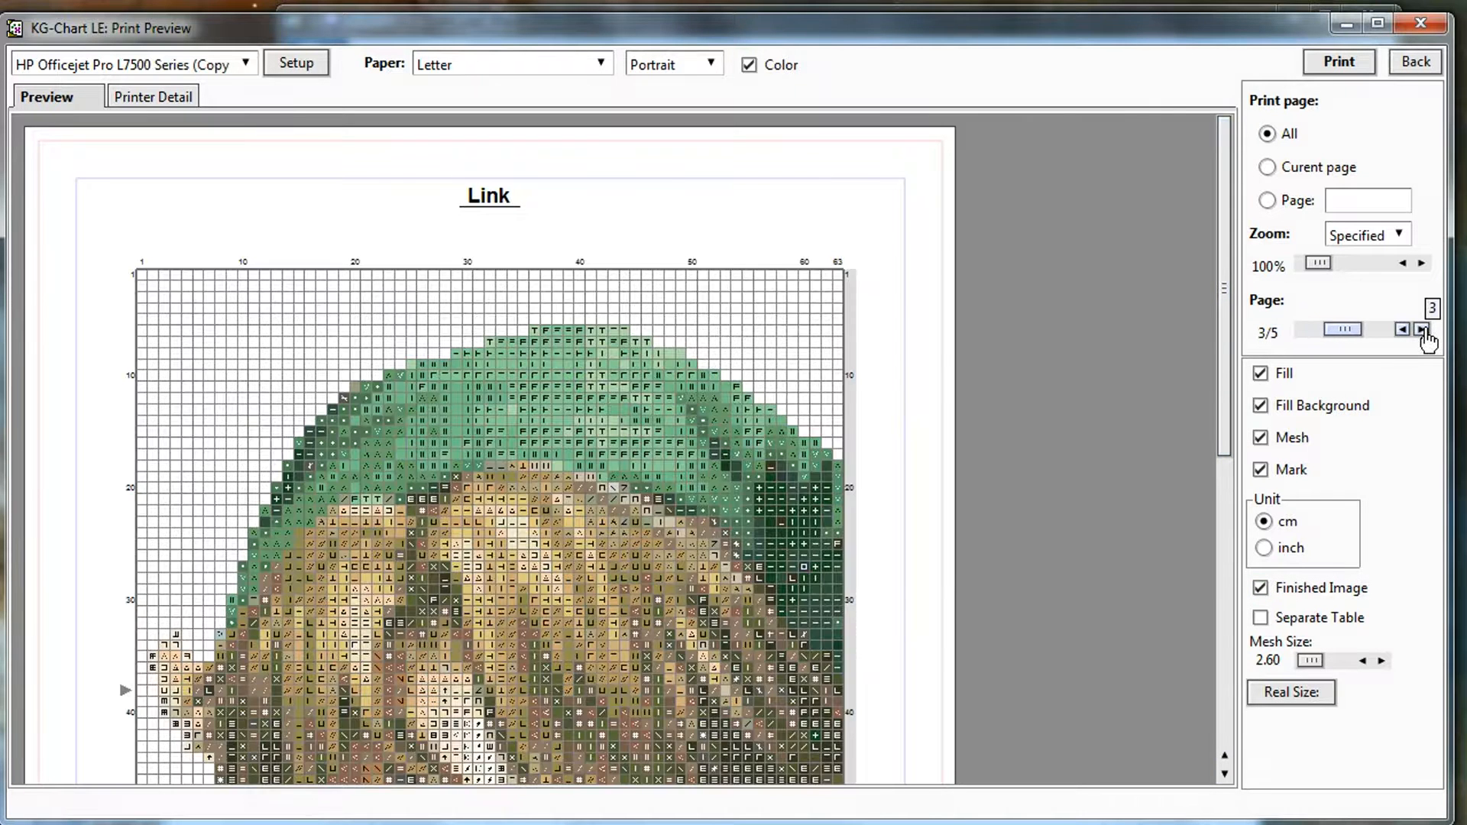
left_click(1421, 328)
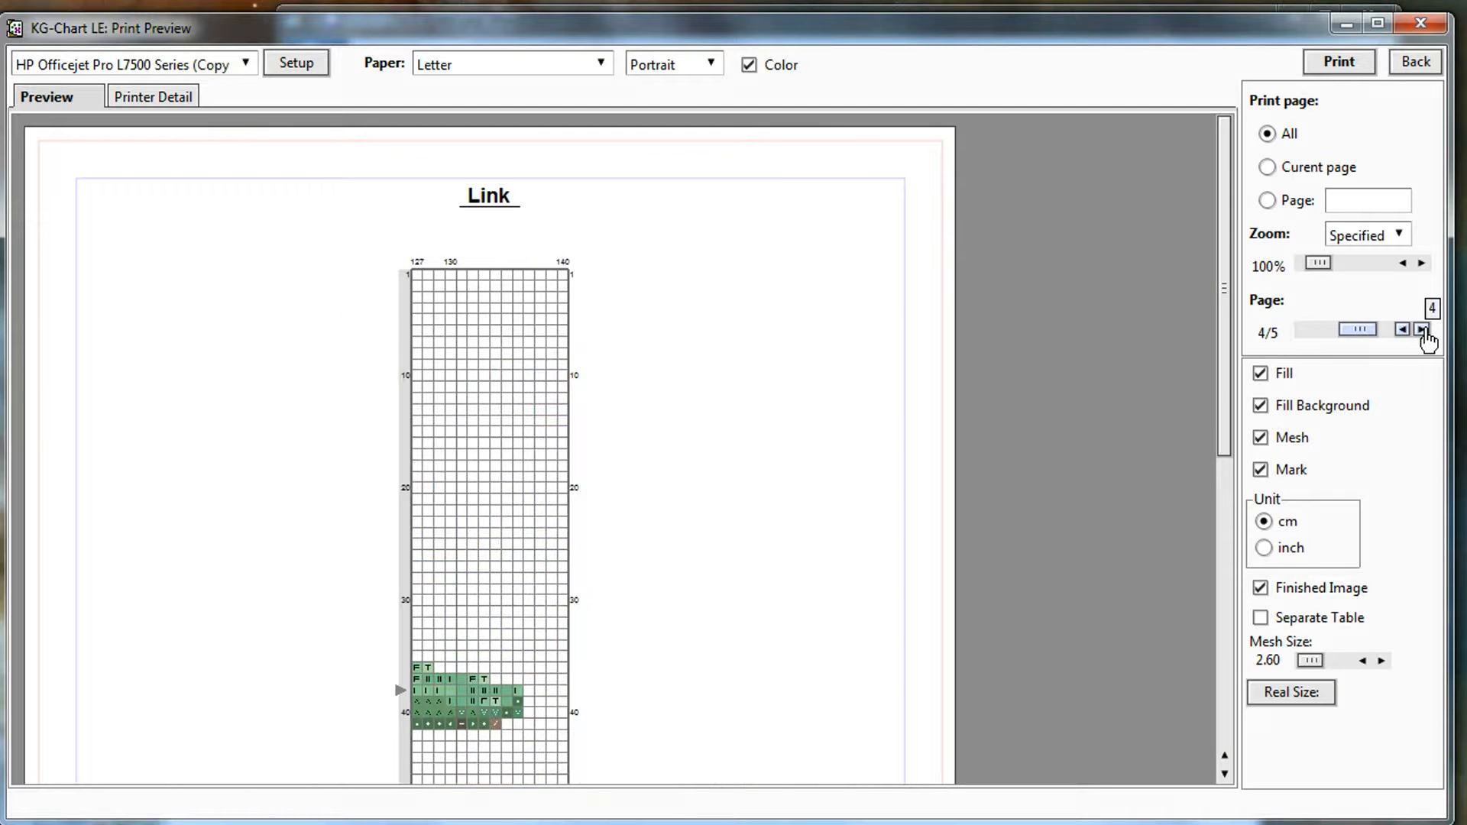
left_click(1423, 330)
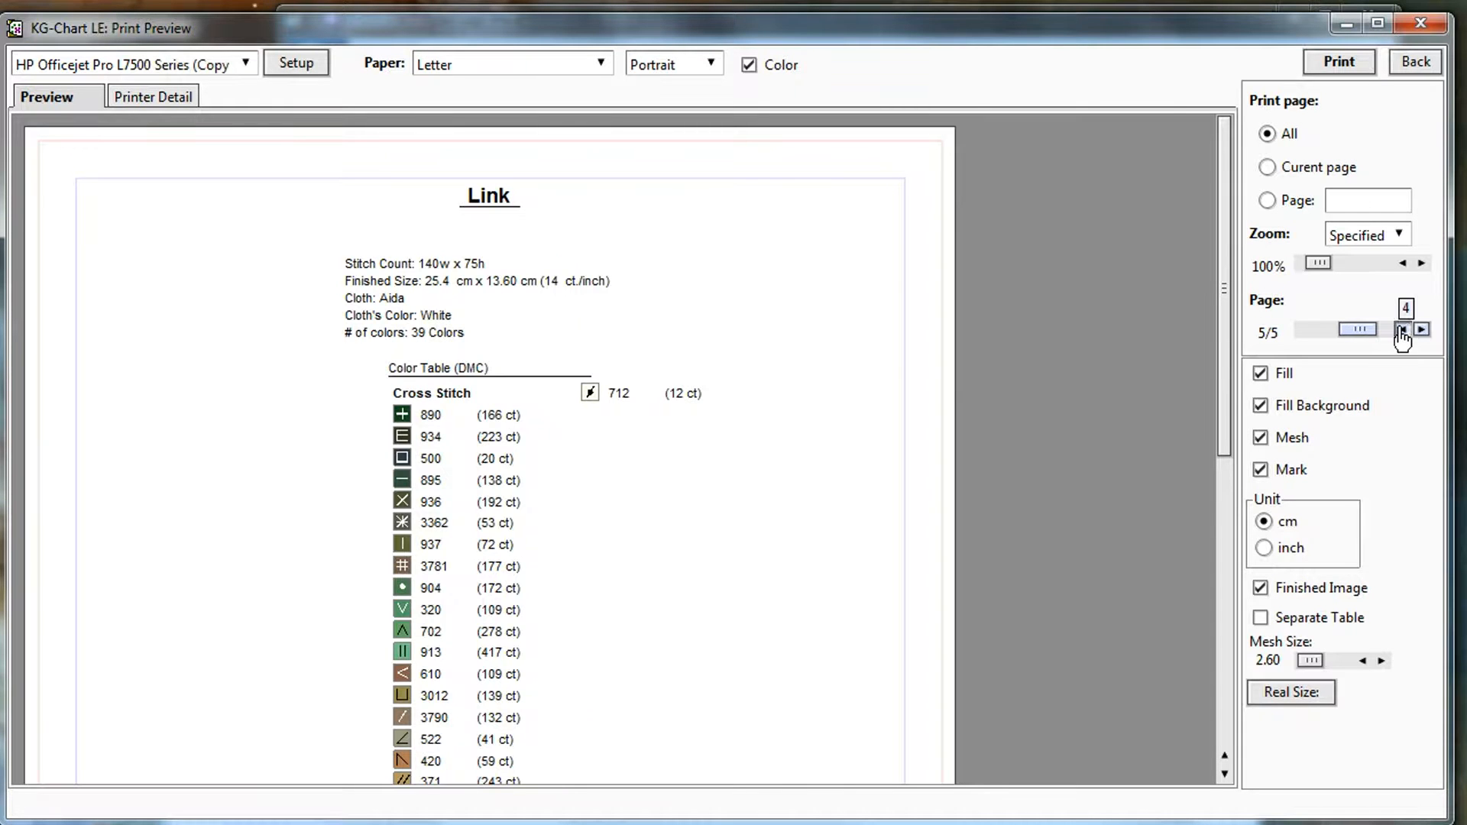
Reduce the chart mesh size to 2.40 and return to the chart editor
left_click(1403, 331)
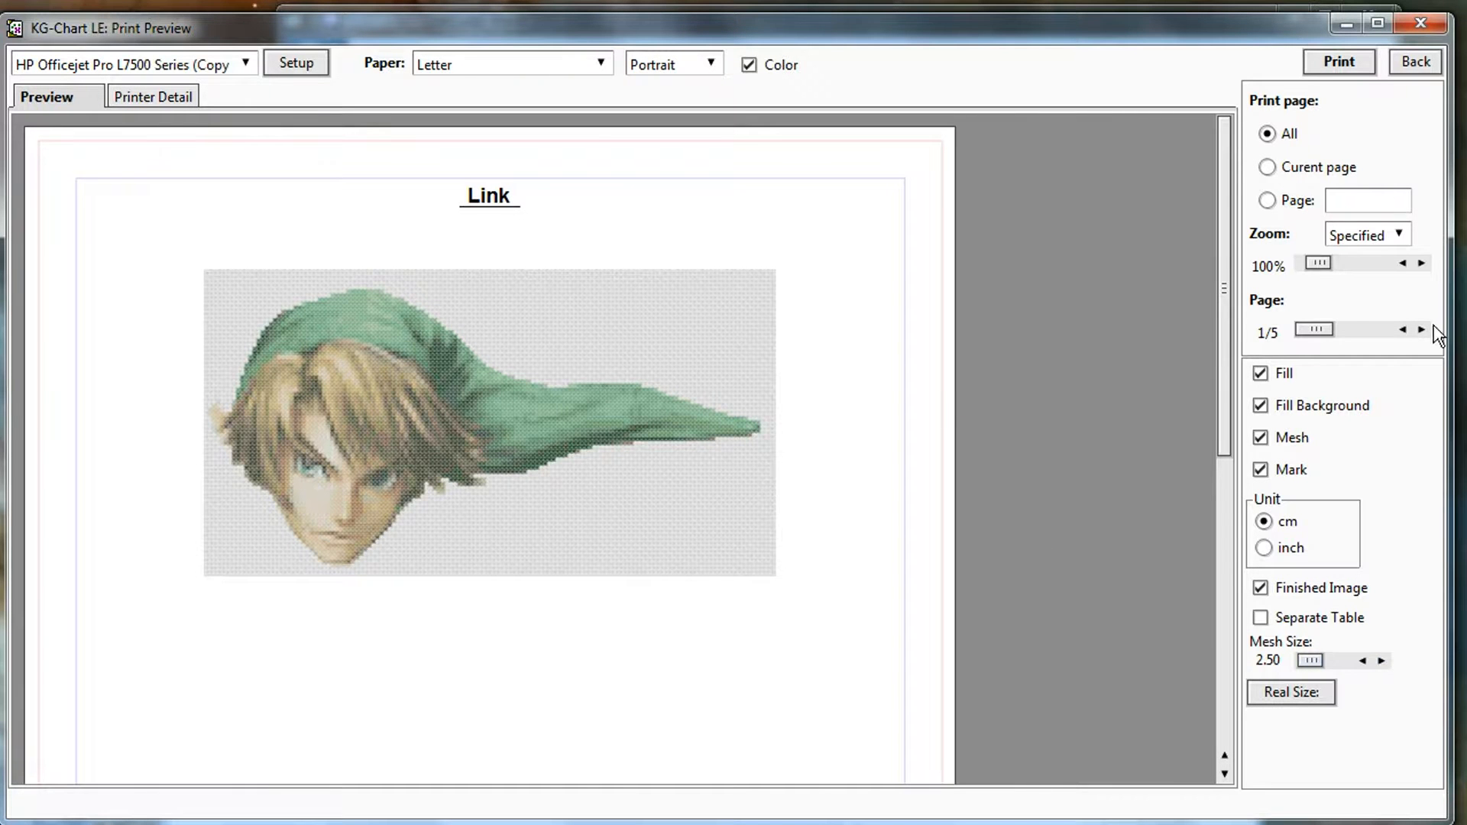
left_click(1421, 330)
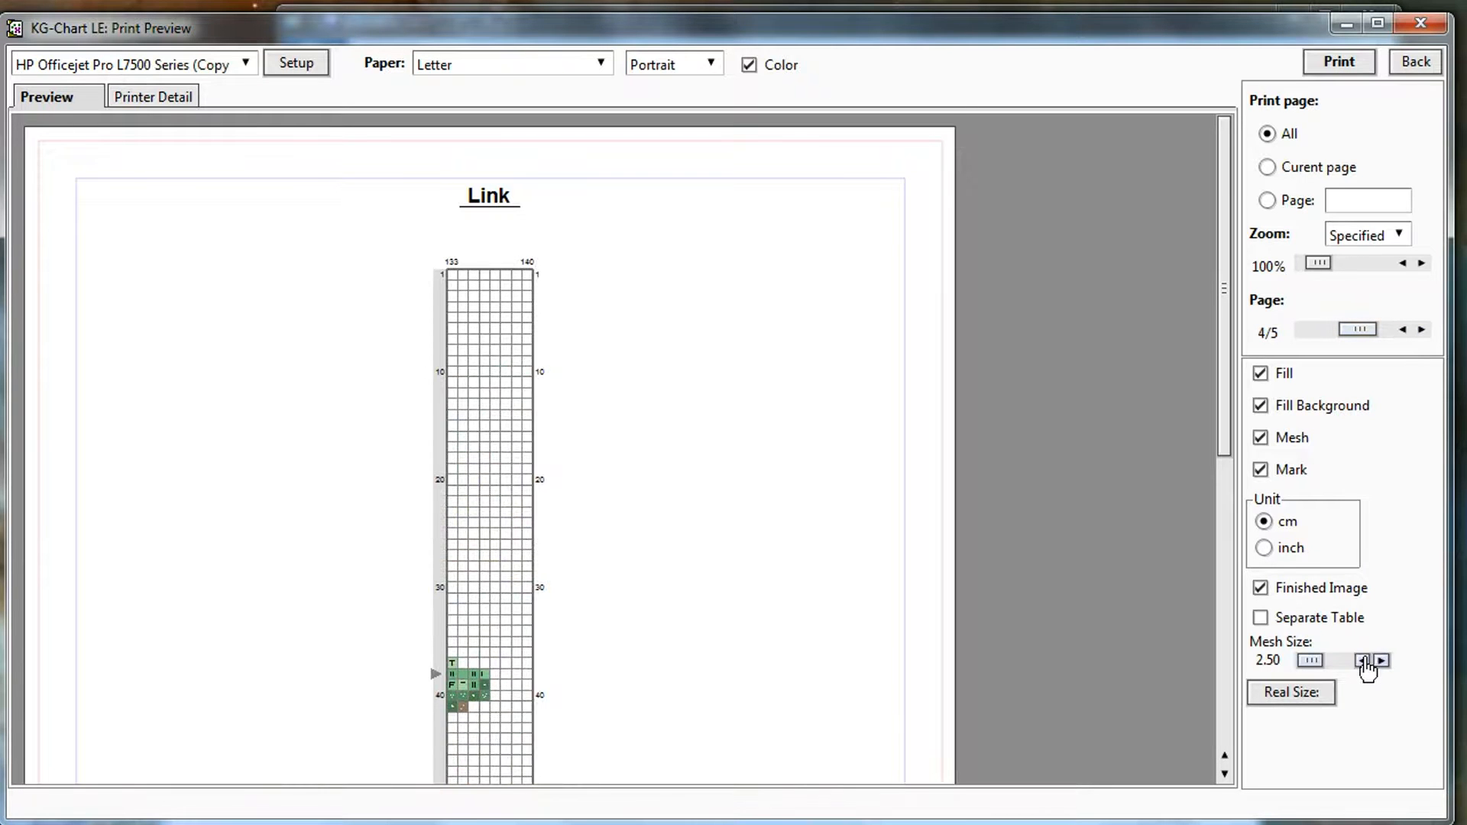
left_click(1421, 329)
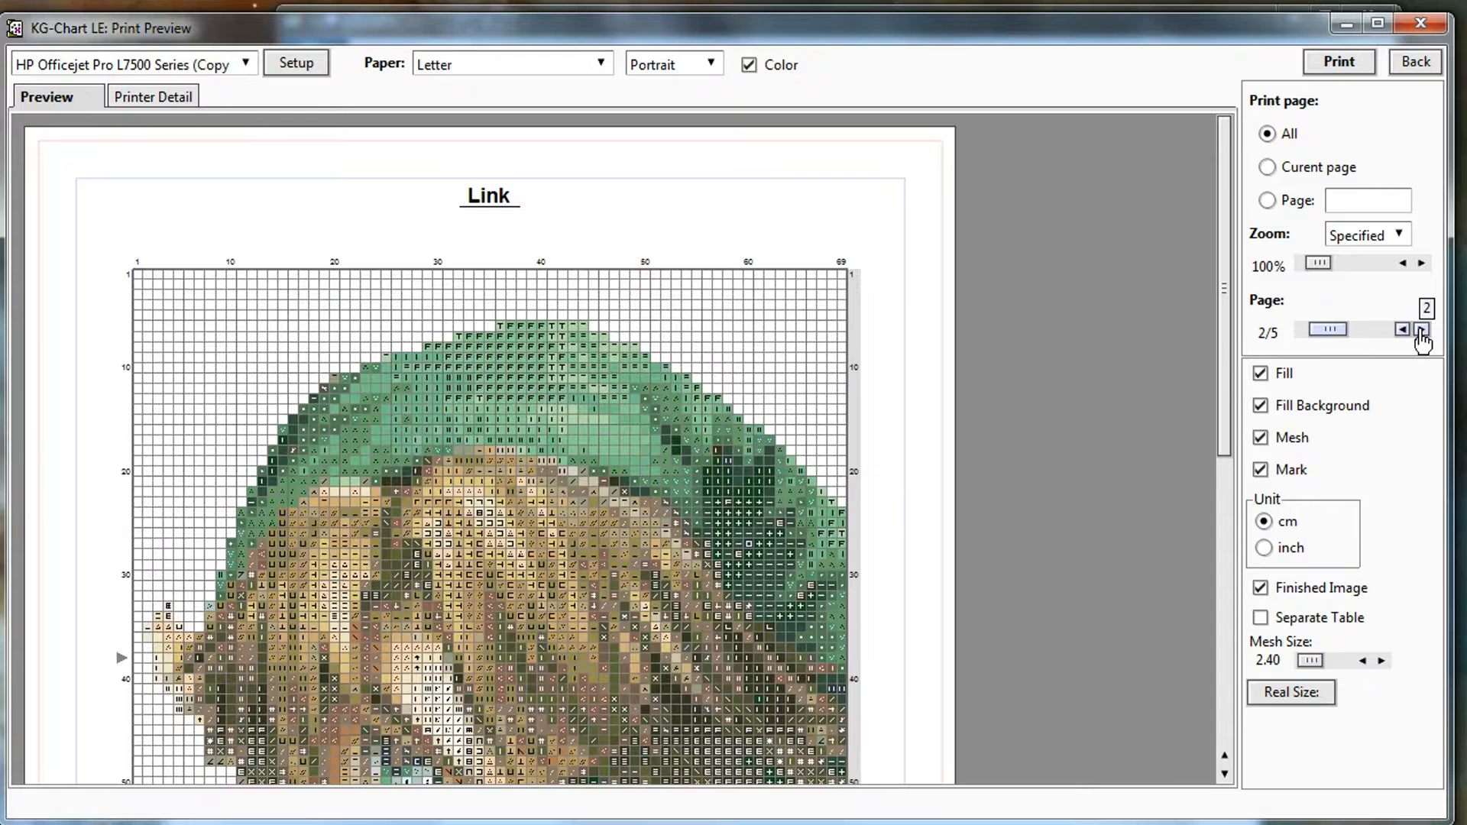
left_click(1421, 330)
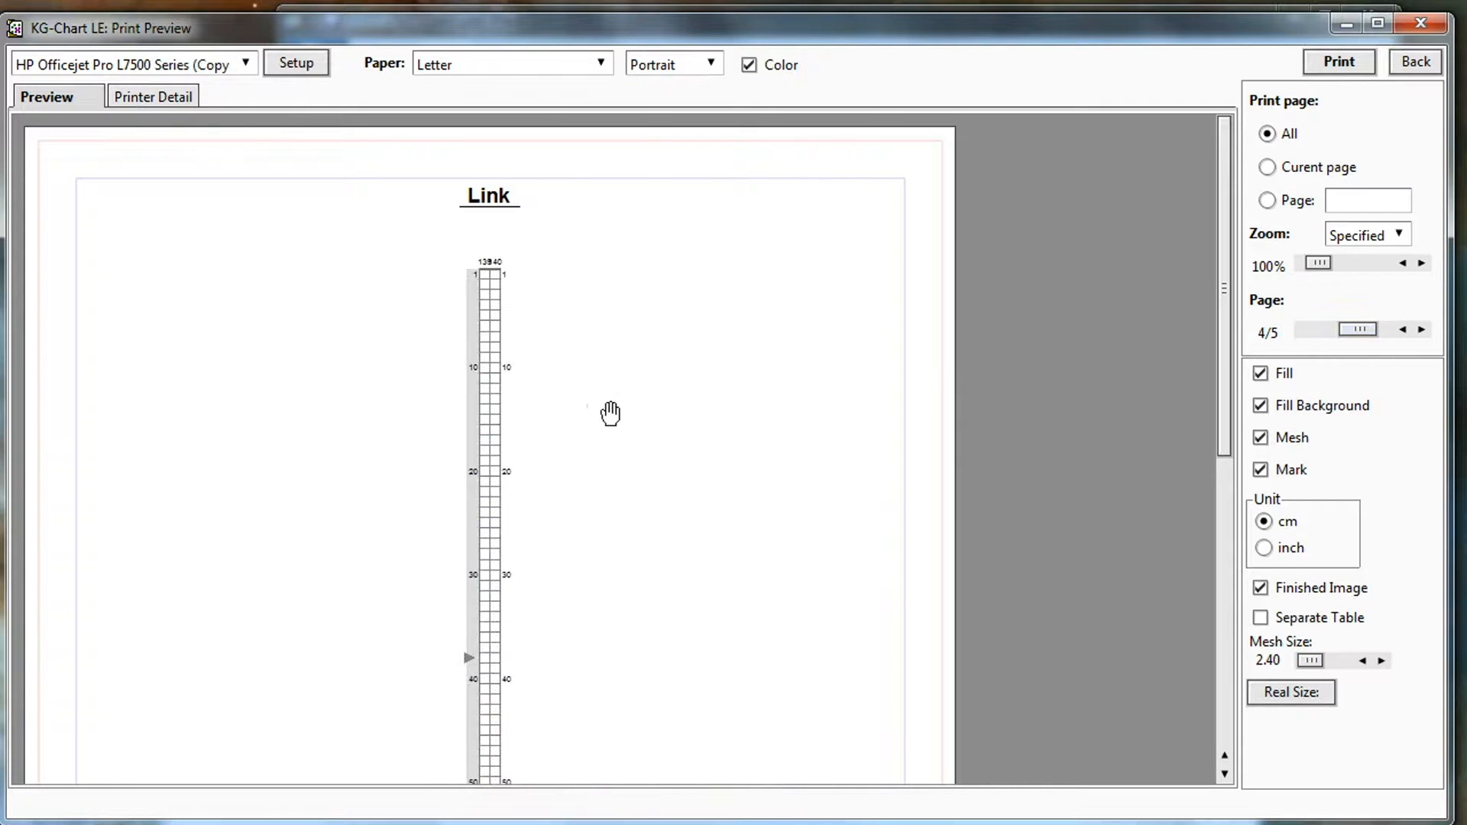
mouse_move(447, 359)
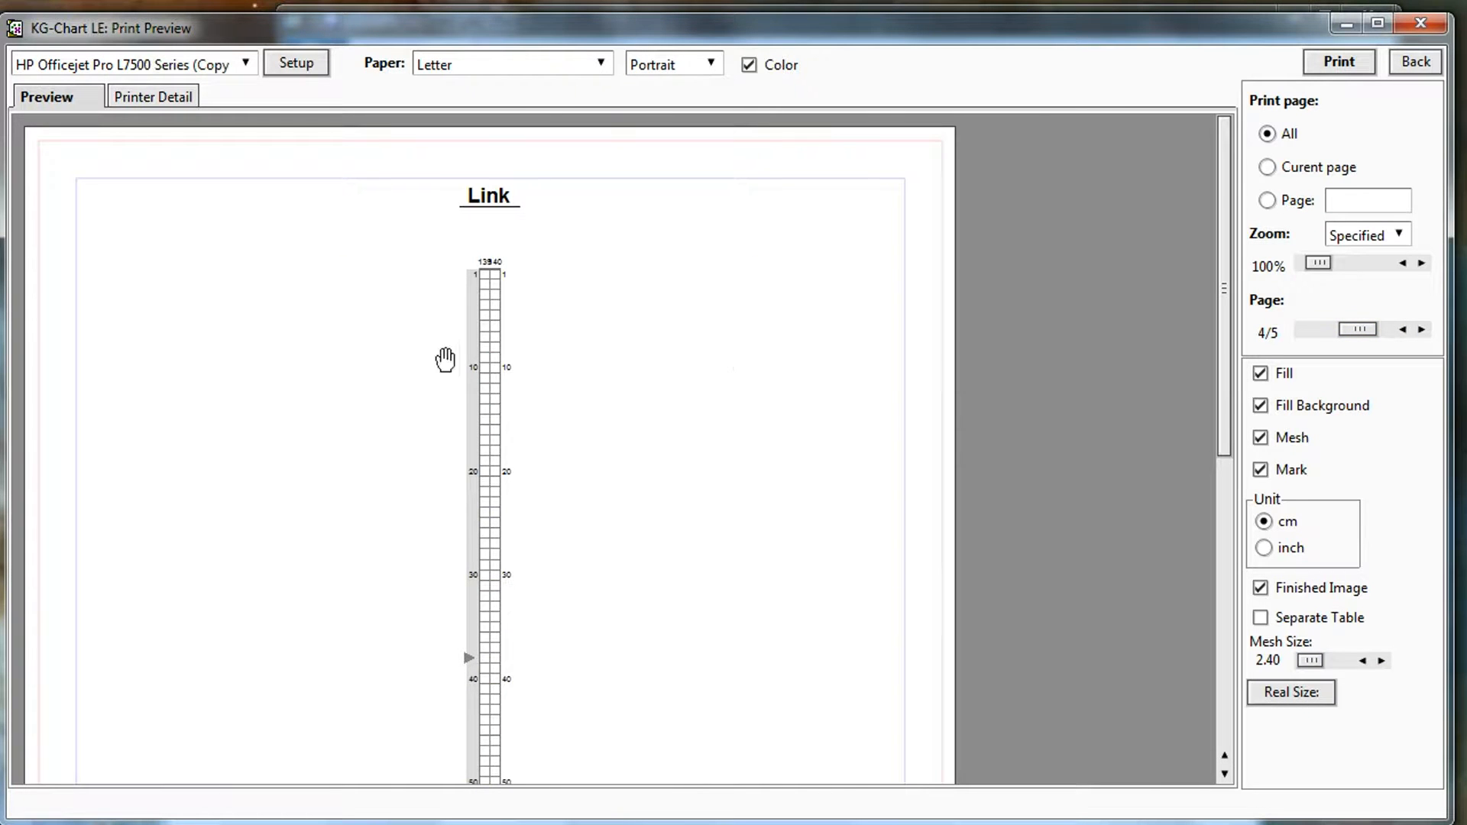
mouse_move(1037, 151)
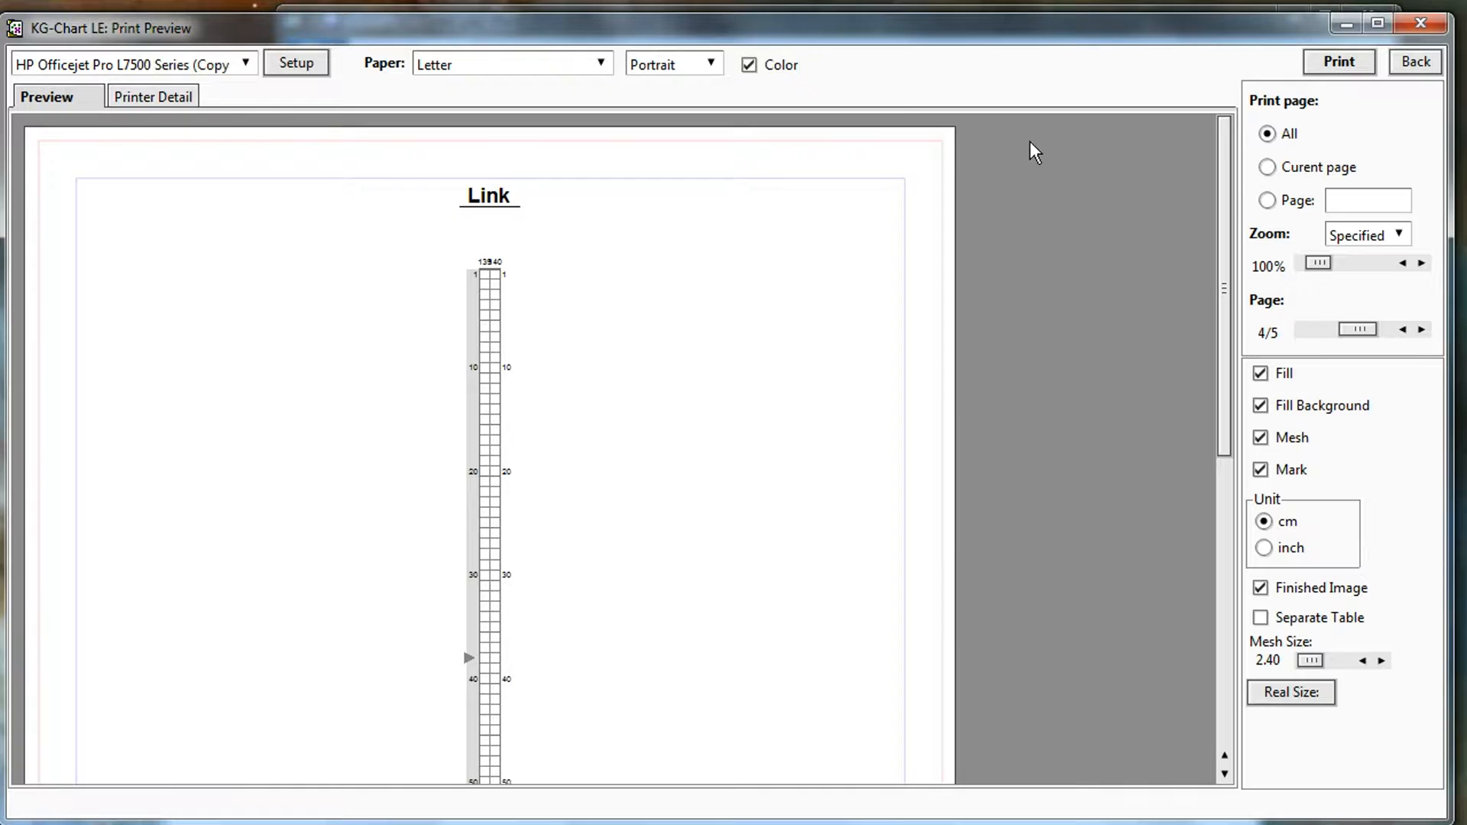
mouse_move(1378, 90)
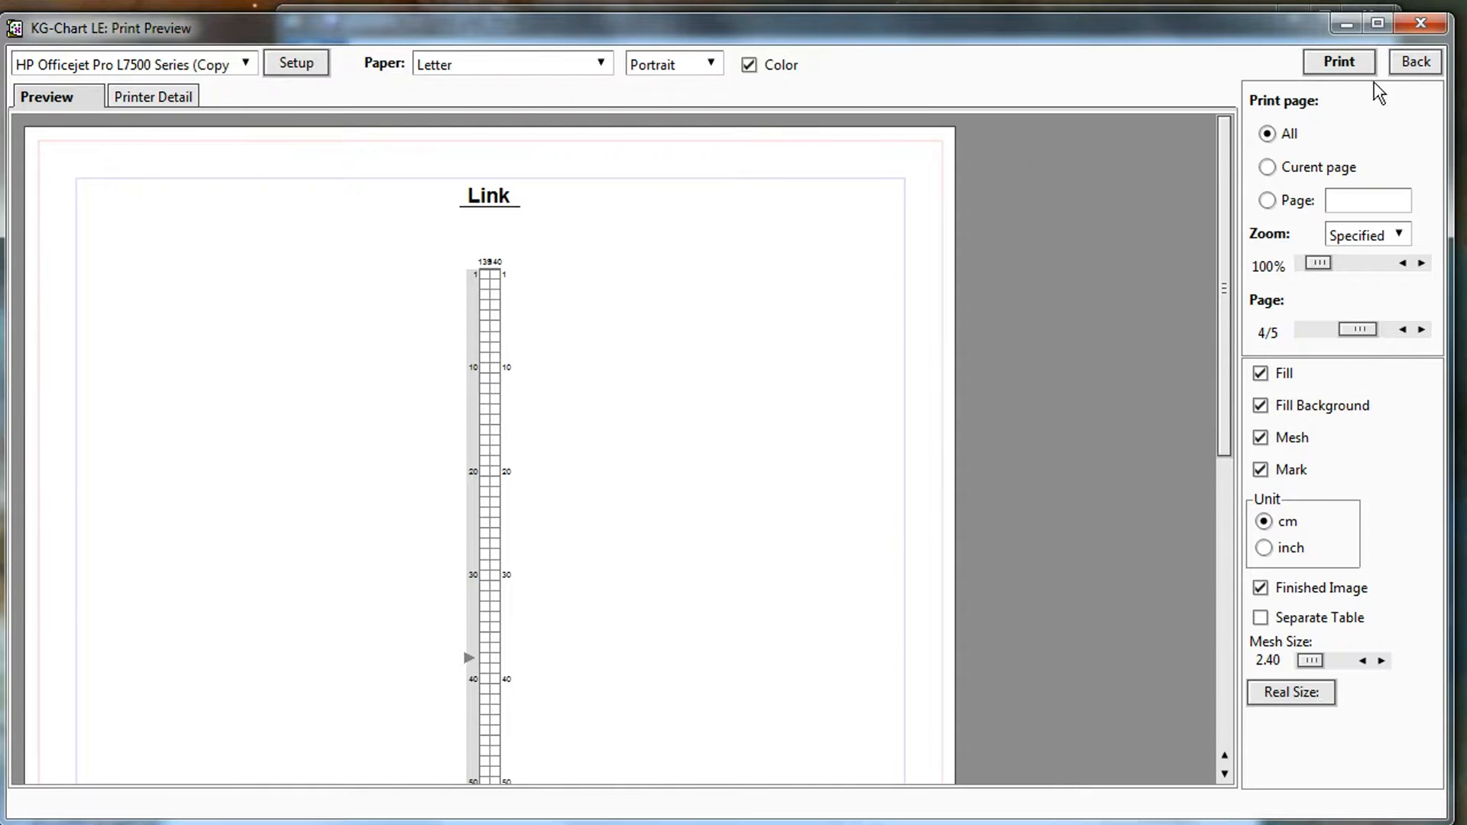
left_click(1415, 62)
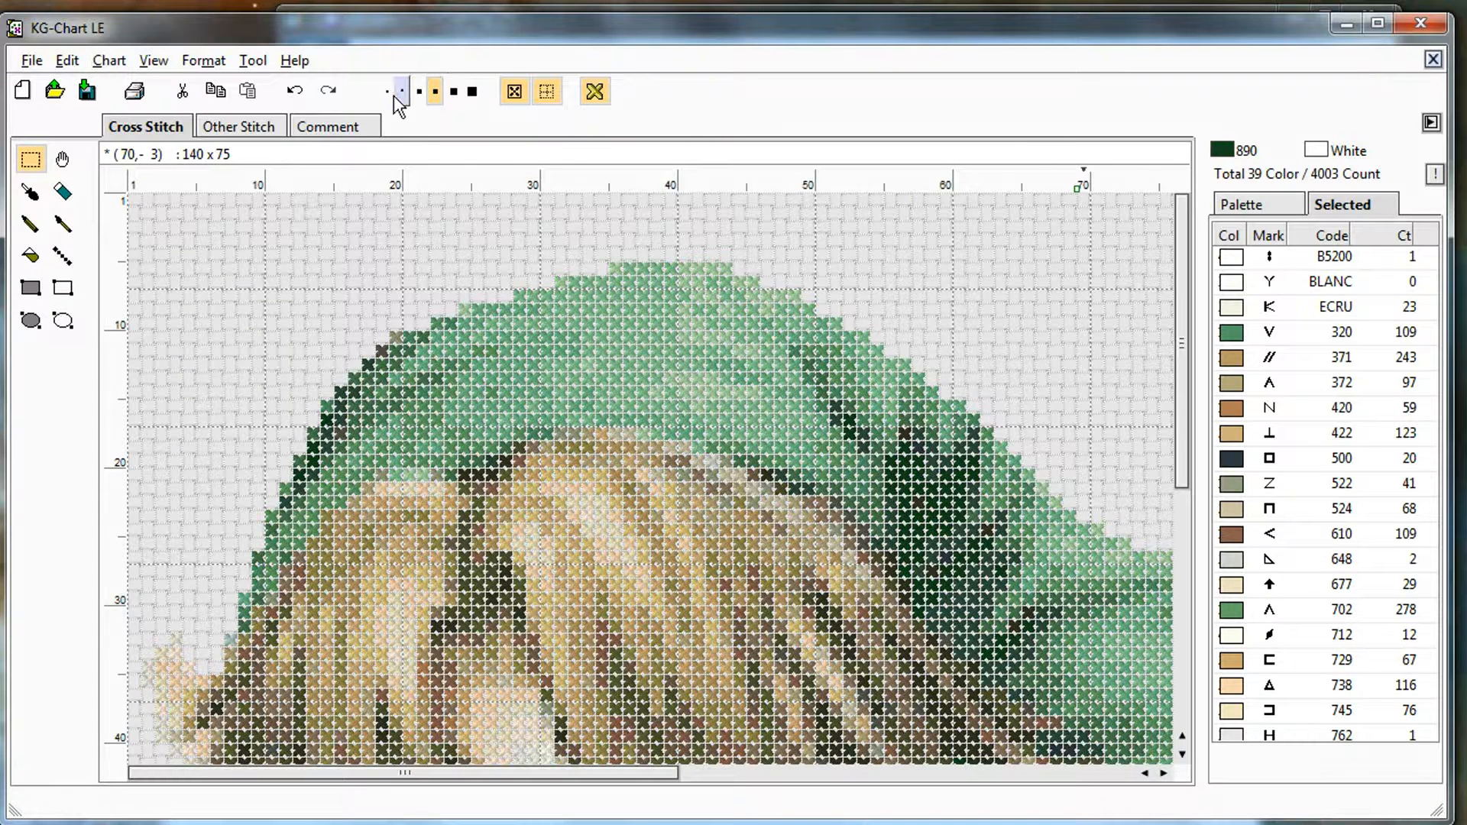
View the whole 136 × 72 Link chart and bring up its print preview
left_click(400, 90)
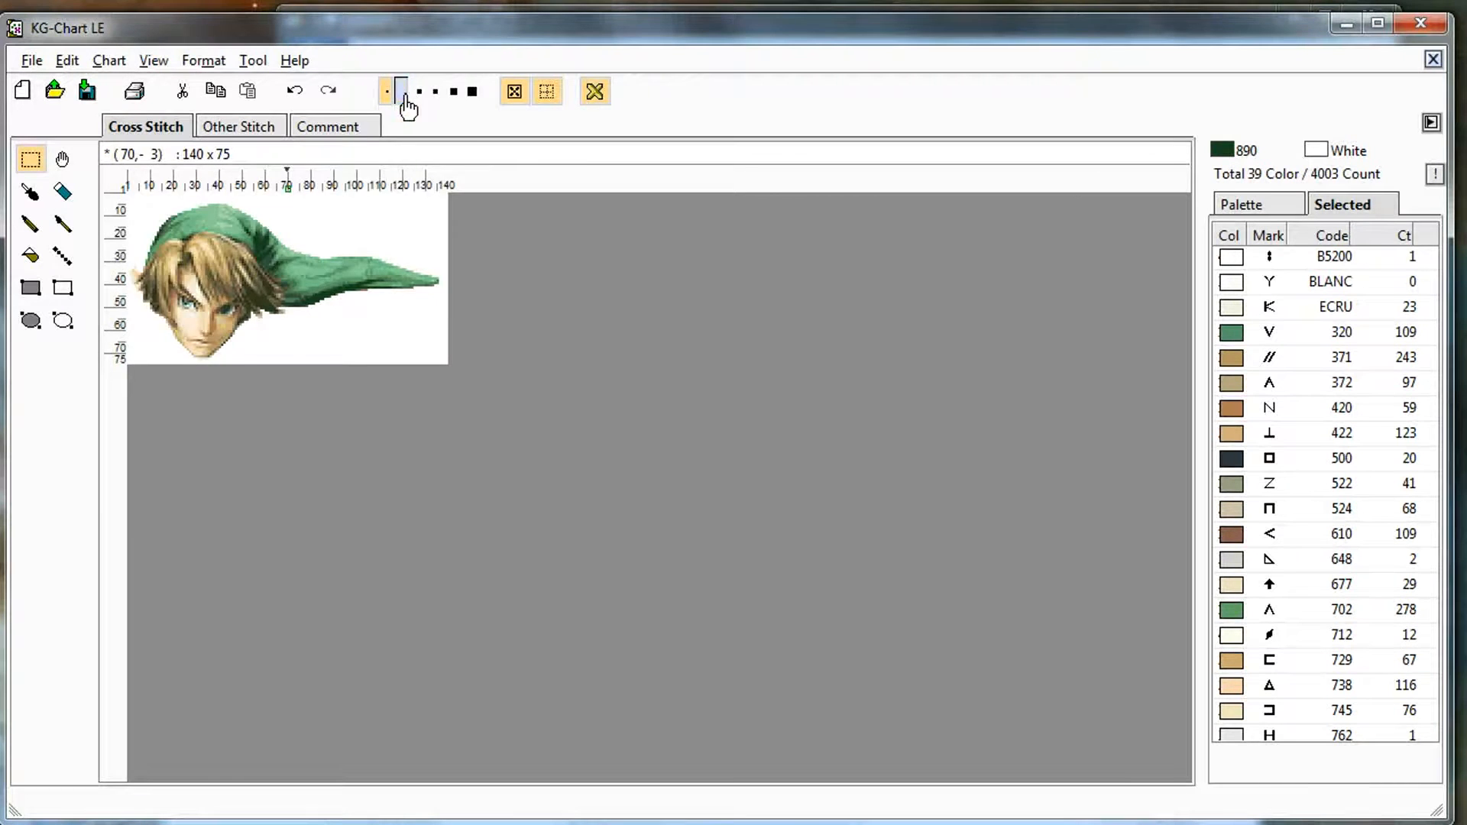
left_click(402, 90)
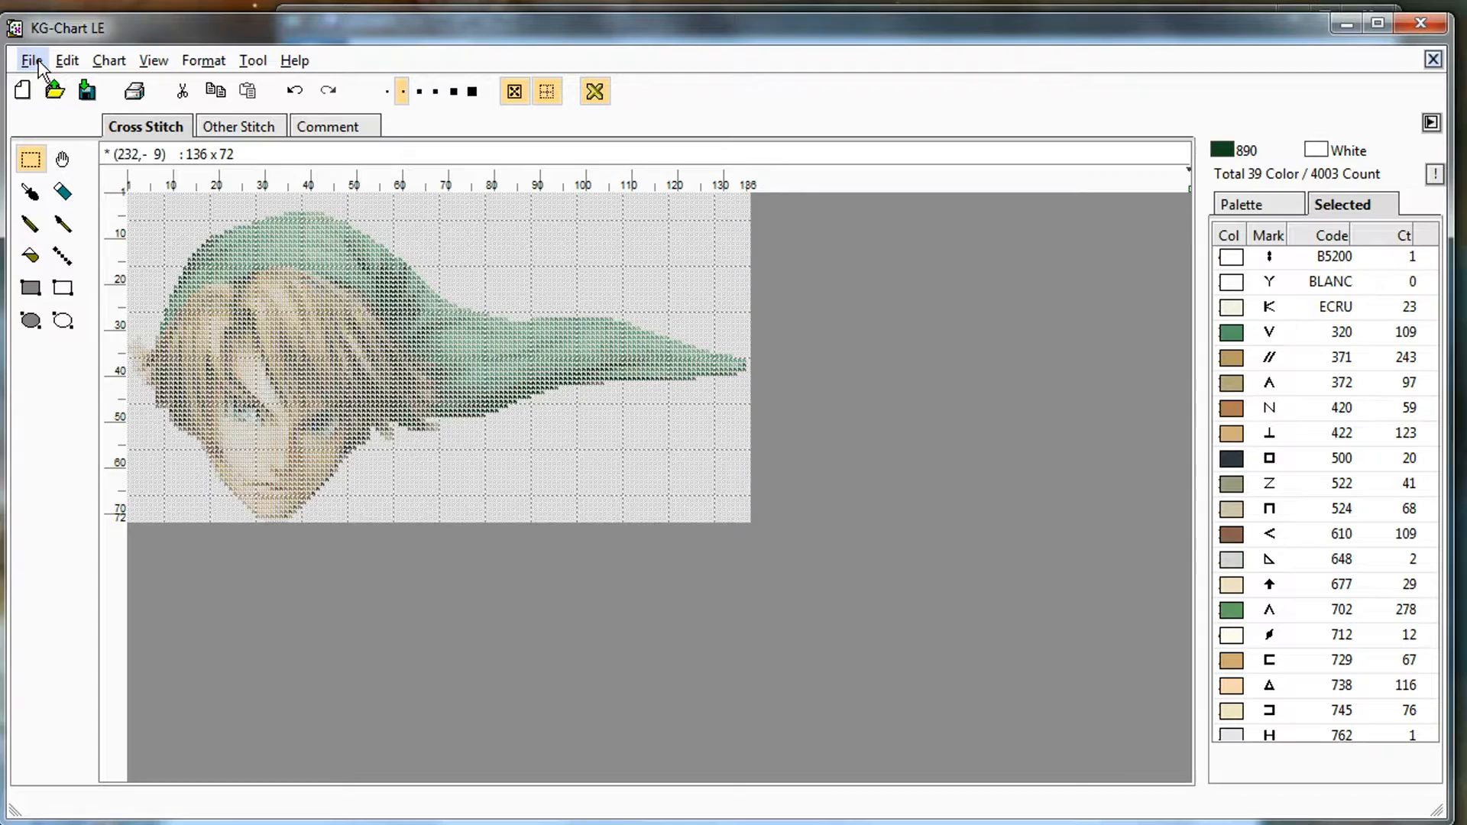
left_click(30, 60)
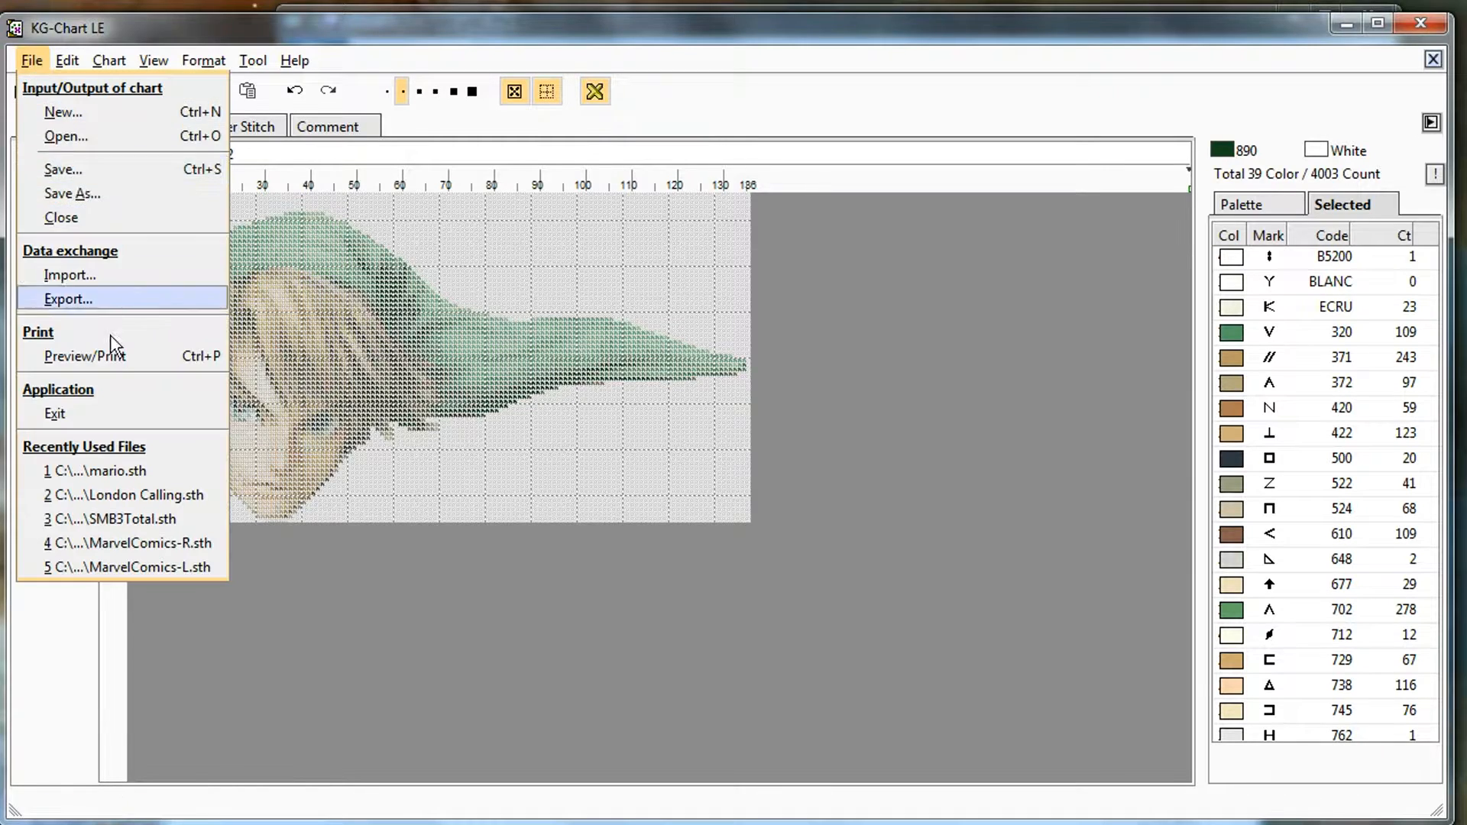
left_click(84, 356)
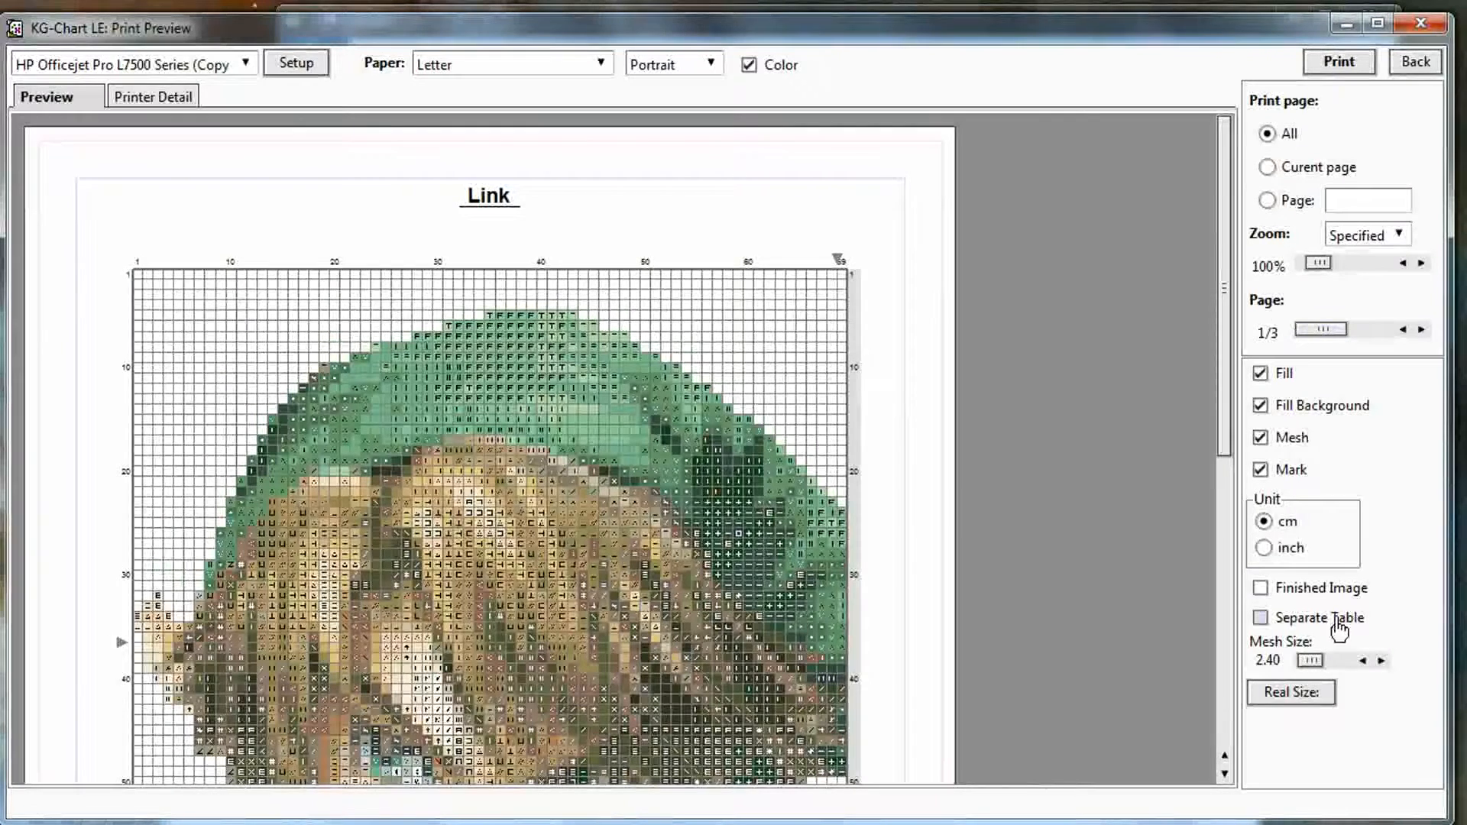
Include the finished image so the preview spans four pages, and review the 39-colour key
left_click(1261, 586)
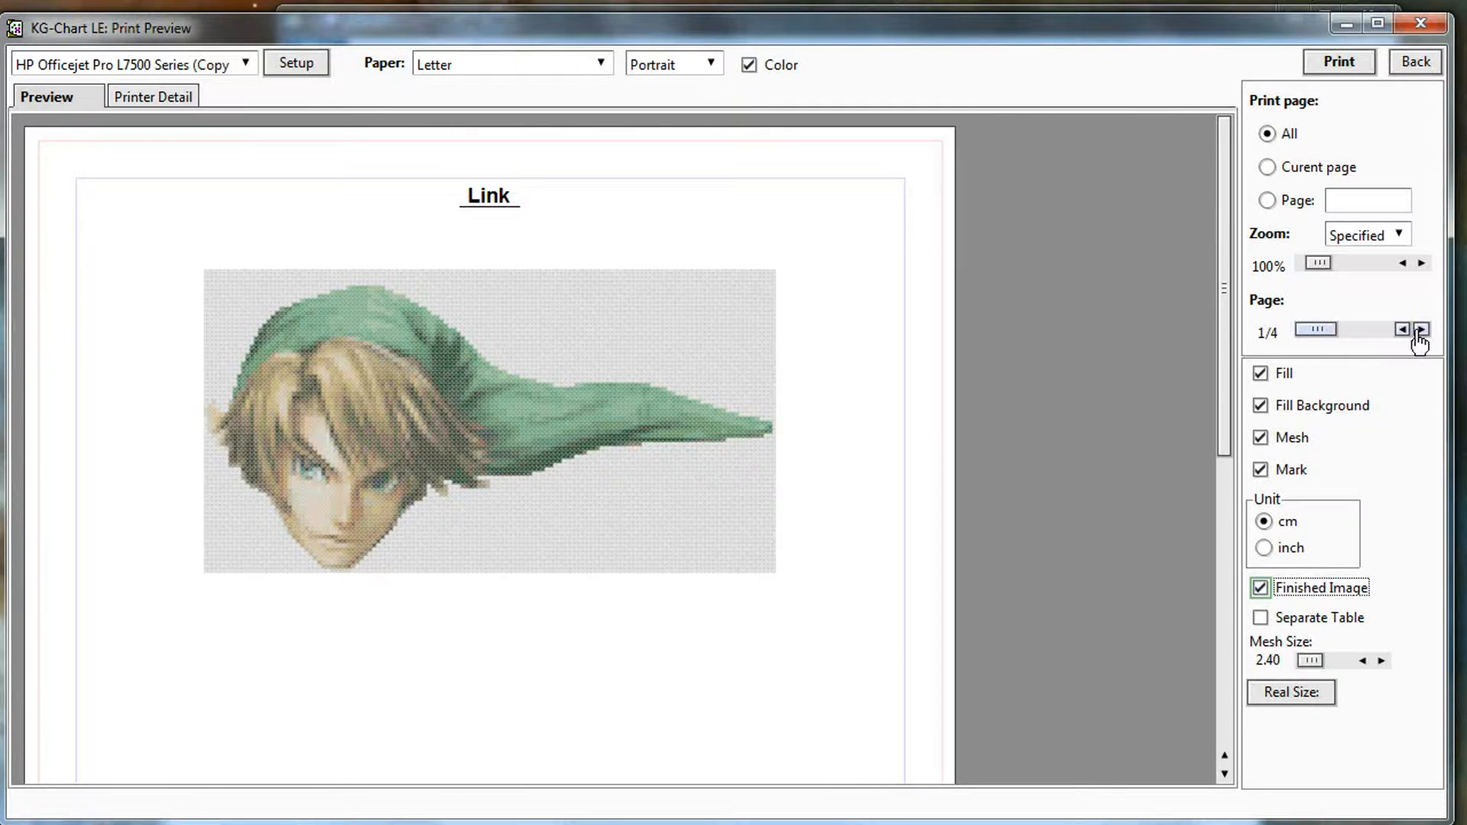
left_click(1422, 329)
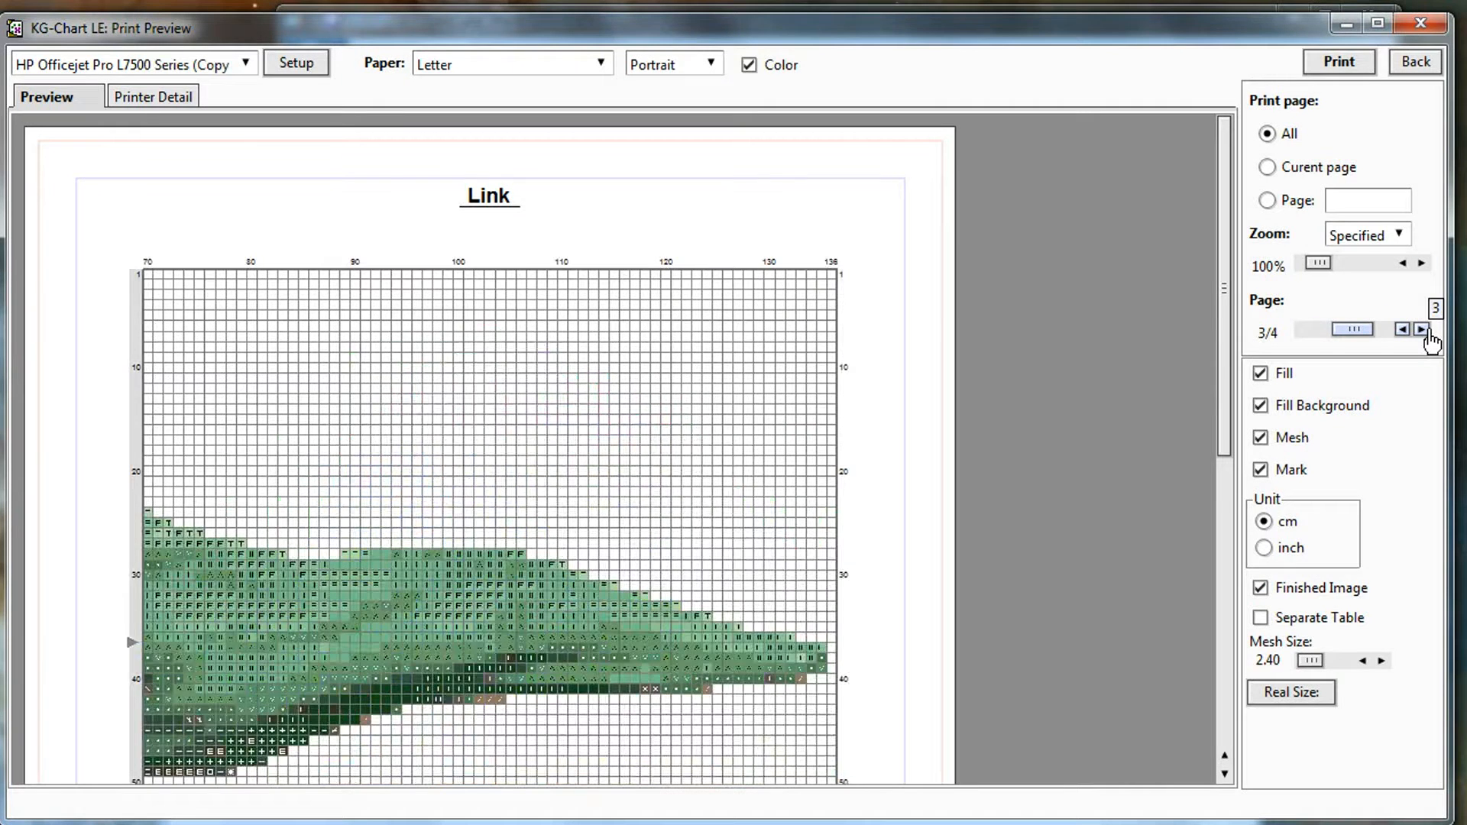
left_click(1420, 330)
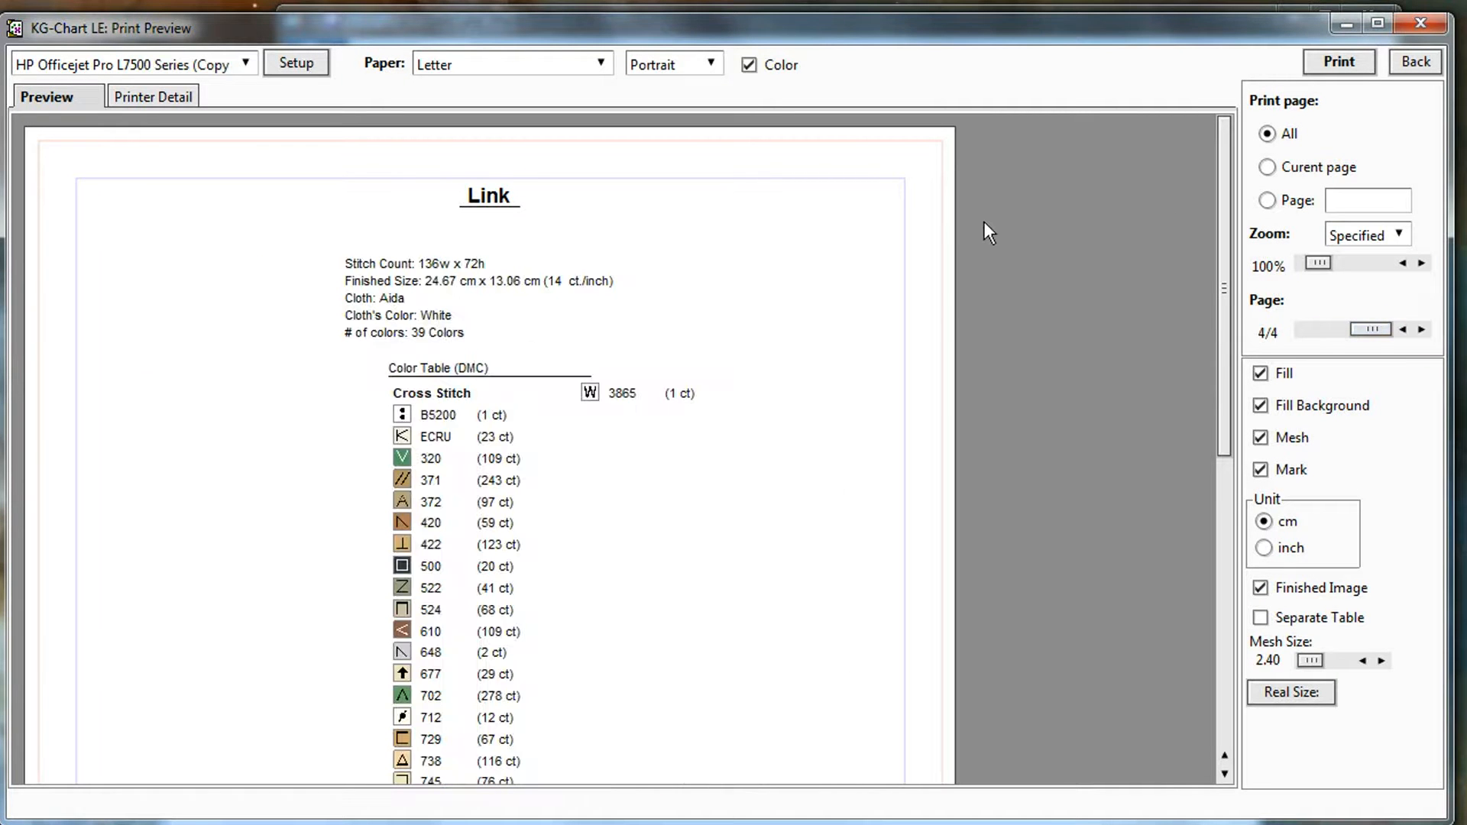
scroll("down", 3)
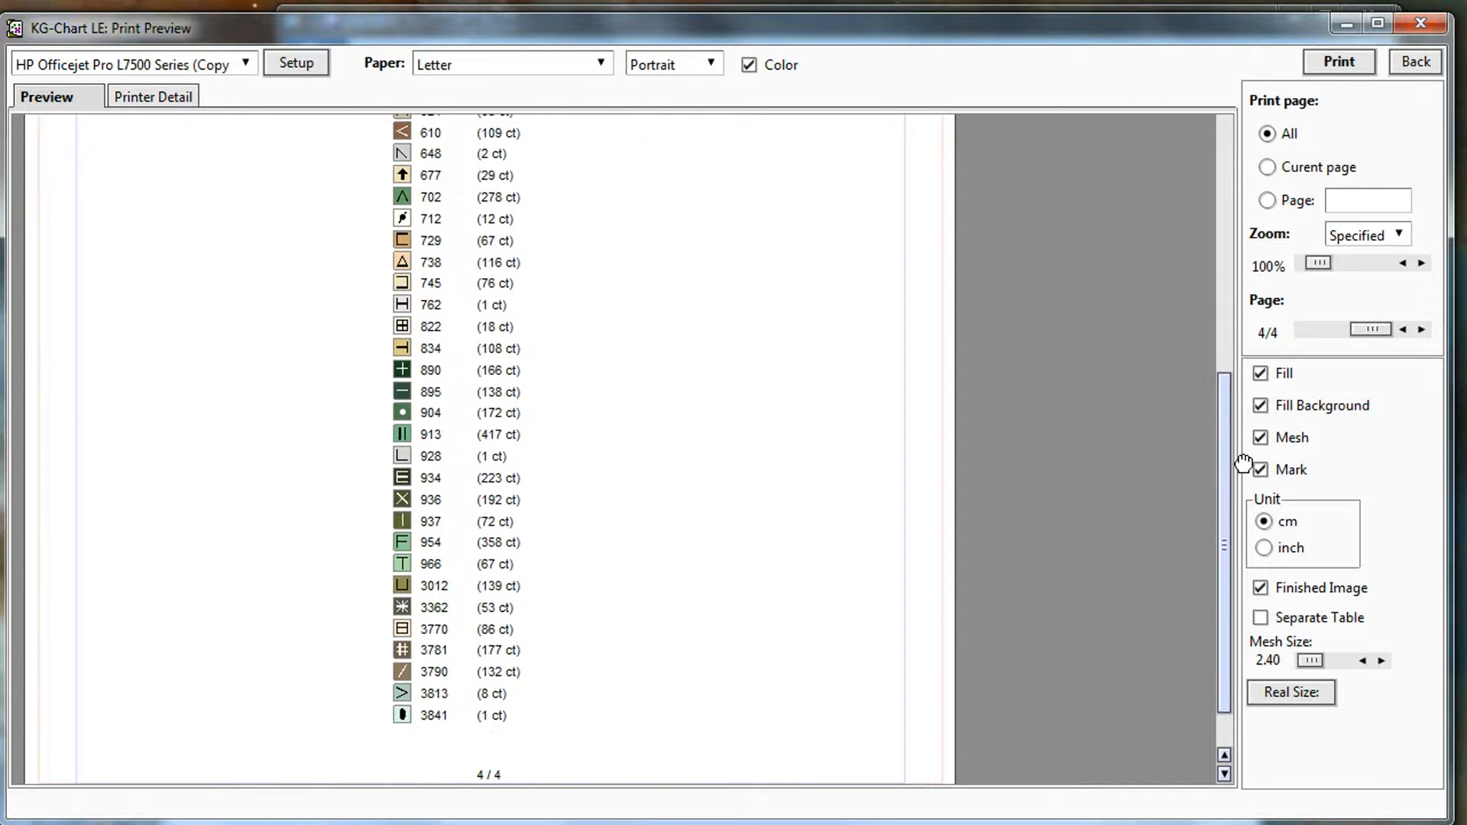
scroll("up", 3)
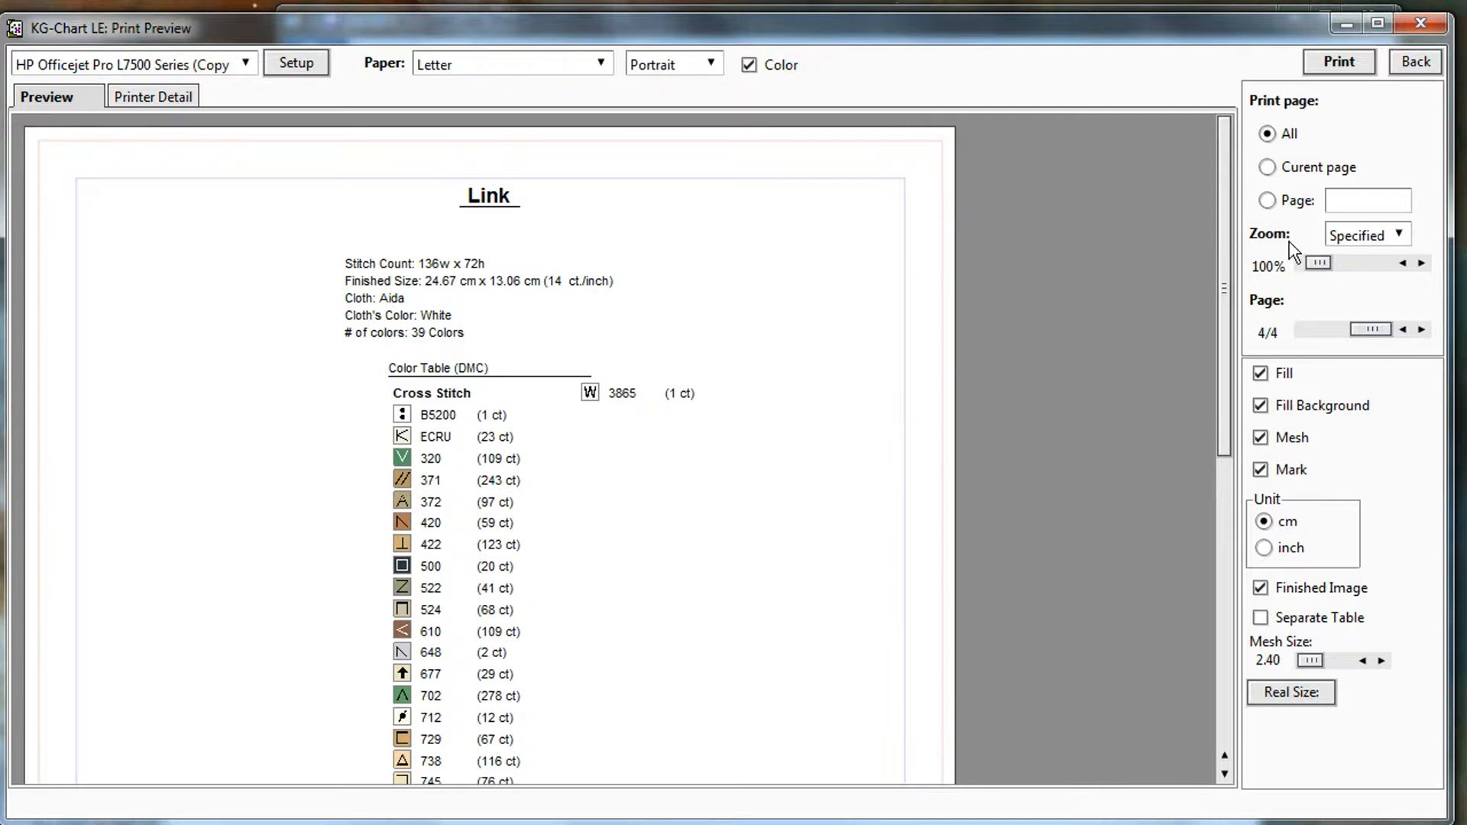
left_click(1403, 330)
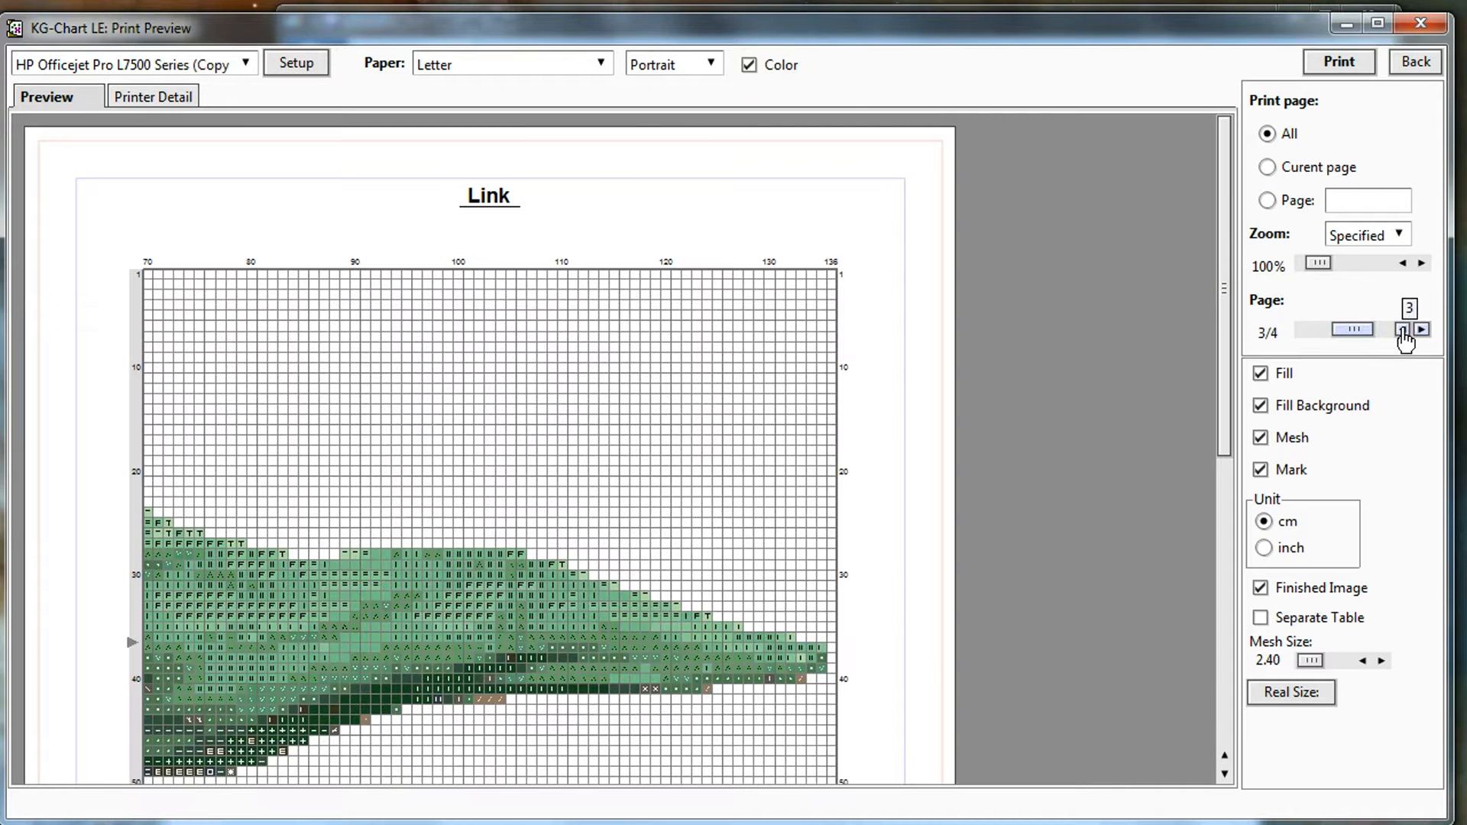
left_click(749, 64)
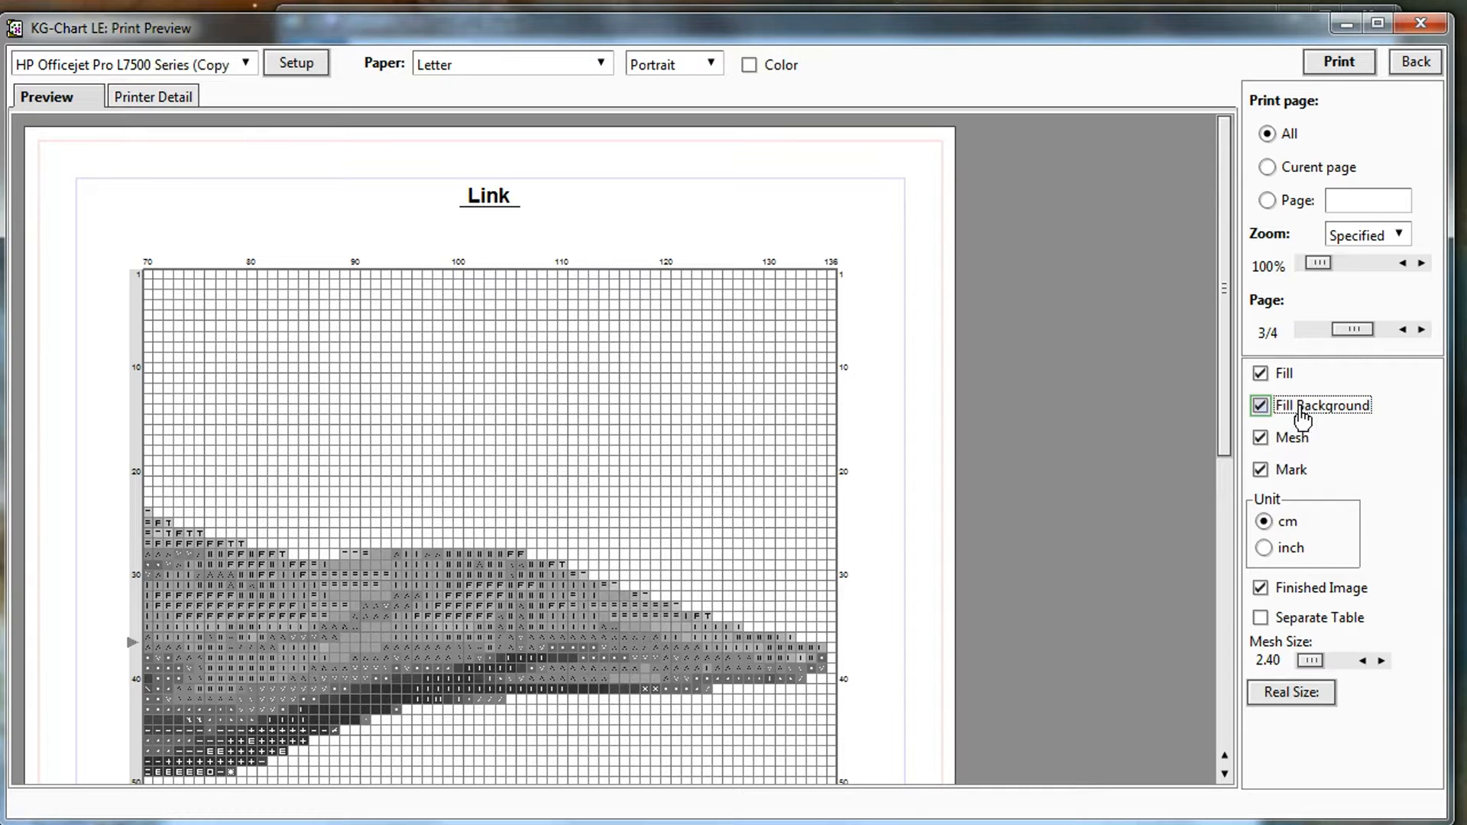
left_click(1261, 373)
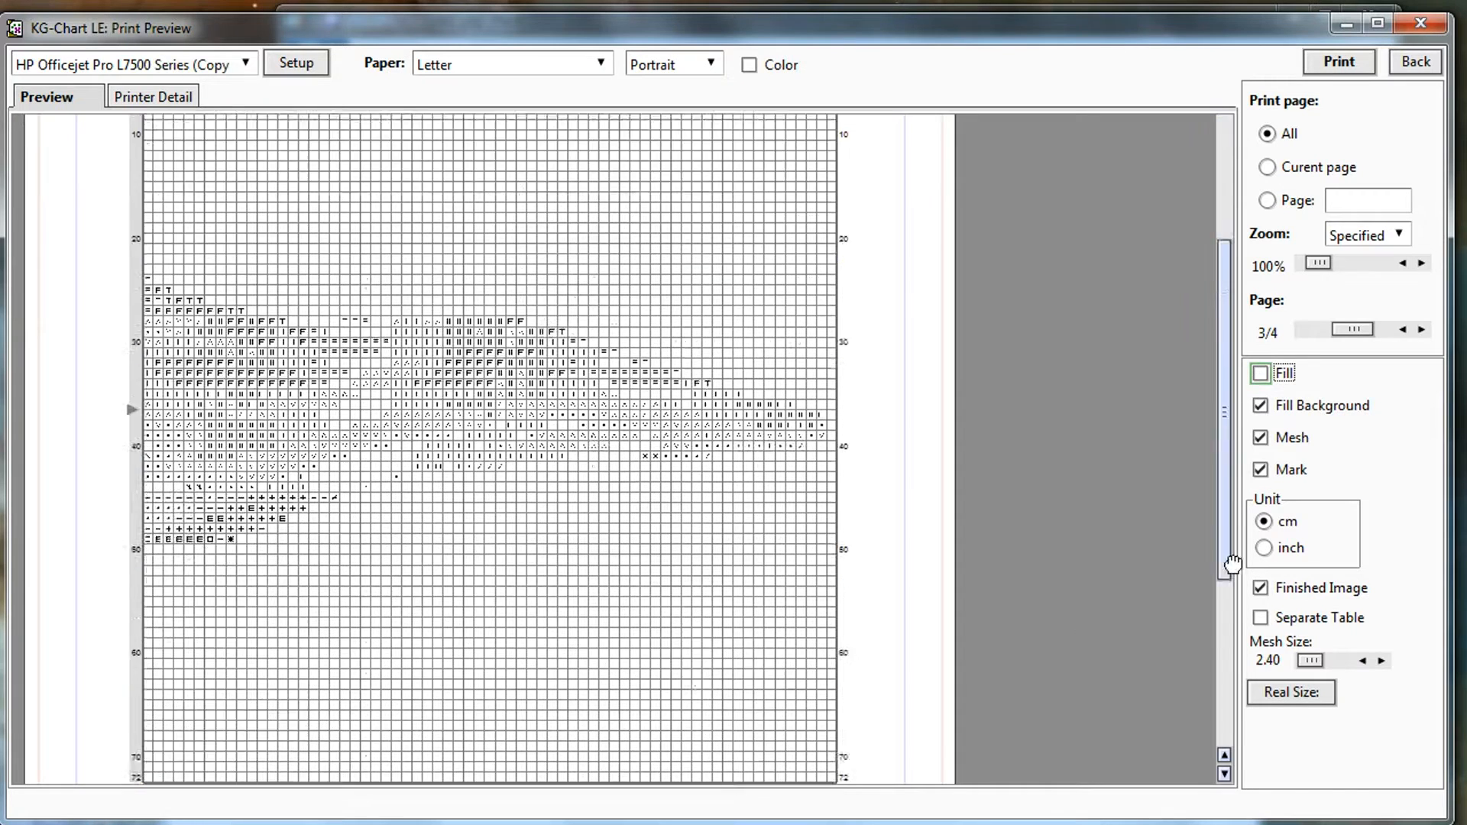
scroll("down", 3)
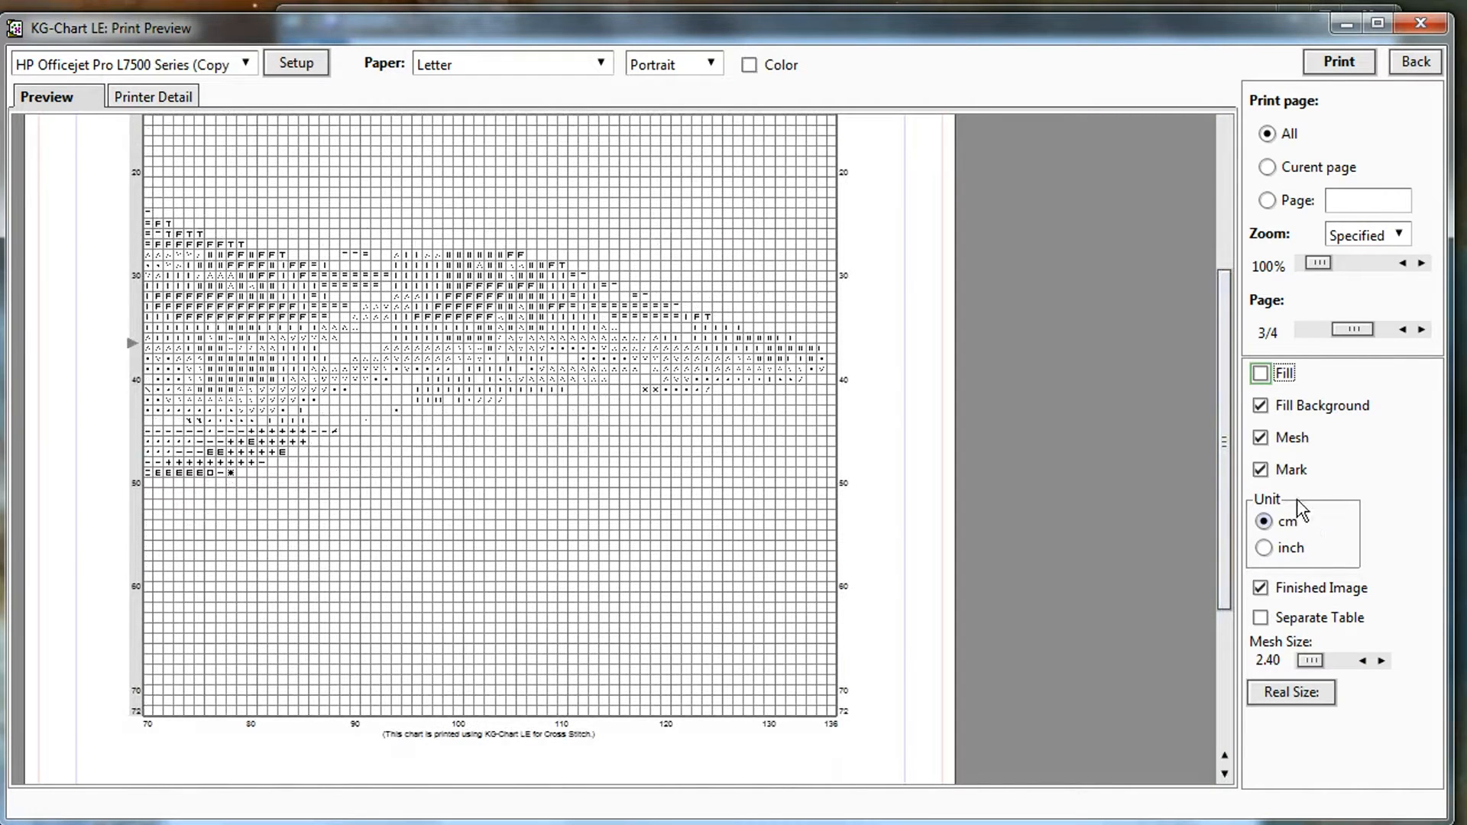
mouse_move(644, 358)
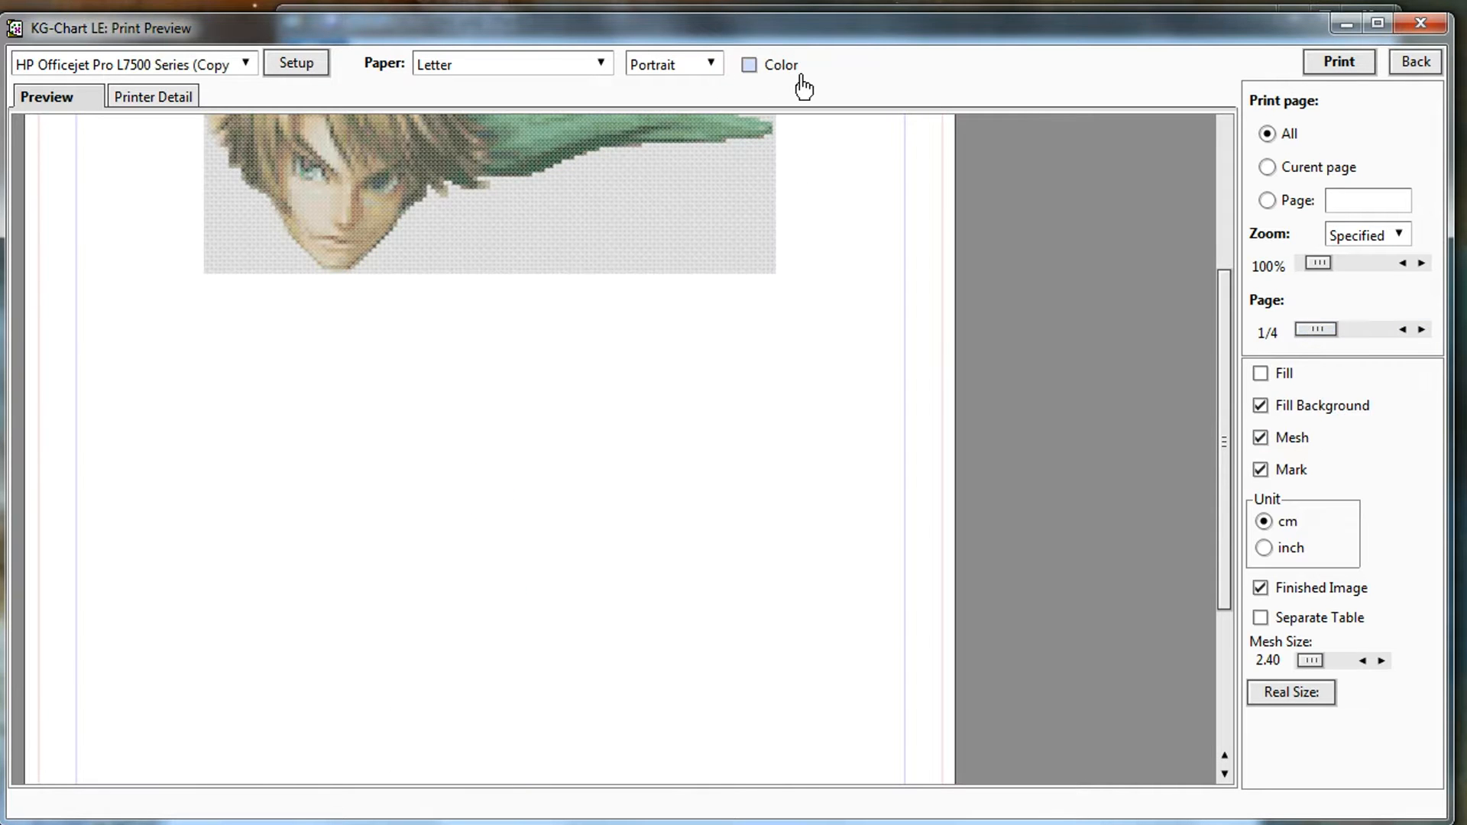
left_click(749, 65)
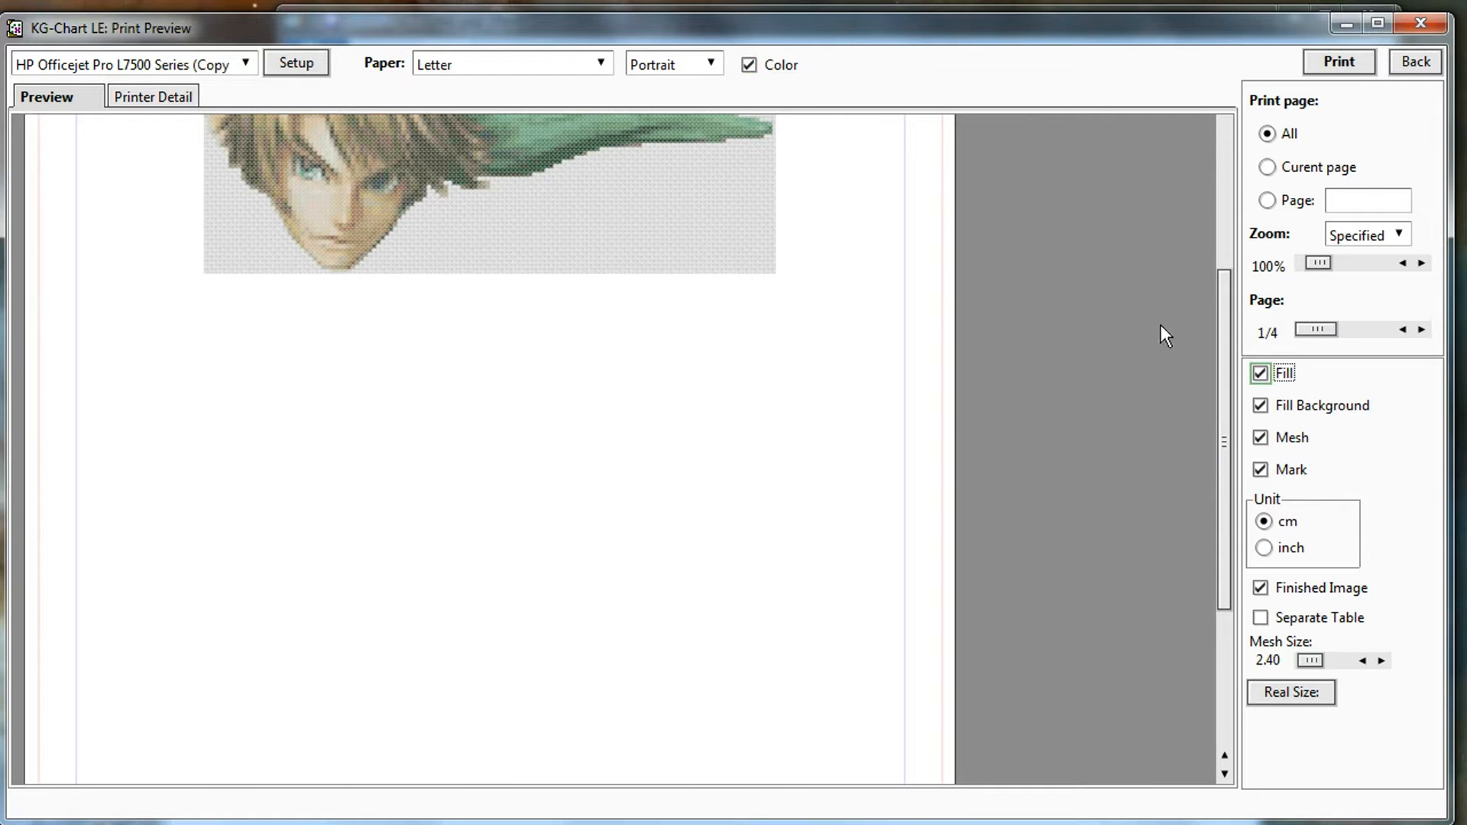
left_click(1422, 329)
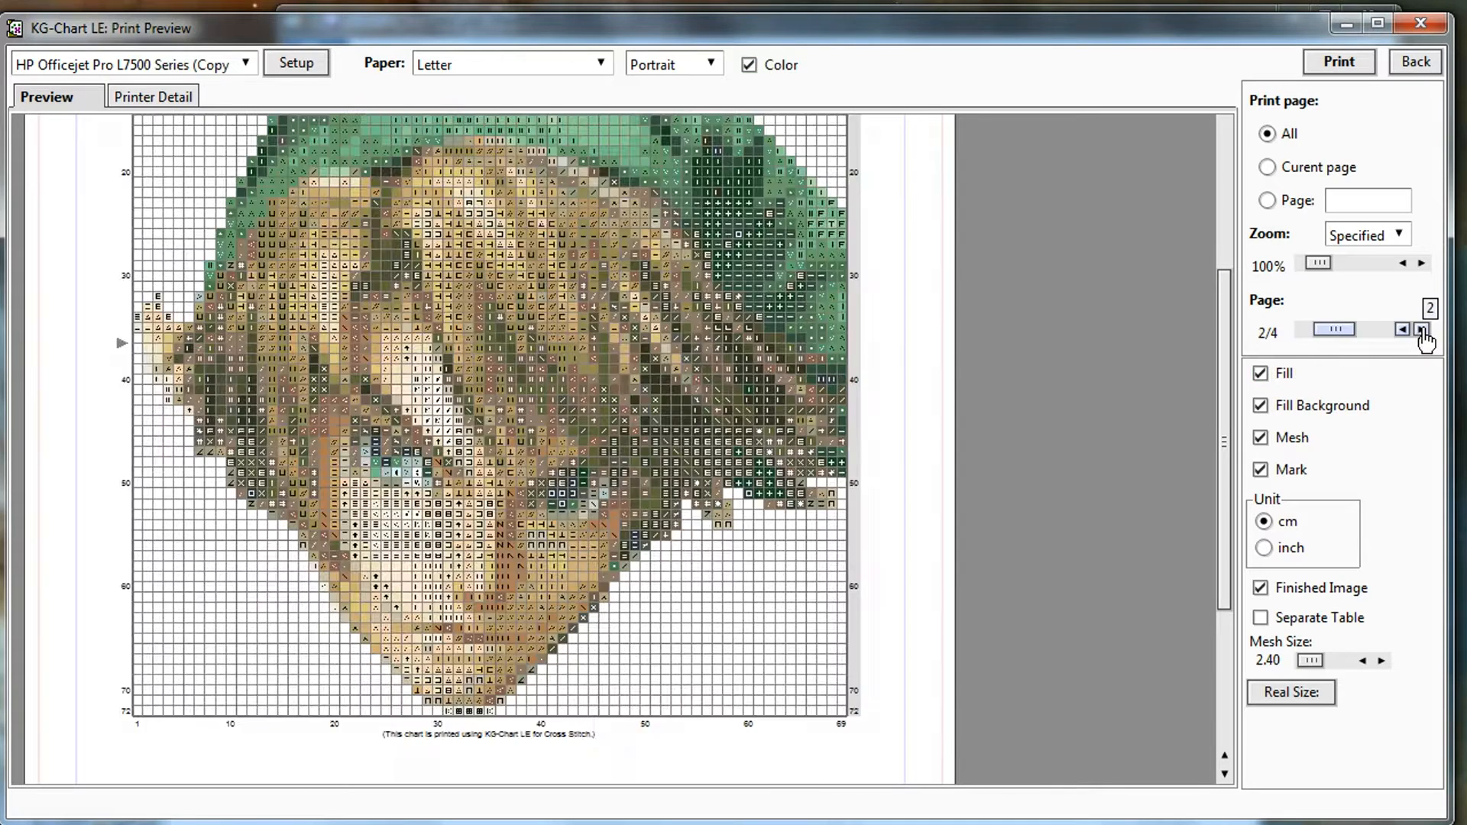